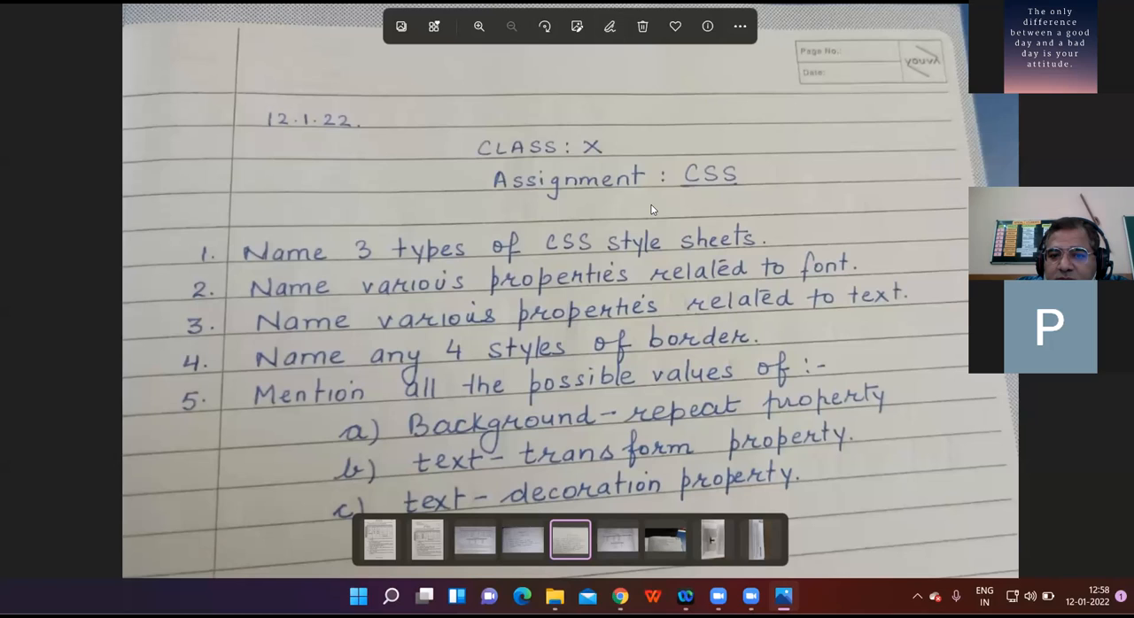
mouse_move(628, 155)
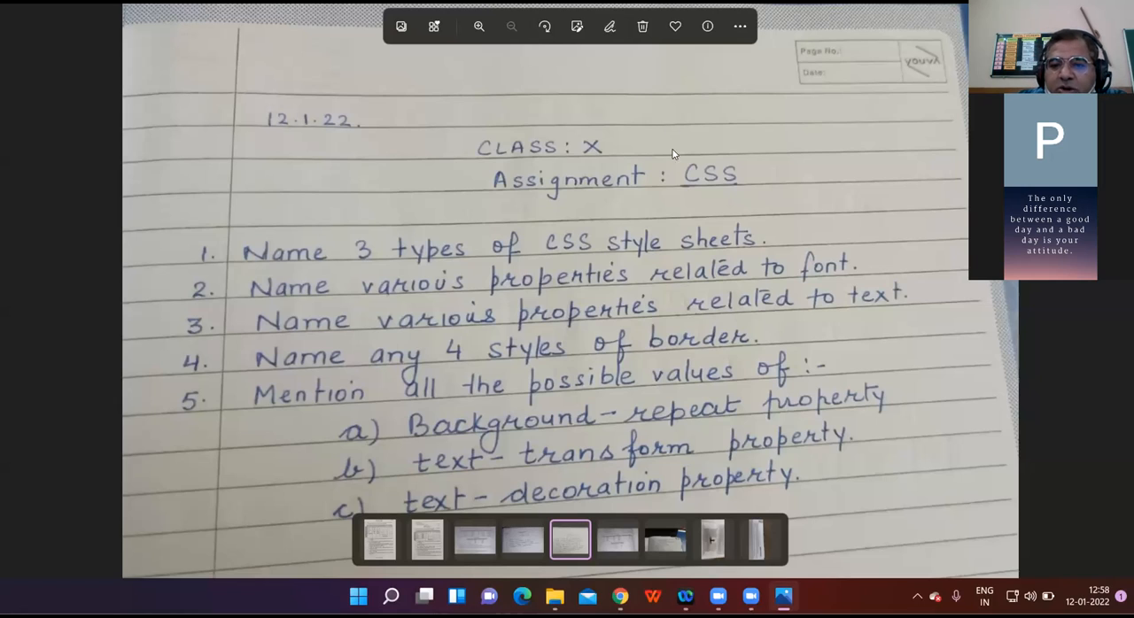
mouse_move(523, 285)
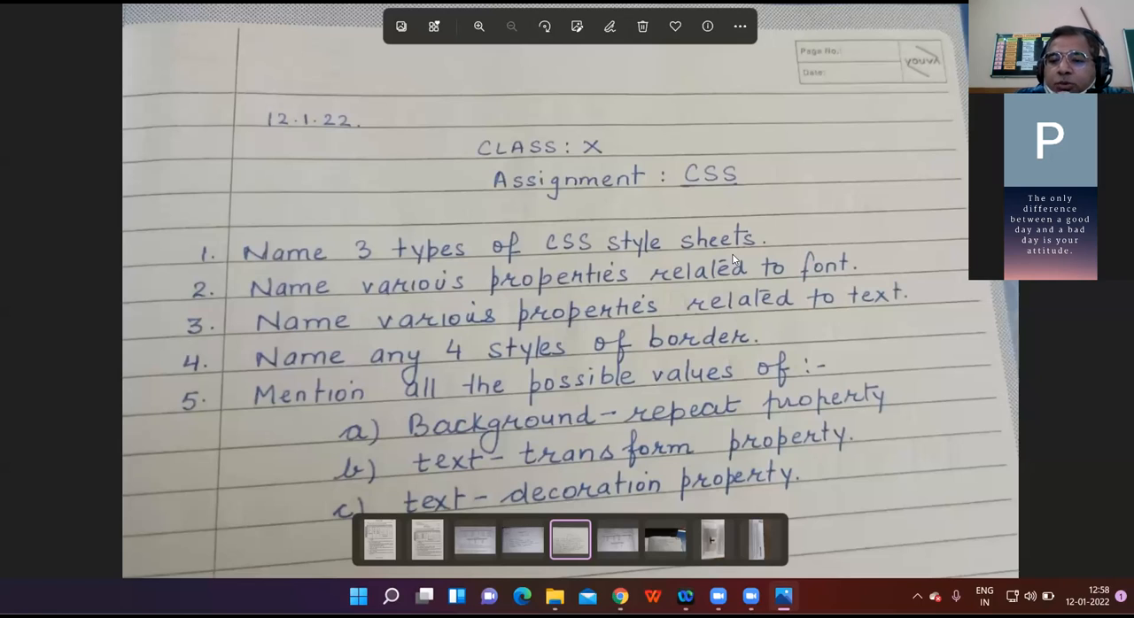
mouse_move(671, 136)
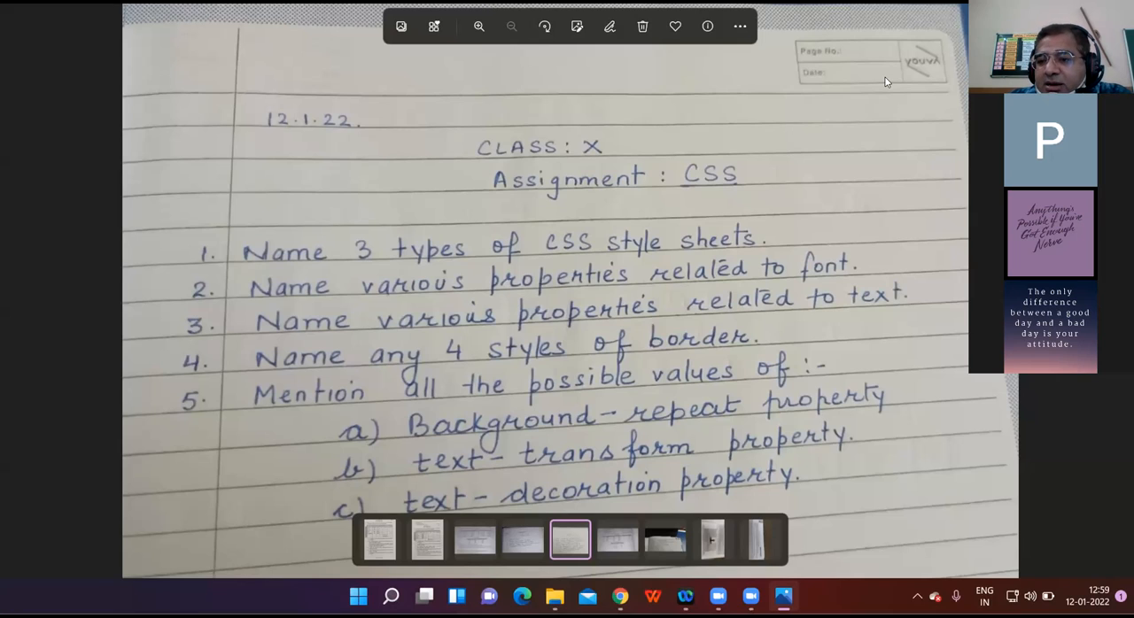
mouse_move(731, 86)
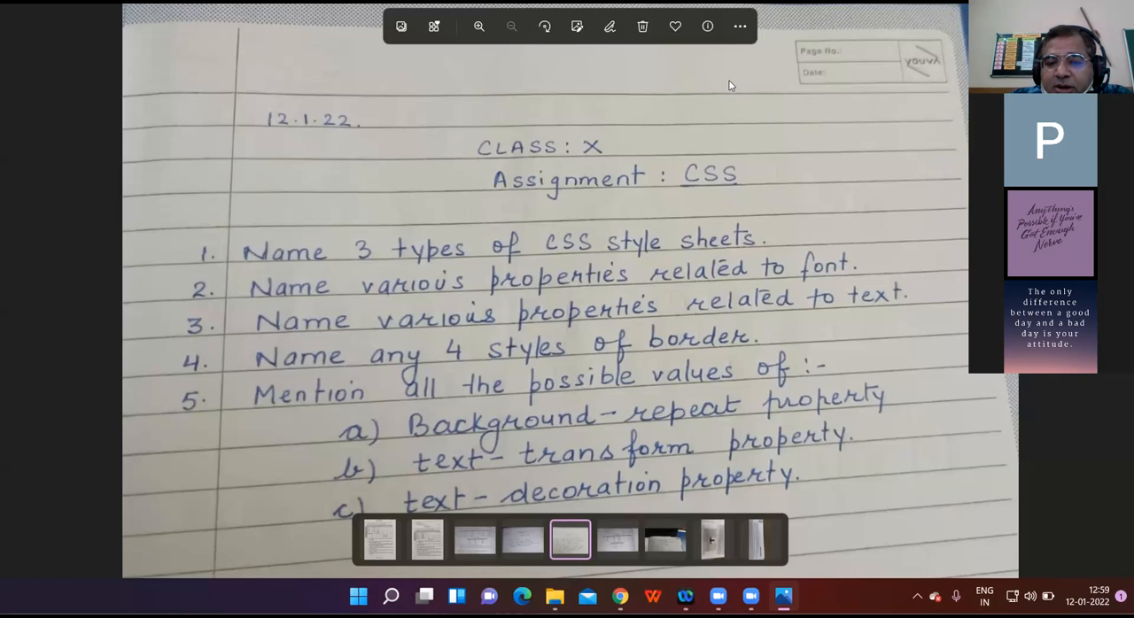
mouse_move(664, 224)
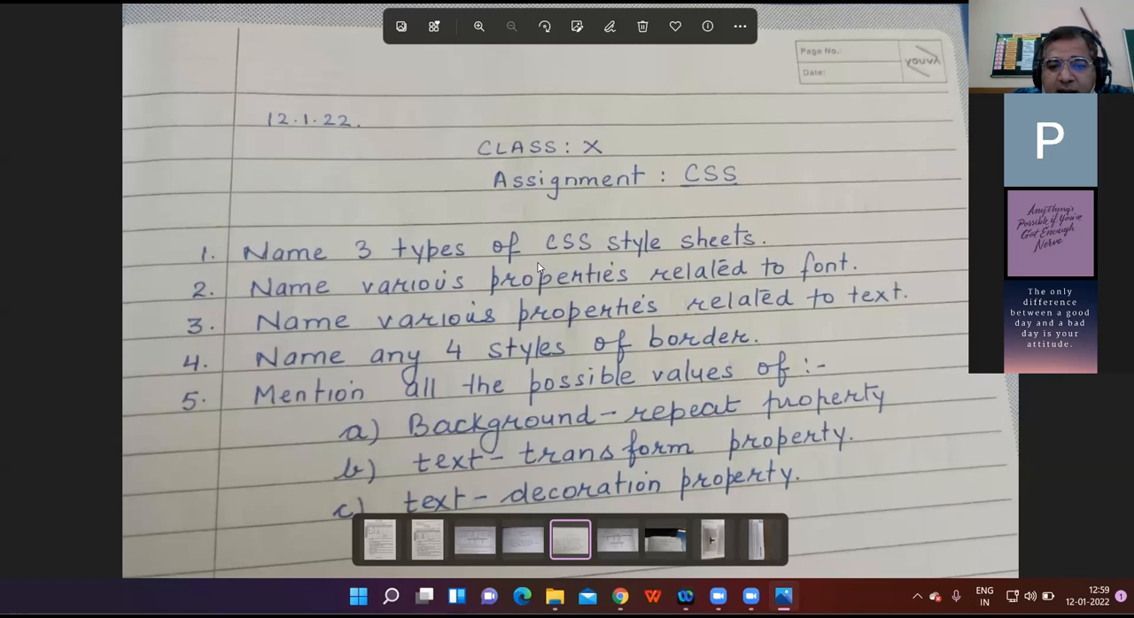
mouse_move(696, 306)
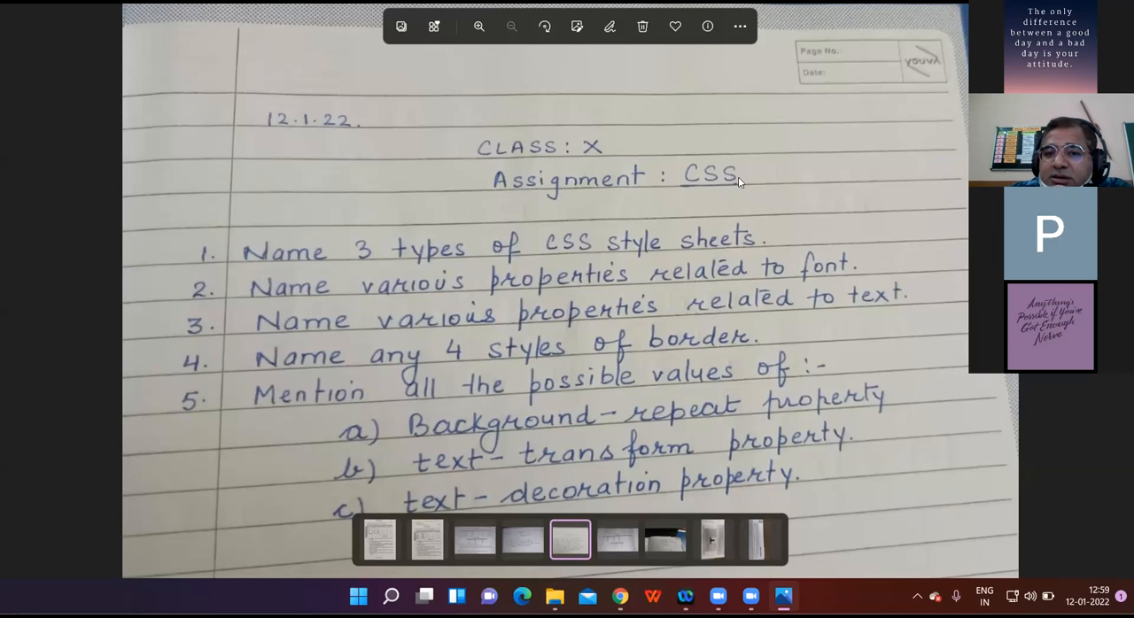
mouse_move(709, 66)
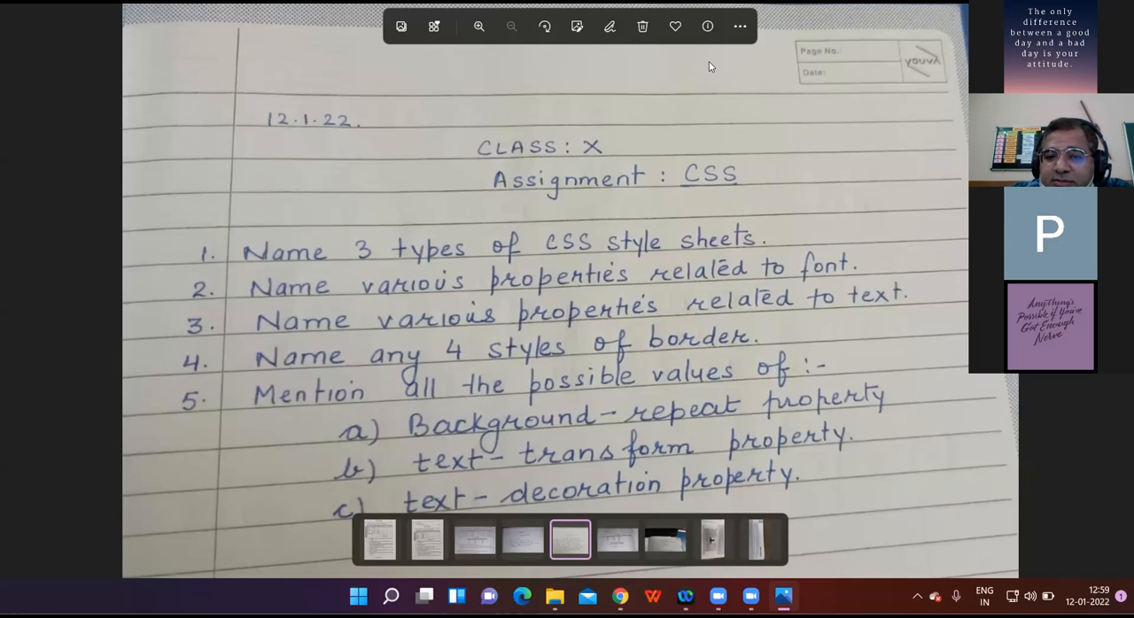
mouse_move(654, 236)
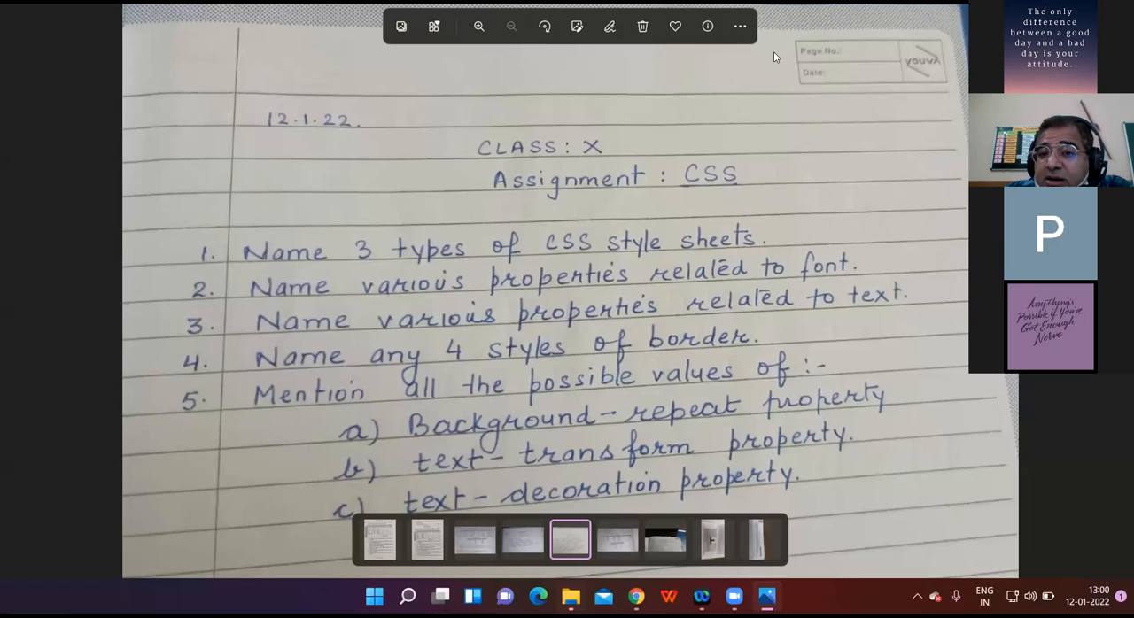
mouse_move(670, 53)
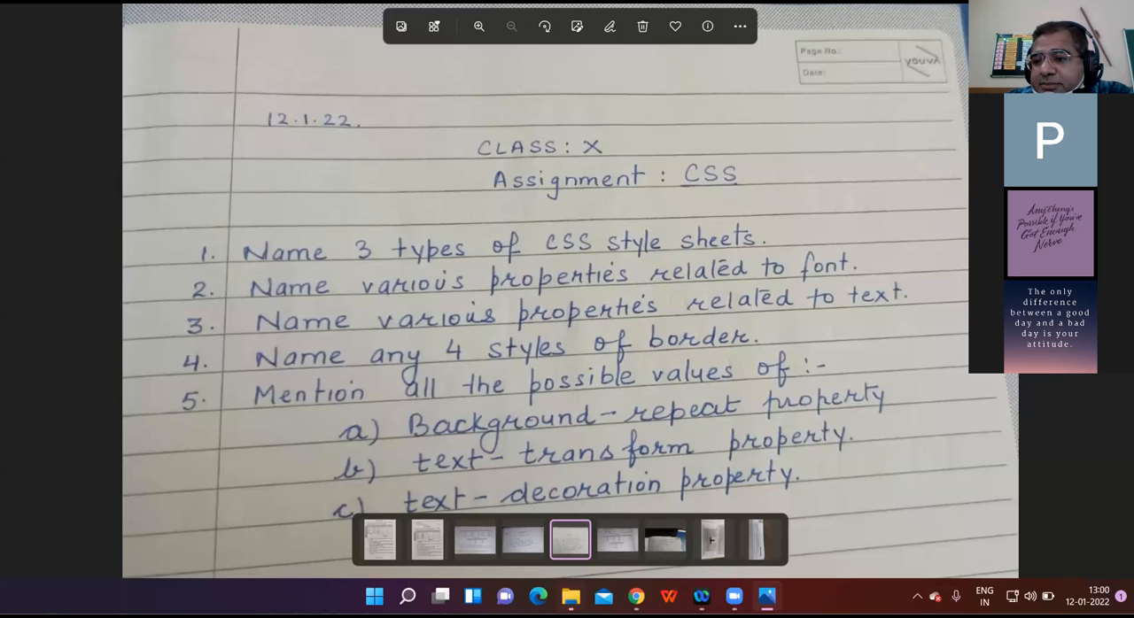
mouse_move(711, 215)
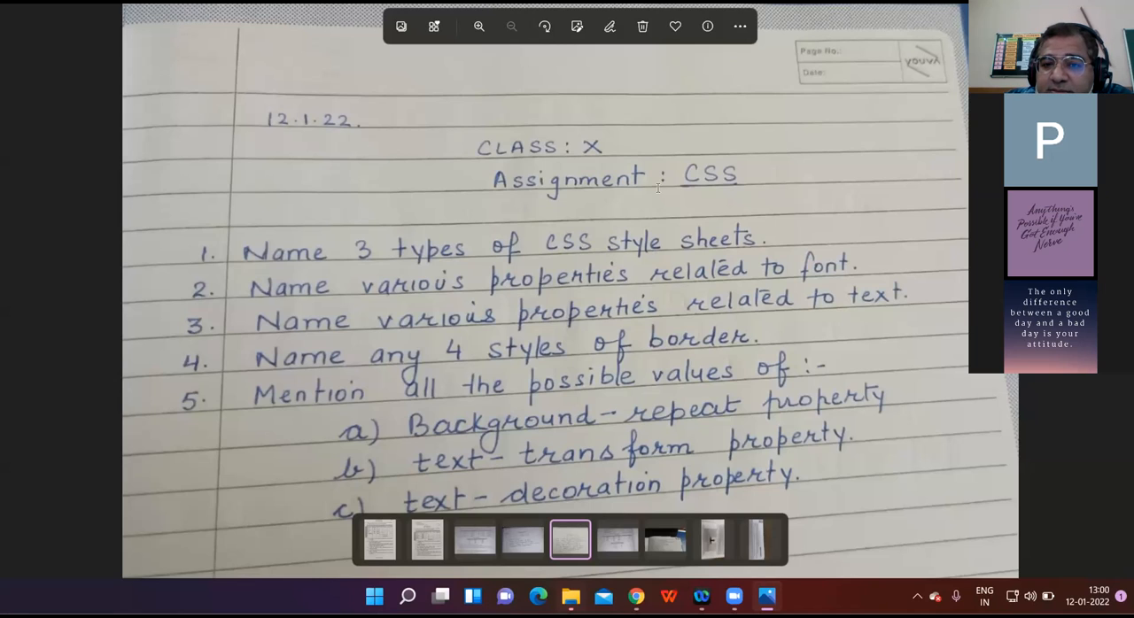
mouse_move(625, 158)
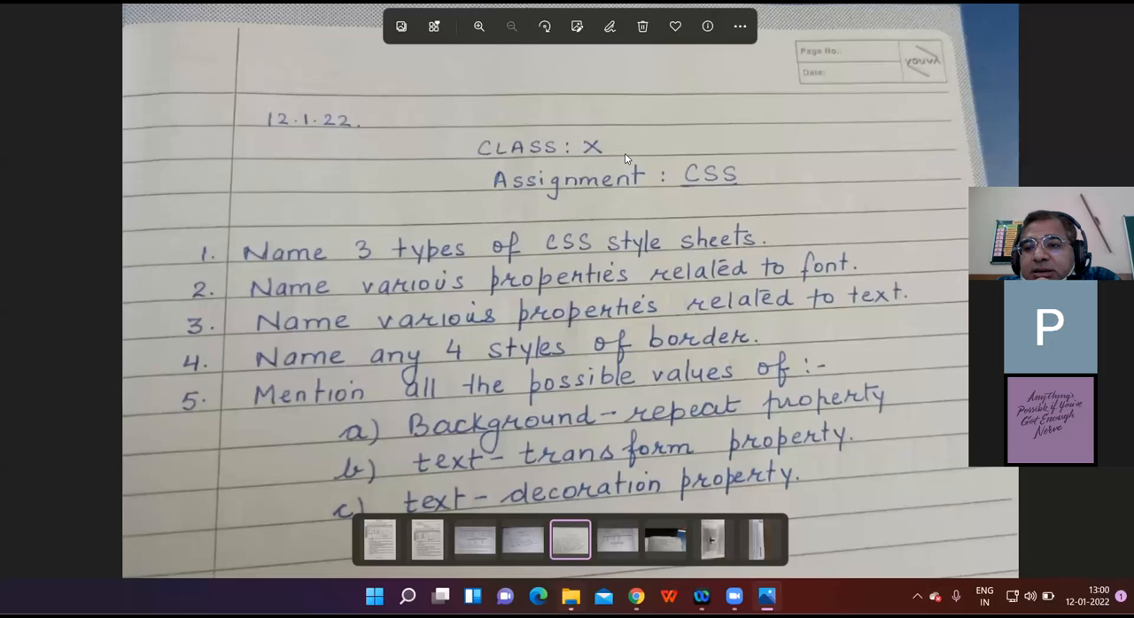
mouse_move(1026, 73)
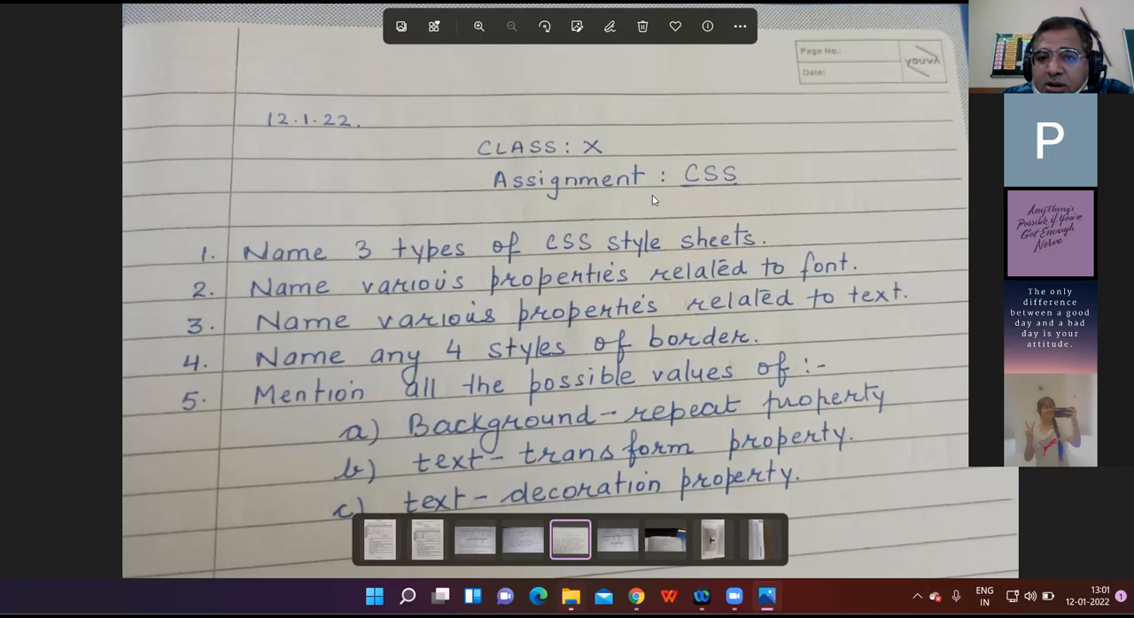
mouse_move(367, 408)
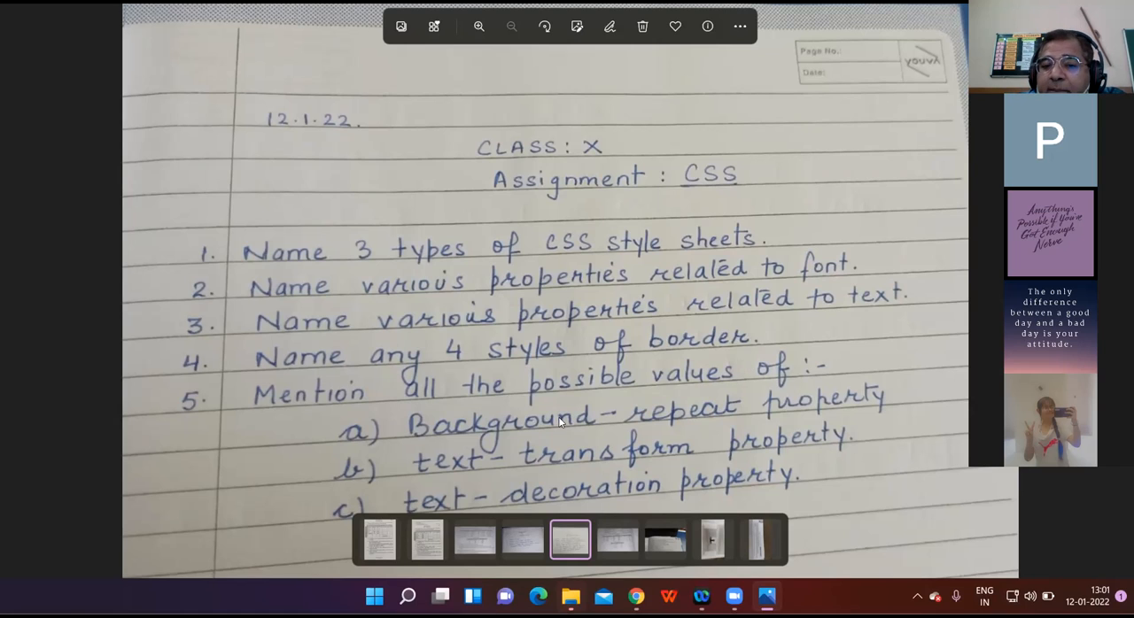
mouse_move(805, 395)
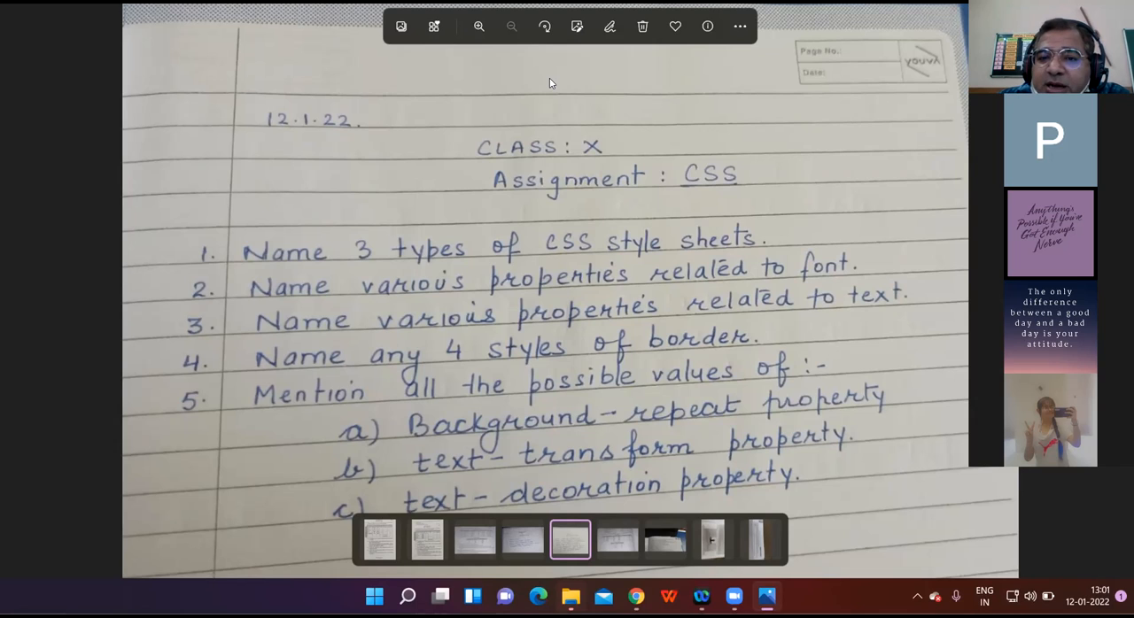
mouse_move(608, 62)
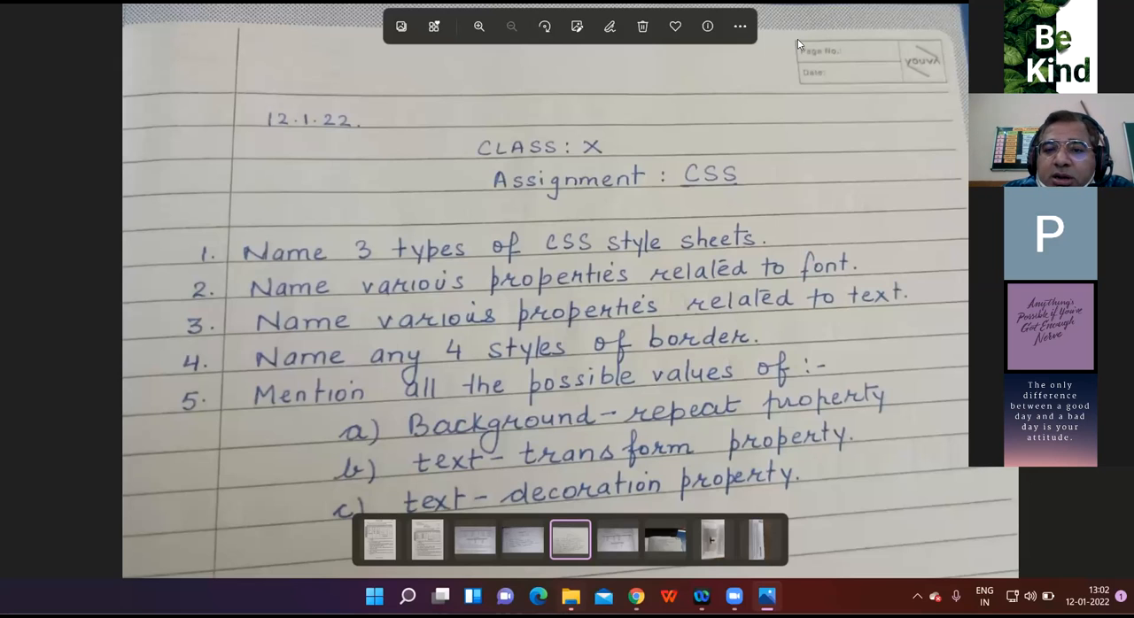
mouse_move(472, 475)
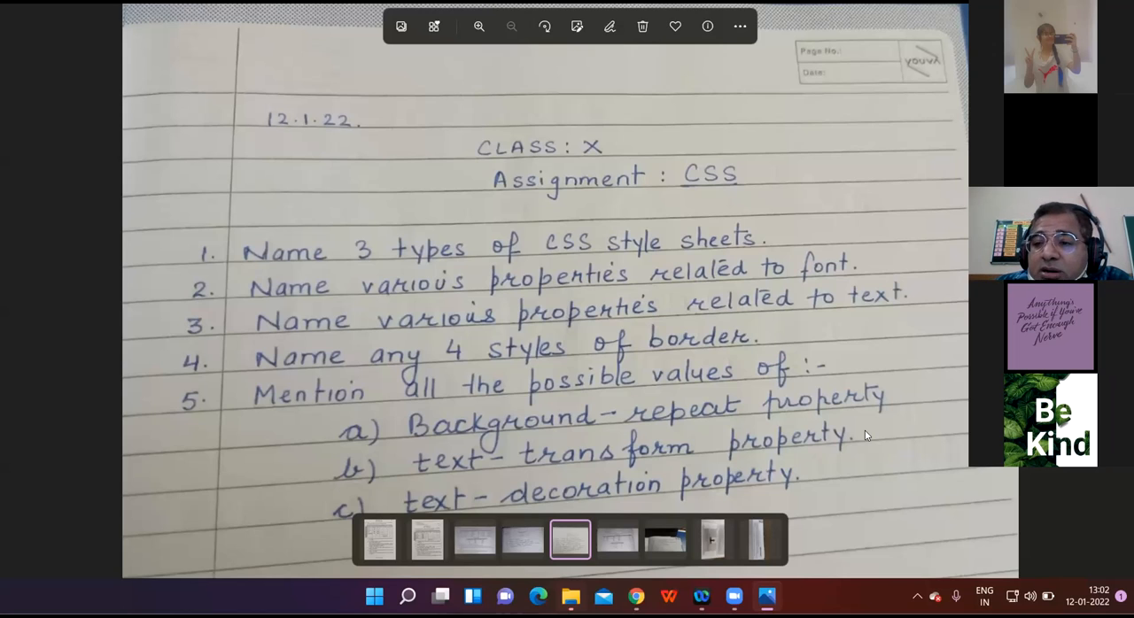
mouse_move(635, 224)
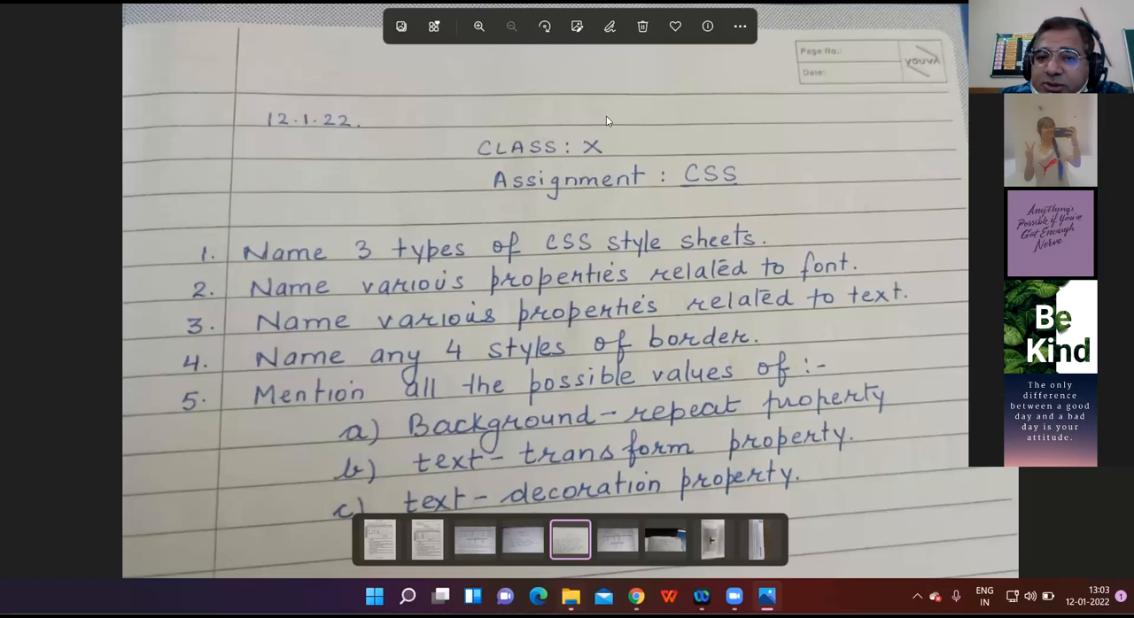
mouse_move(727, 214)
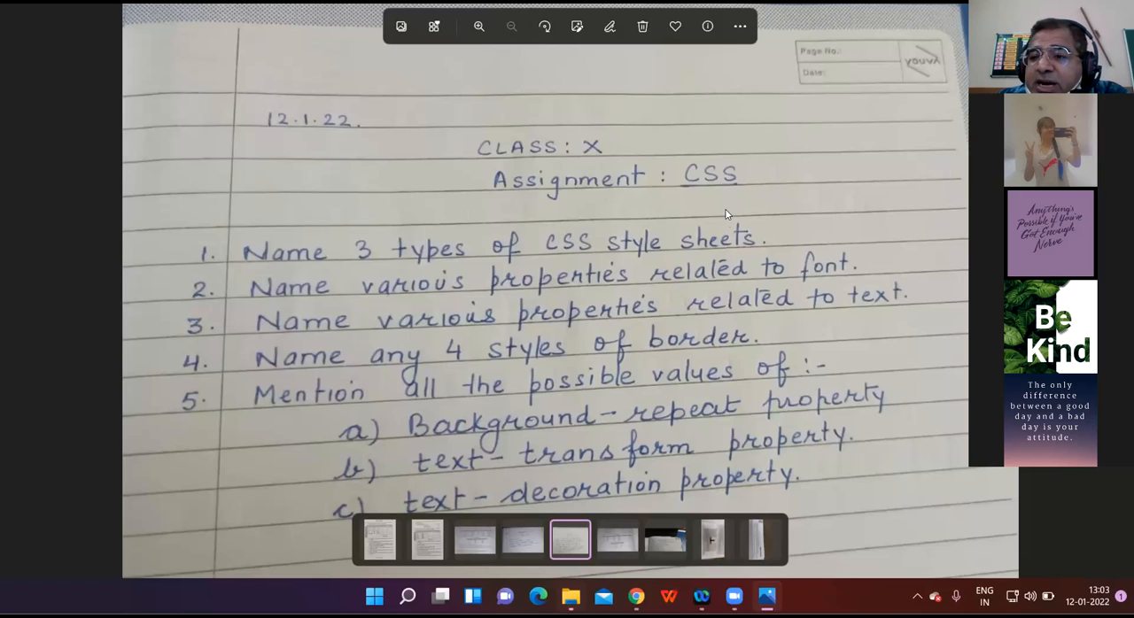
mouse_move(754, 346)
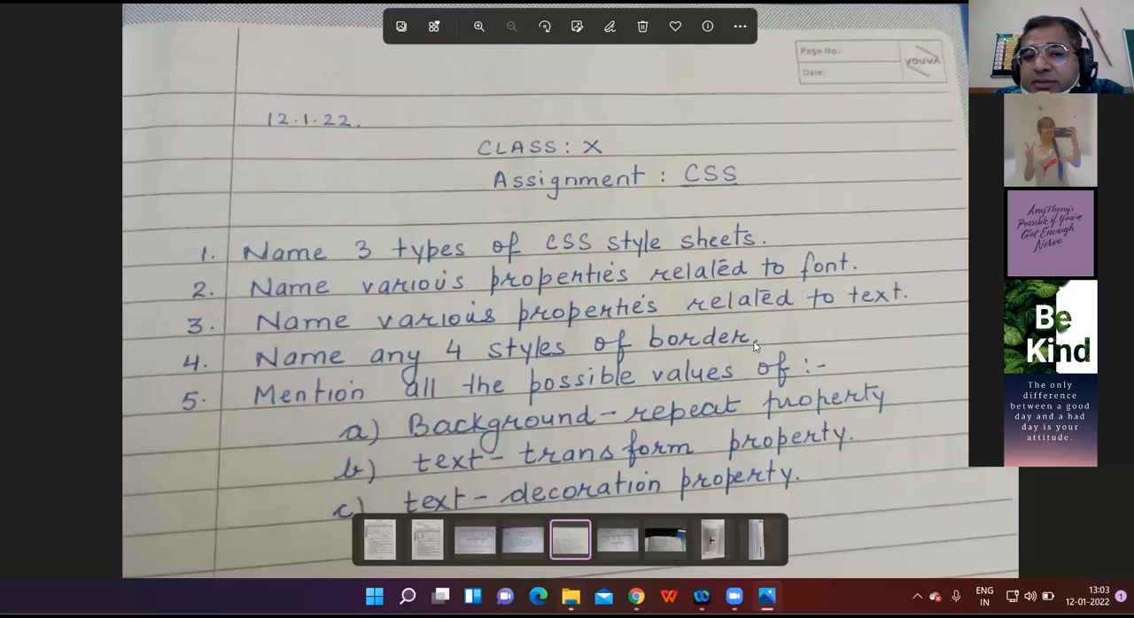
mouse_move(626, 83)
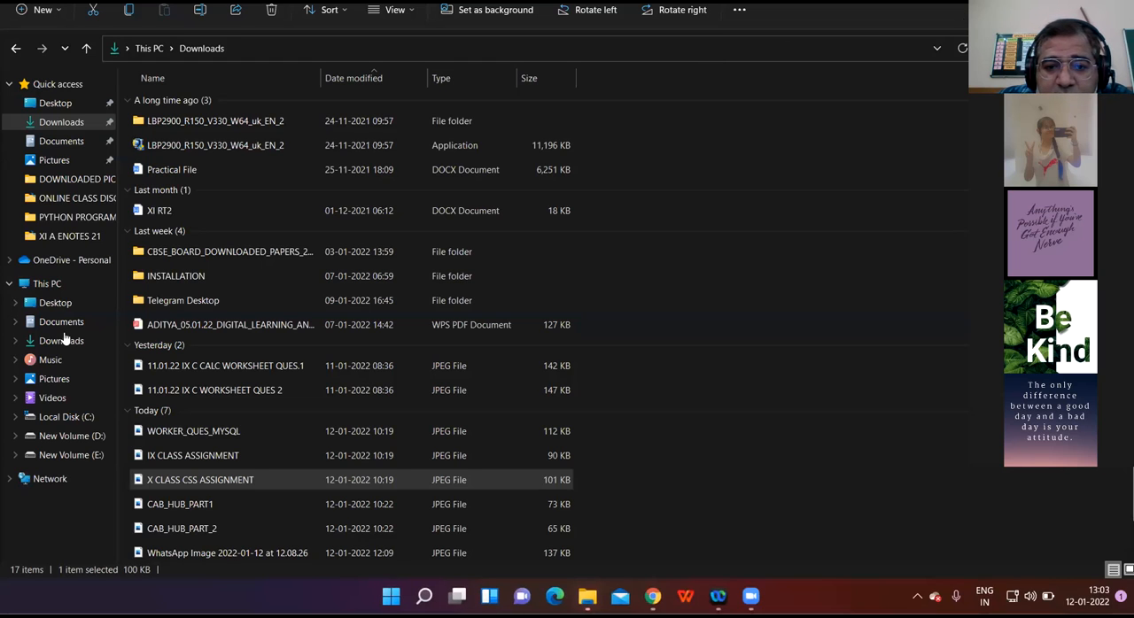
Browse E:\edata to the Class X ASSIGNMENTS FOLDER and open '12.01.22 X A,D WEB PAGE 1' in Word 2016
click(70, 454)
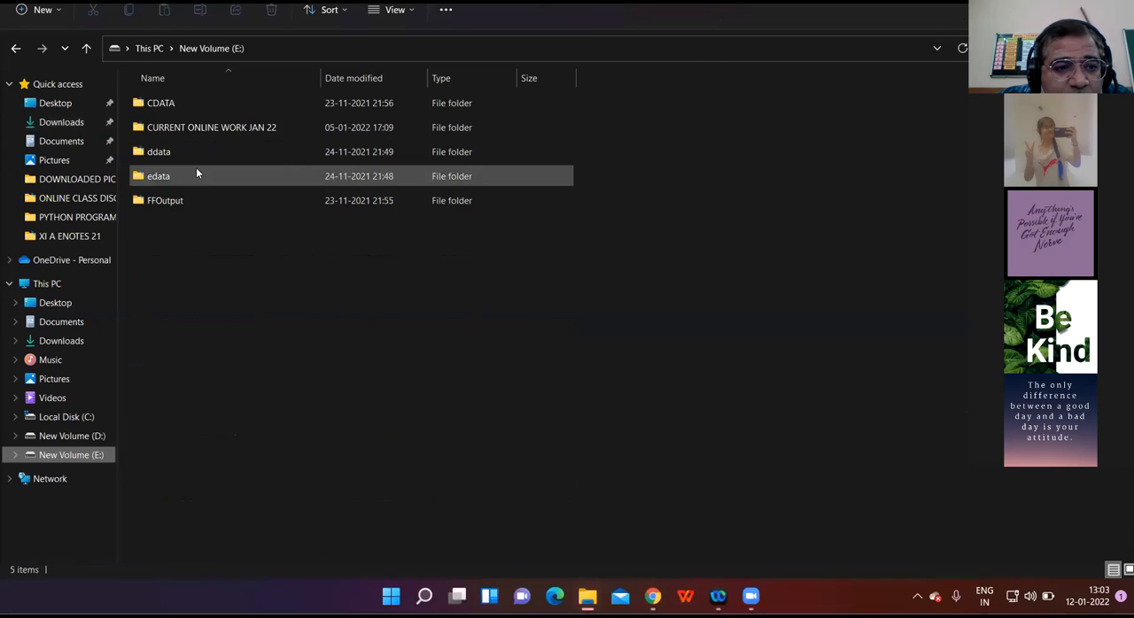
double_click(157, 176)
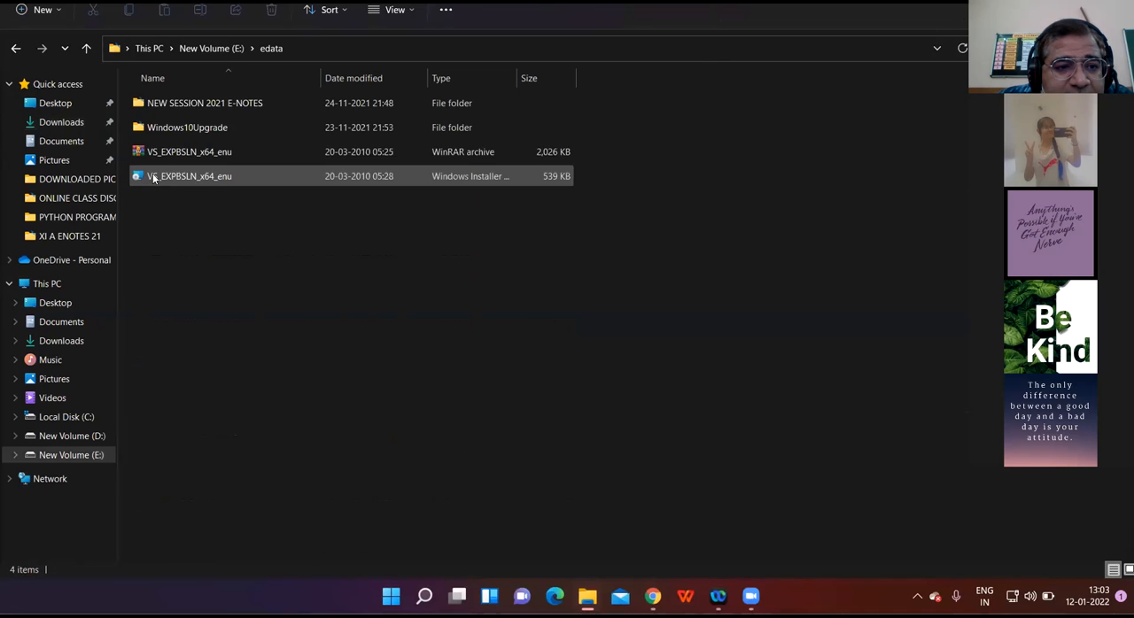
double_click(204, 103)
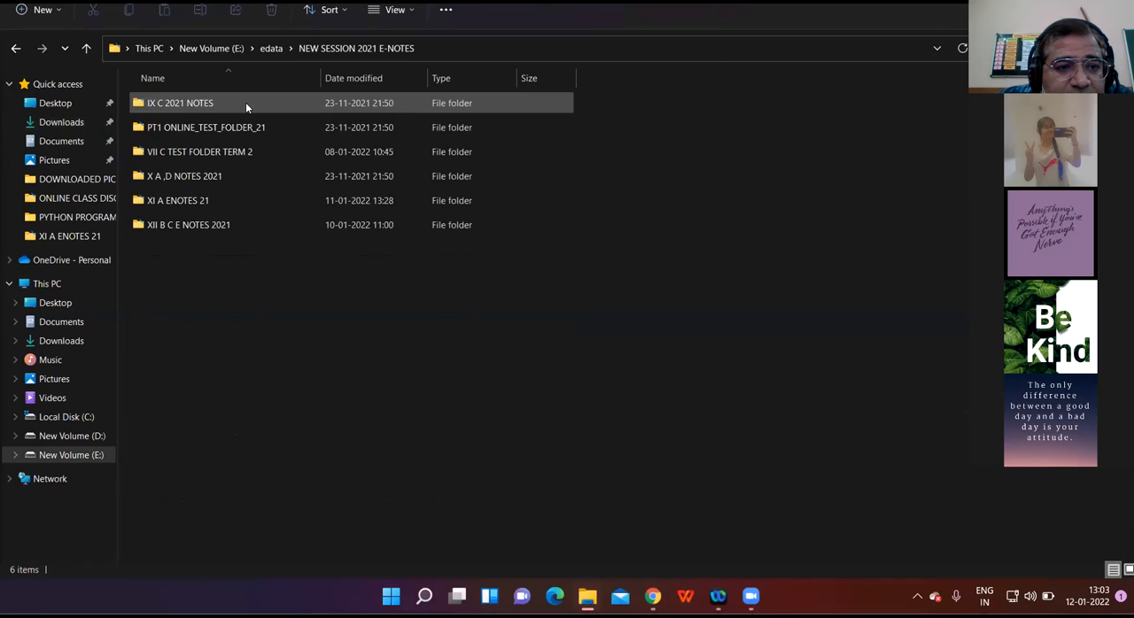
double_click(183, 176)
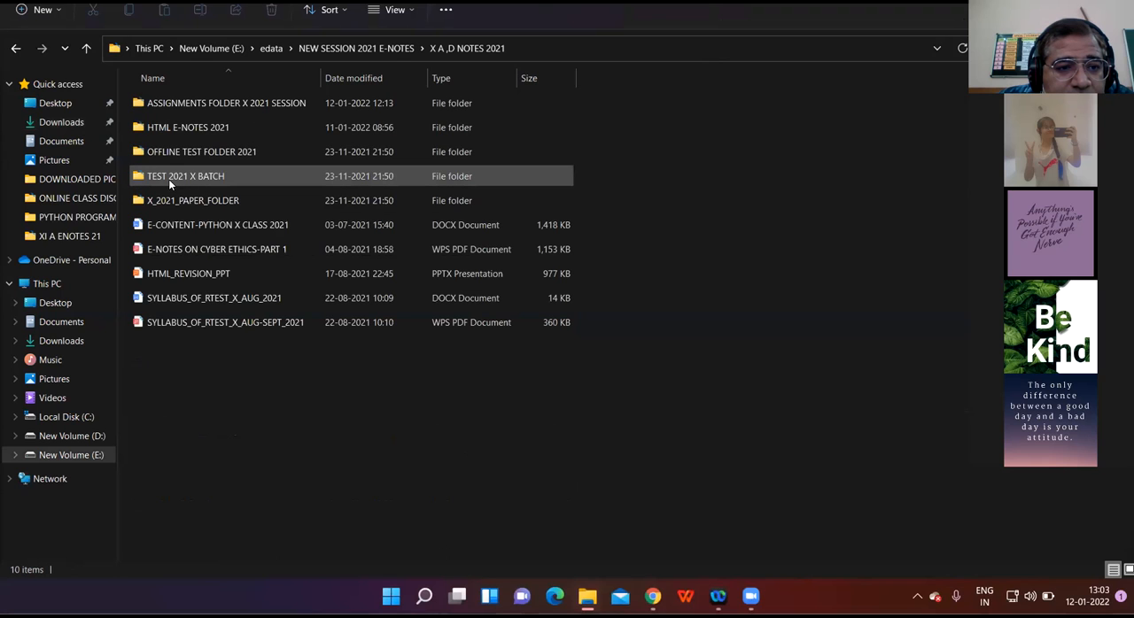
click(226, 103)
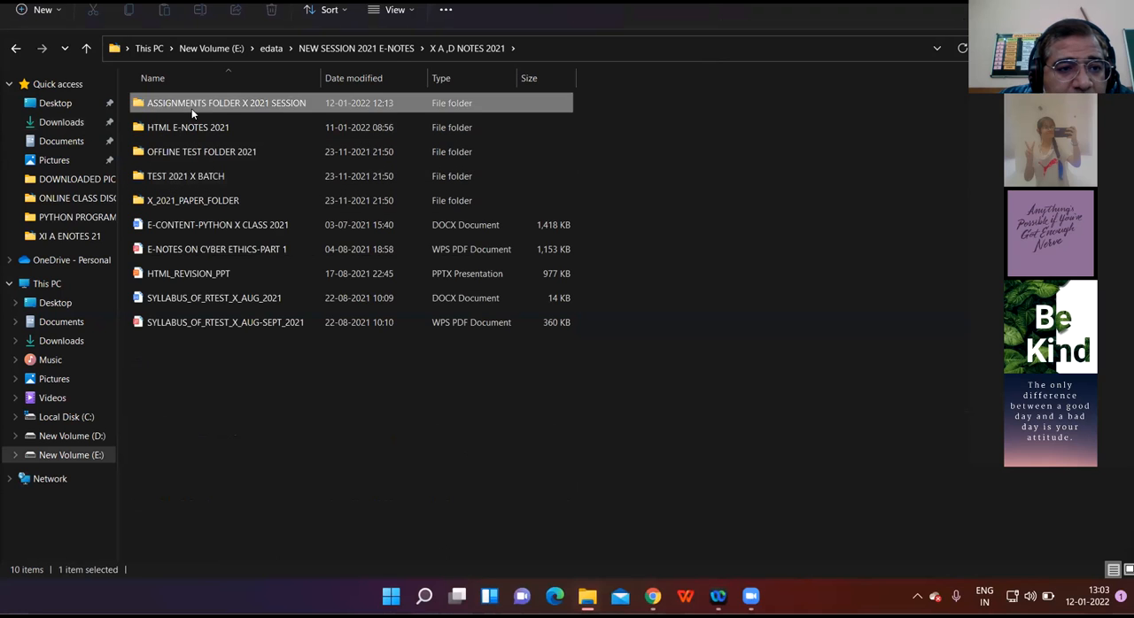
double_click(226, 103)
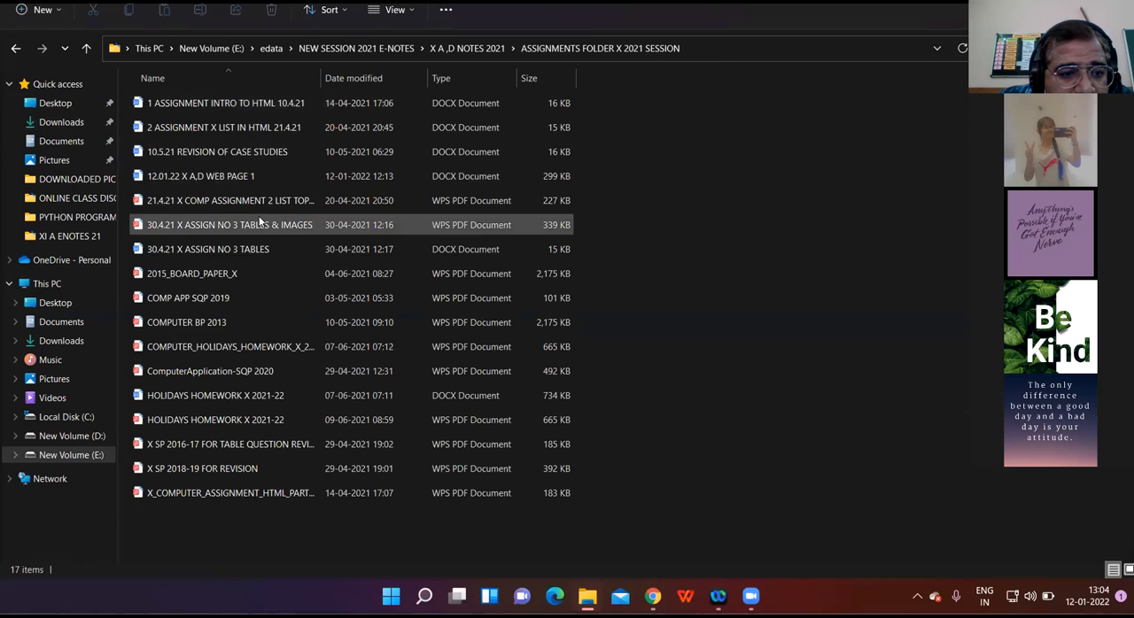
click(200, 176)
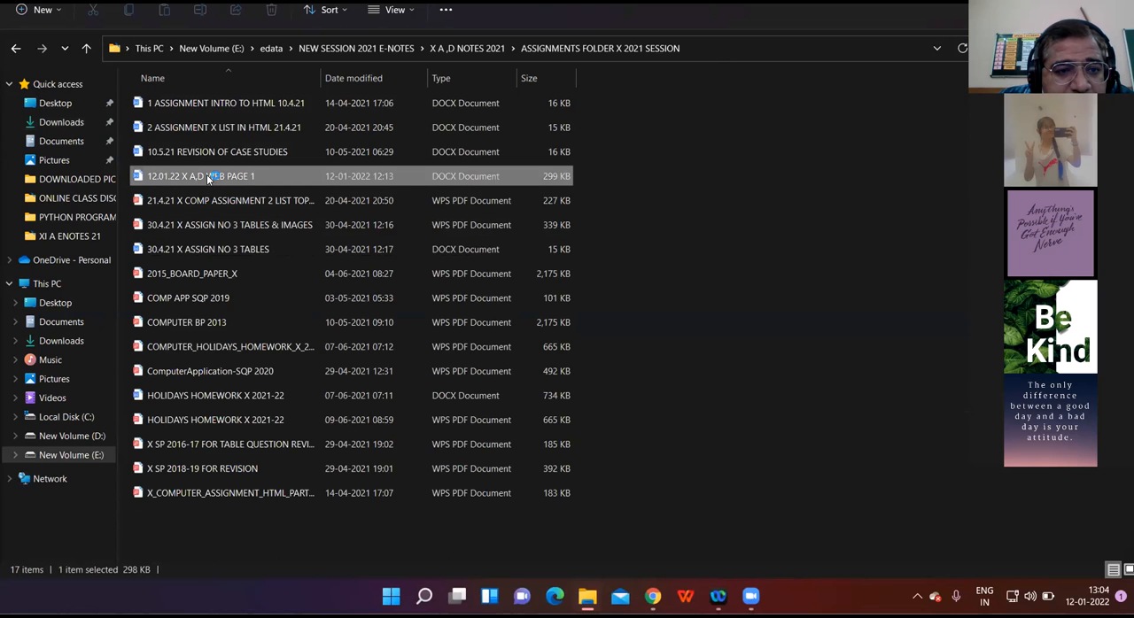
right_click(200, 176)
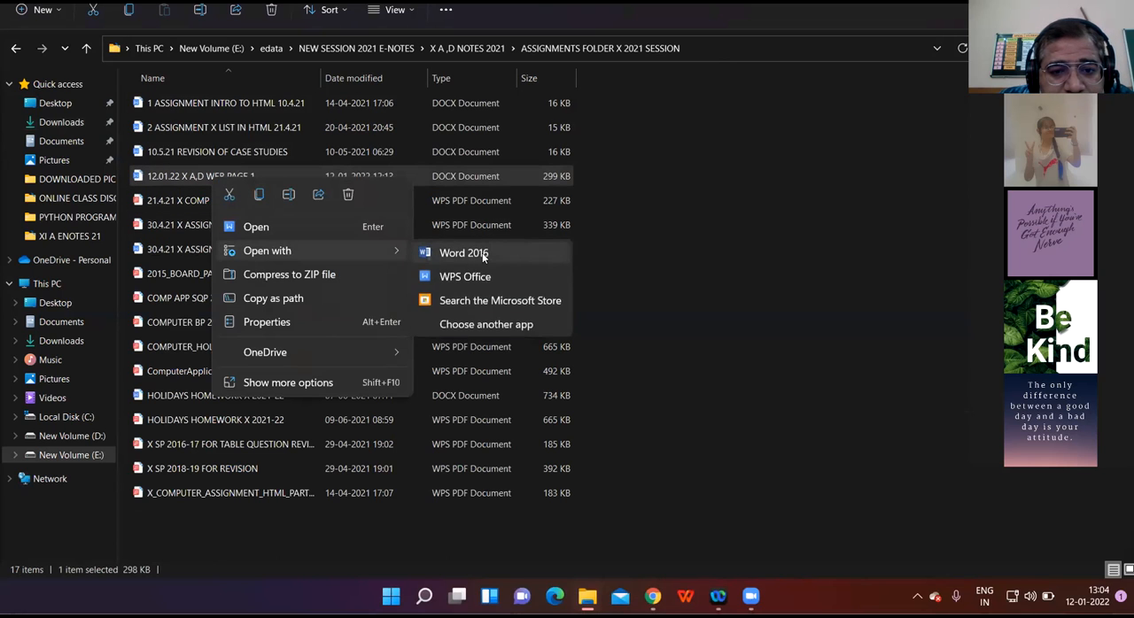
click(463, 253)
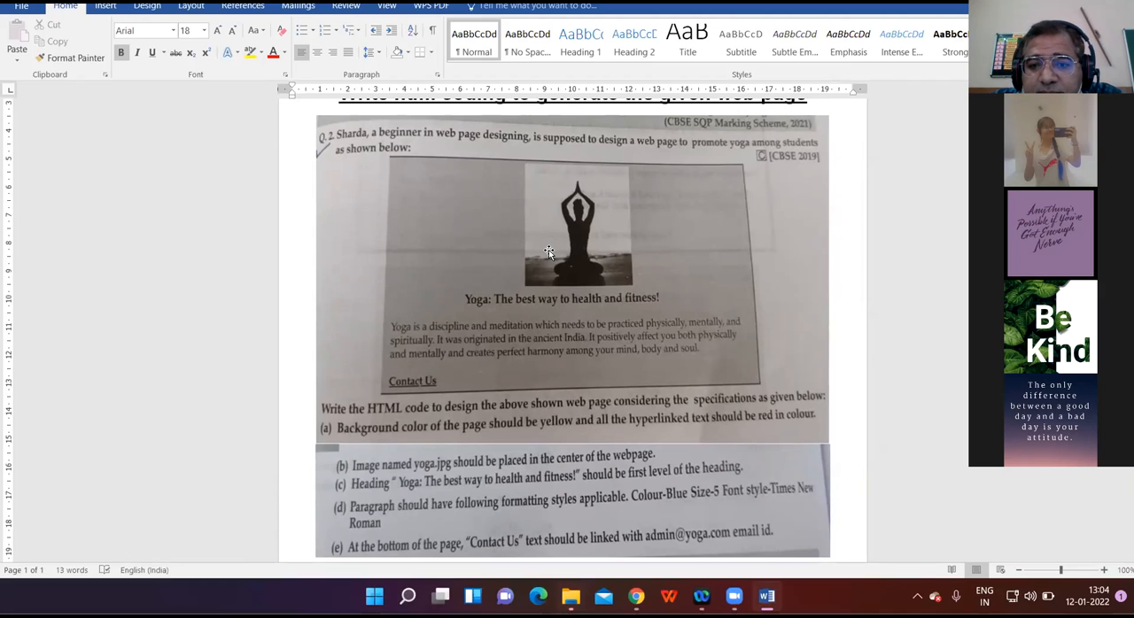
mouse_move(695, 83)
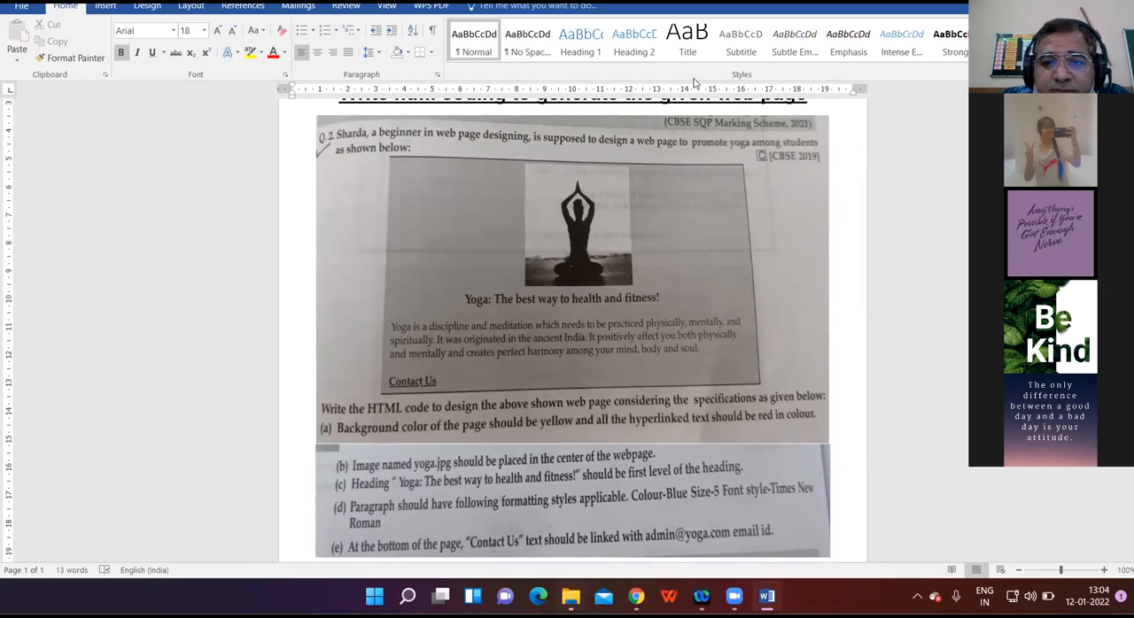
mouse_move(646, 122)
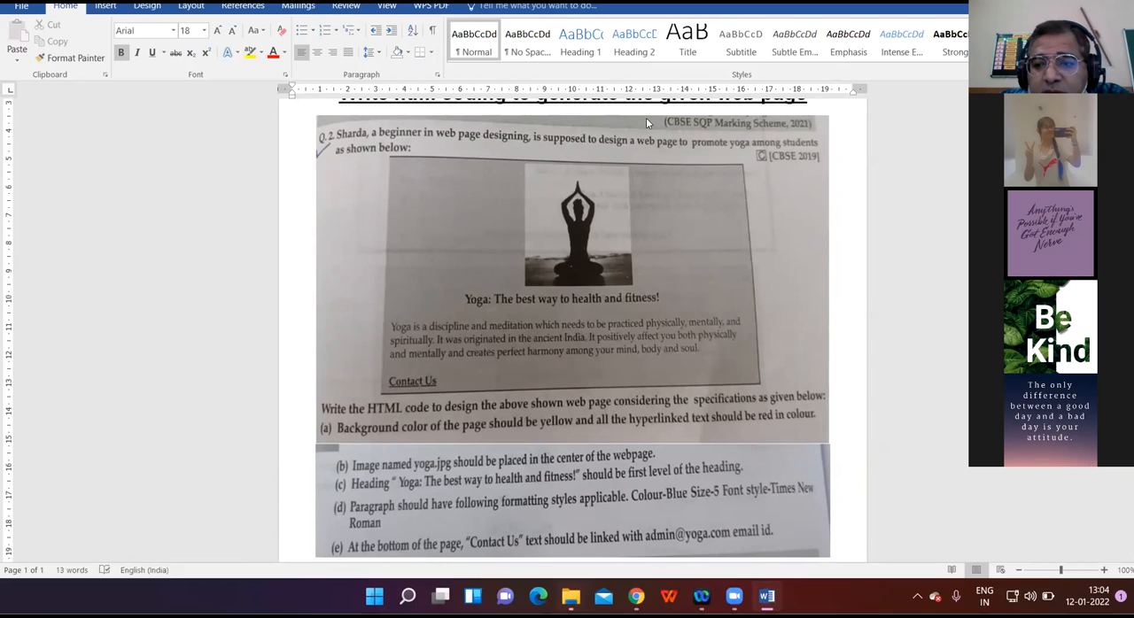
mouse_move(696, 270)
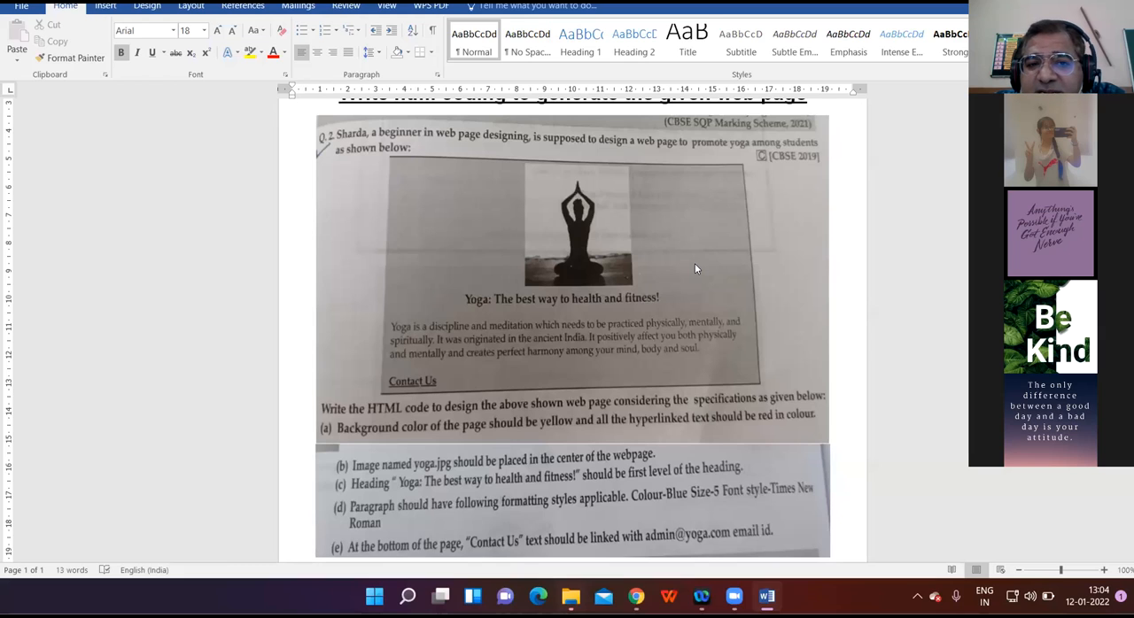
mouse_move(660, 82)
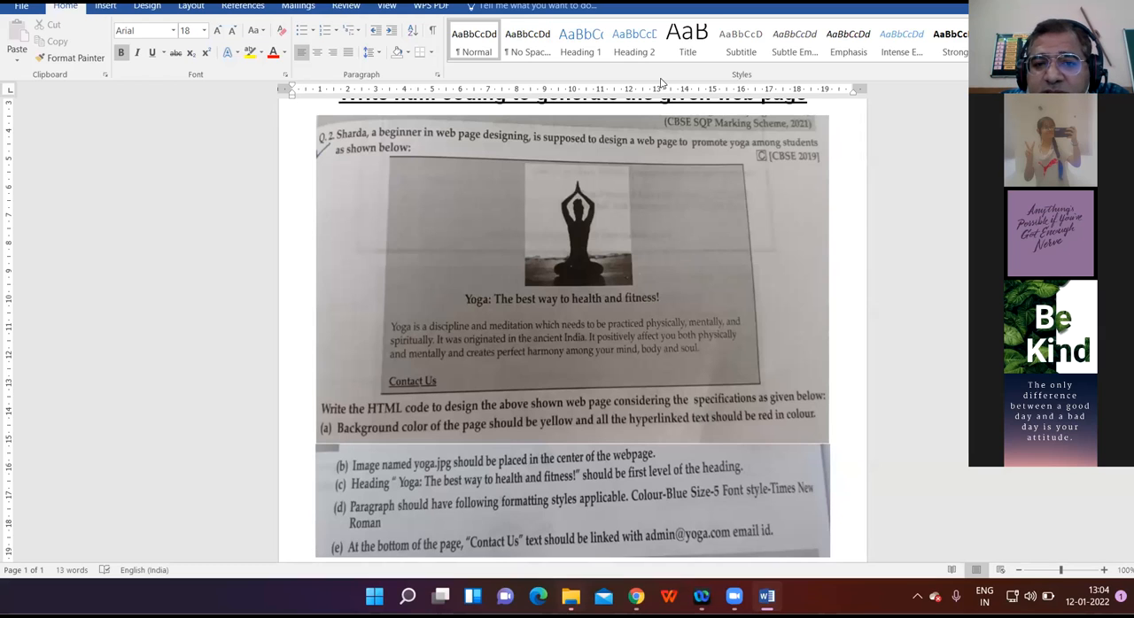
mouse_move(694, 151)
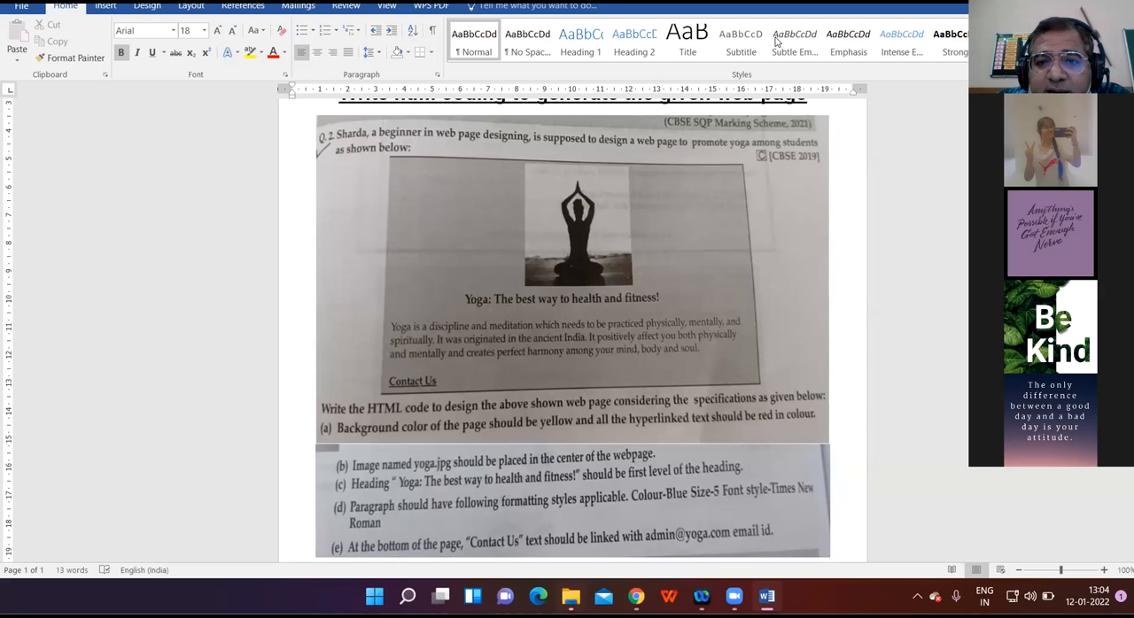
mouse_move(573, 219)
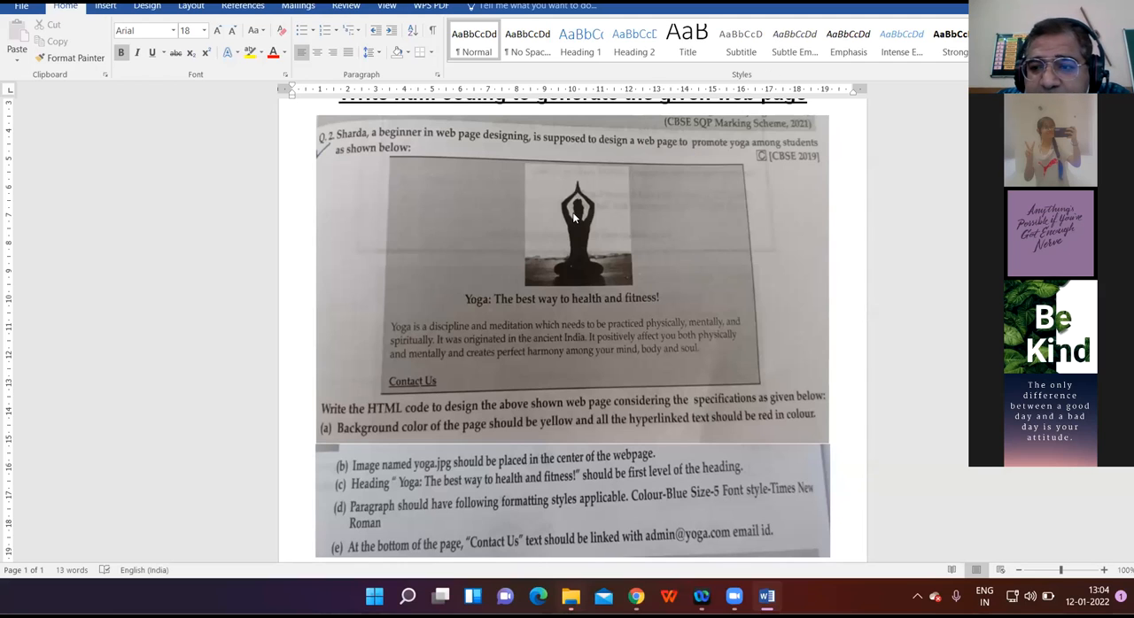
mouse_move(494, 307)
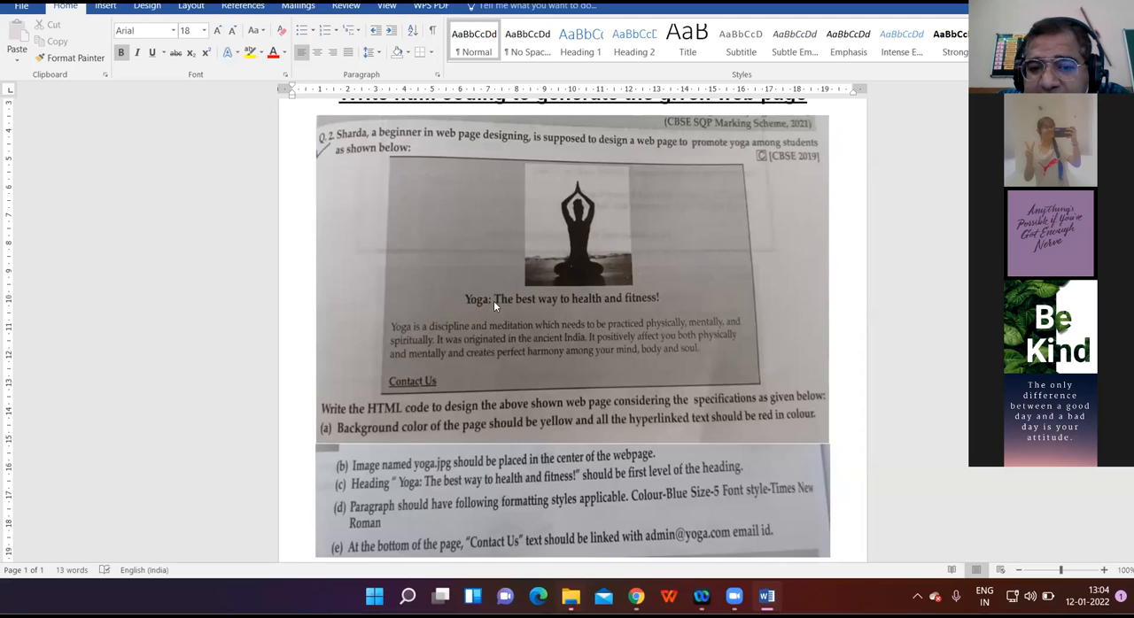
mouse_move(403, 399)
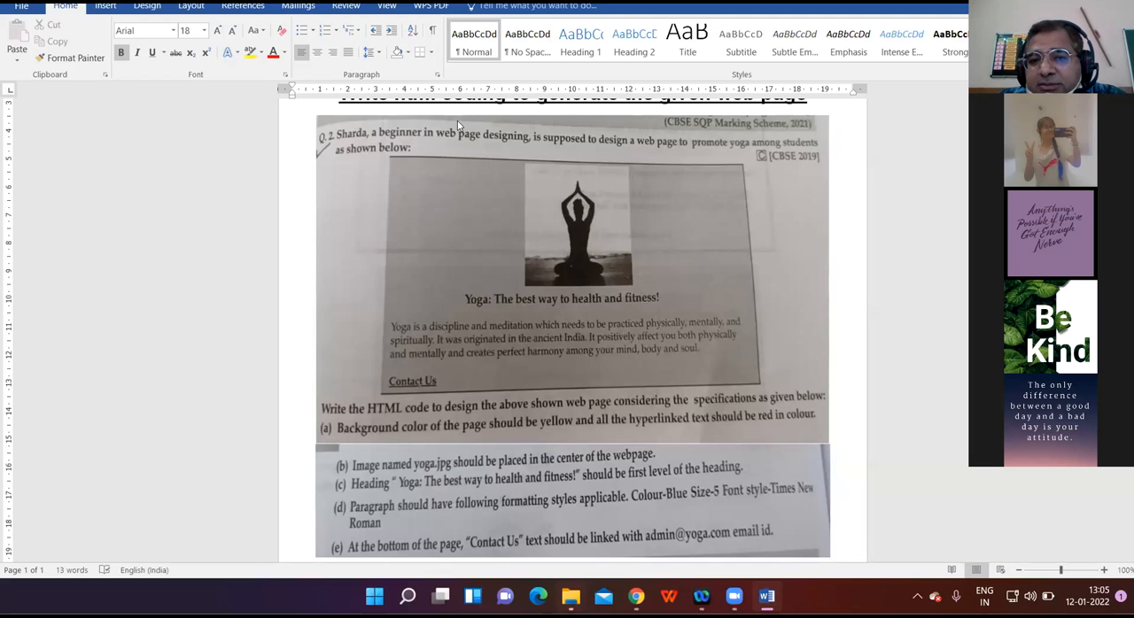
mouse_move(619, 240)
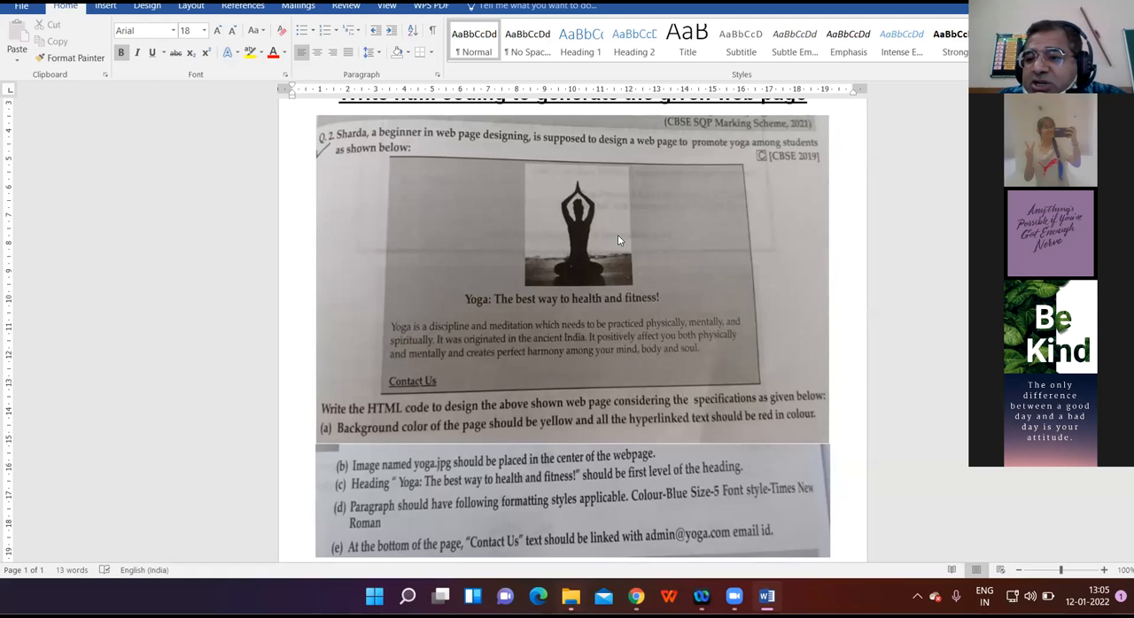
scroll(down, 3)
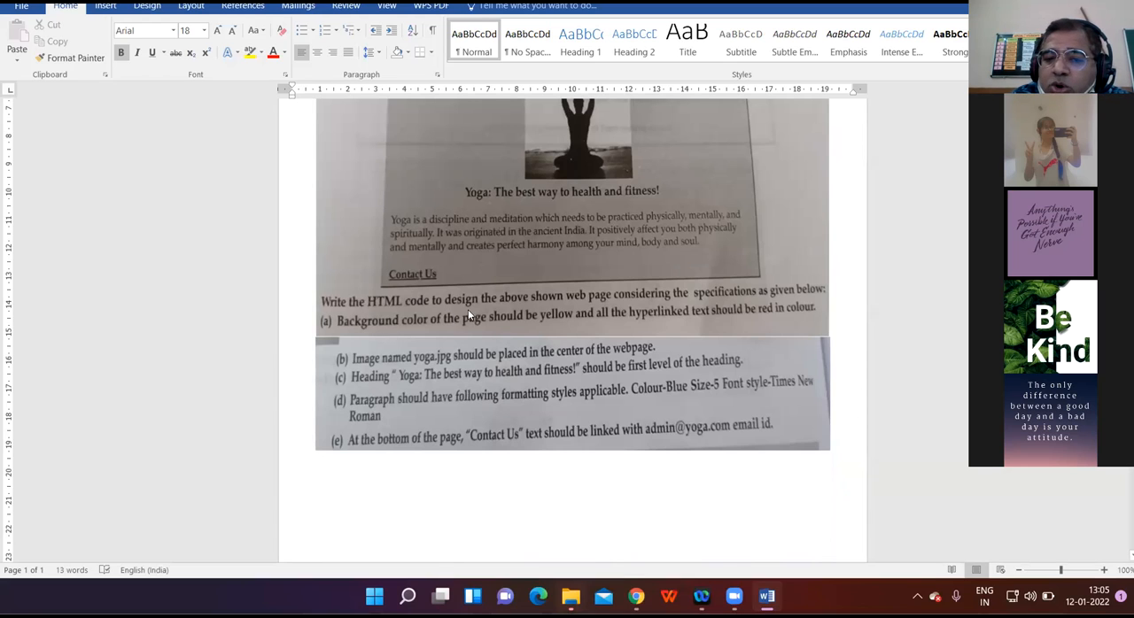
mouse_move(618, 298)
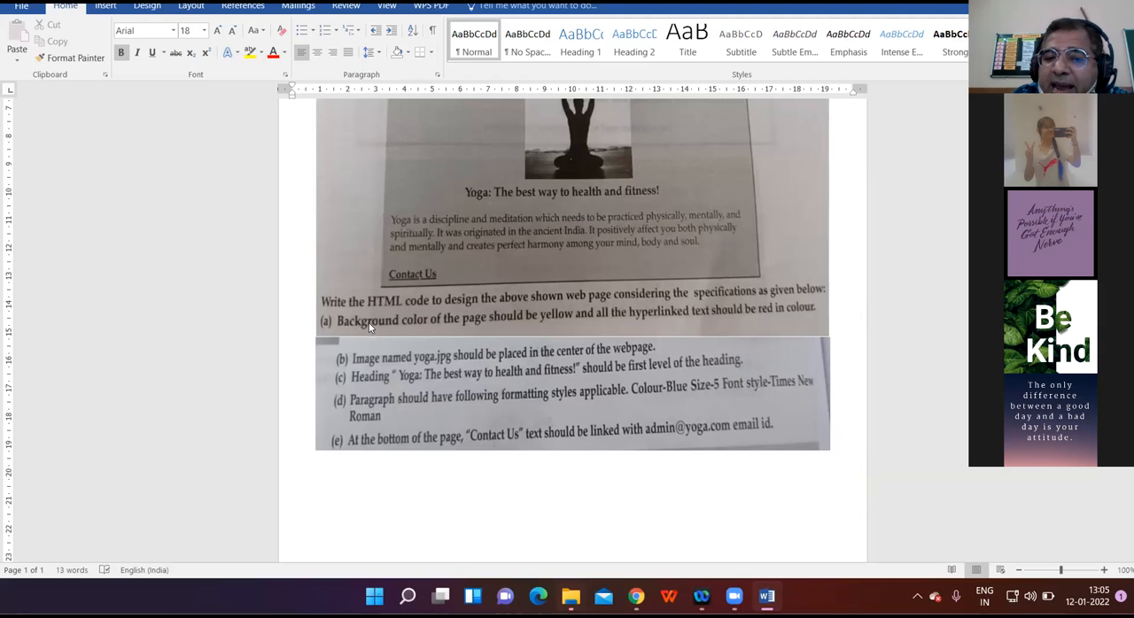
mouse_move(574, 323)
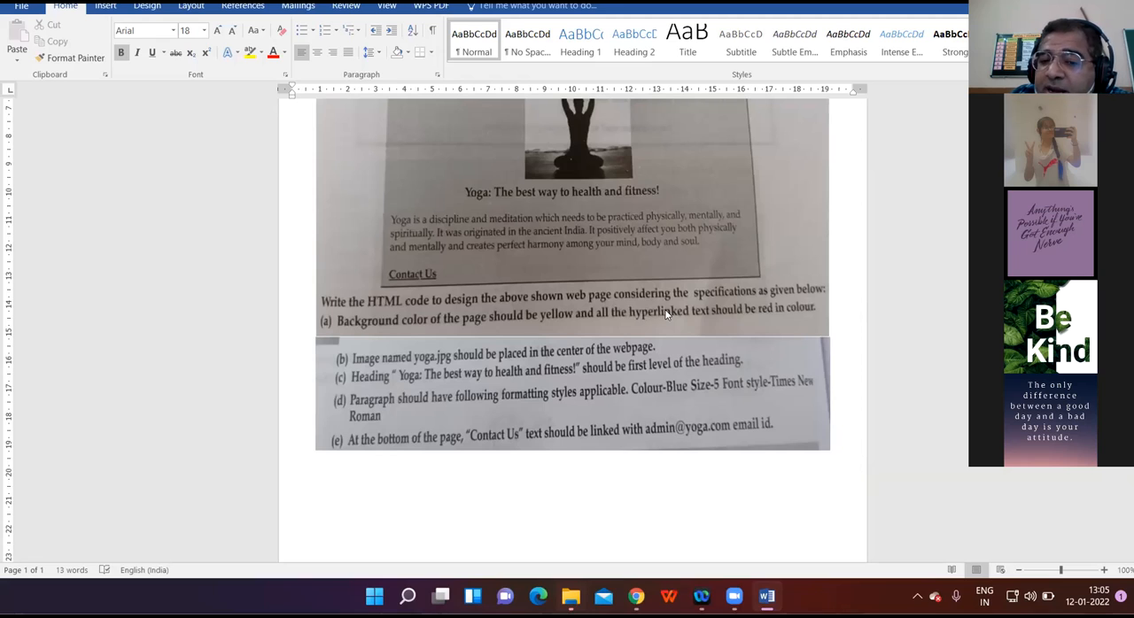
mouse_move(780, 316)
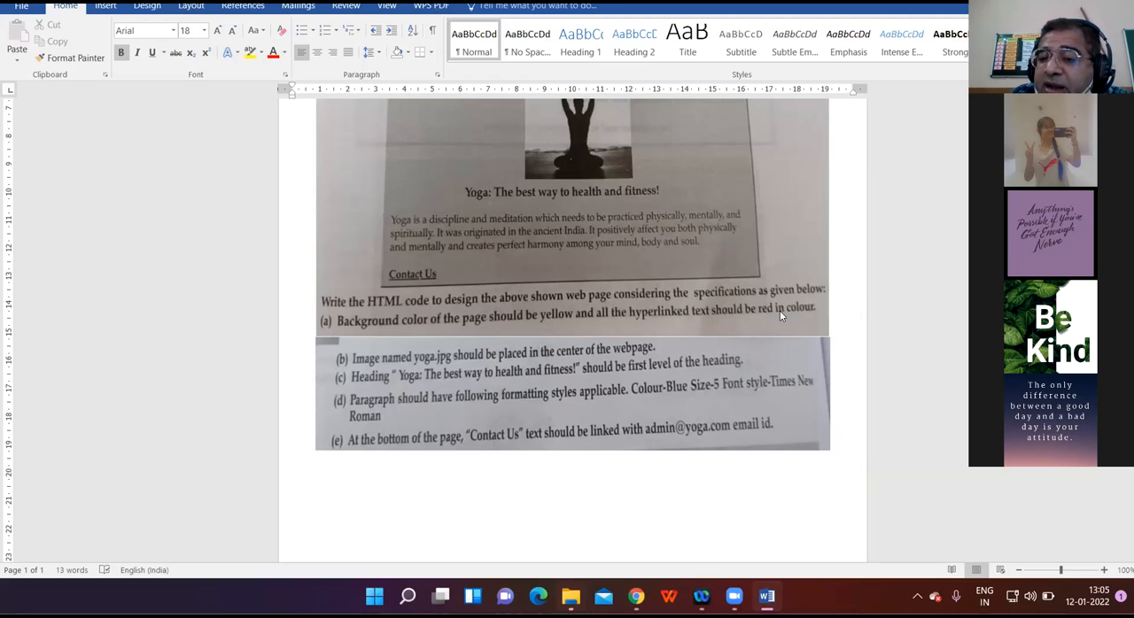
mouse_move(794, 315)
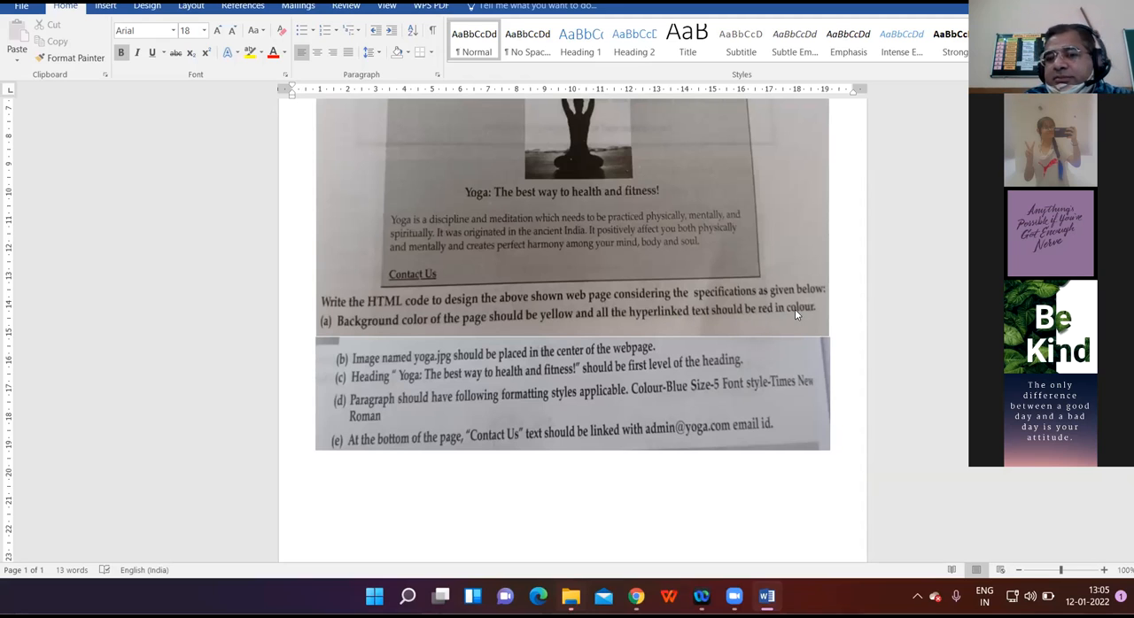
scroll(down, 3)
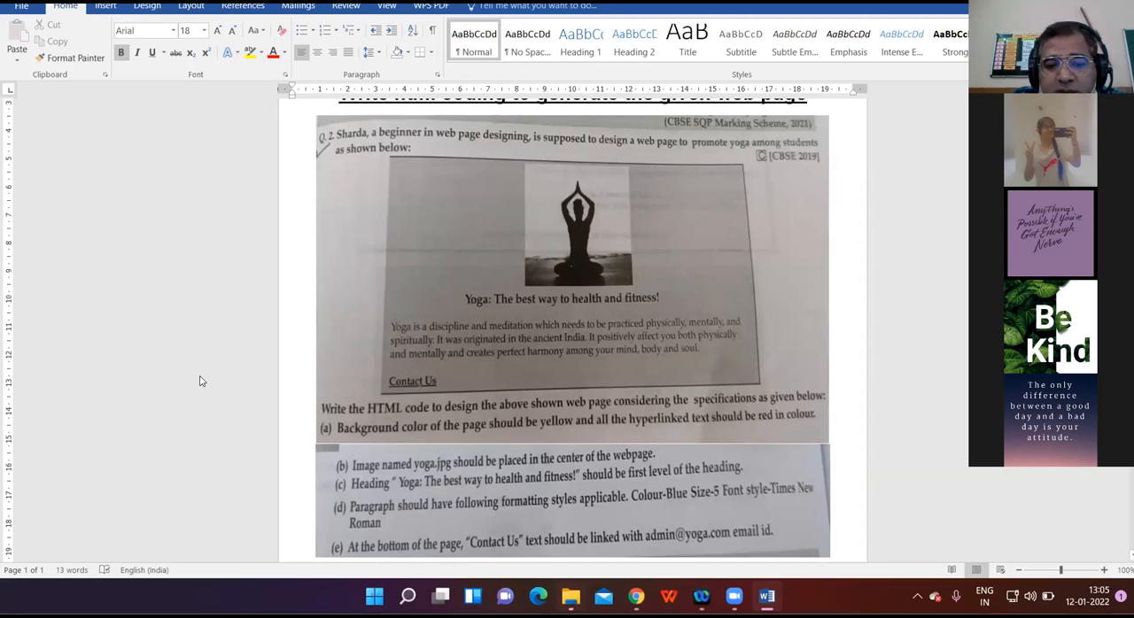
click(407, 596)
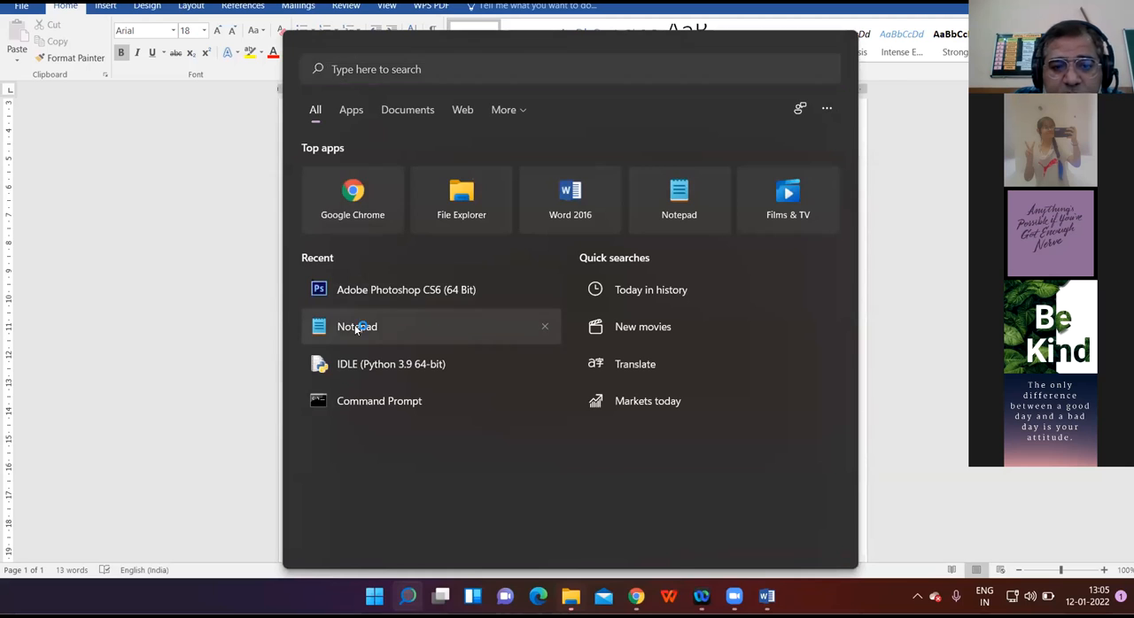
Launch Notepad from the Start menu's recently used apps
click(357, 327)
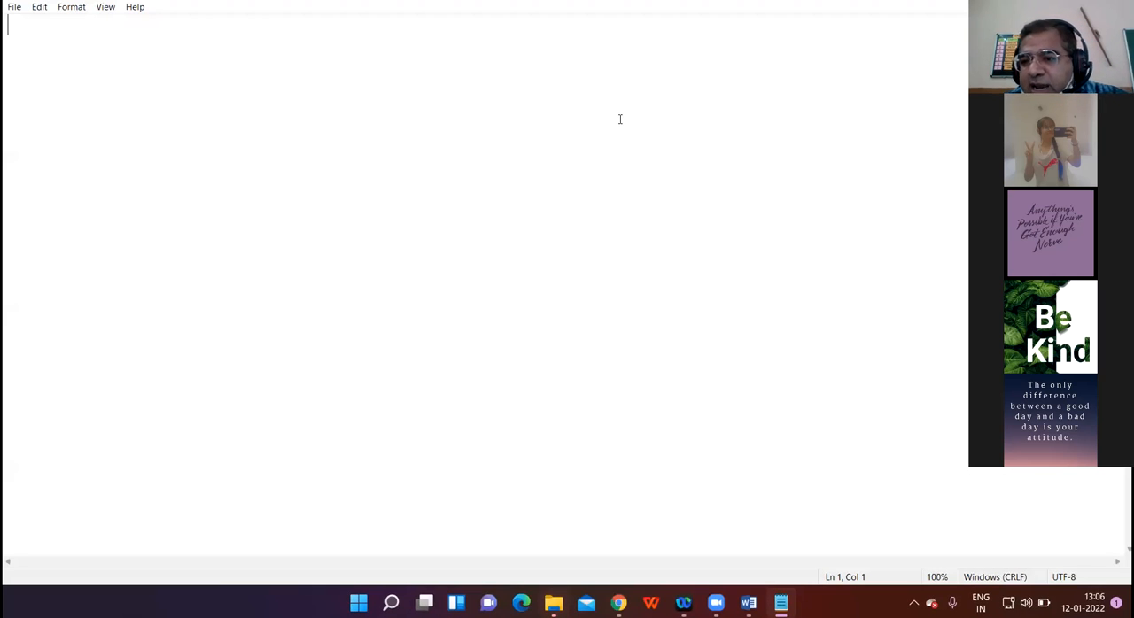
Write the opening <html>, <head> and <title> tags on separate lines
text(<)
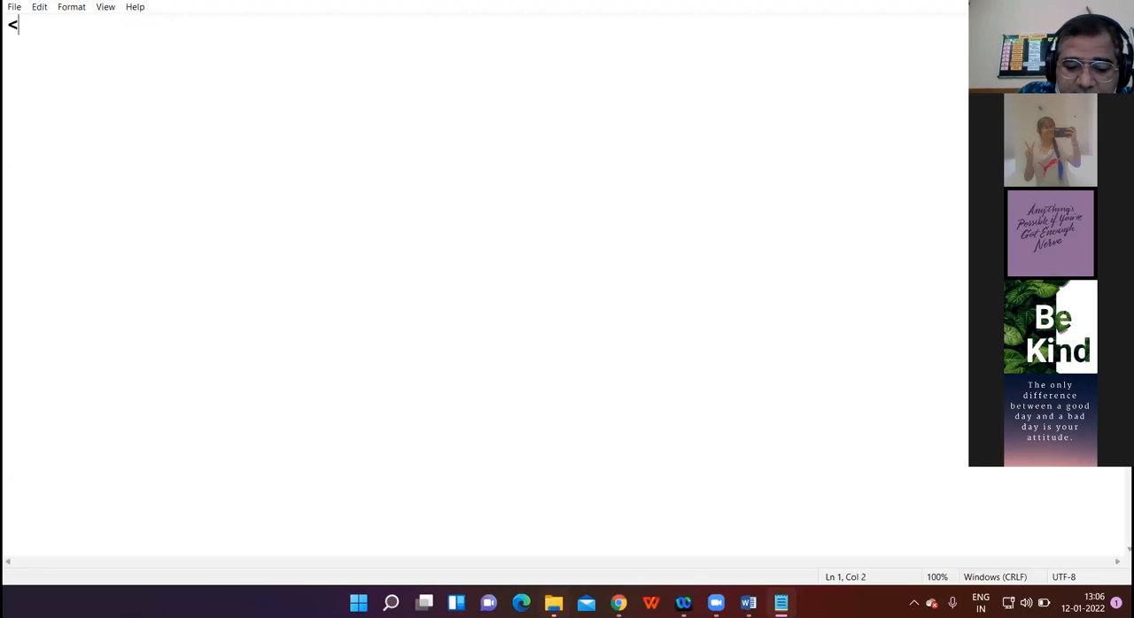
text(html>)
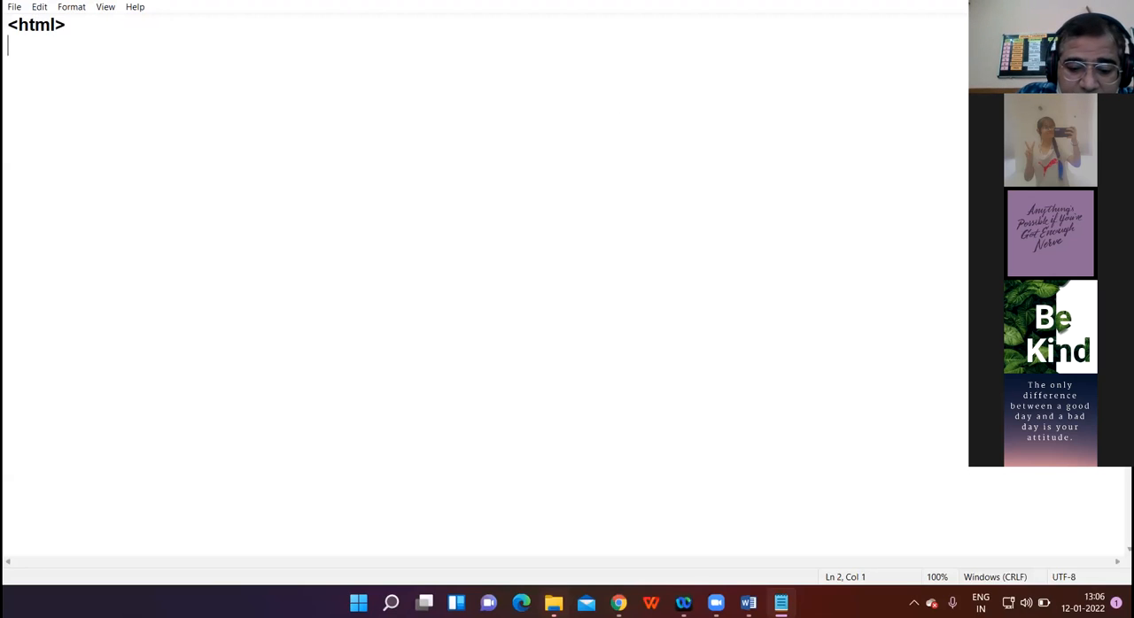
text(<head>)
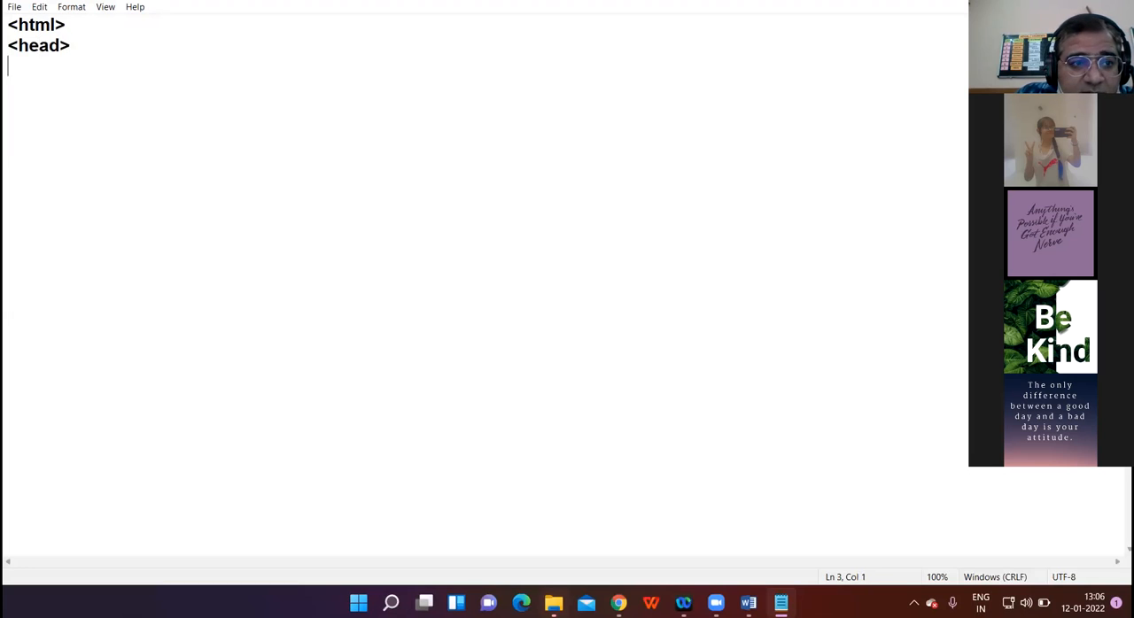
text(<title>)
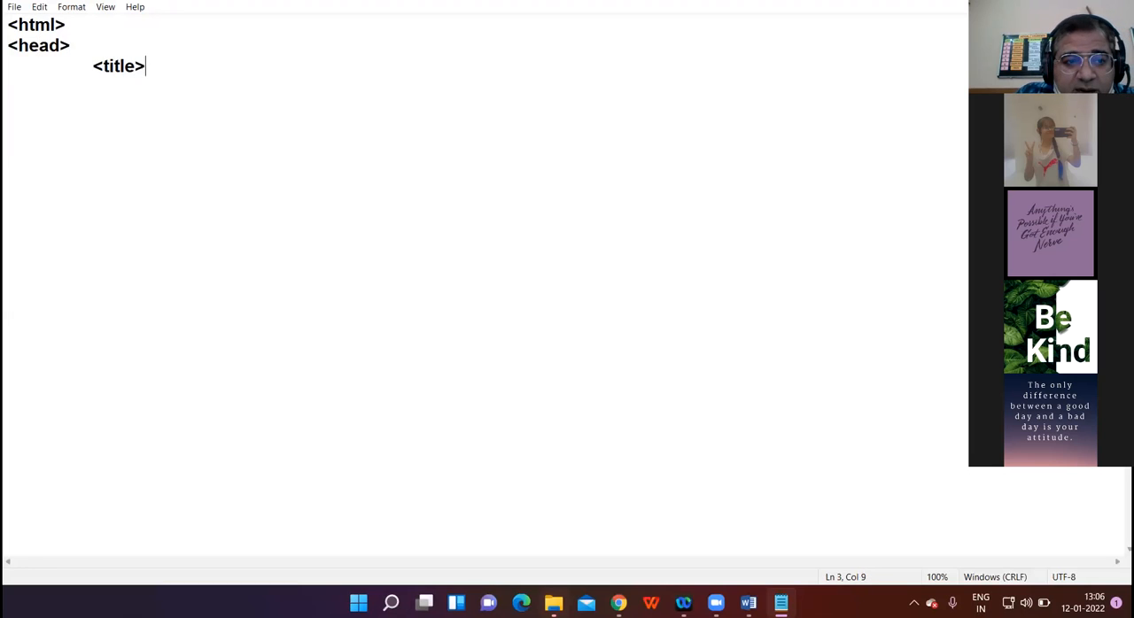
click(748, 603)
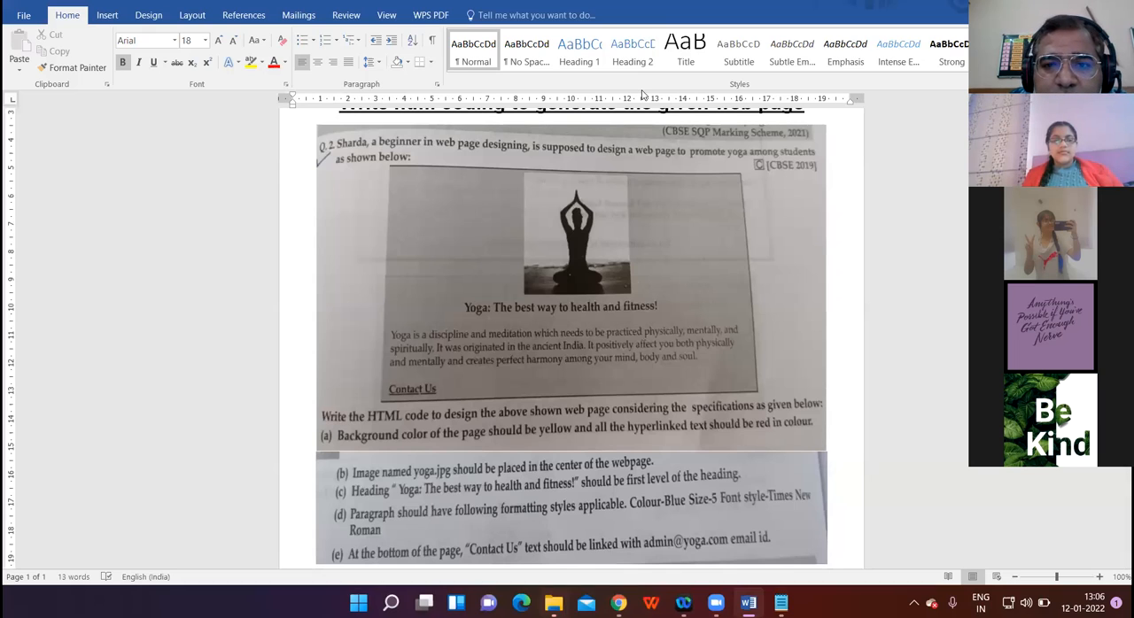
mouse_move(636, 353)
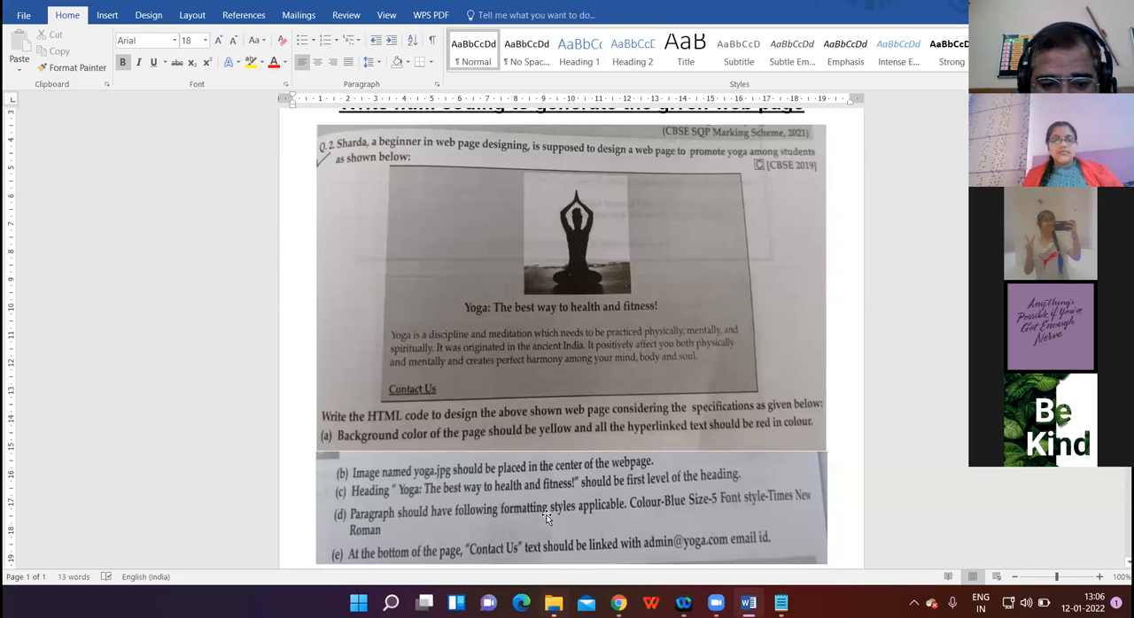
mouse_move(520, 510)
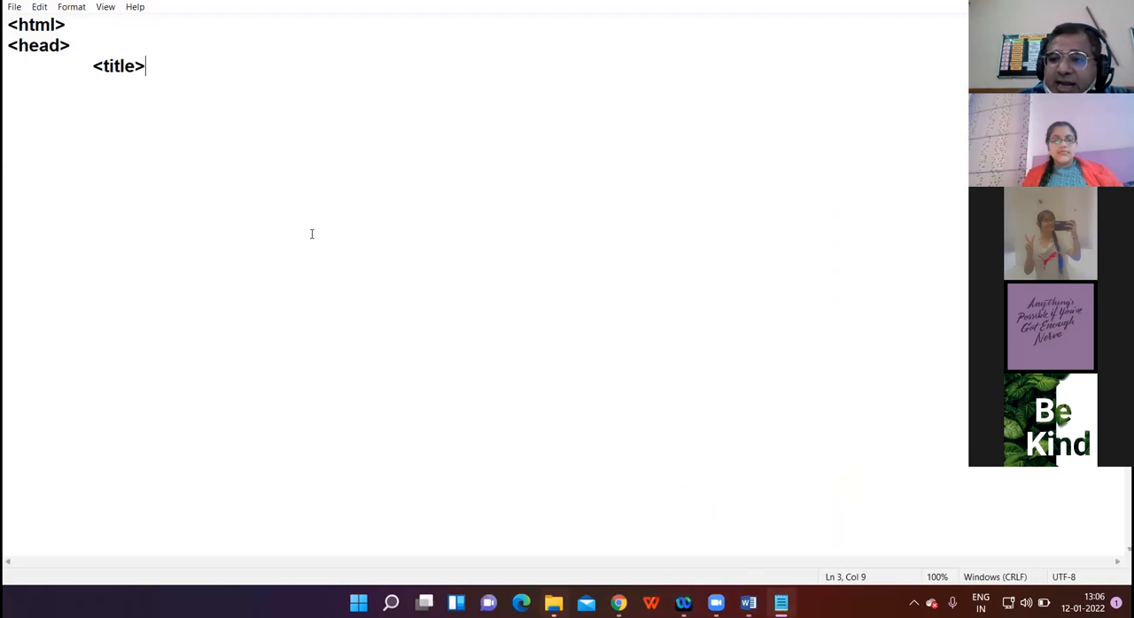
Title the page 'Yoga', close the head section, and start a <body tag
text(Yo)
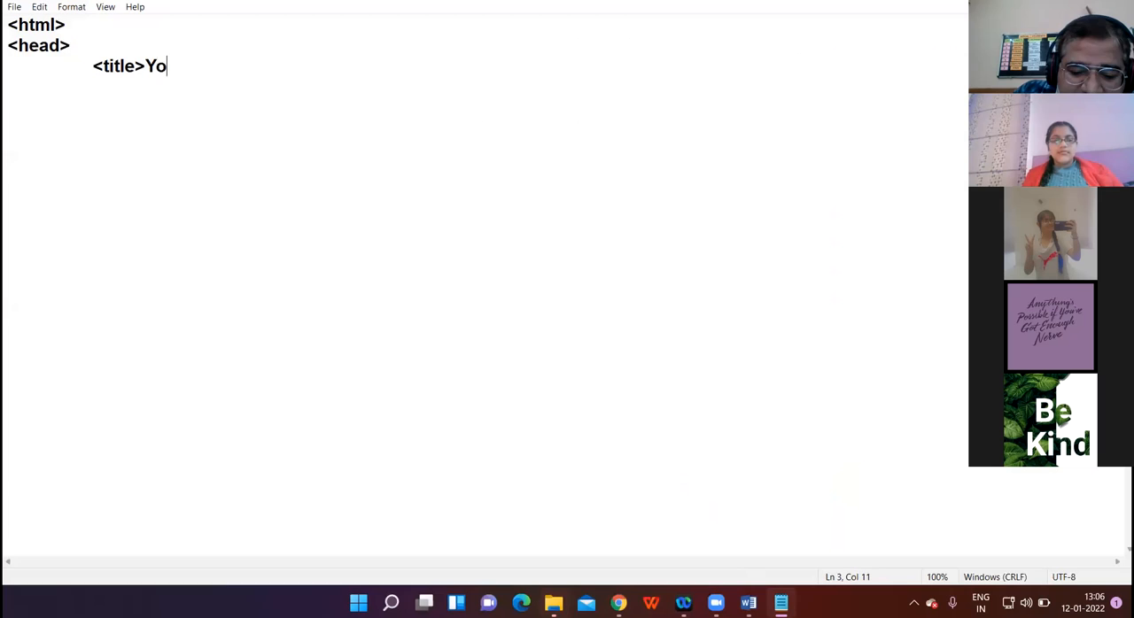
text(ga</)
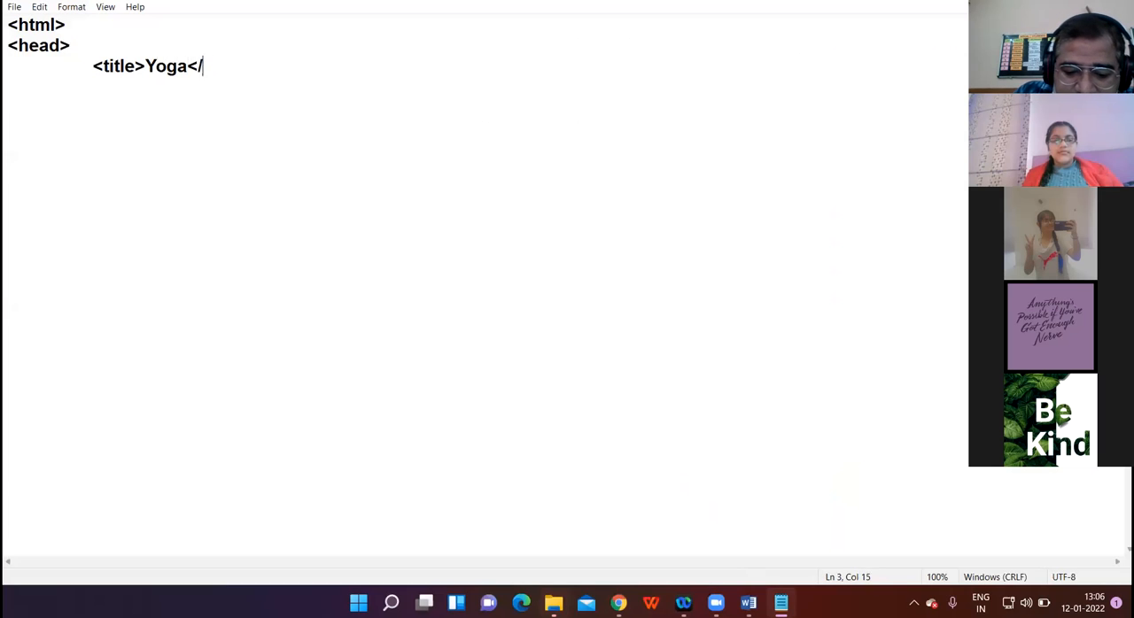
text(title>)
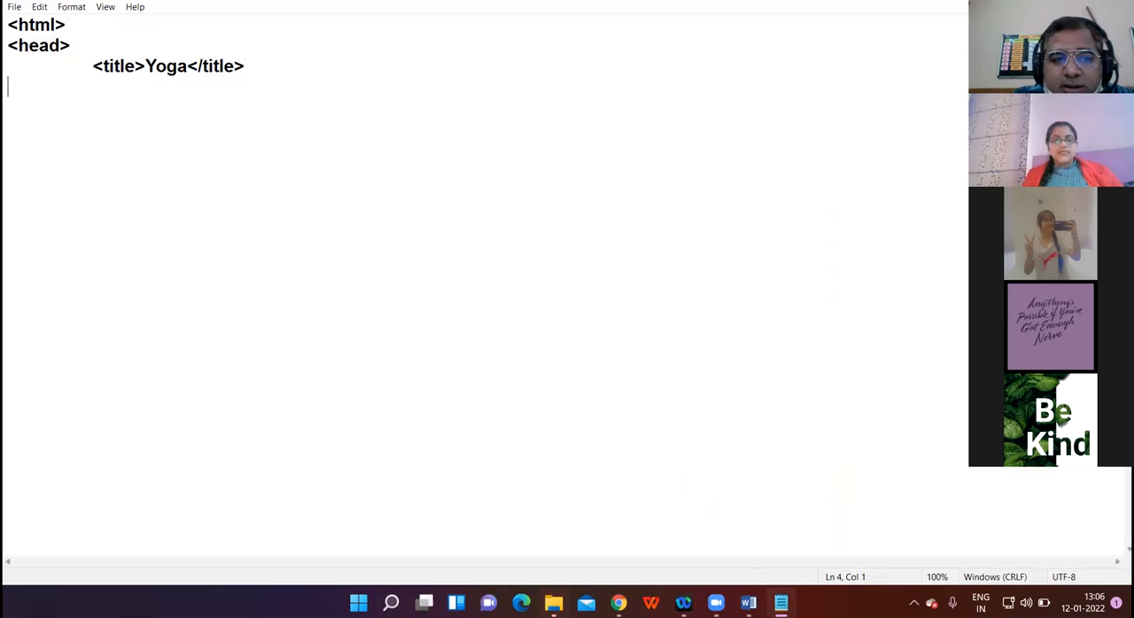
text(</)
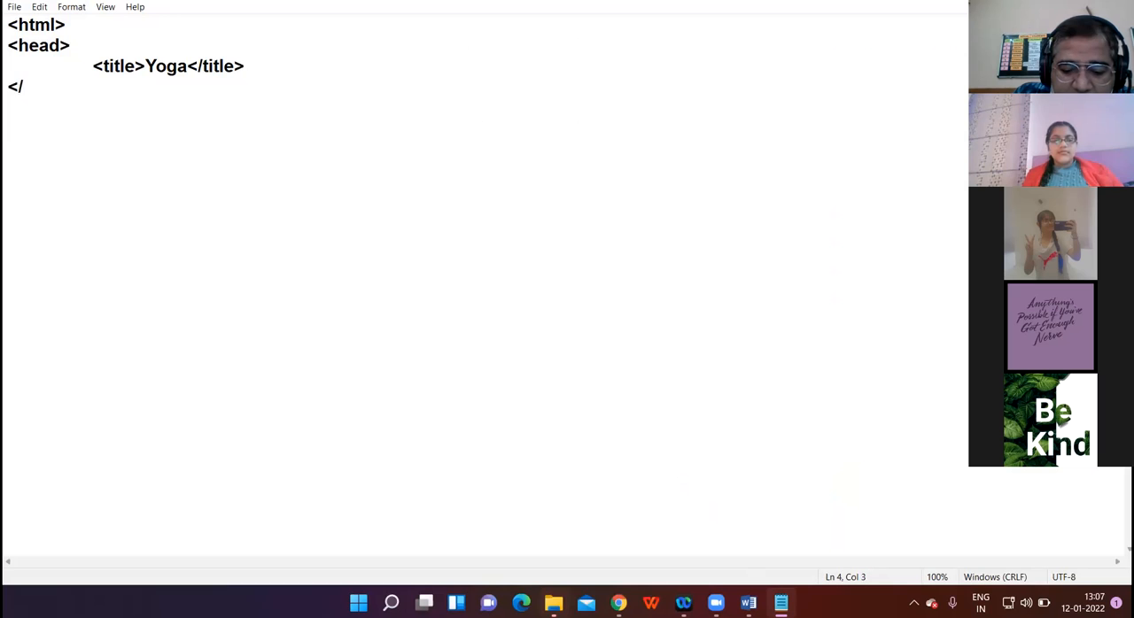
text(head>)
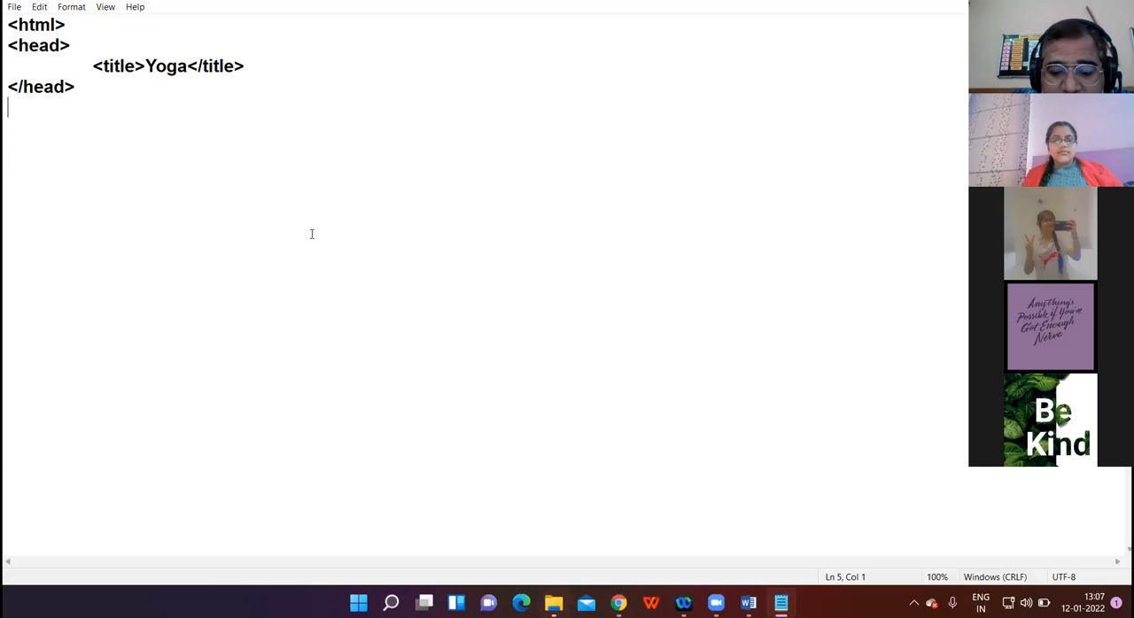
text(<bod)
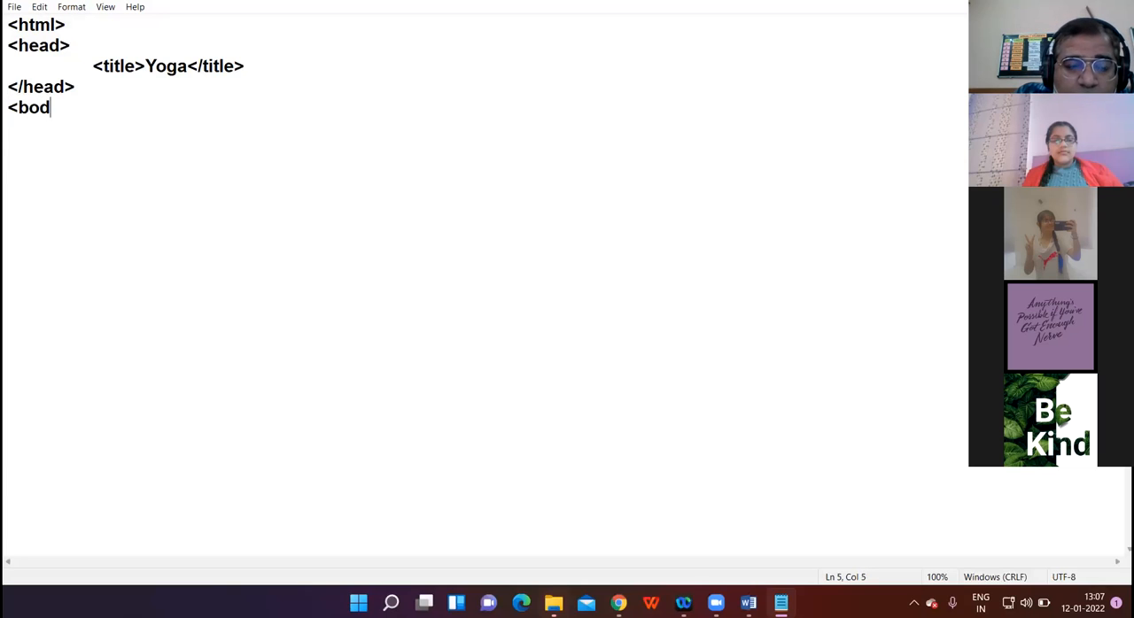
text(y)
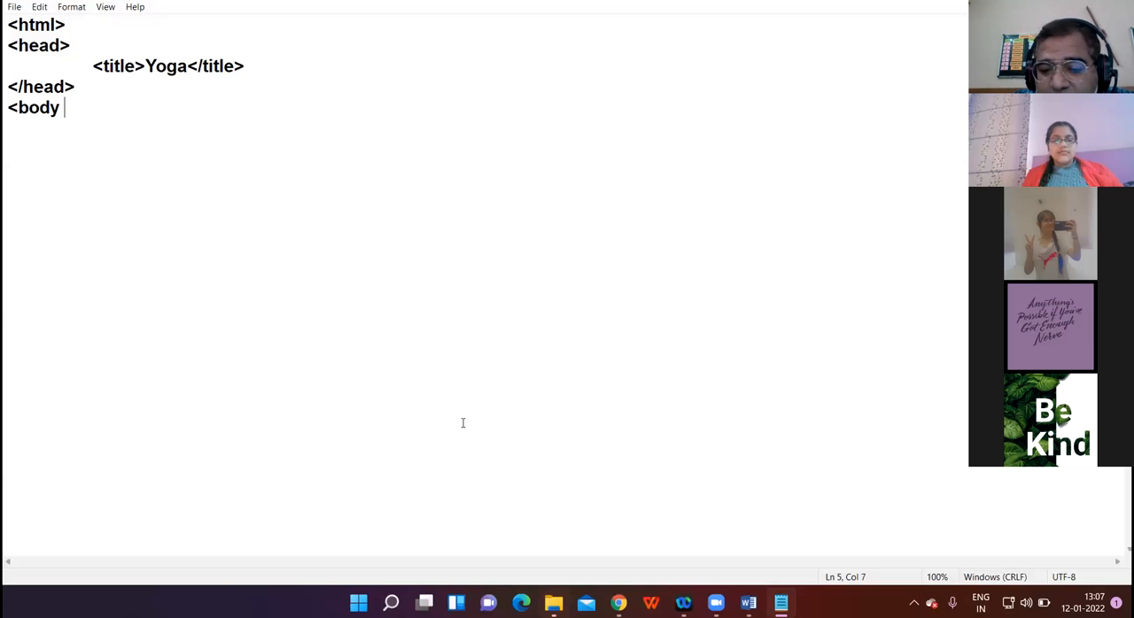
Switch to the Word question document to read the page specifications
click(747, 603)
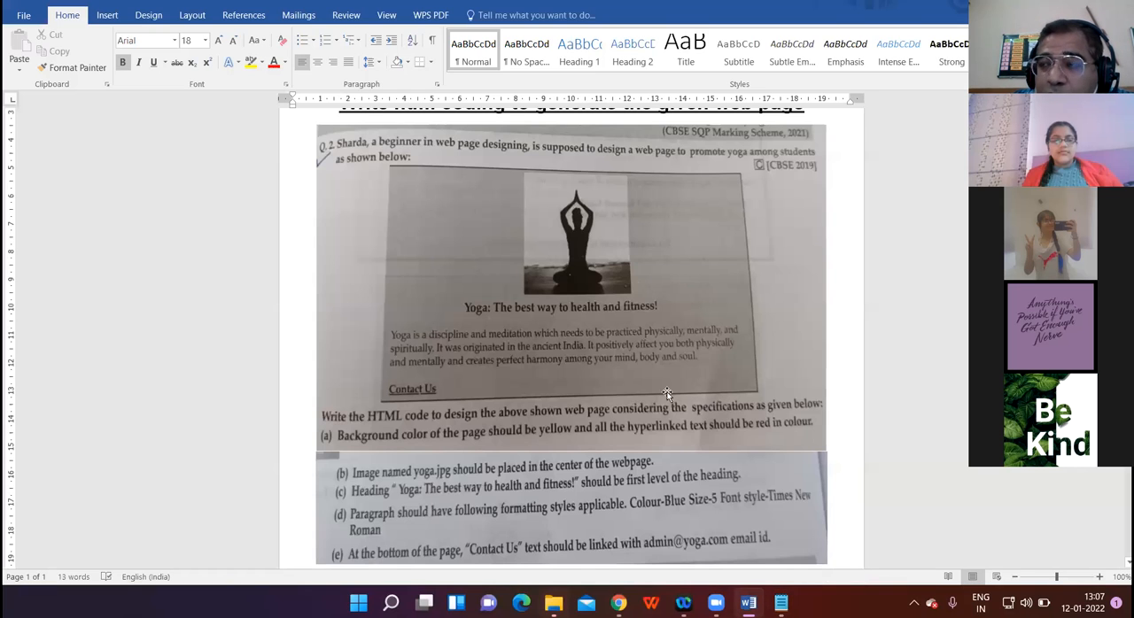
mouse_move(455, 435)
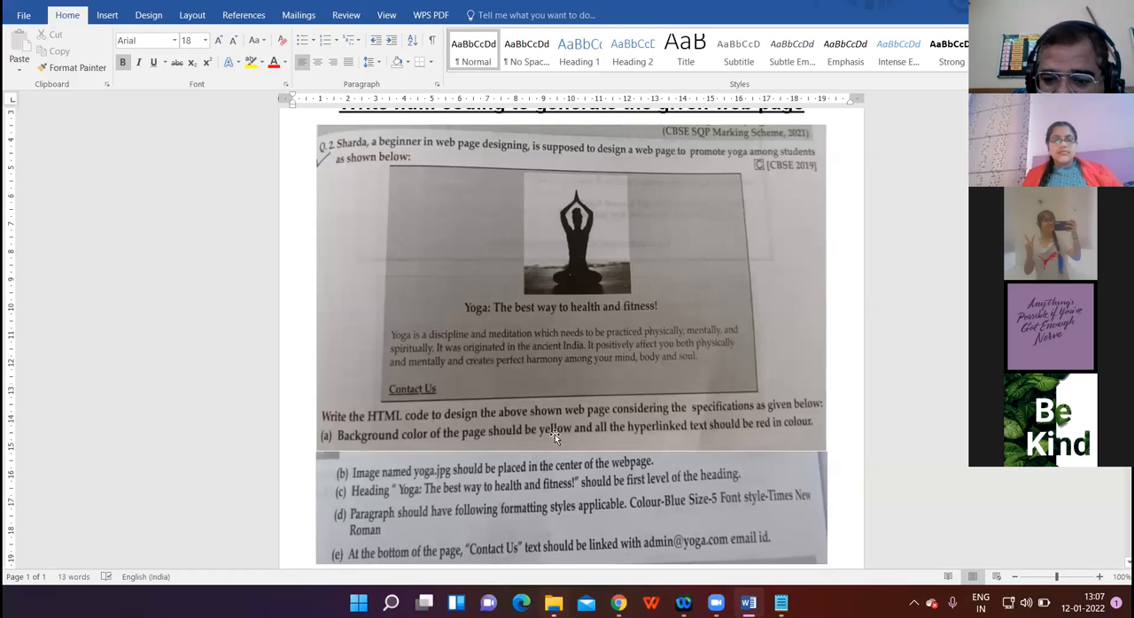
mouse_move(663, 432)
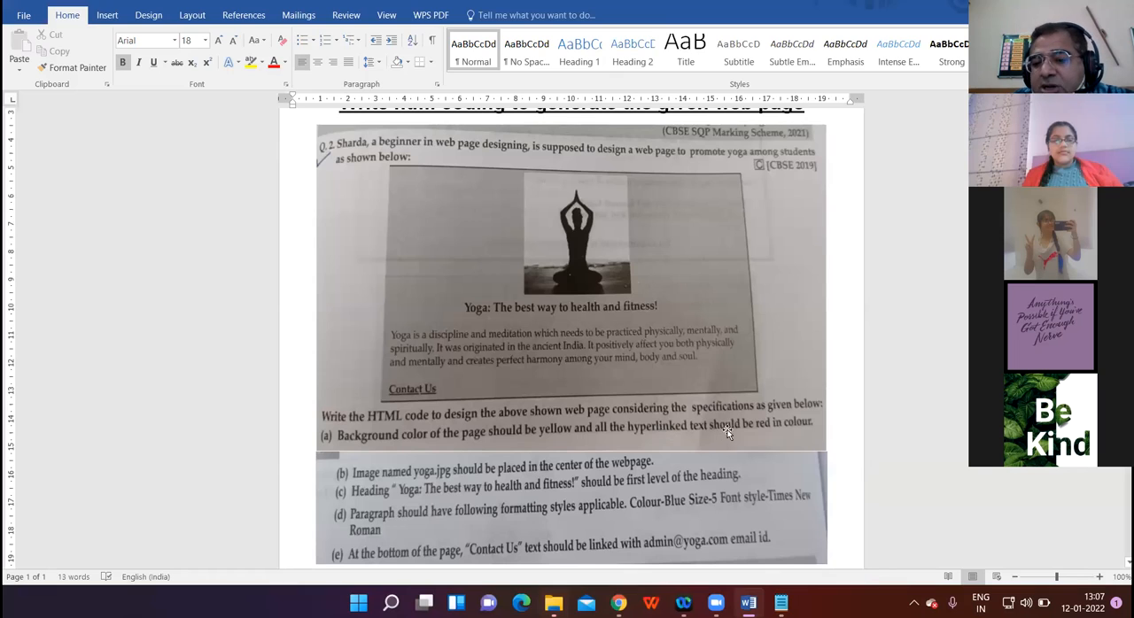
mouse_move(742, 432)
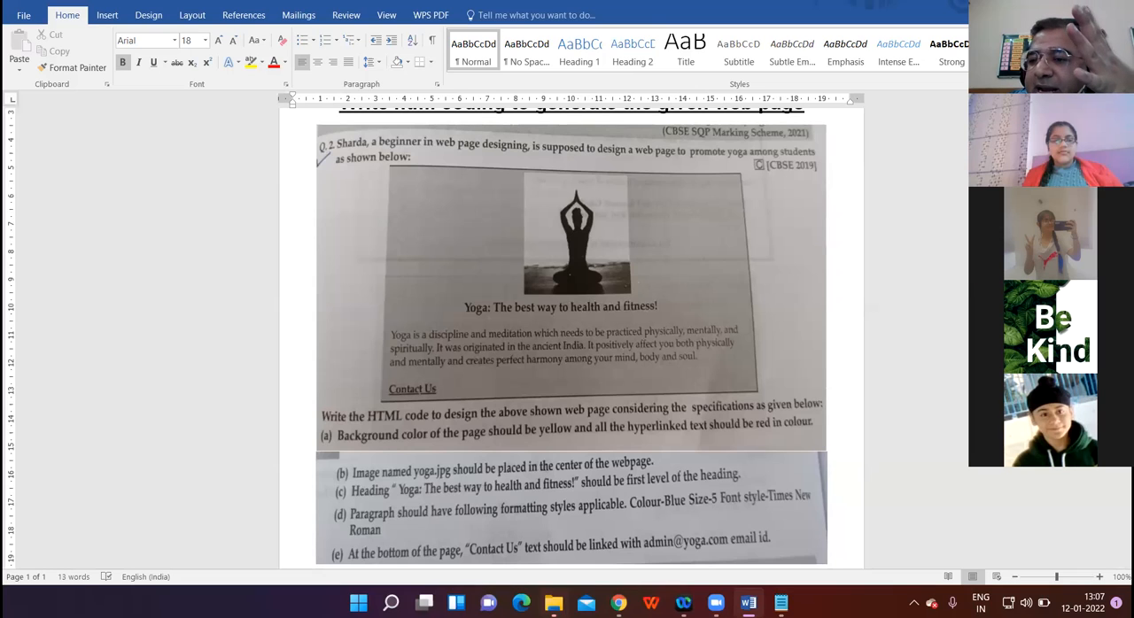
mouse_move(885, 595)
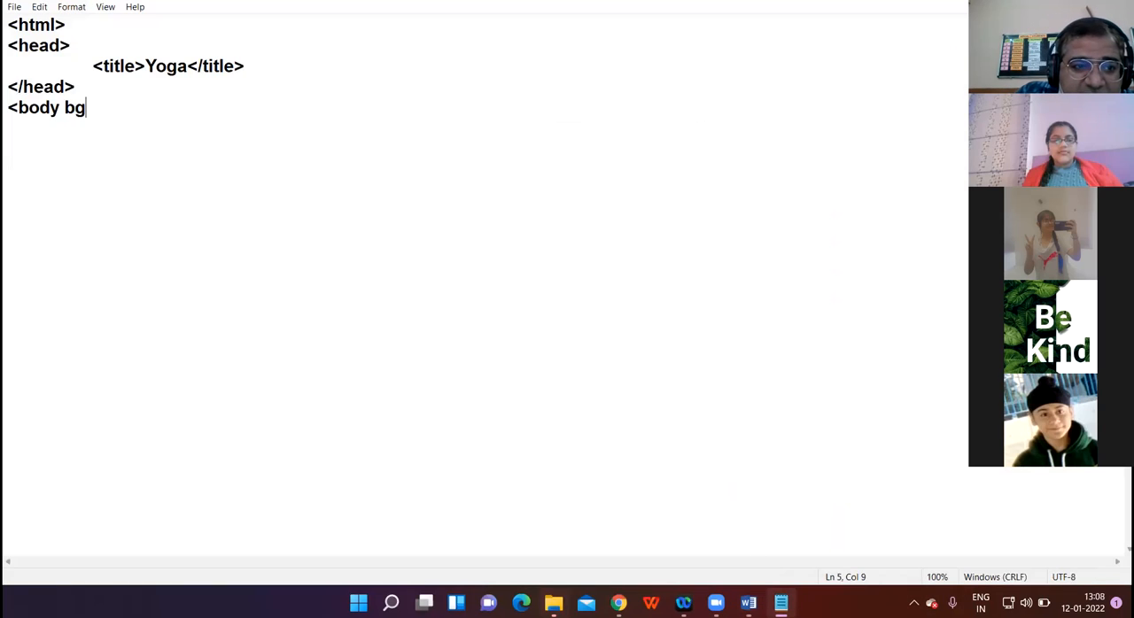
Complete the tag as <body bgcolor="yellow" link="red">
text(color=)
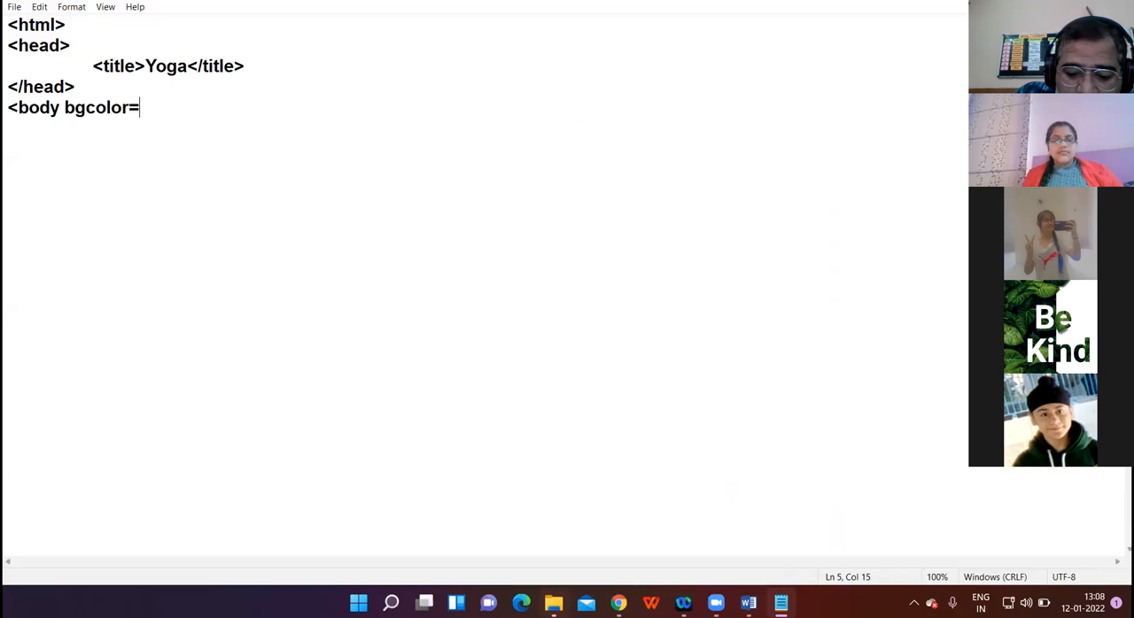
text("yellow)
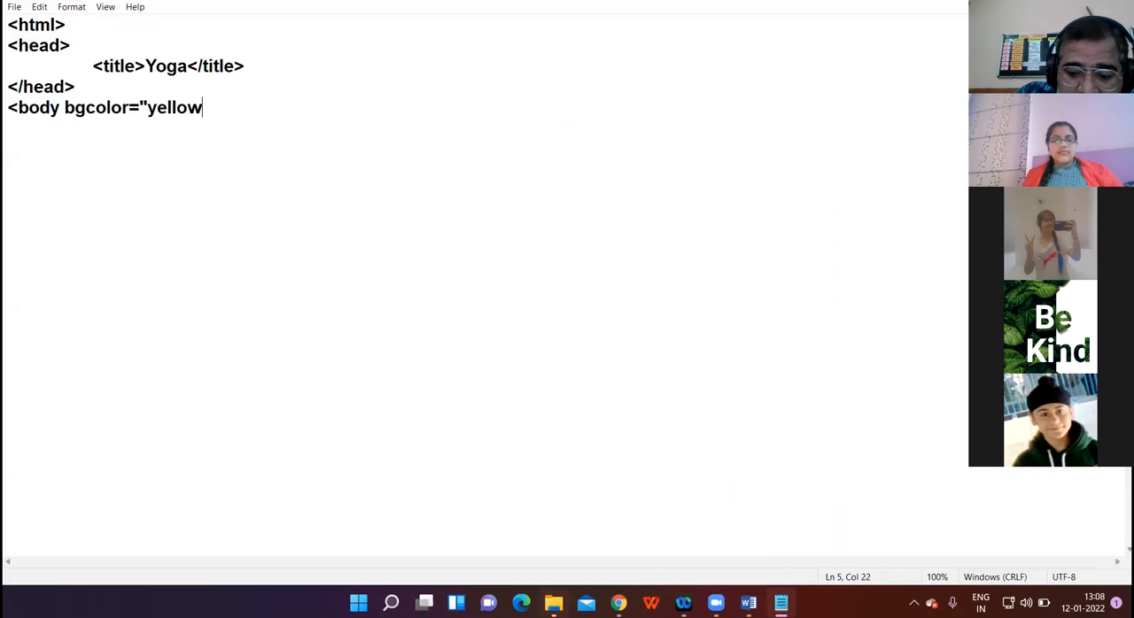
text(" link)
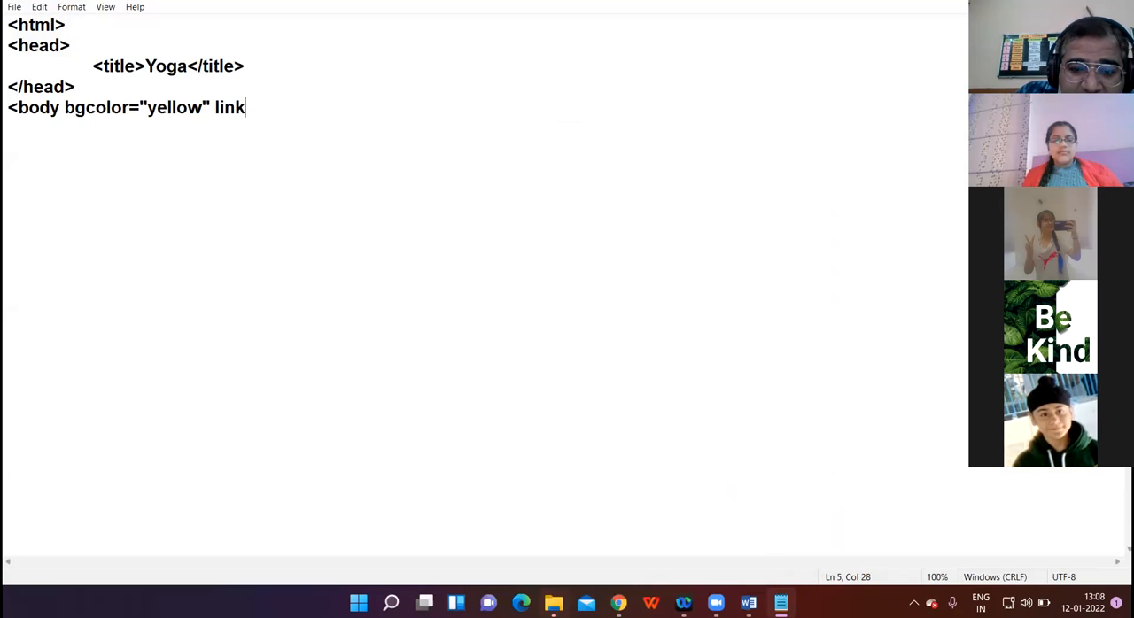
text(="red")
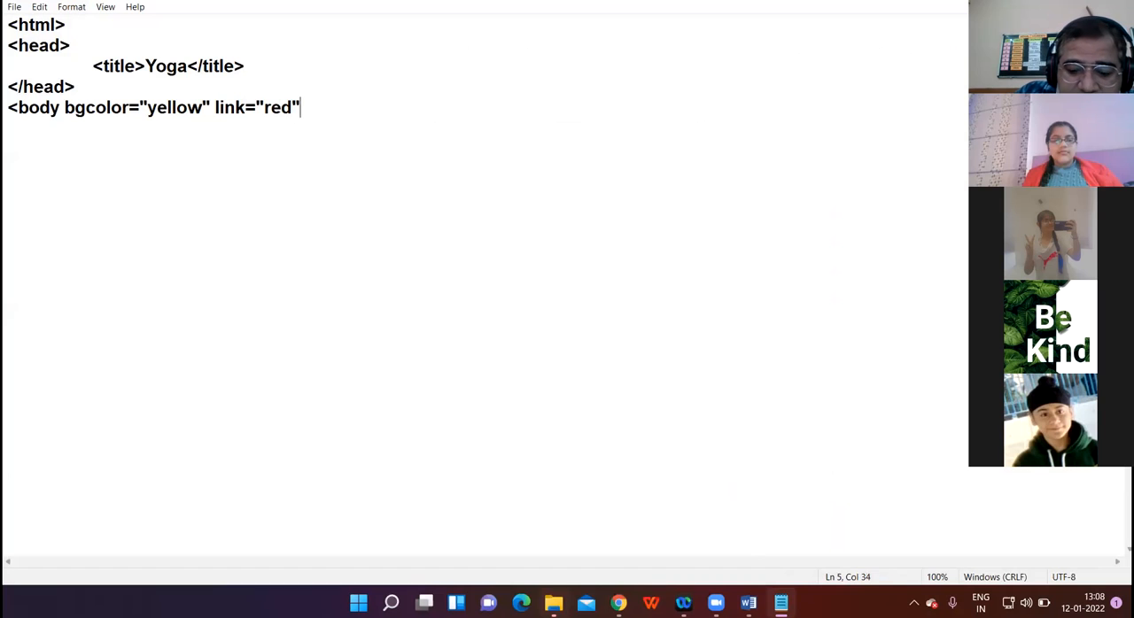
text(>)
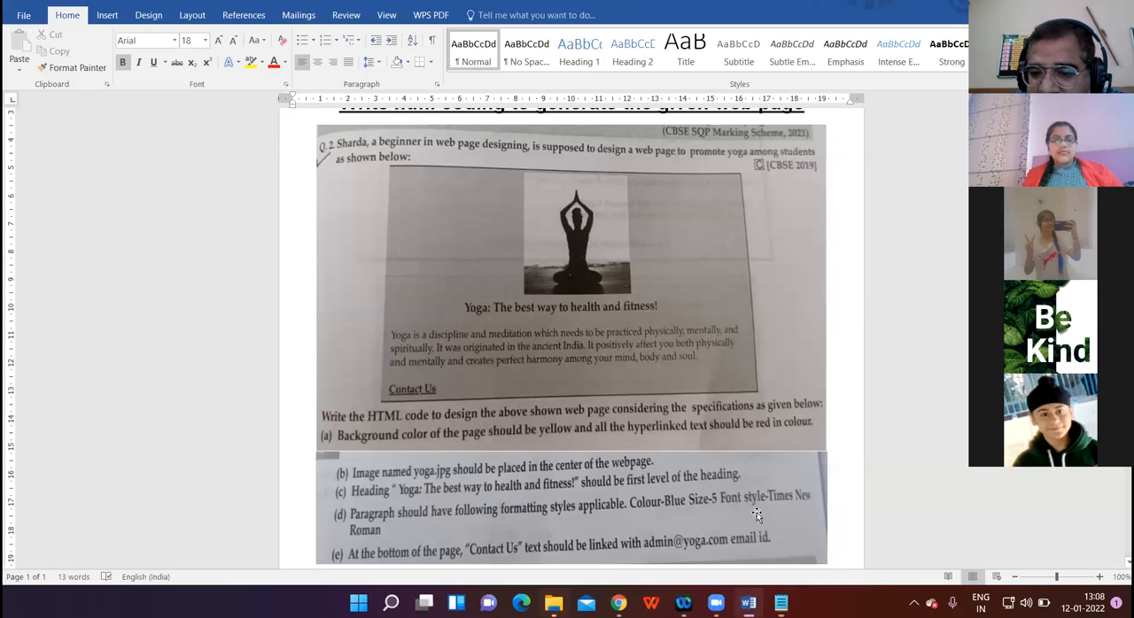
mouse_move(363, 478)
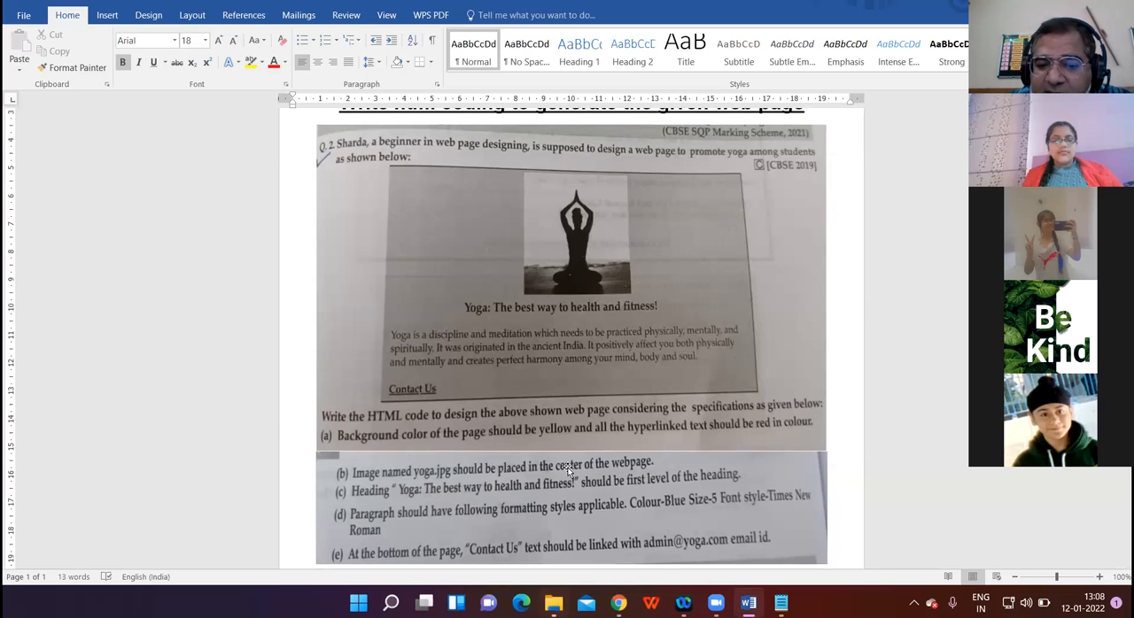
mouse_move(434, 478)
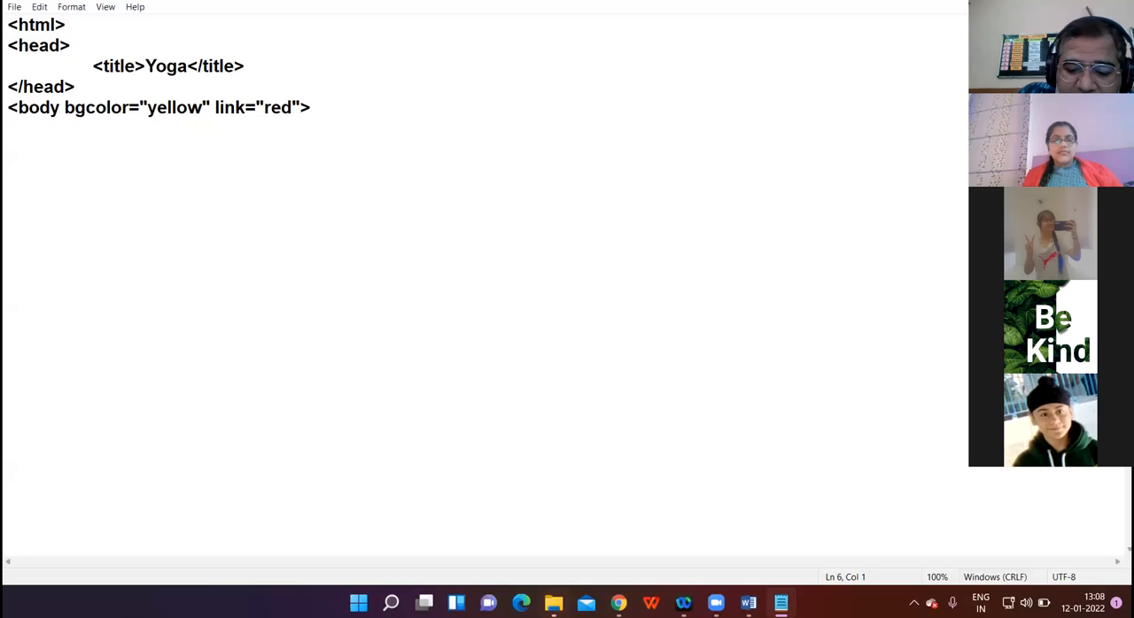
Add a <center> tag and begin <img src=" on the next line
text(<center>)
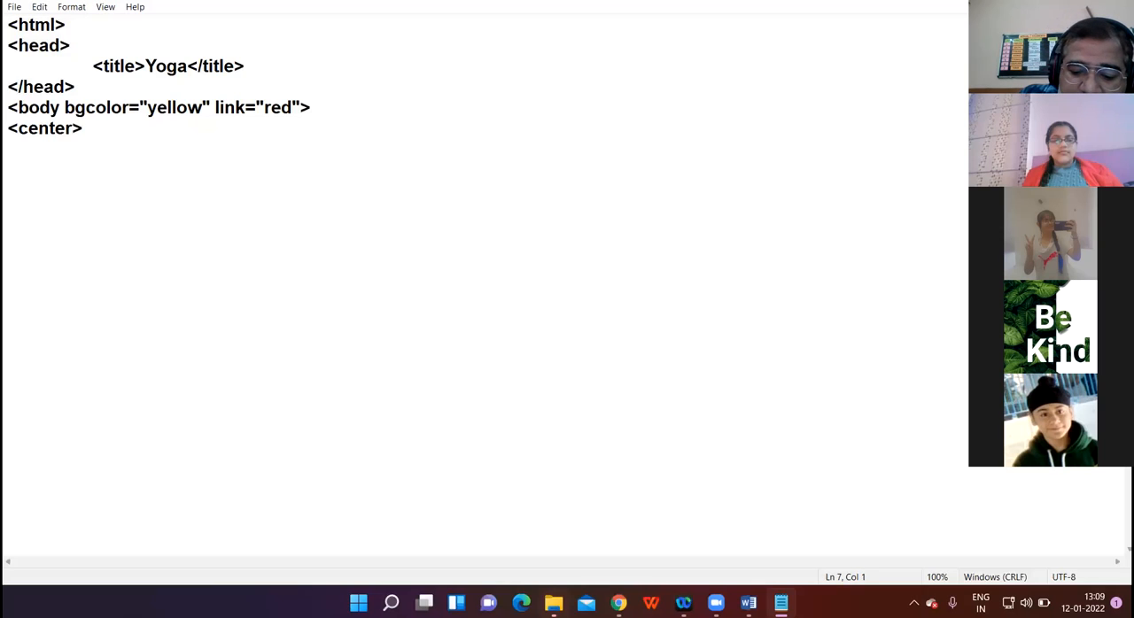
text(<img s)
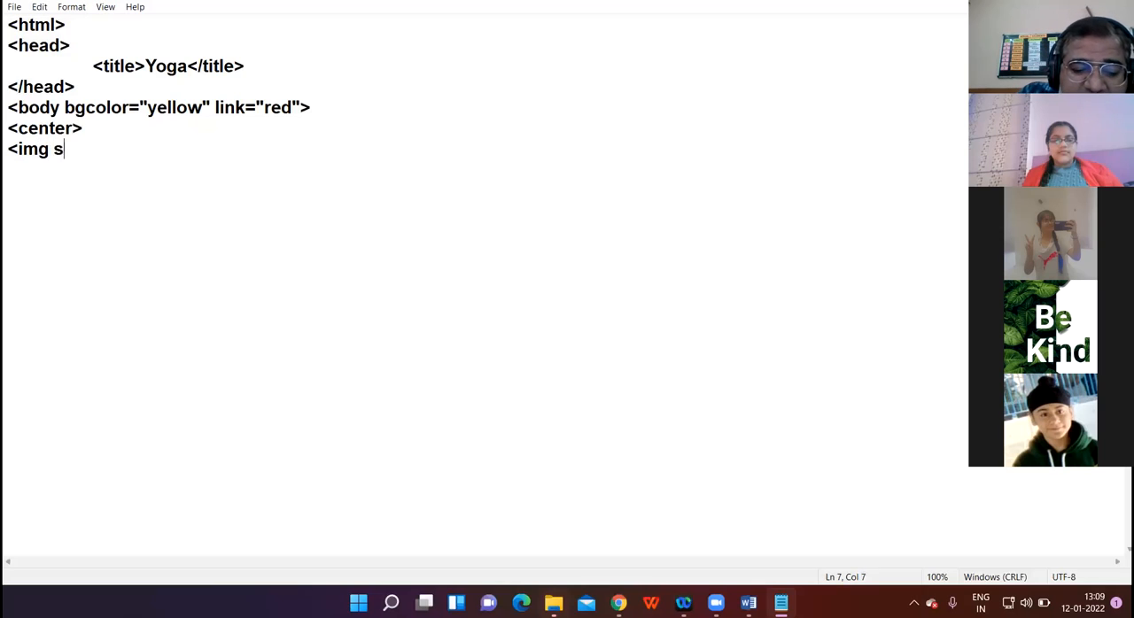
text(rc=)
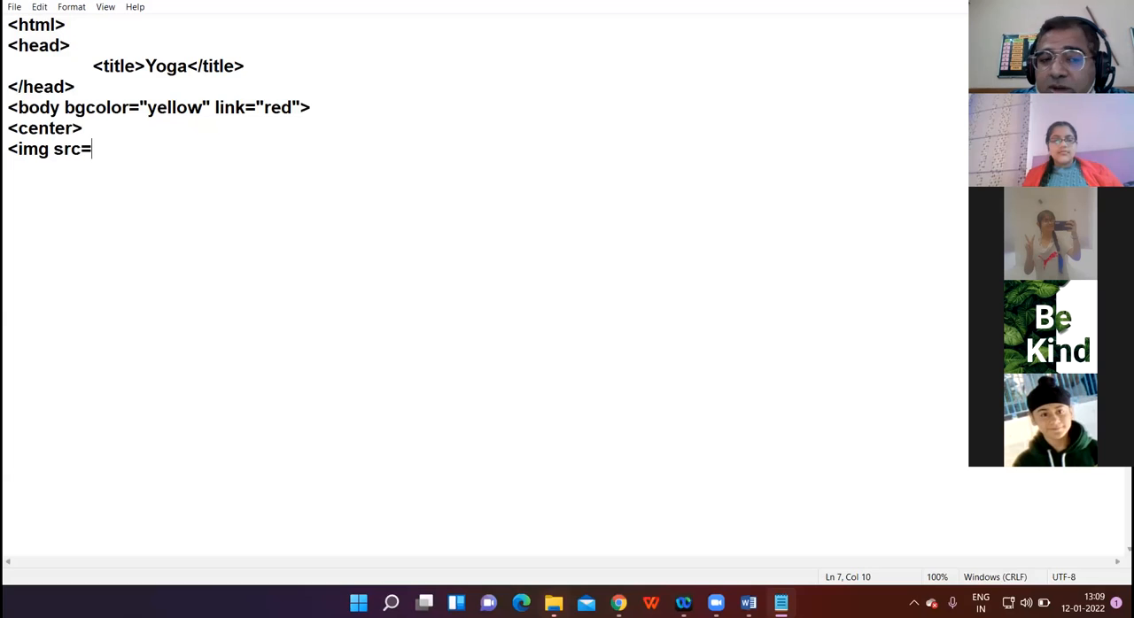
text(")
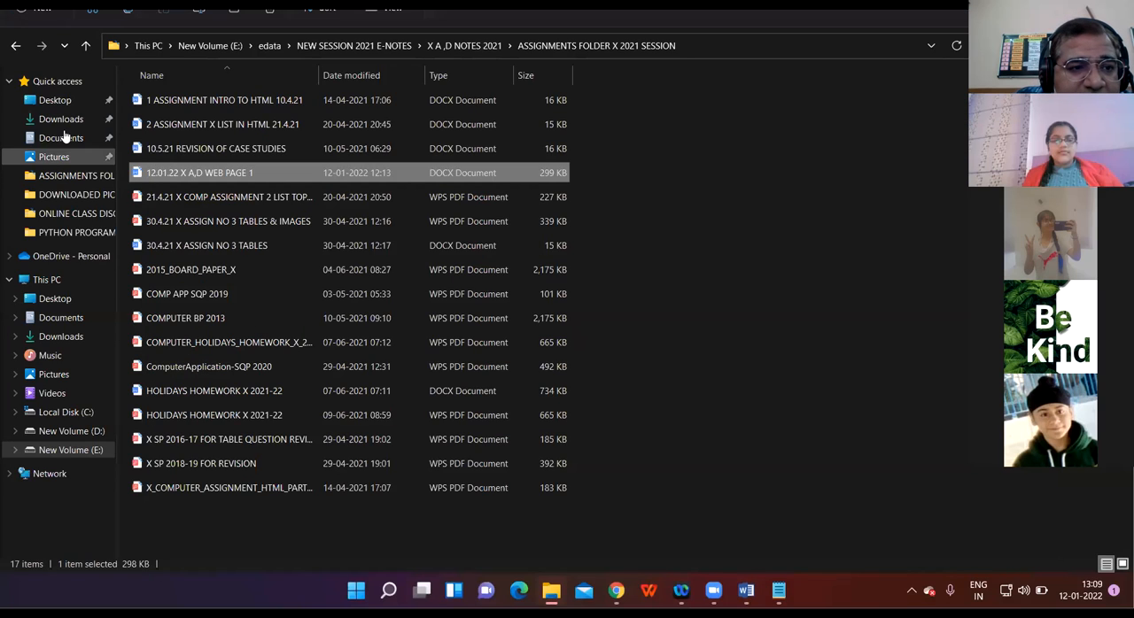
Open Properties for the yoga picture in Documents > DOWNLOADED PICTURES and select its Location path
click(60, 119)
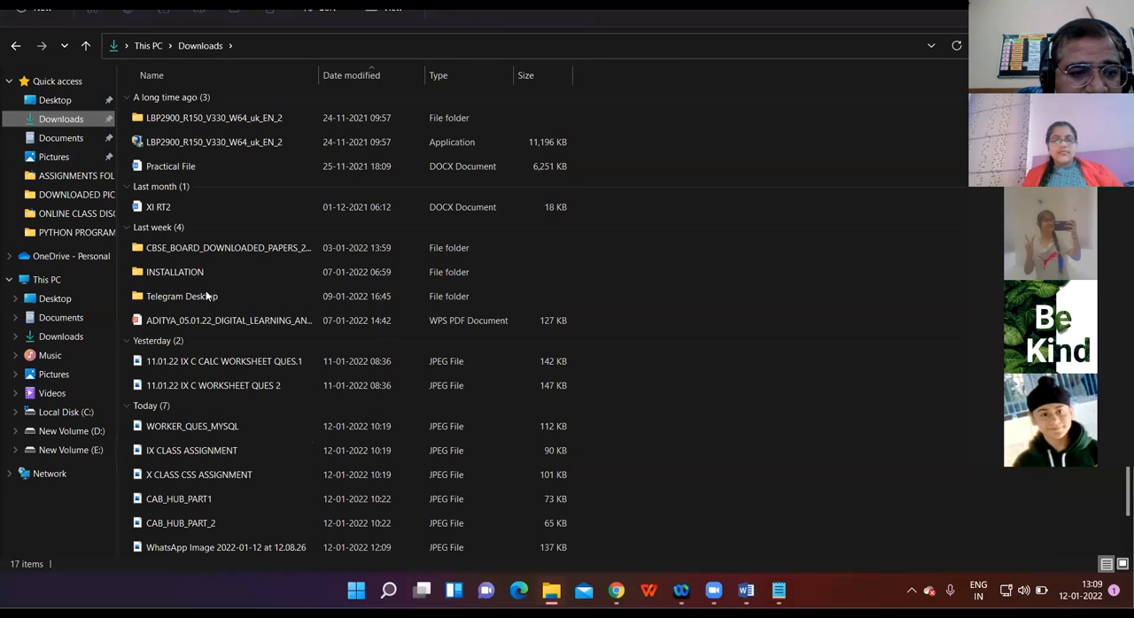
click(60, 137)
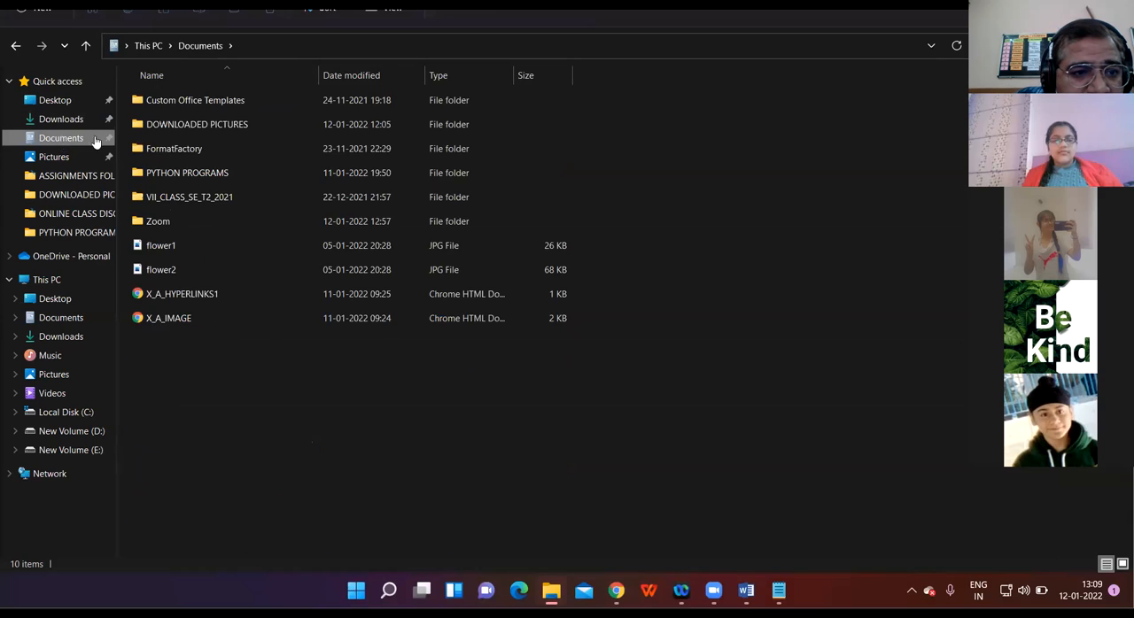
double_click(196, 124)
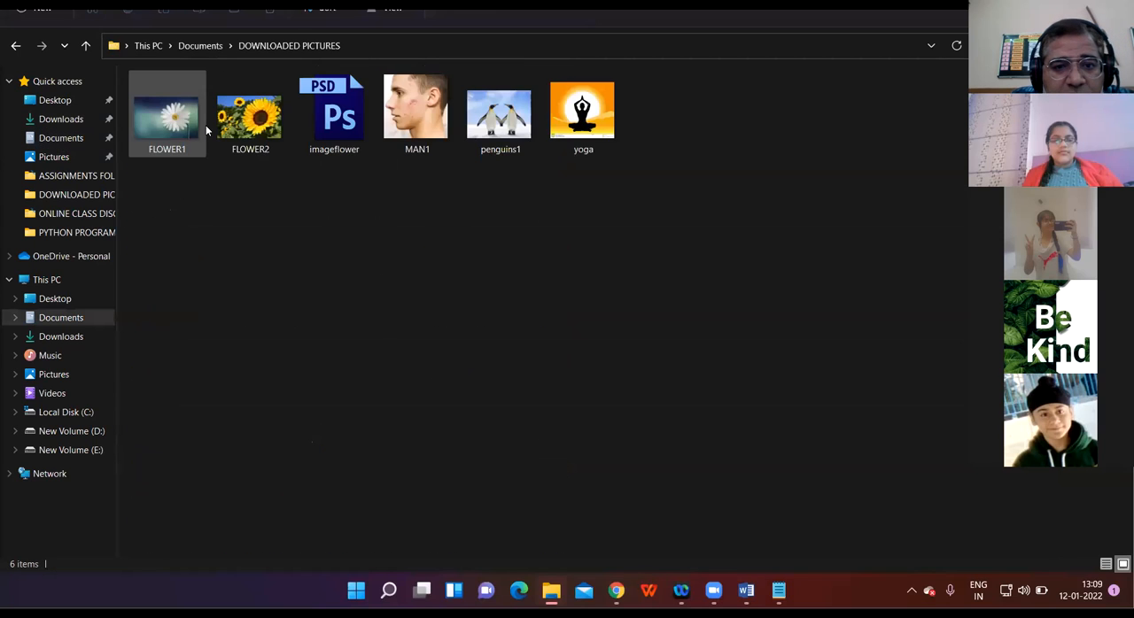
mouse_move(583, 115)
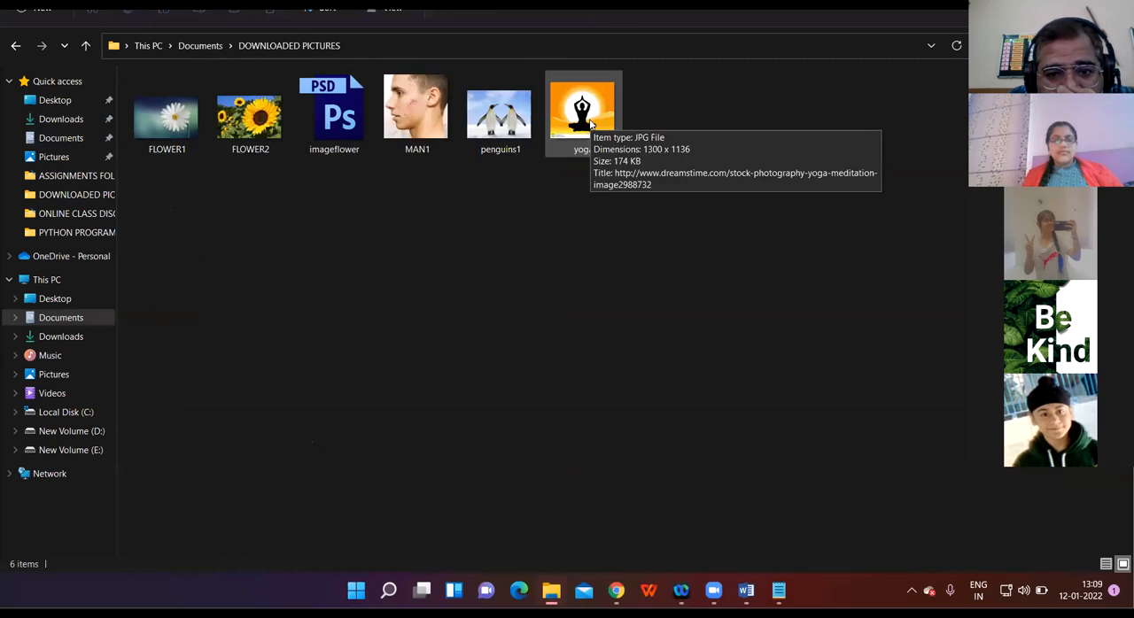
click(583, 111)
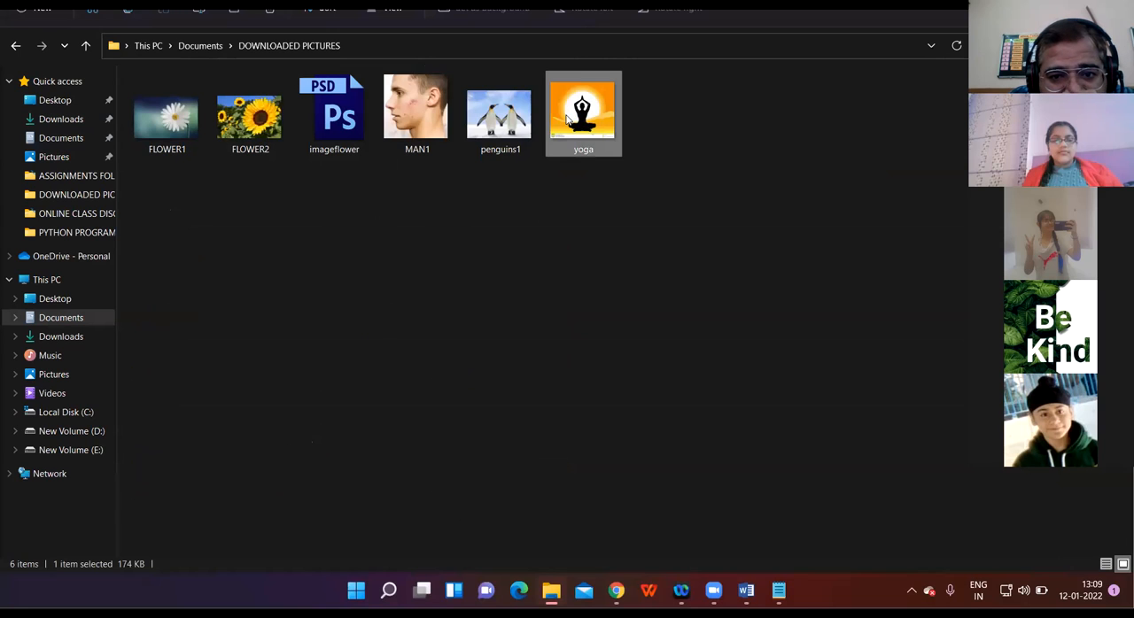
right_click(583, 111)
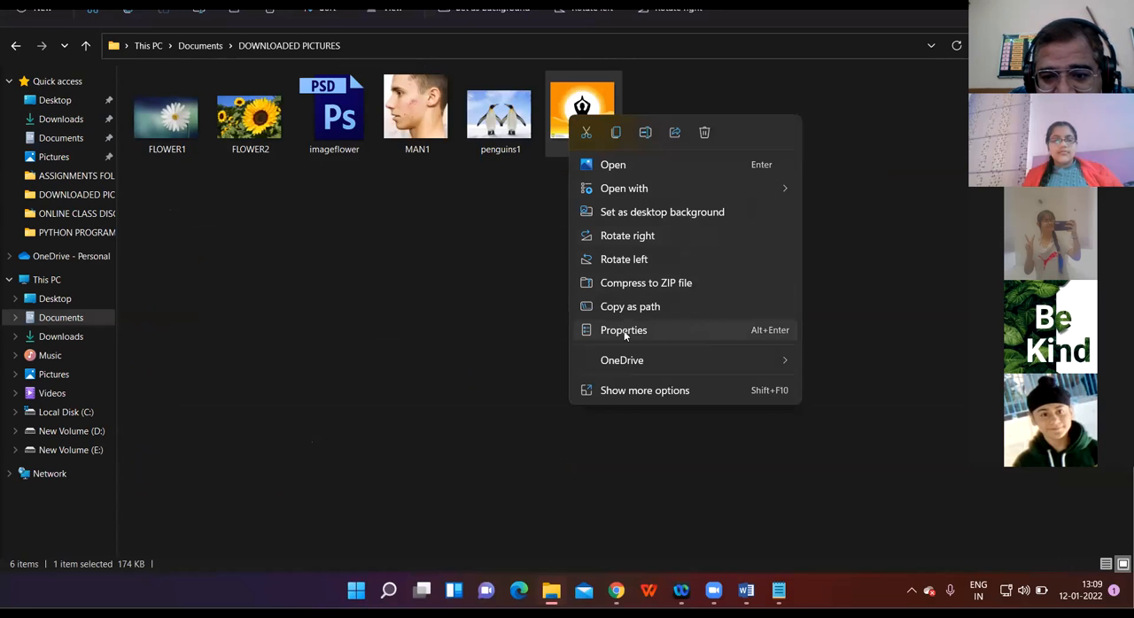
click(623, 330)
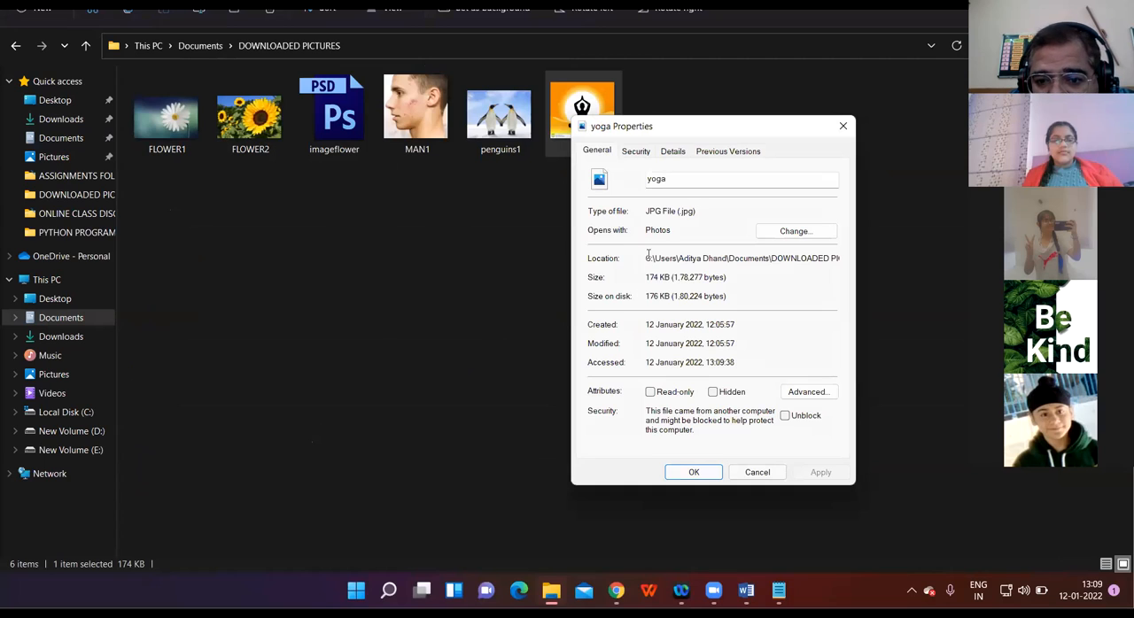
triple_click(742, 257)
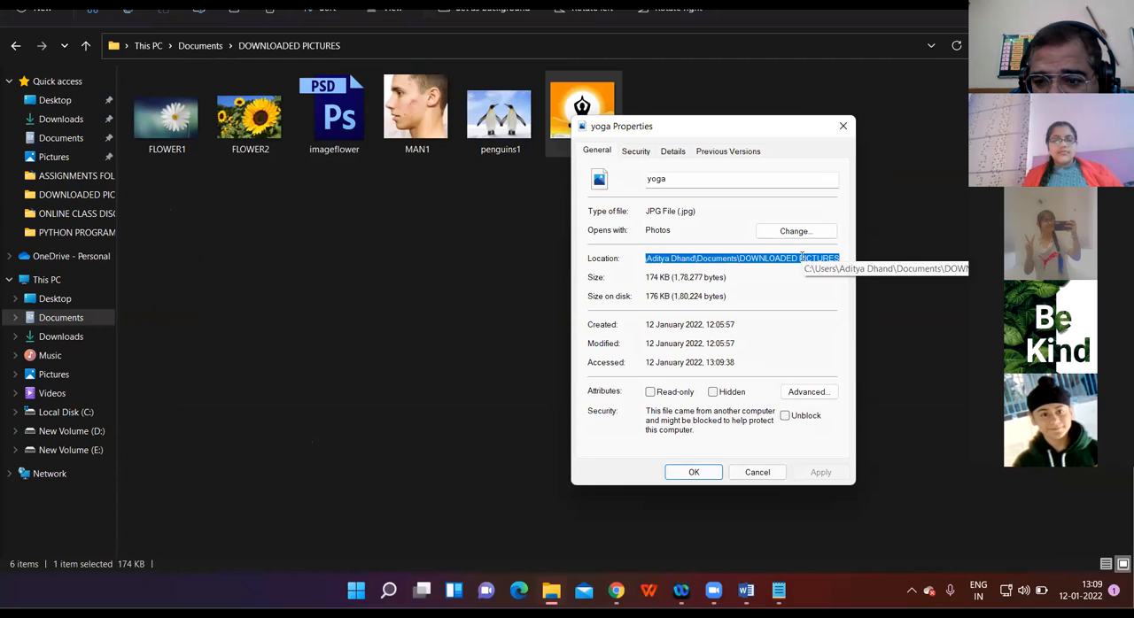
mouse_move(768, 495)
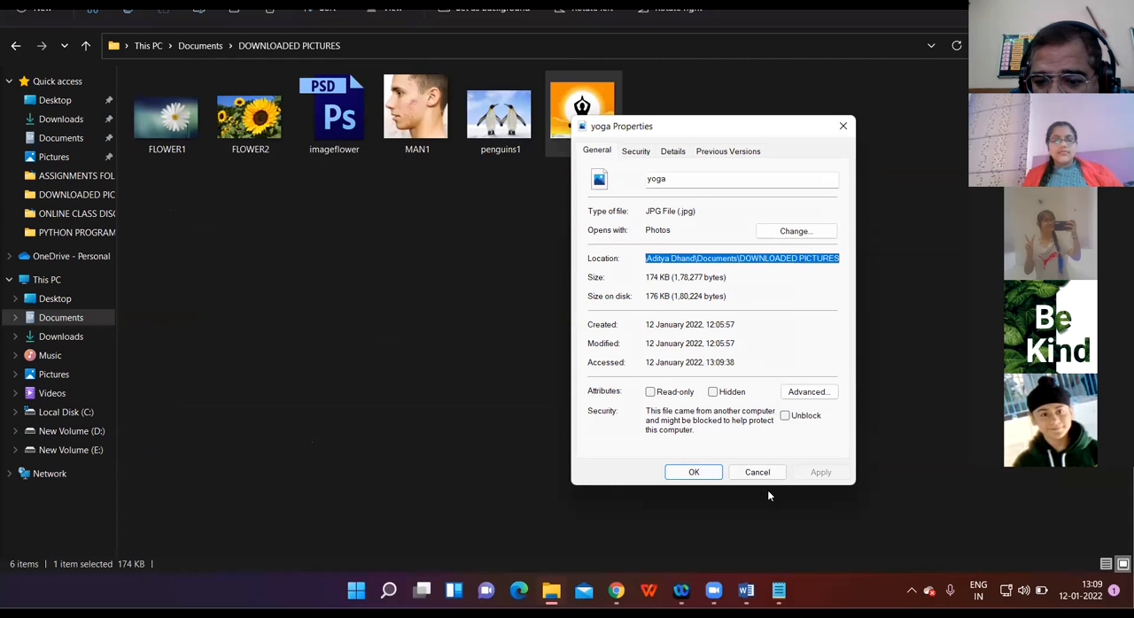
click(746, 591)
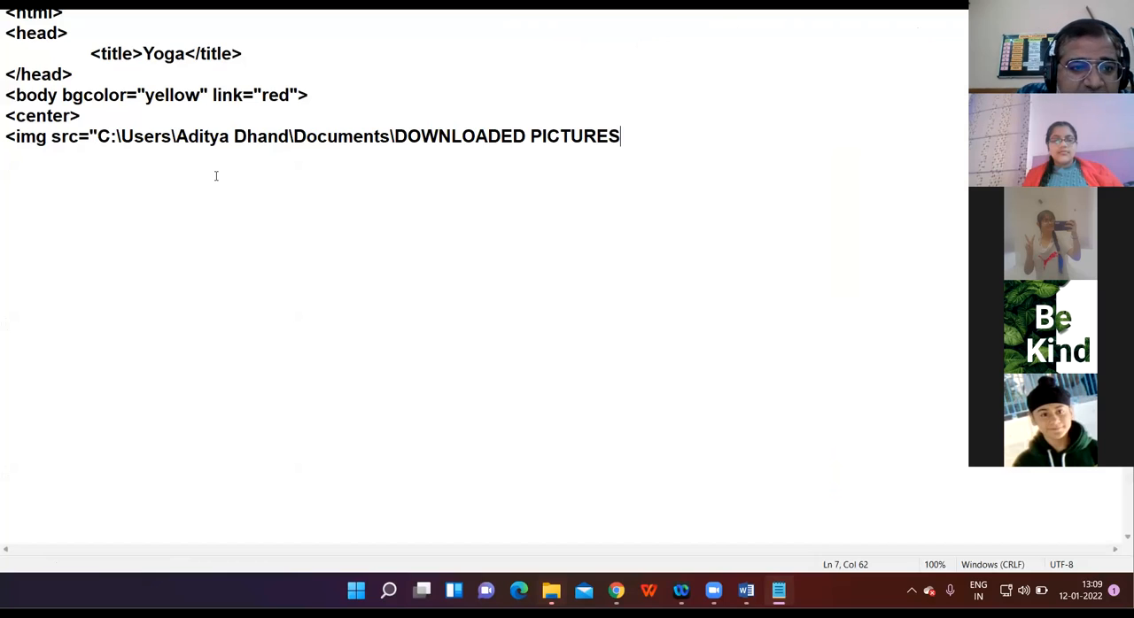
Finish the image source with \yoga.jpg, close the img tag, and add </center>
text(\)
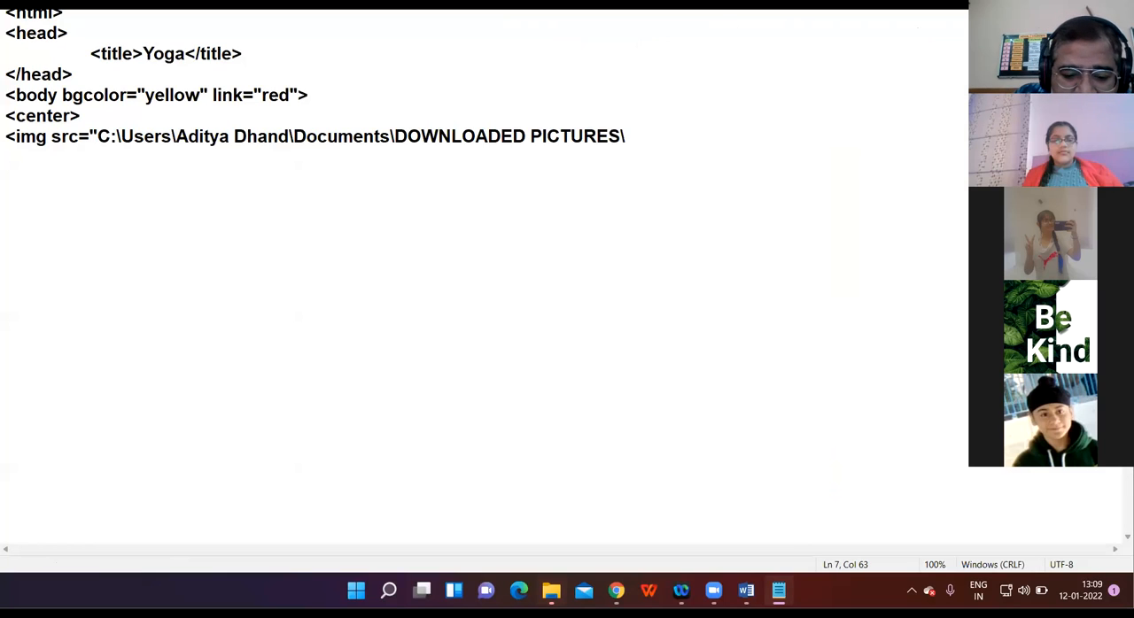
text(yoga)
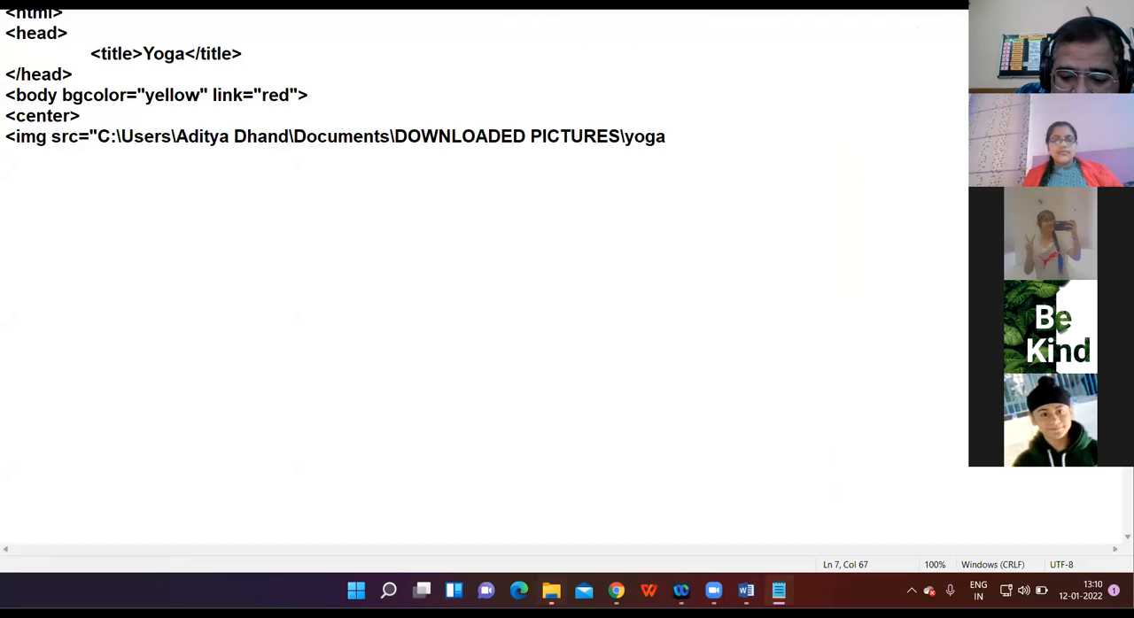
text(.jpg)
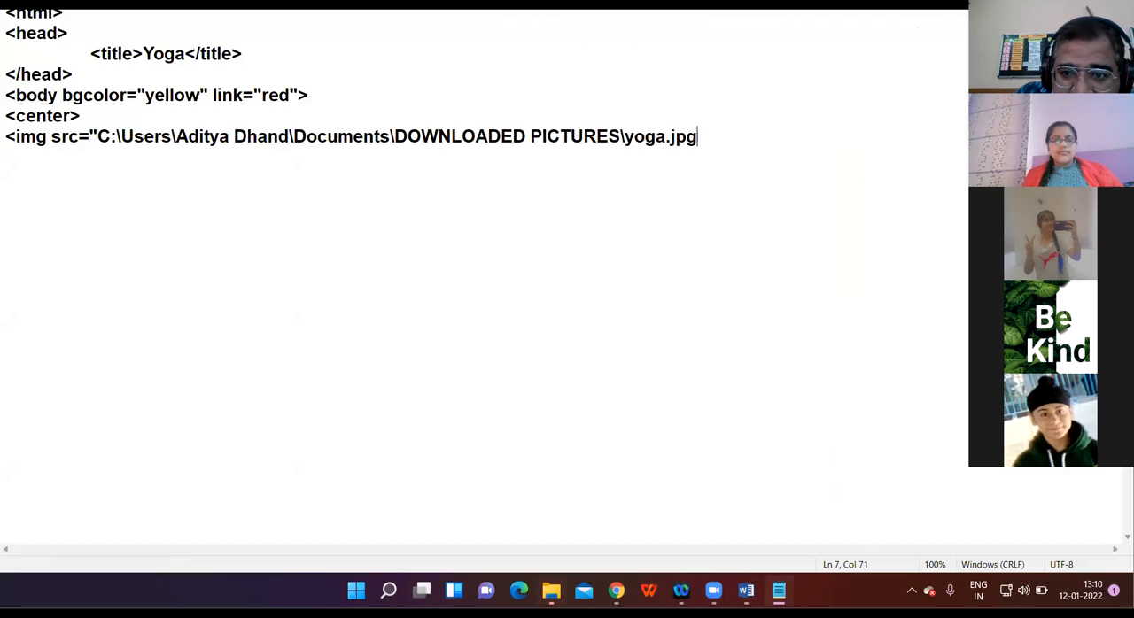
text(")
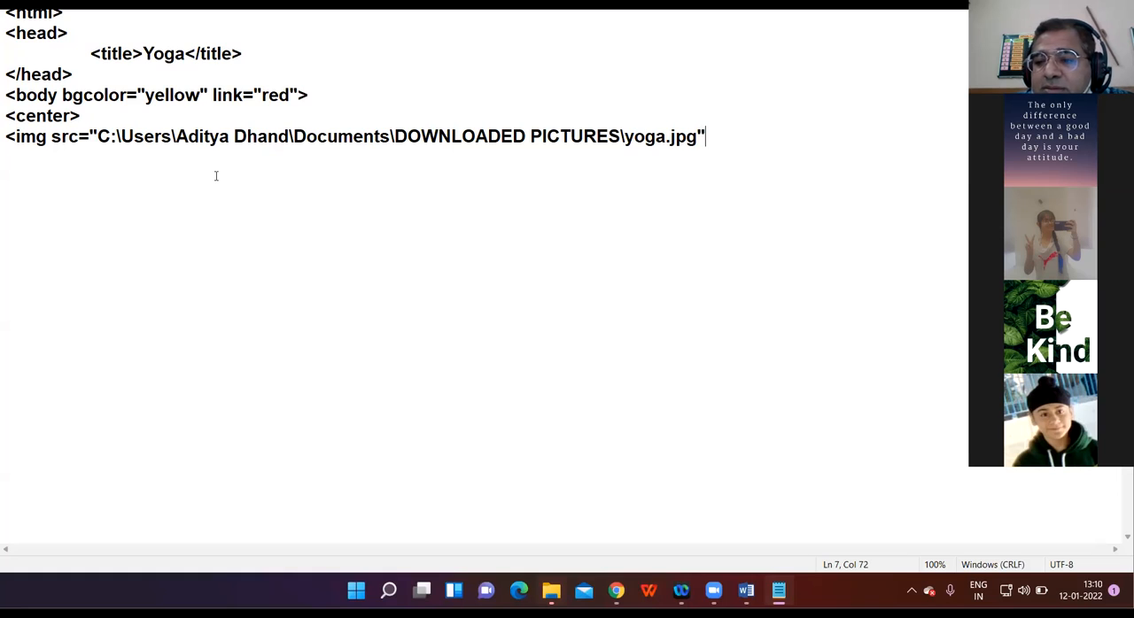
text(>)
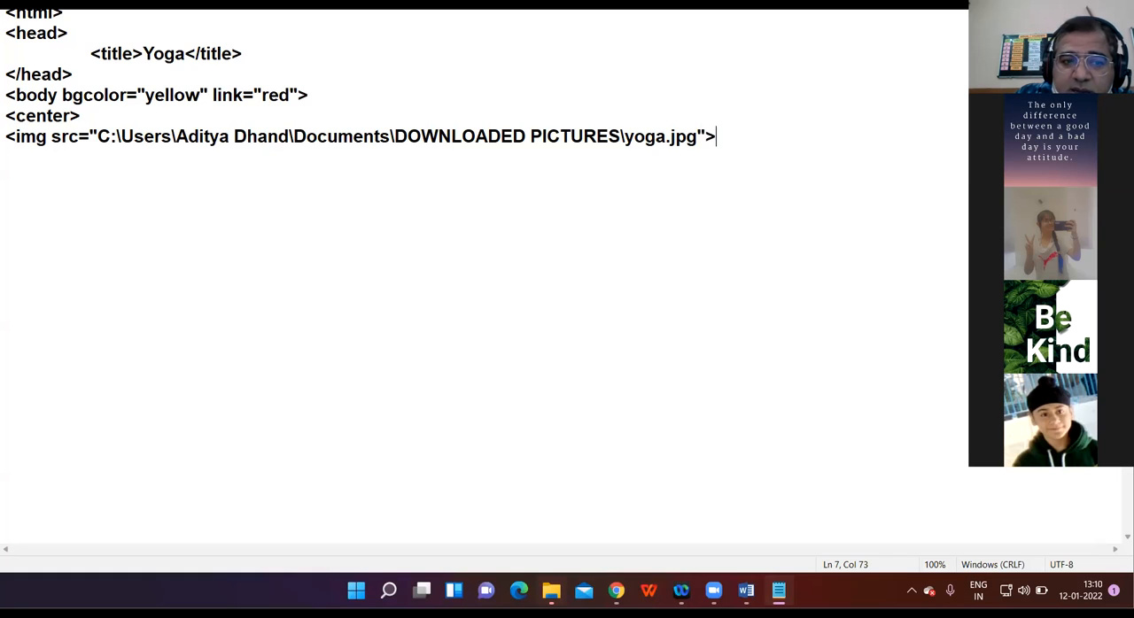
text(</cen)
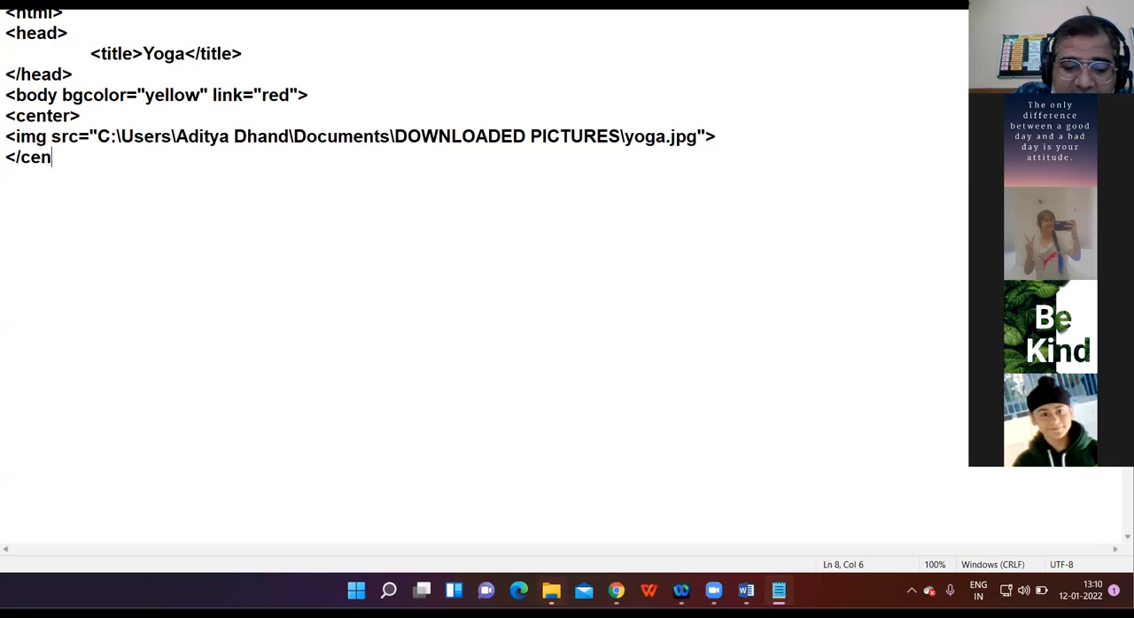
text(ter>)
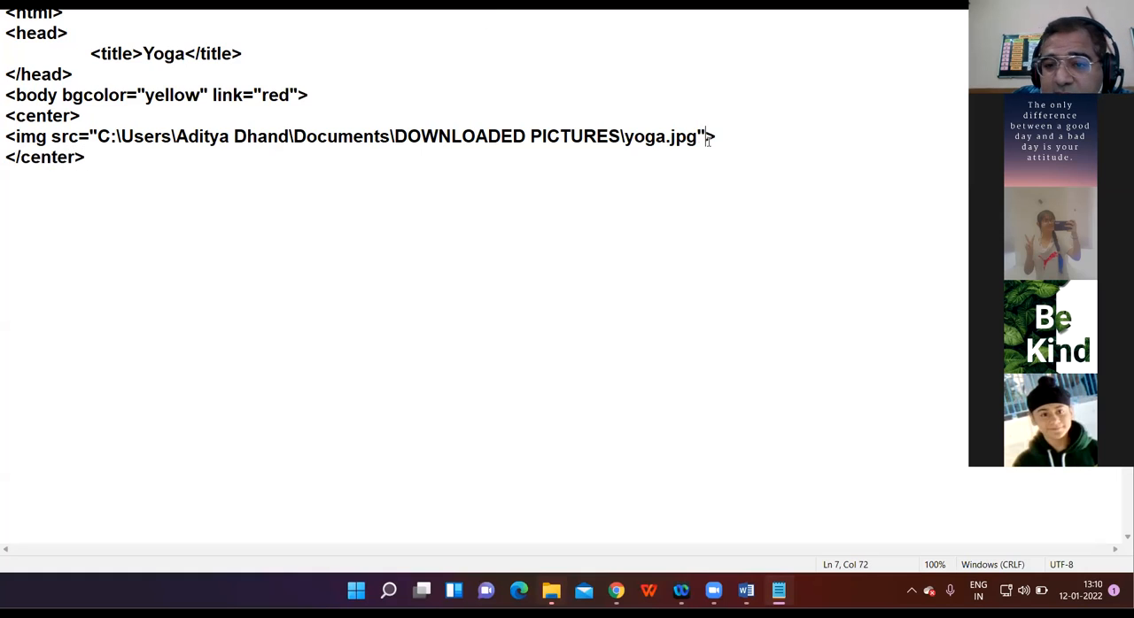
Add align="center" to the image tag, then delete it again
text(align)
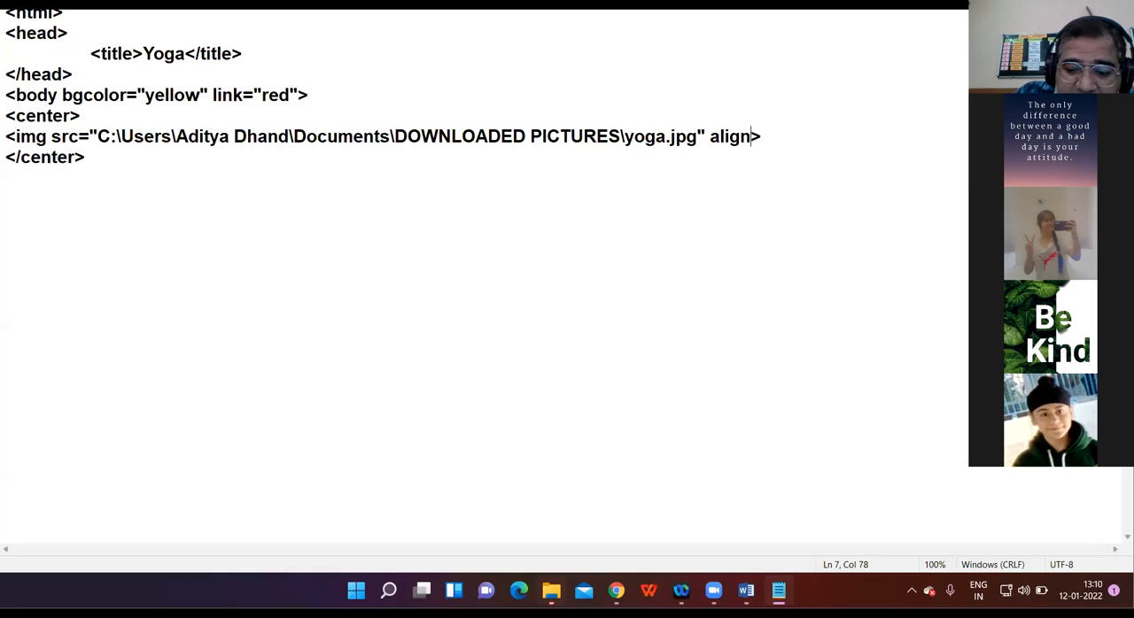
text(="center")
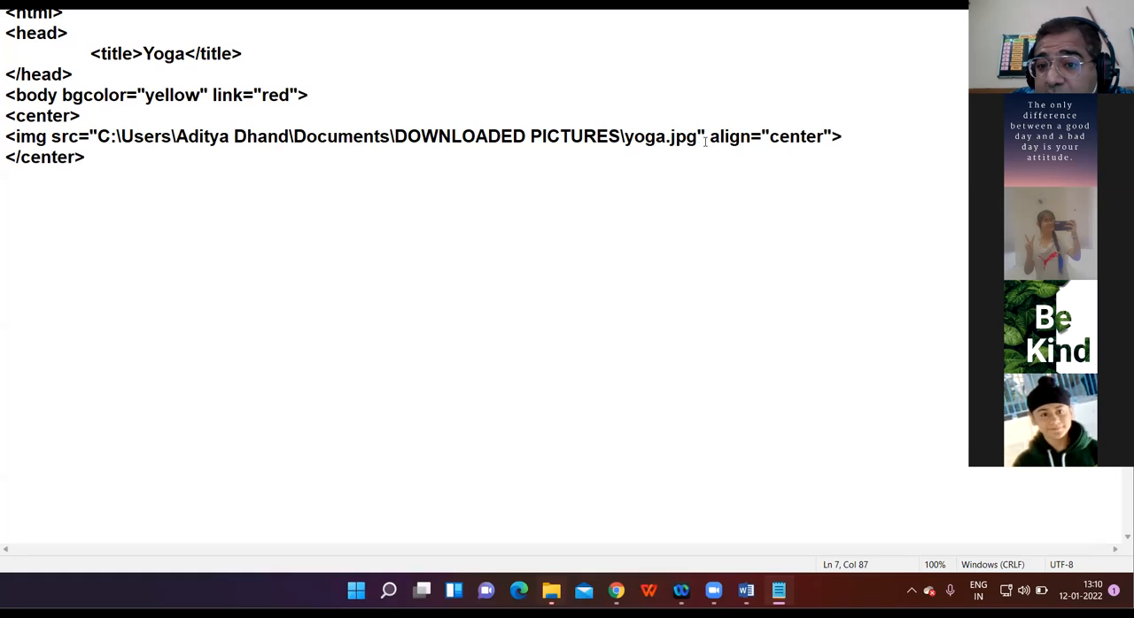
drag(709, 136, 831, 136)
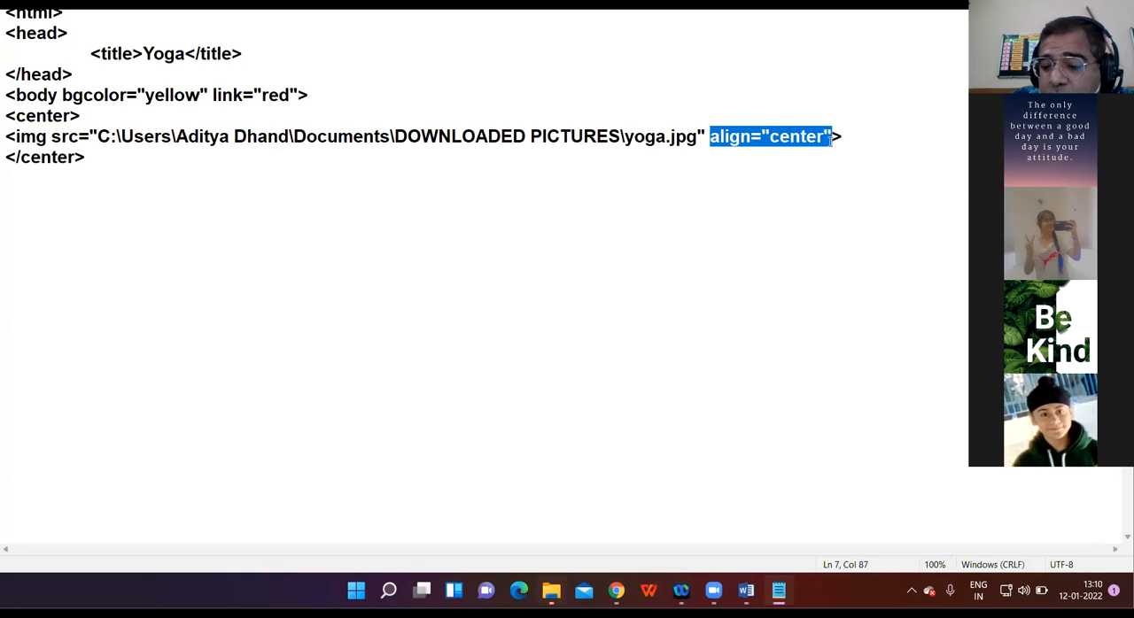
key(Delete)
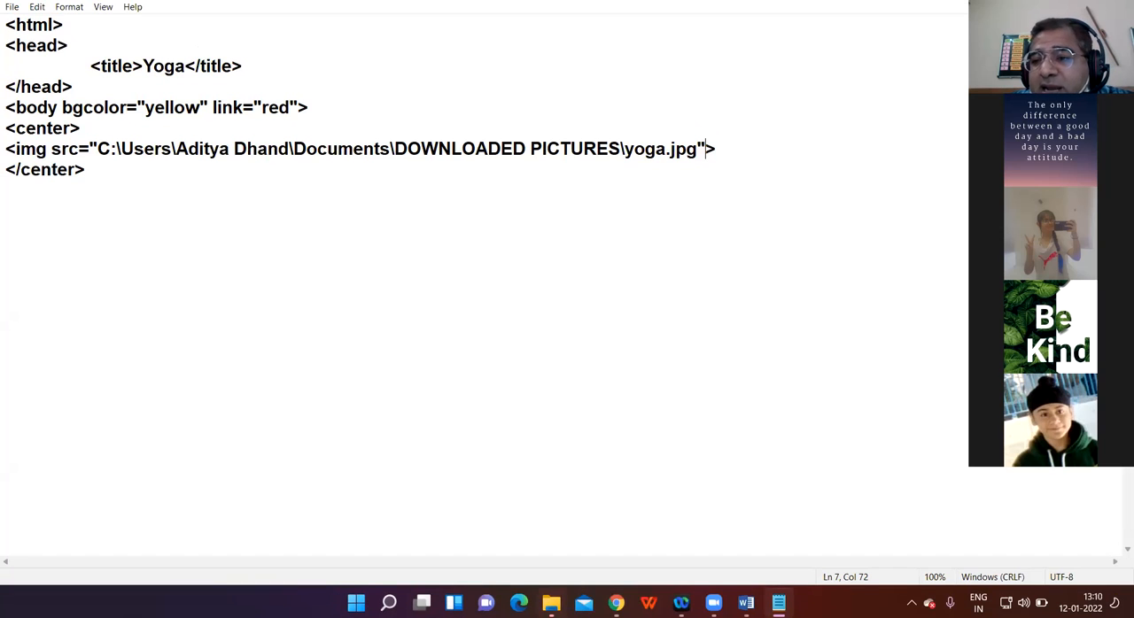
mouse_move(634, 350)
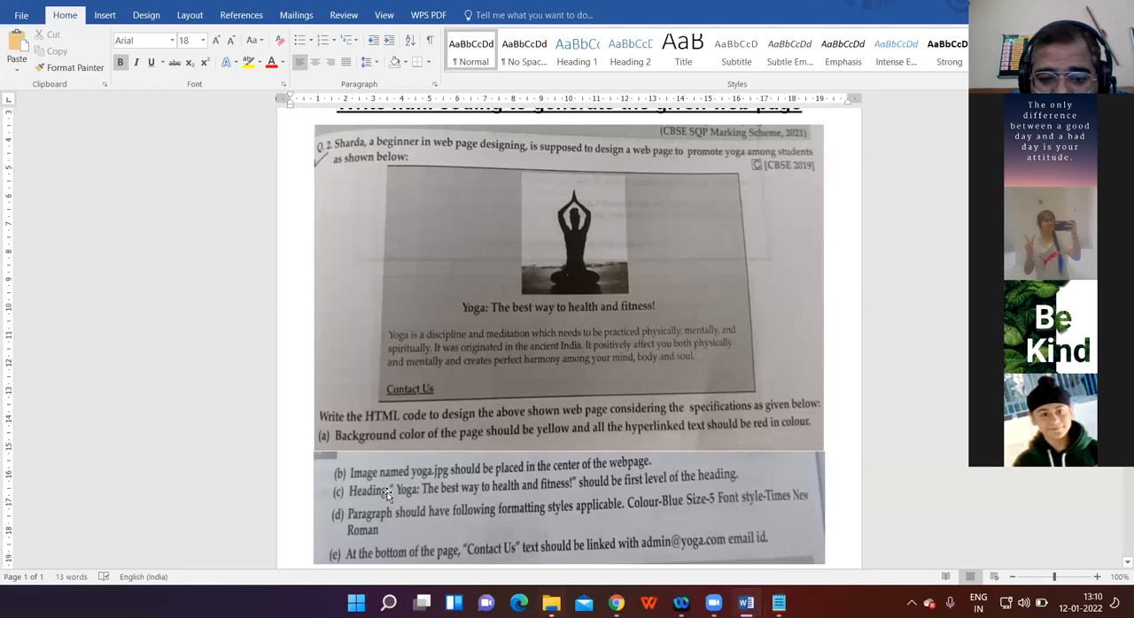
mouse_move(492, 494)
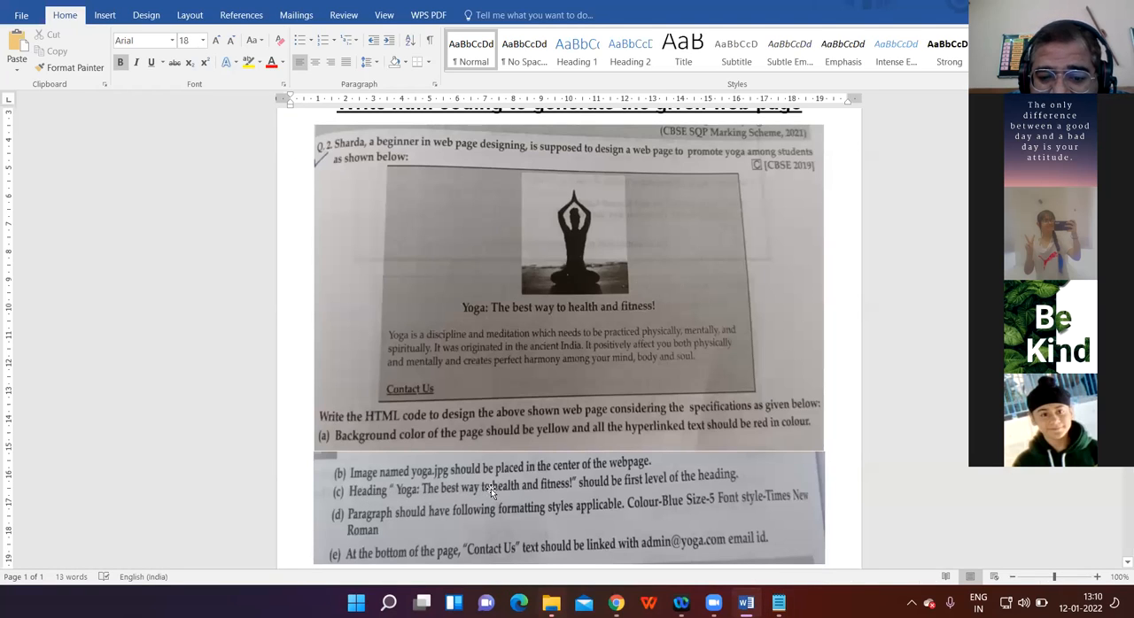
mouse_move(620, 487)
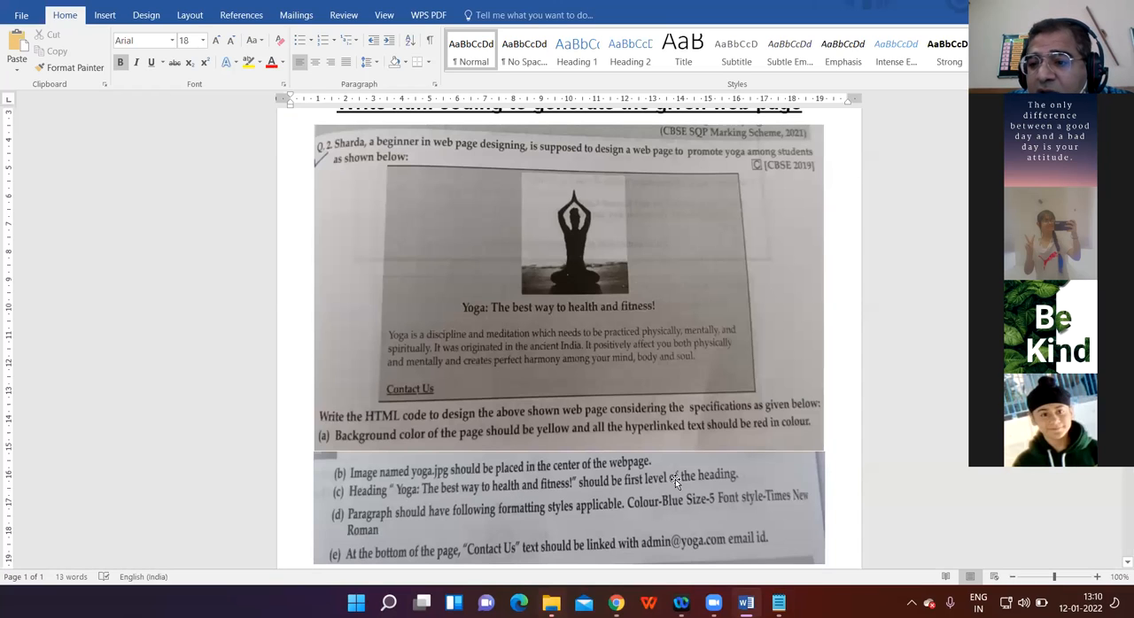
mouse_move(668, 313)
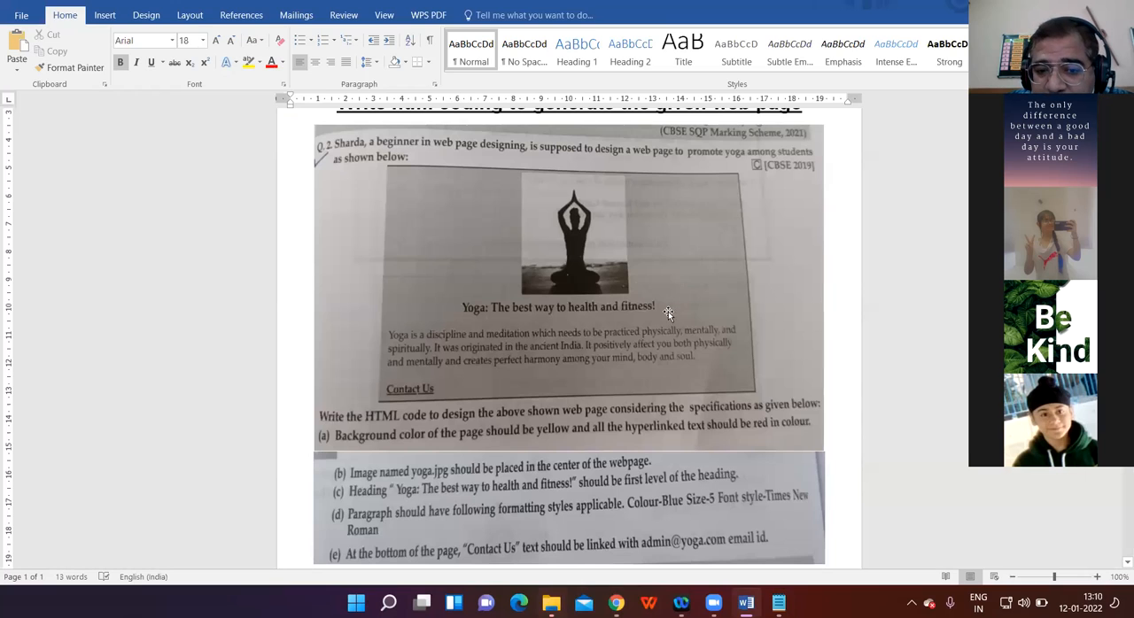
mouse_move(545, 326)
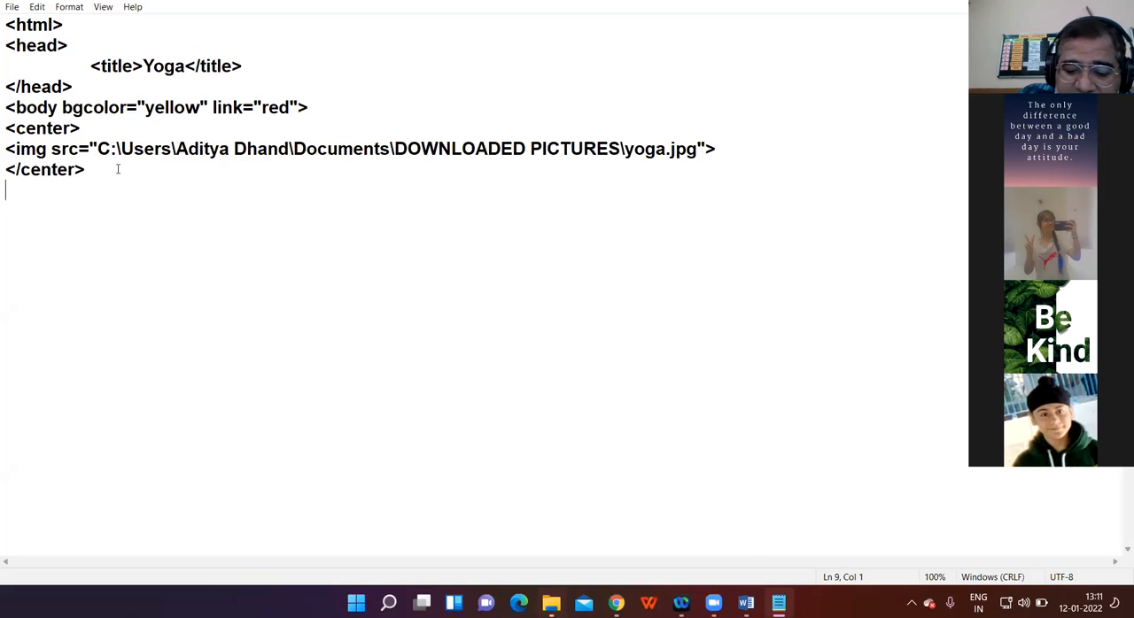
Type <h1 align="center"> with 'Yoga: The best way to health and fitness!' and start a new line
text(<h1 align="cen)
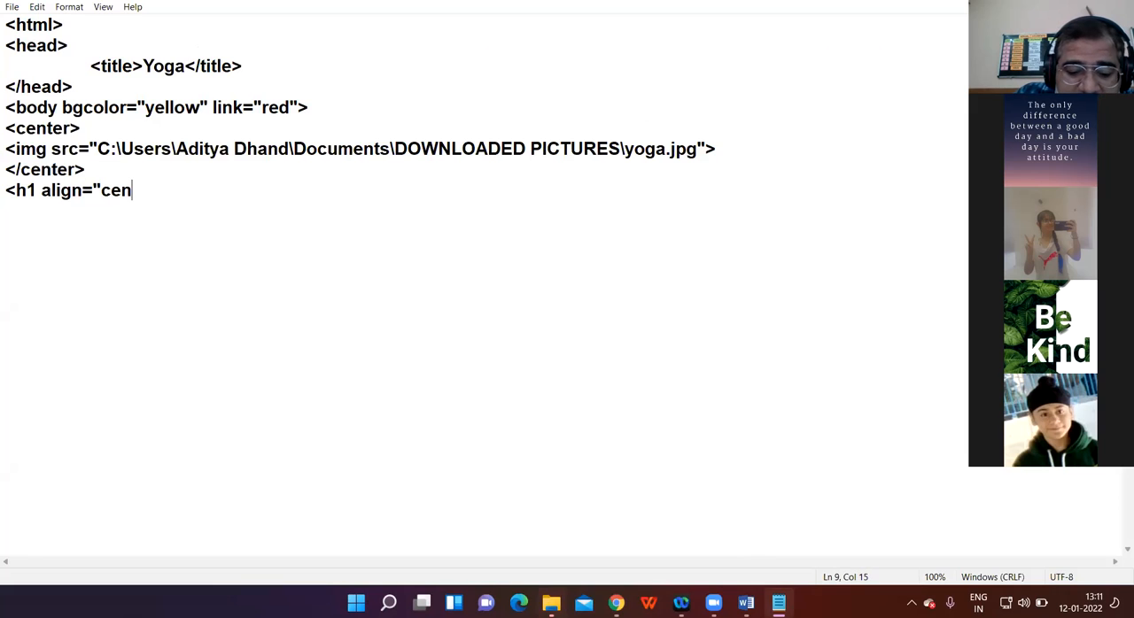
text(ter">)
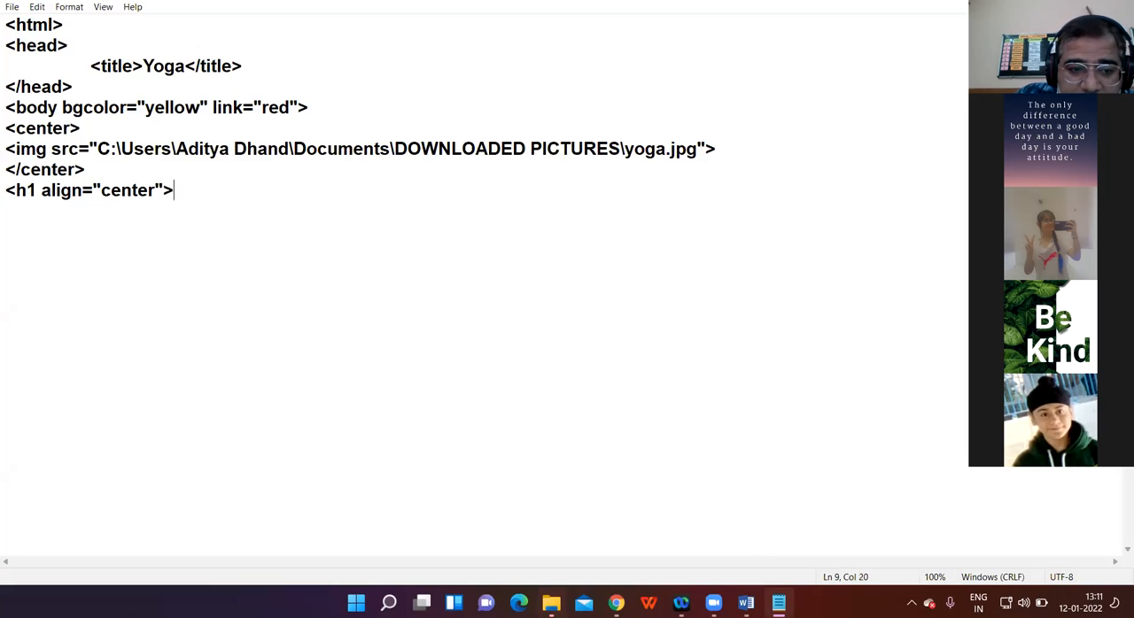
text(Yog)
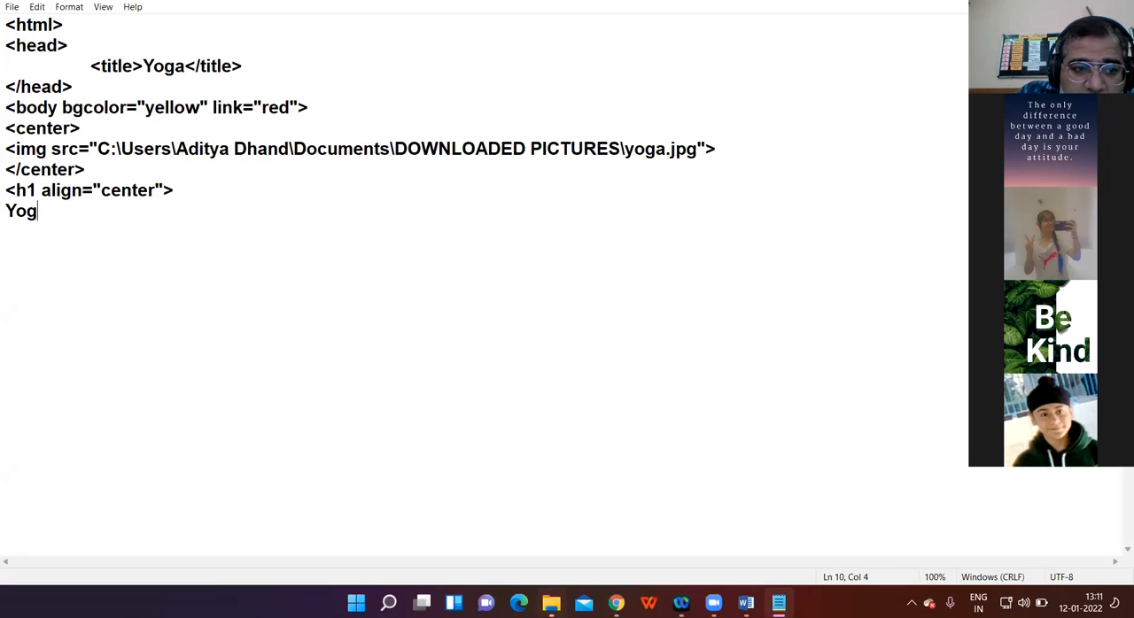
text(a:)
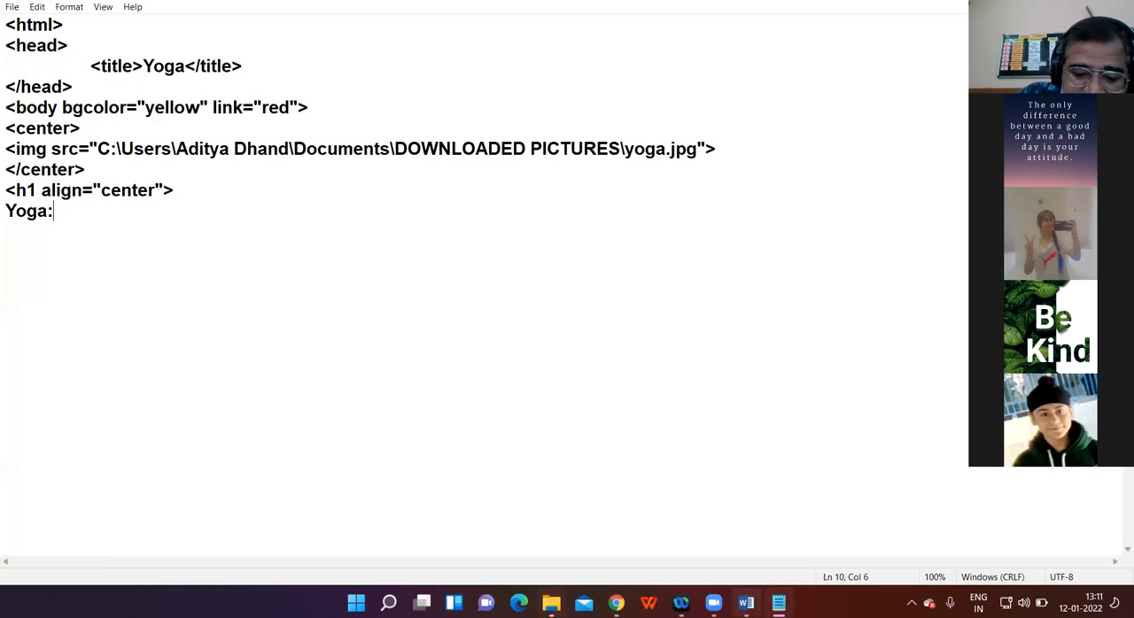
text(The best)
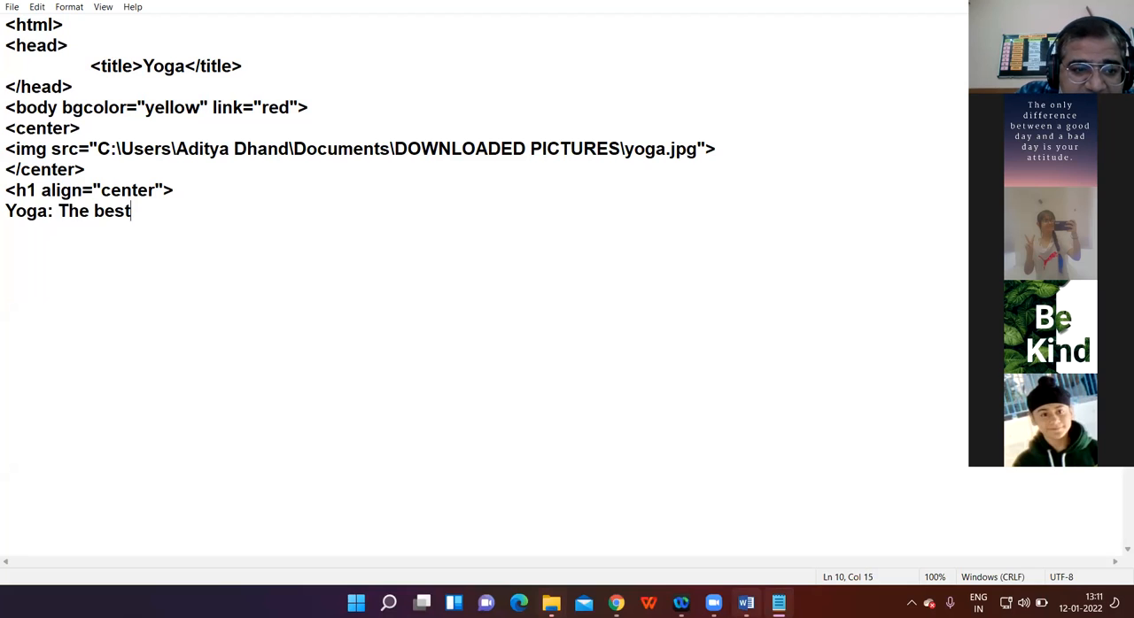
text(way to)
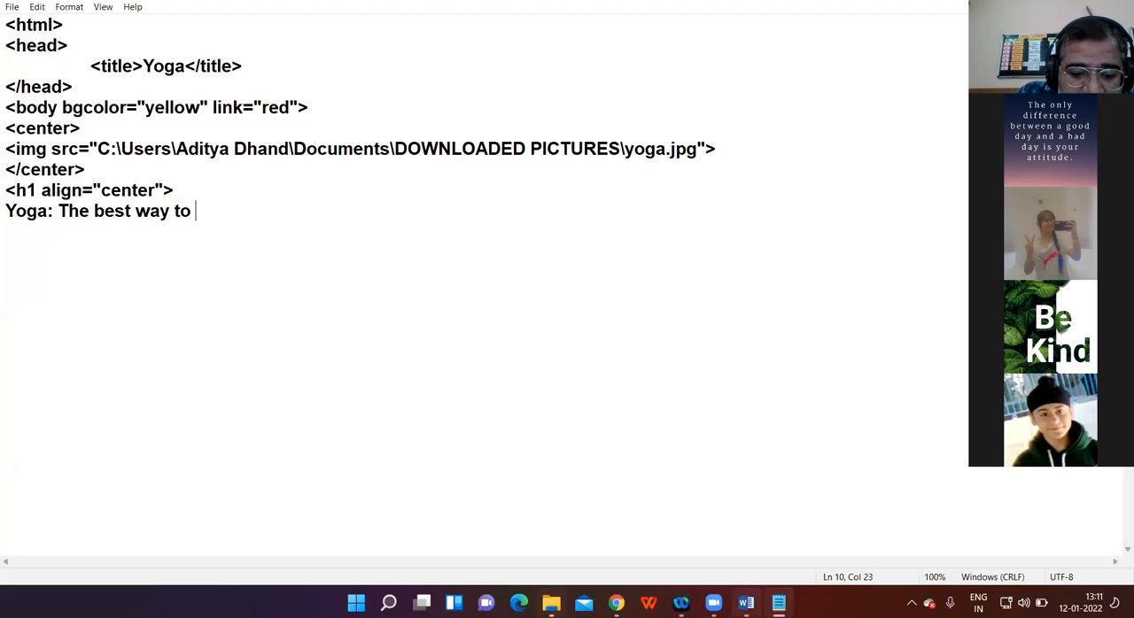
text(health an)
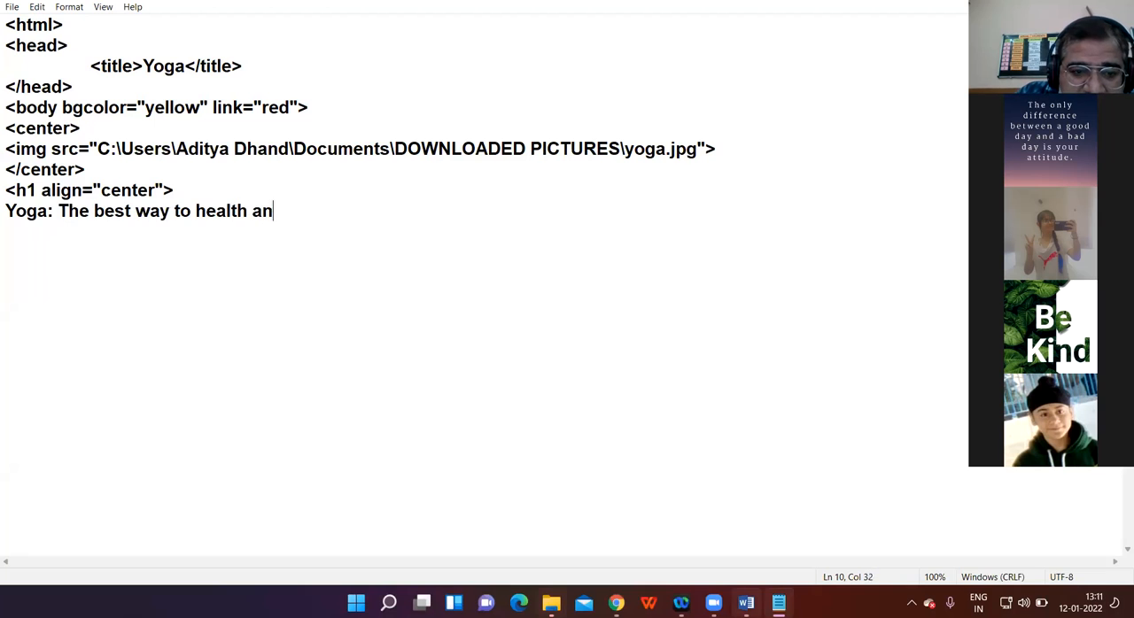
text(d fitnes)
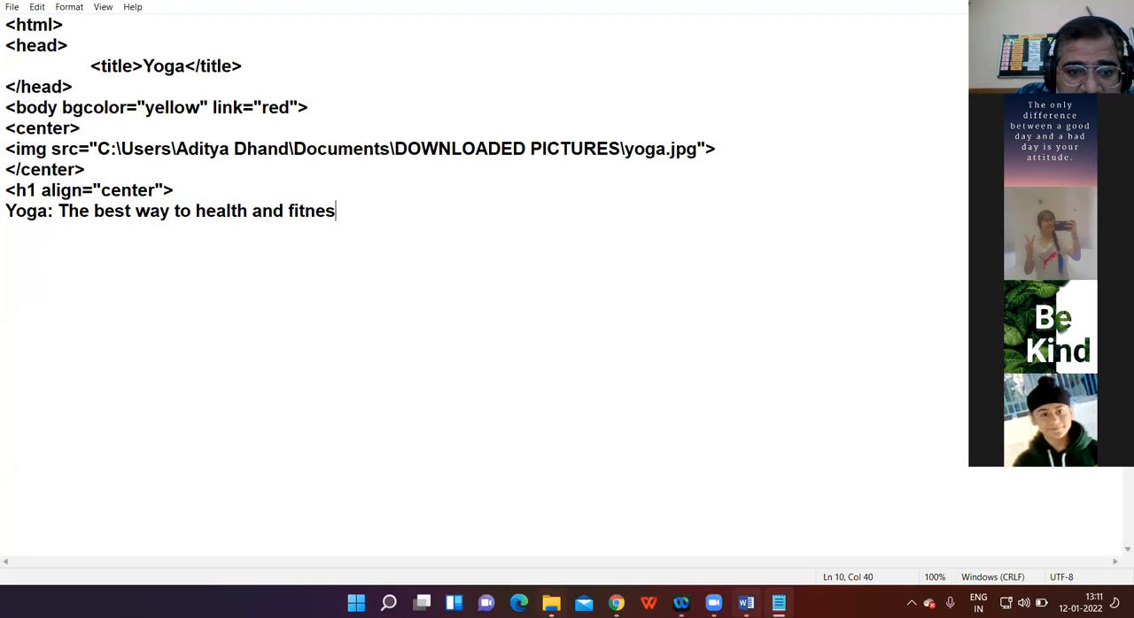
click(745, 603)
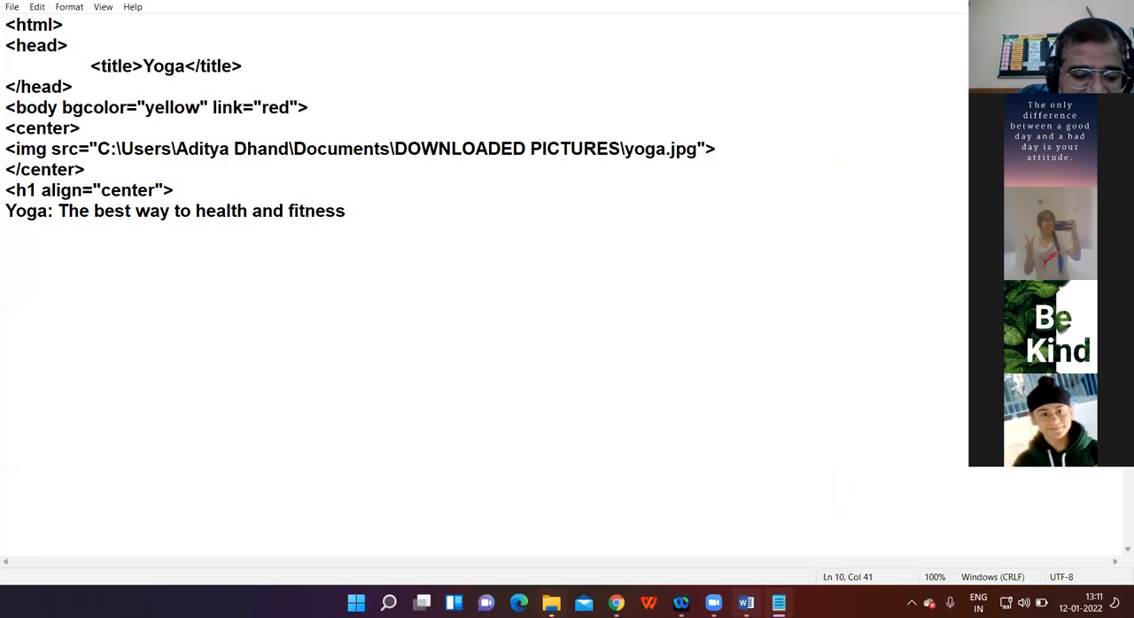
text(!)
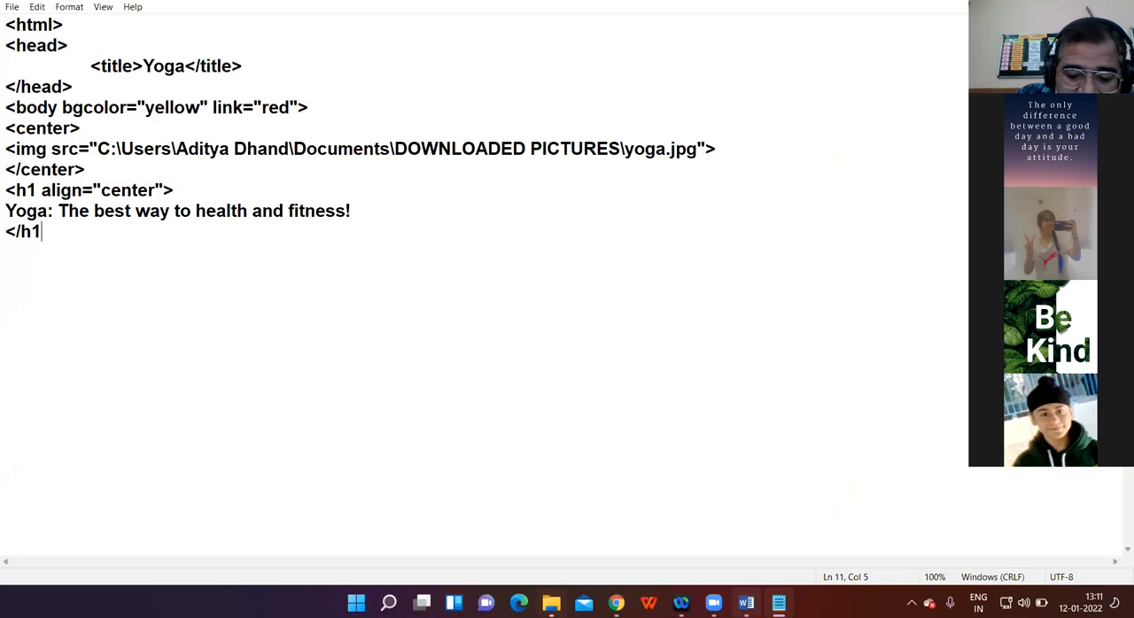
key(enter)
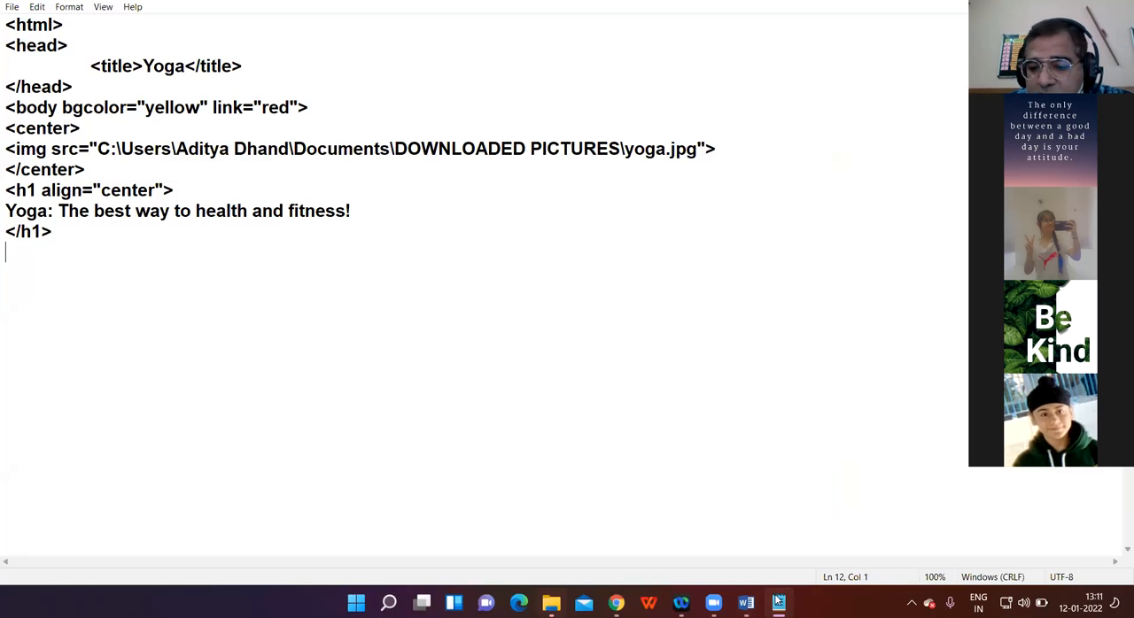
click(746, 603)
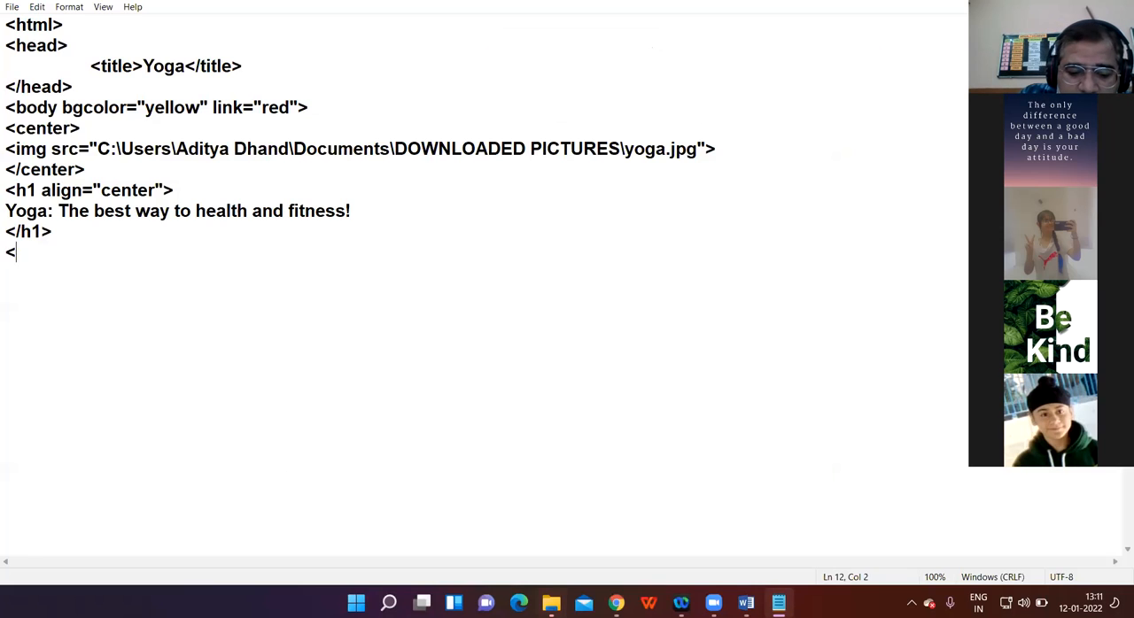
Add a <br> after the heading and start a <p align="justify" paragraph tag
text(br>)
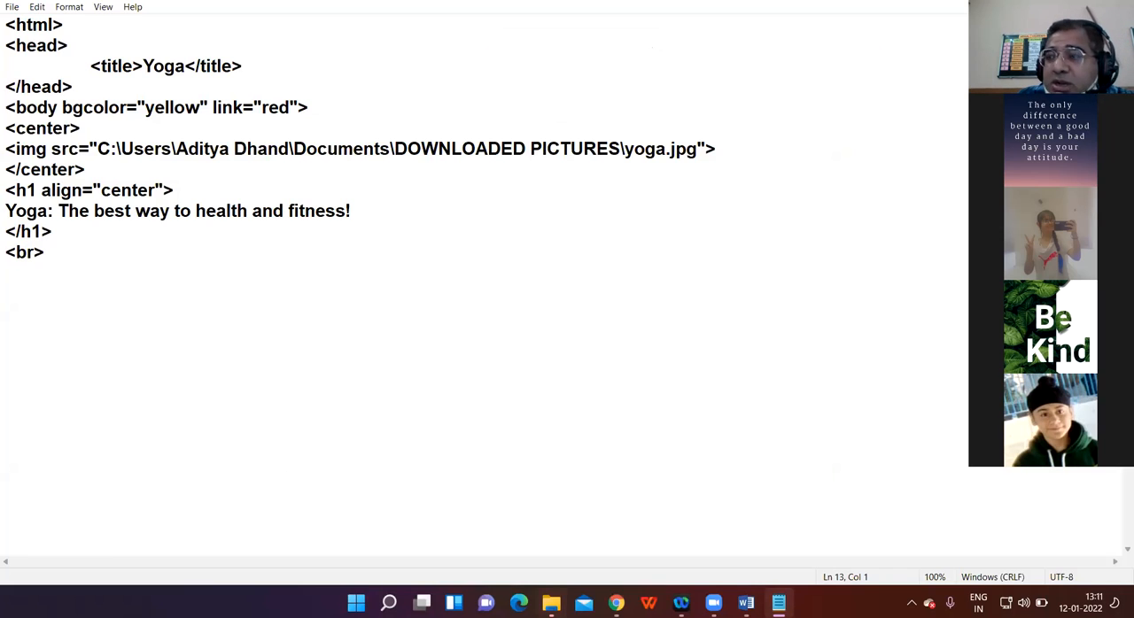
text(<p)
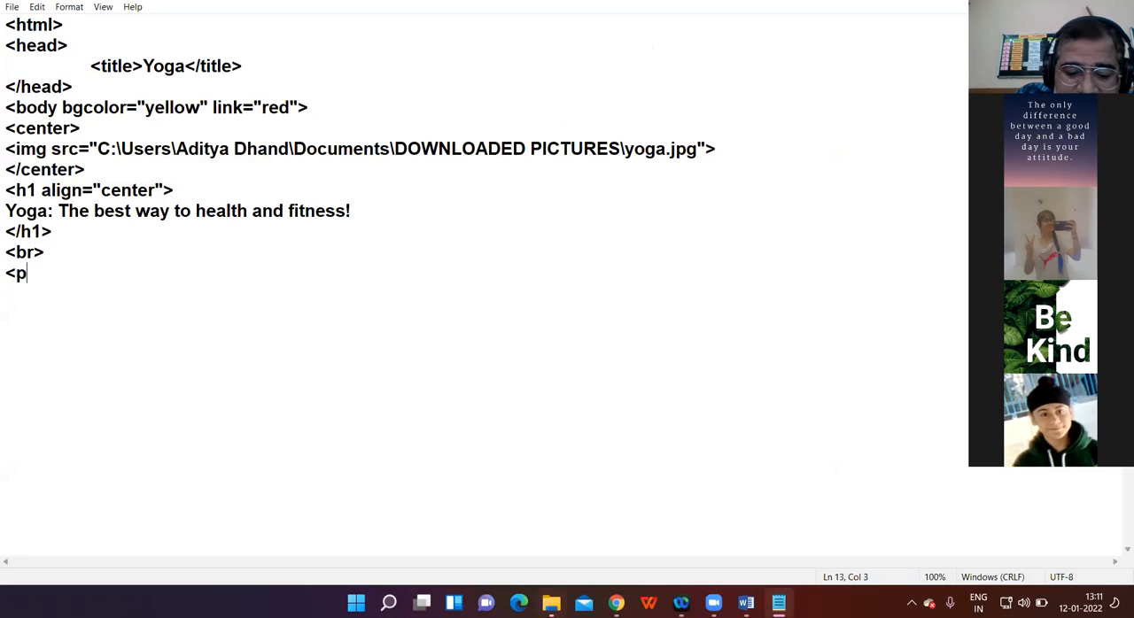
text(align=)
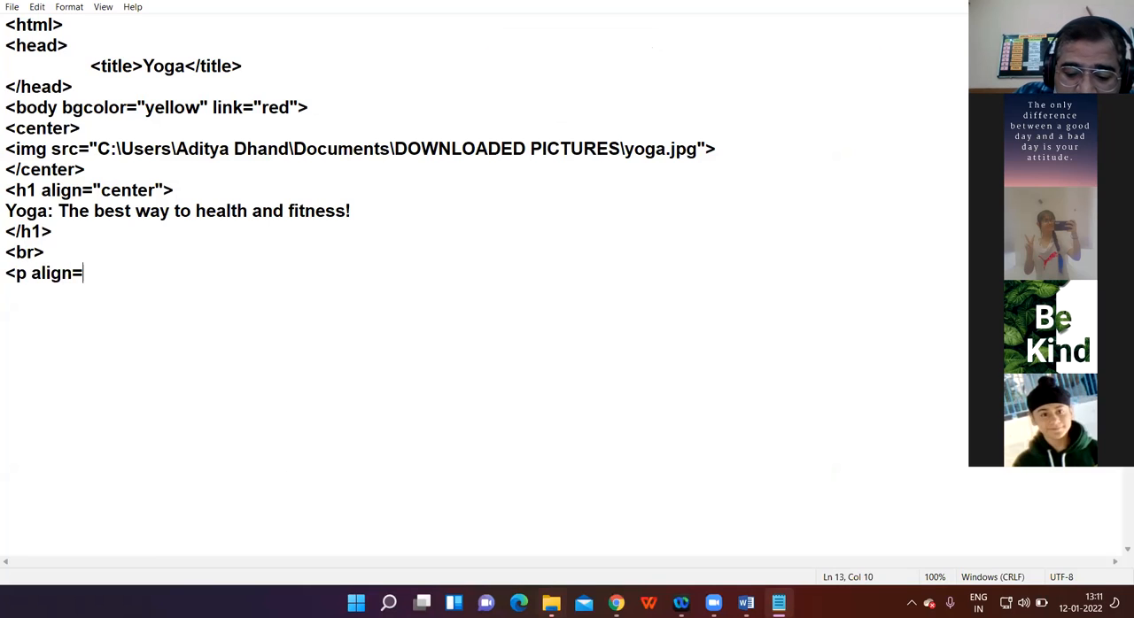
text("justif)
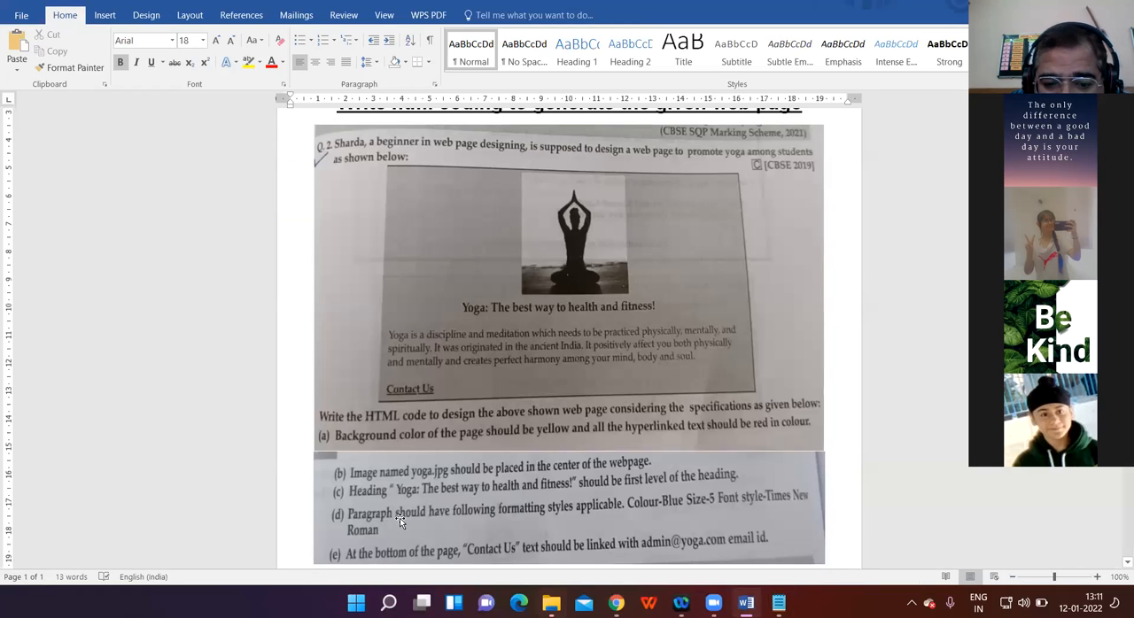
mouse_move(517, 517)
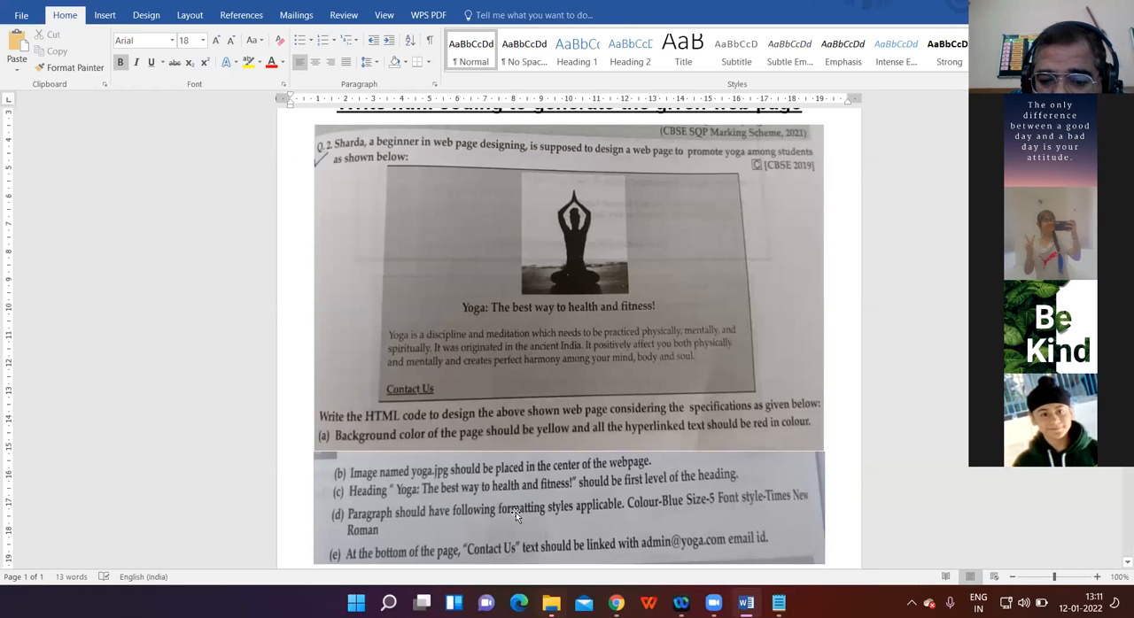
mouse_move(609, 511)
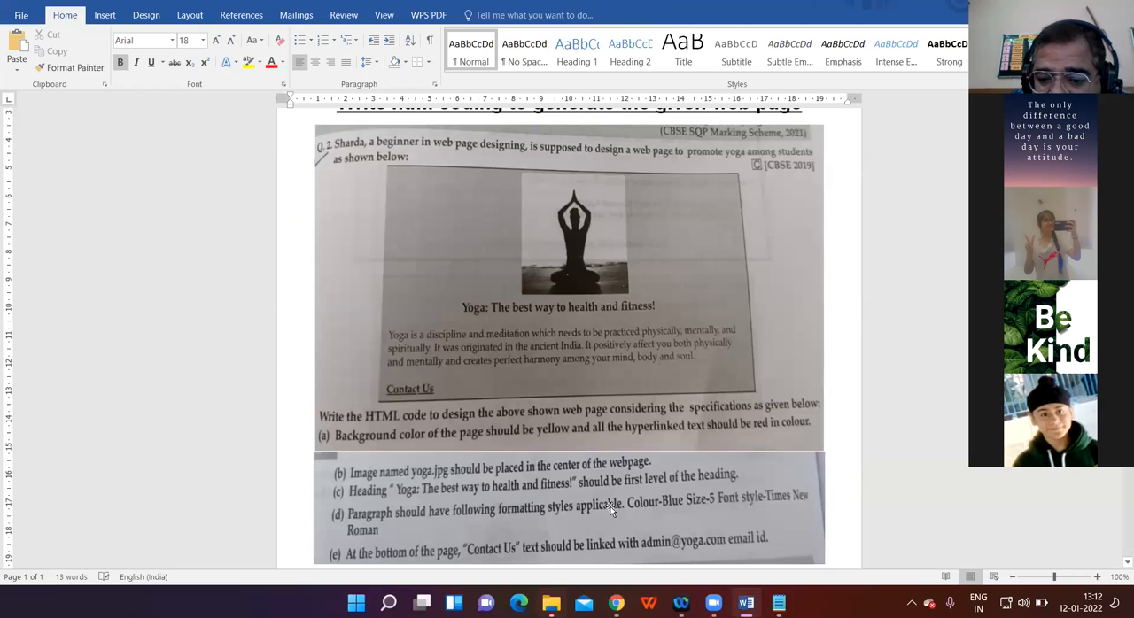
mouse_move(682, 505)
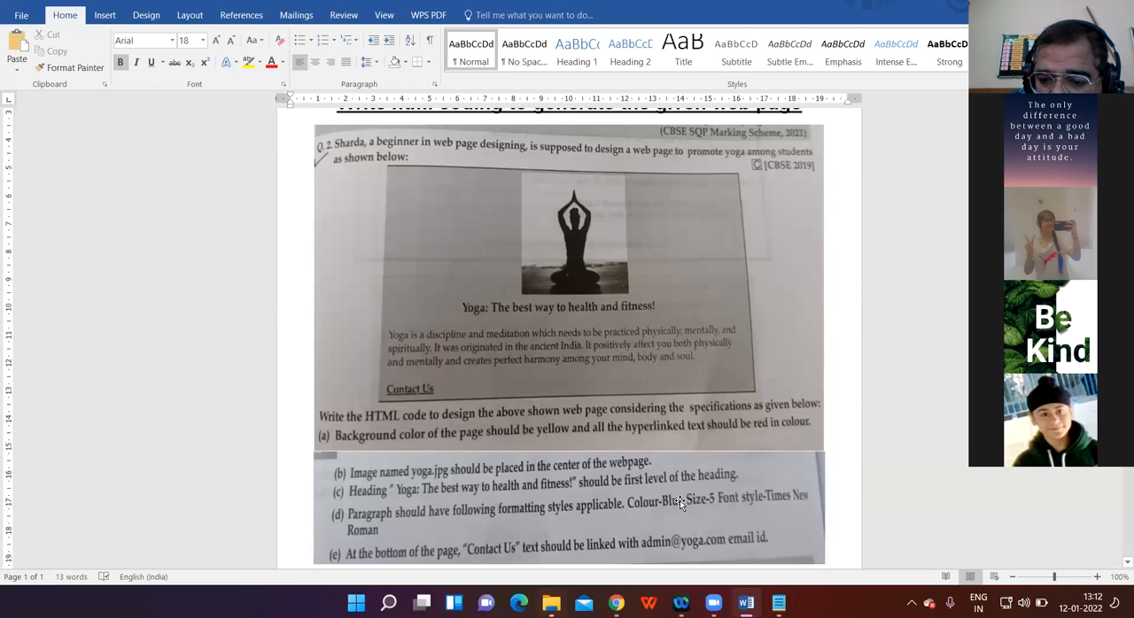
mouse_move(757, 502)
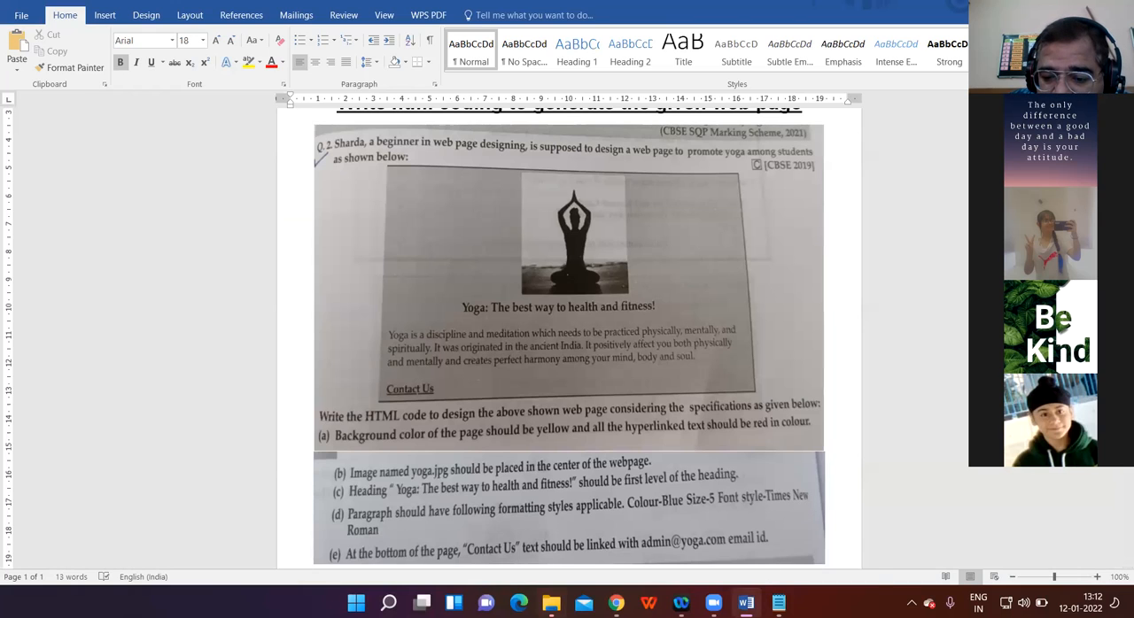
Insert a <font color="blue" size=5 face="times new roman"> tag above the paragraph
click(778, 603)
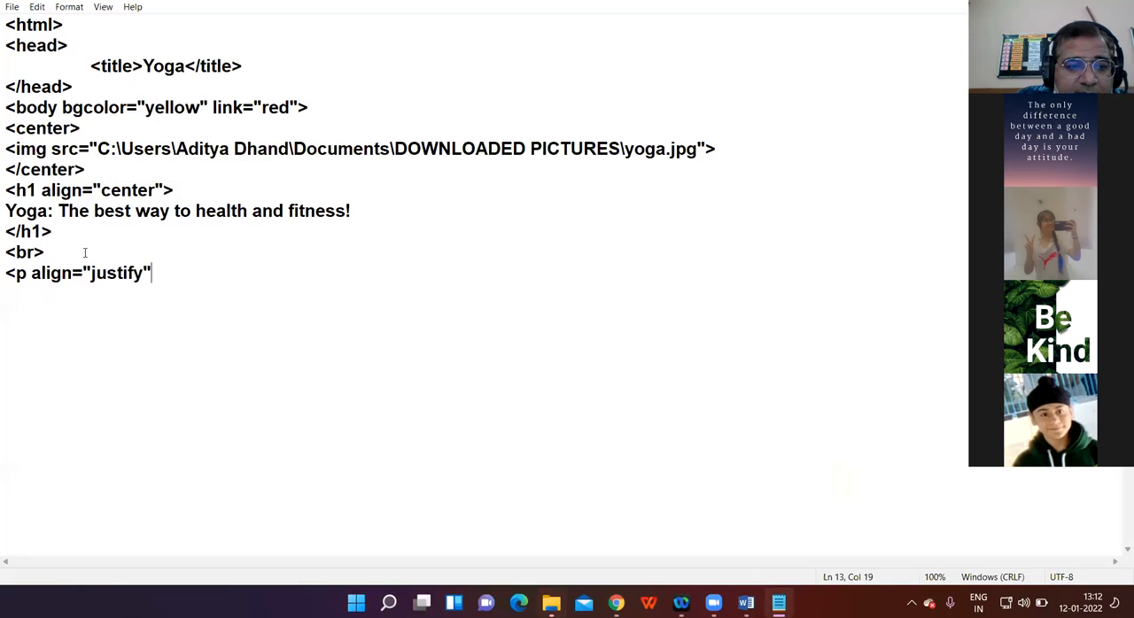
key(Enter)
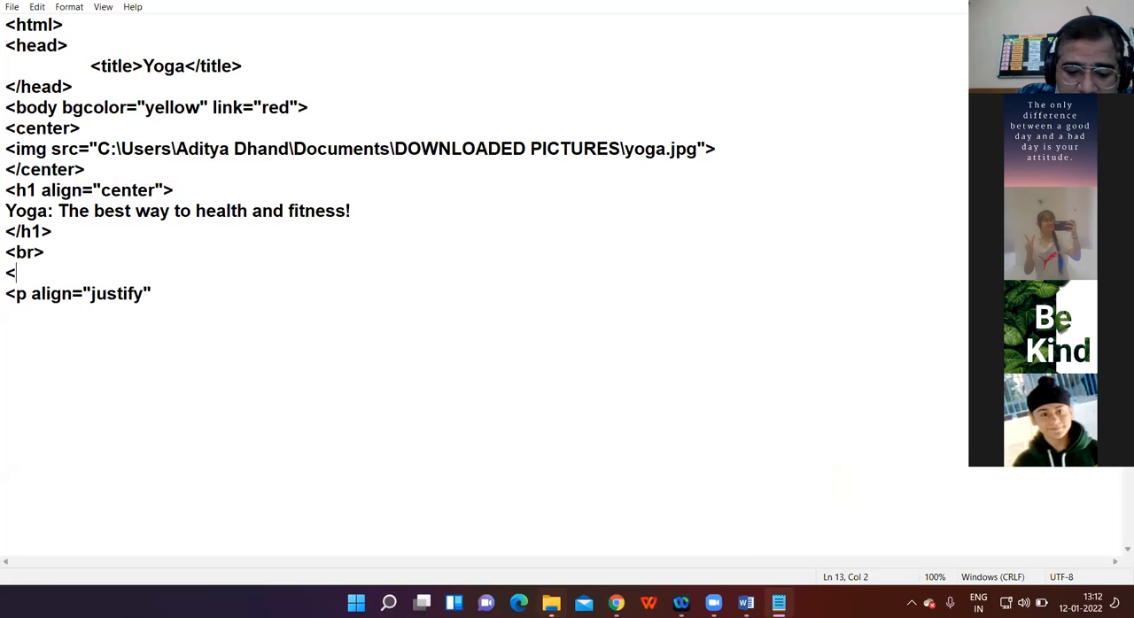
text(font colo)
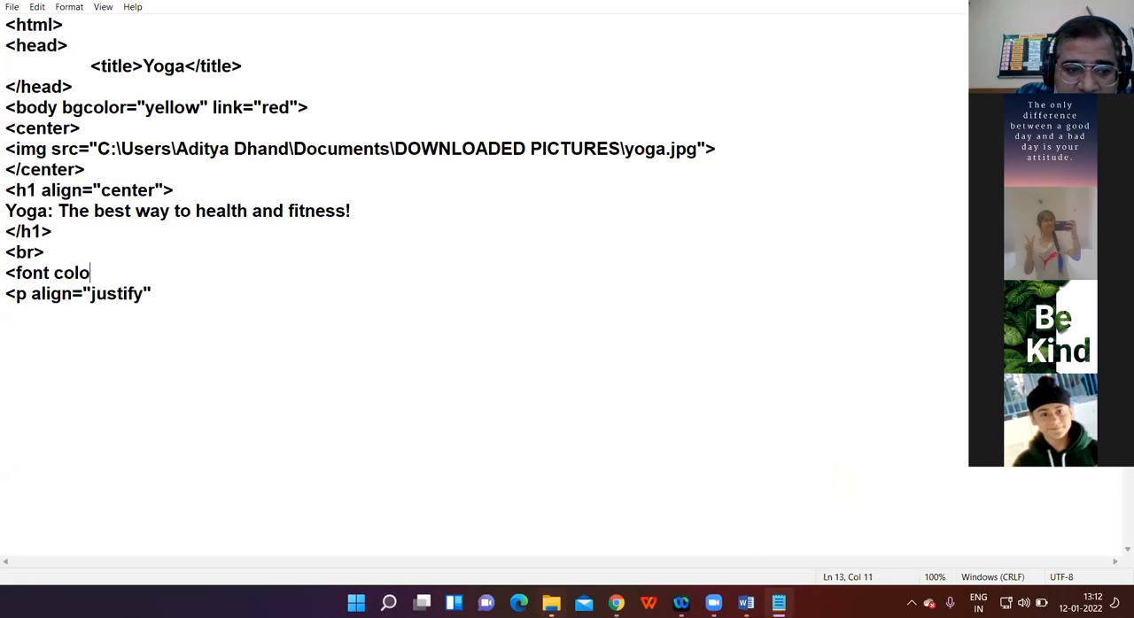
text(r="b)
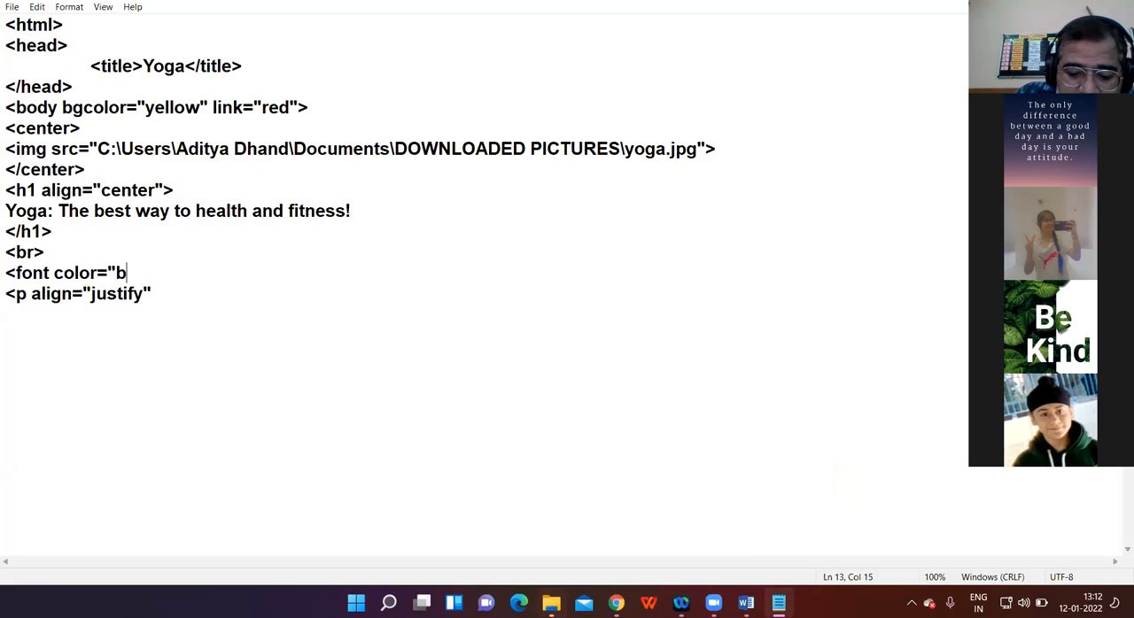
text(lue")
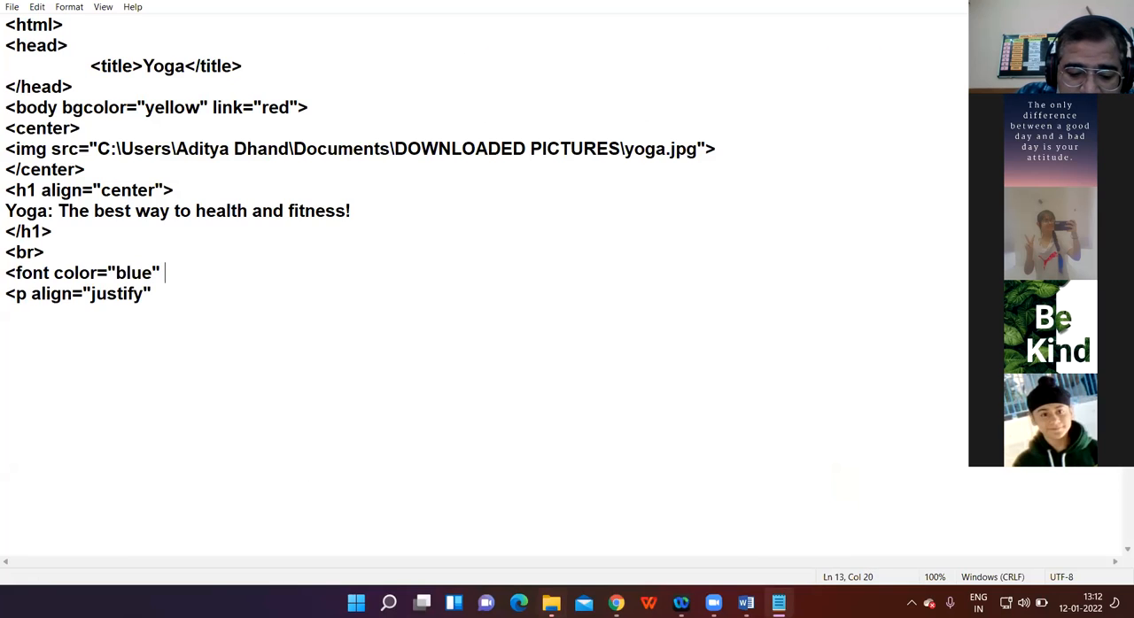
text(size=)
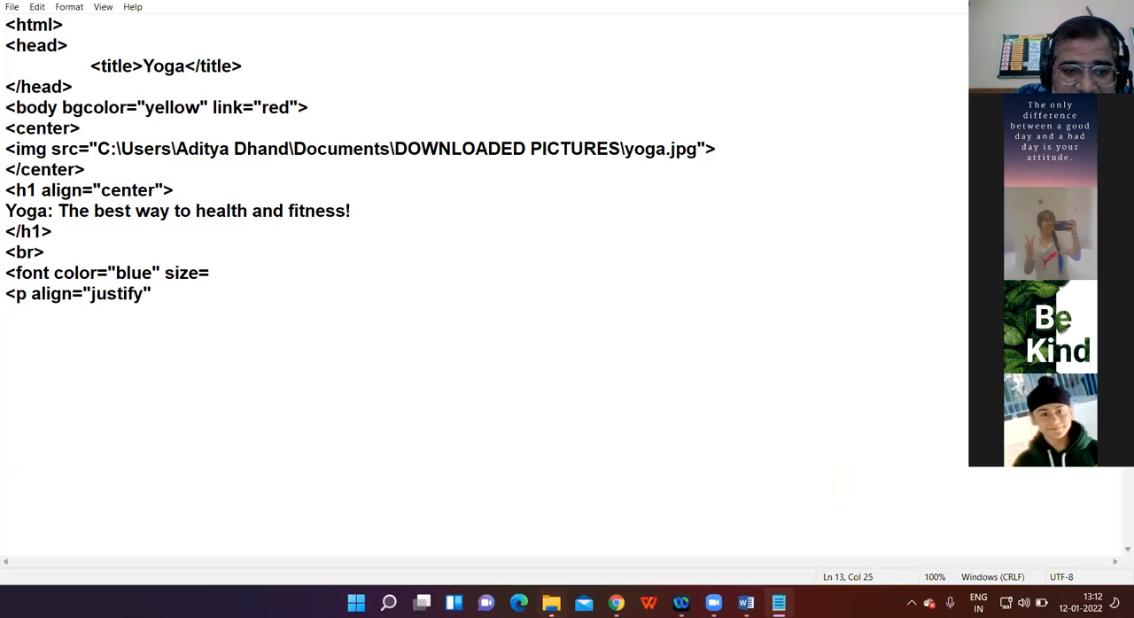
text(5)
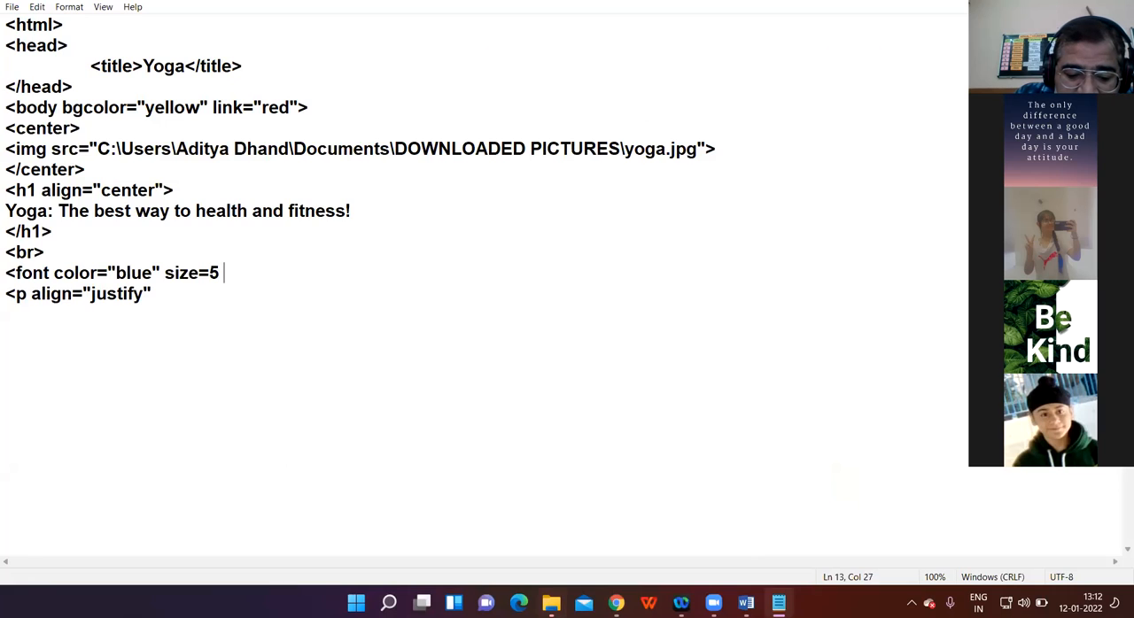
text(face=)
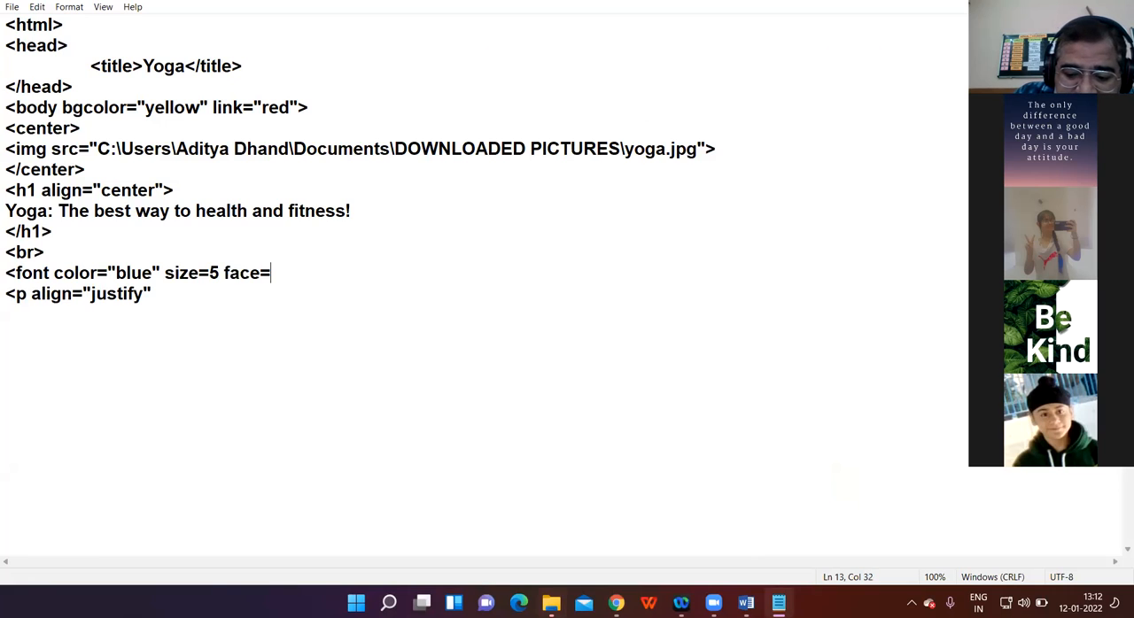
text("times new)
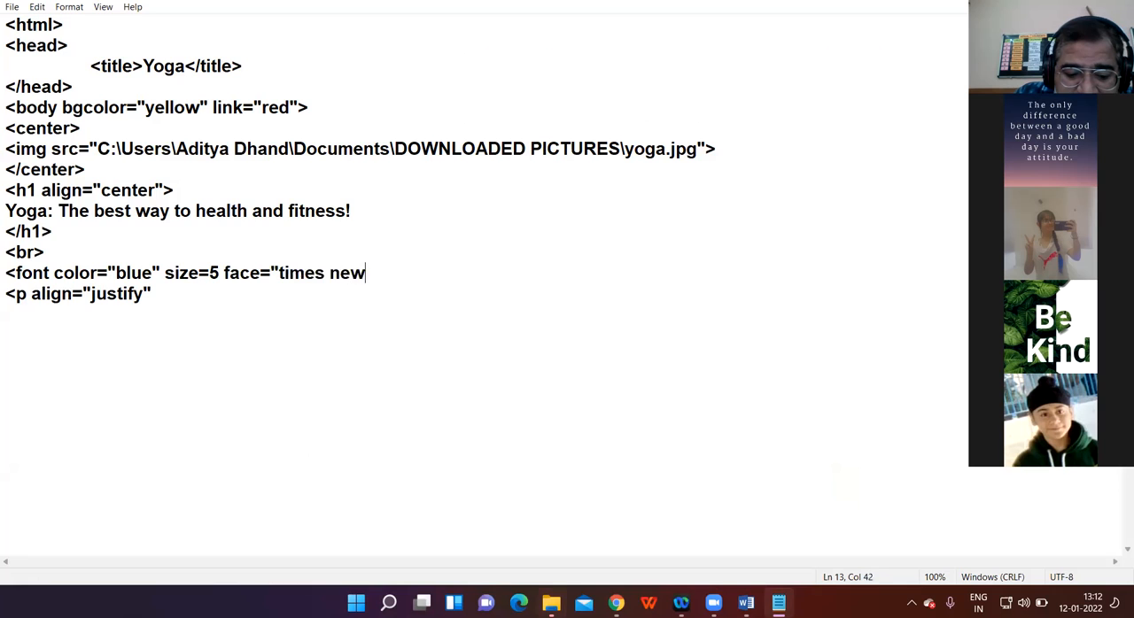
text(roman">)
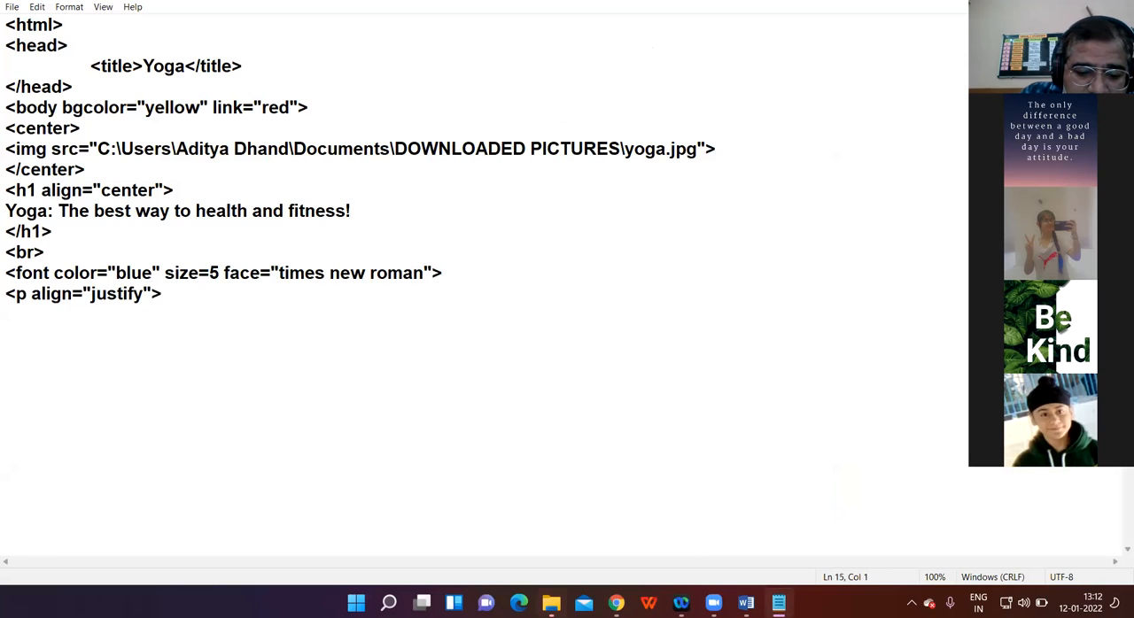
Type the paragraph's opening sentences: Yoga as a discipline originating in Ancient India
text(Yoga is)
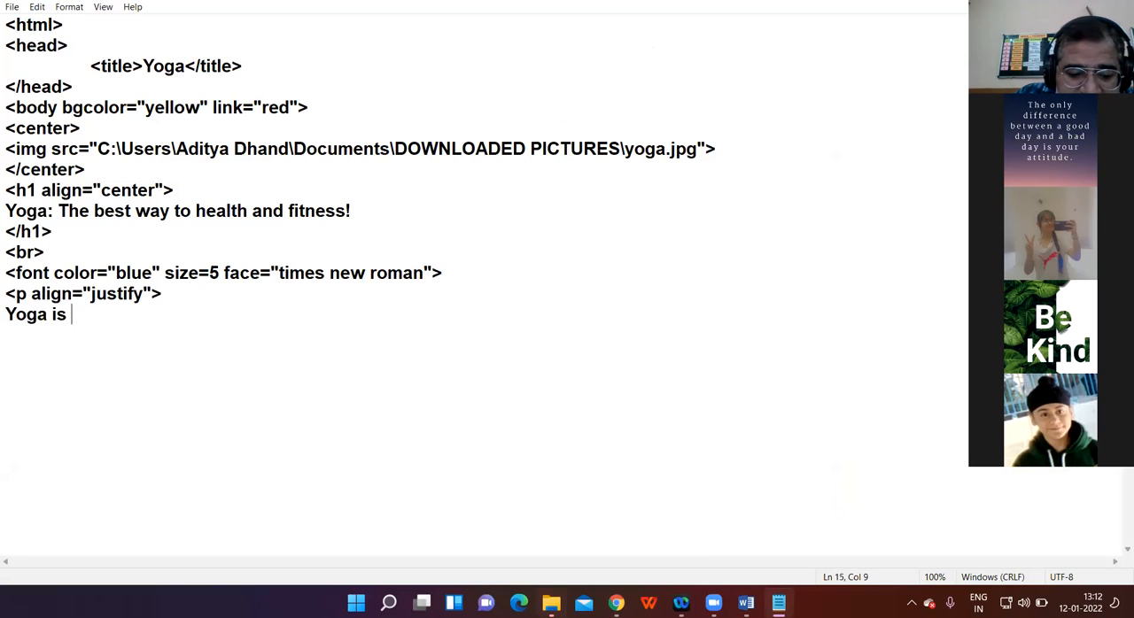
text(discipline and meditat)
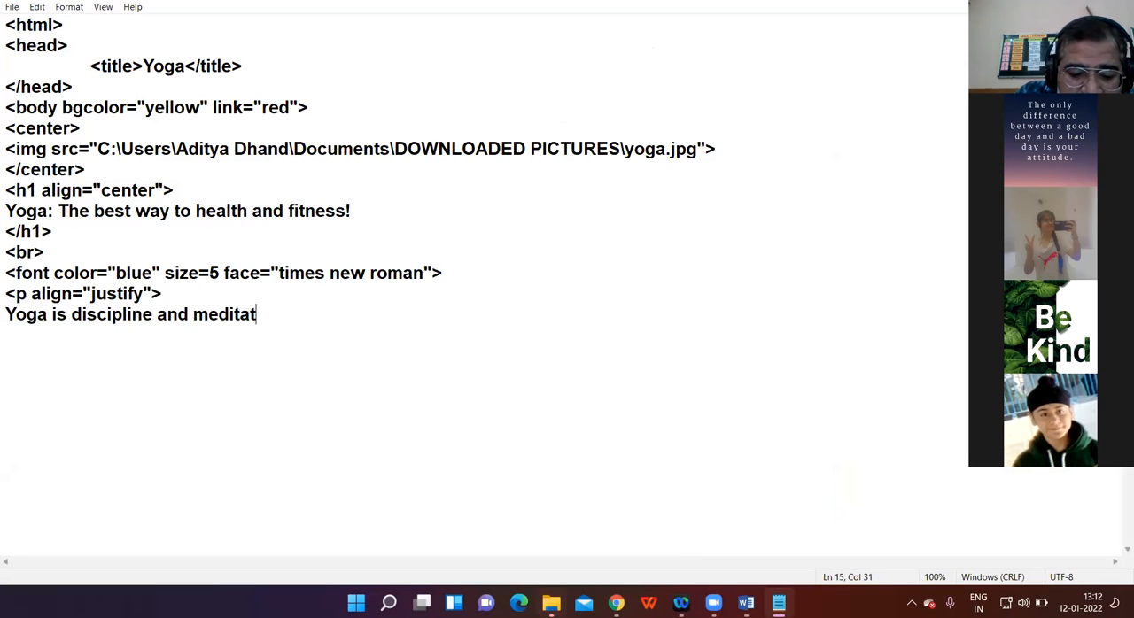
text(ion which)
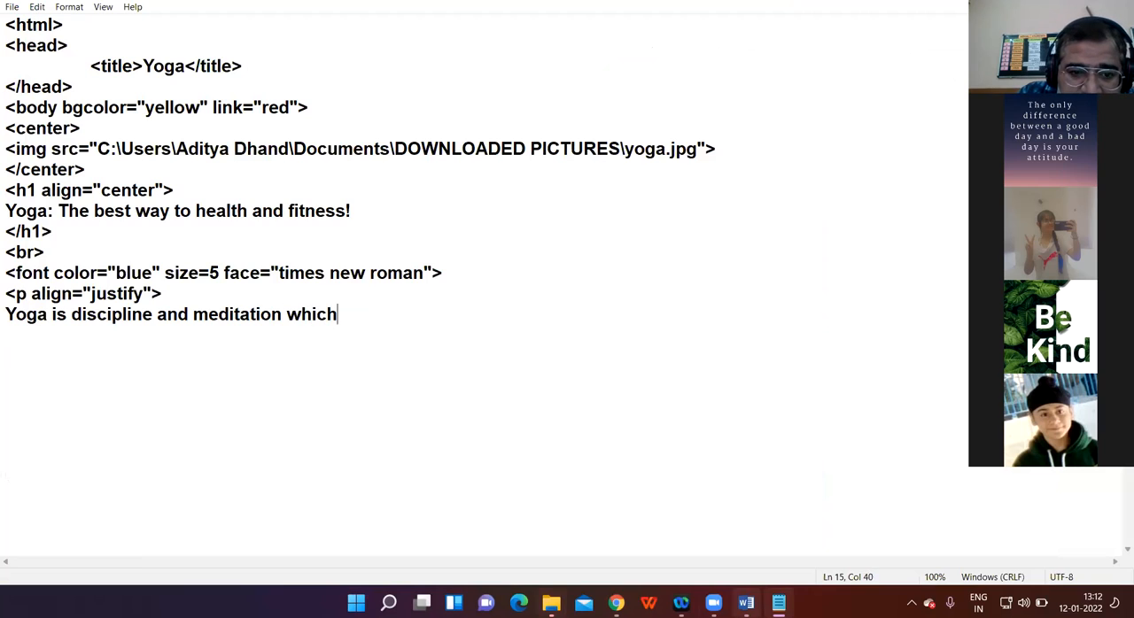
text(needs to)
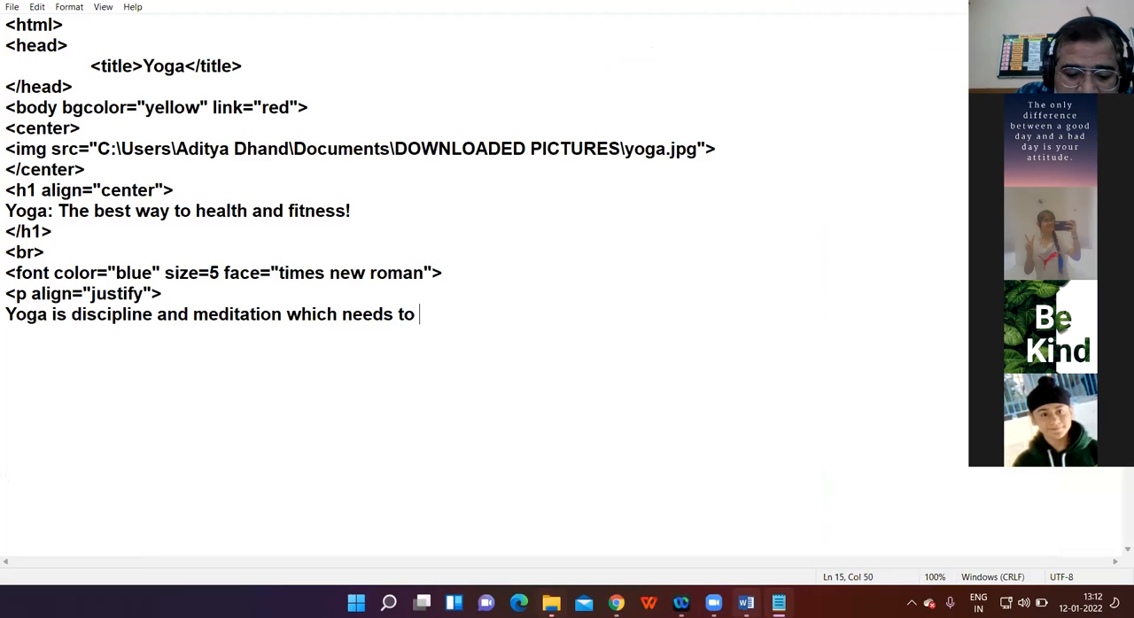
text(be practised)
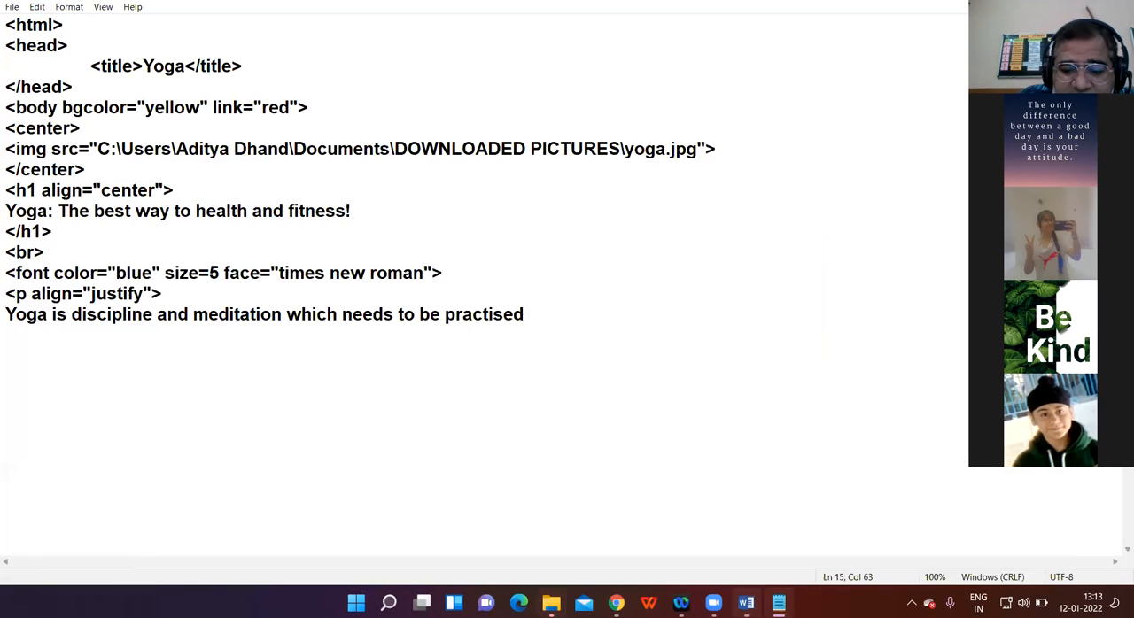
text(physica)
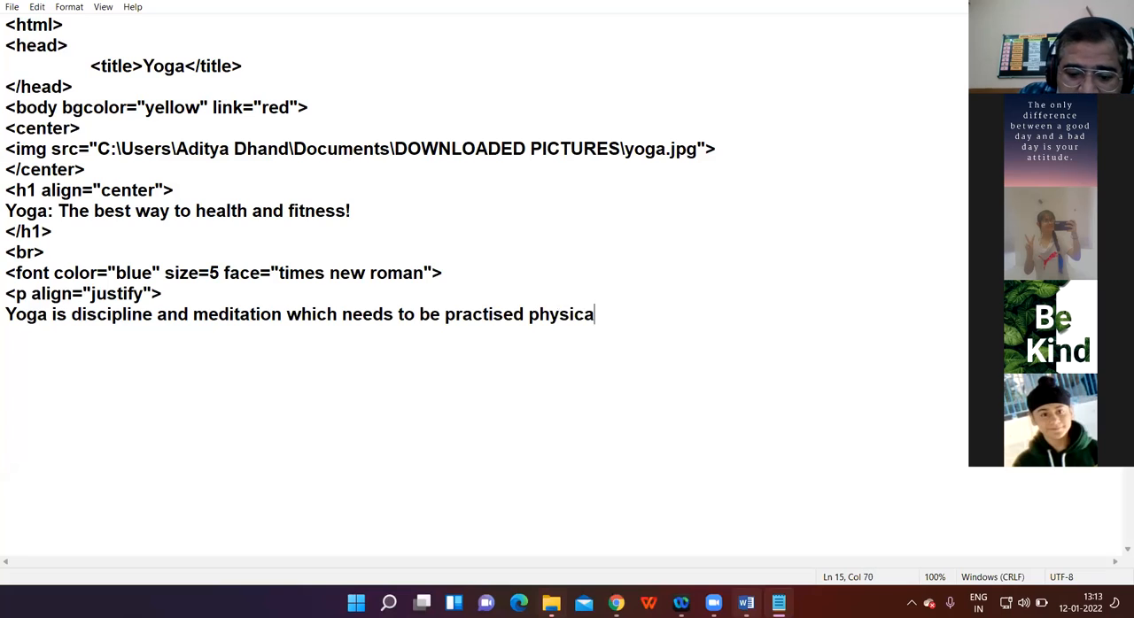
text(lly , mentally and s)
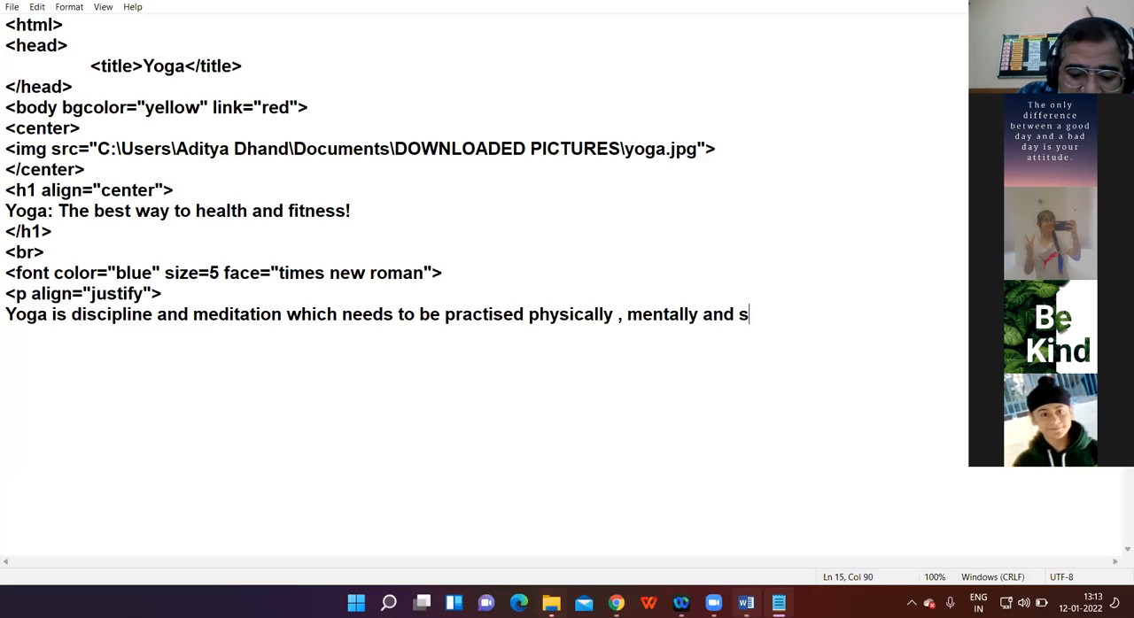
text(pirit)
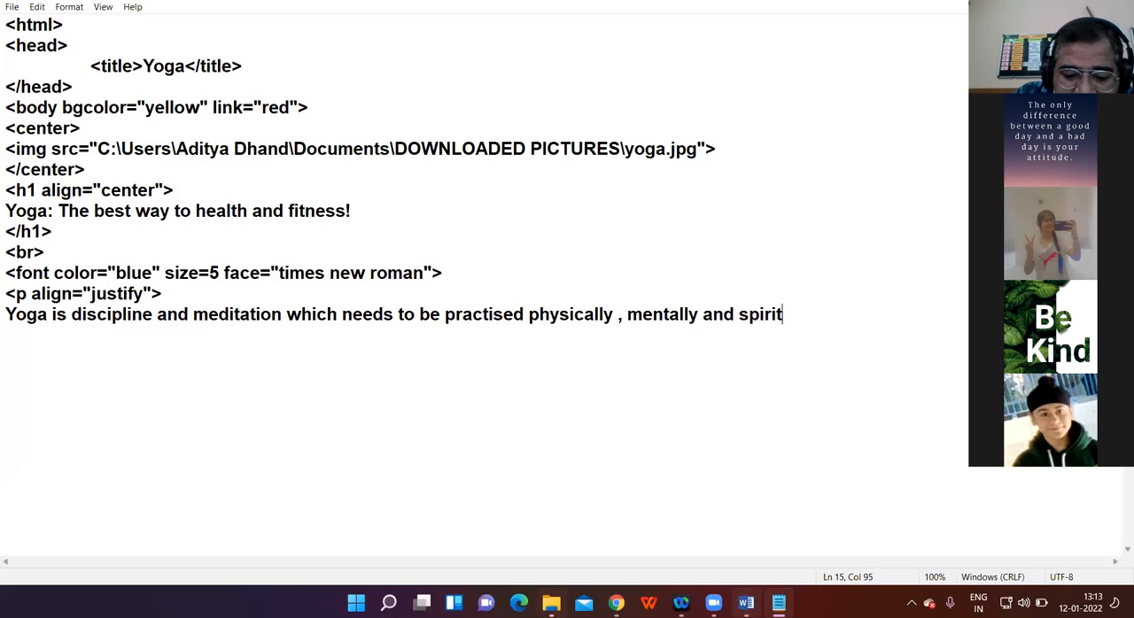
text(ually)
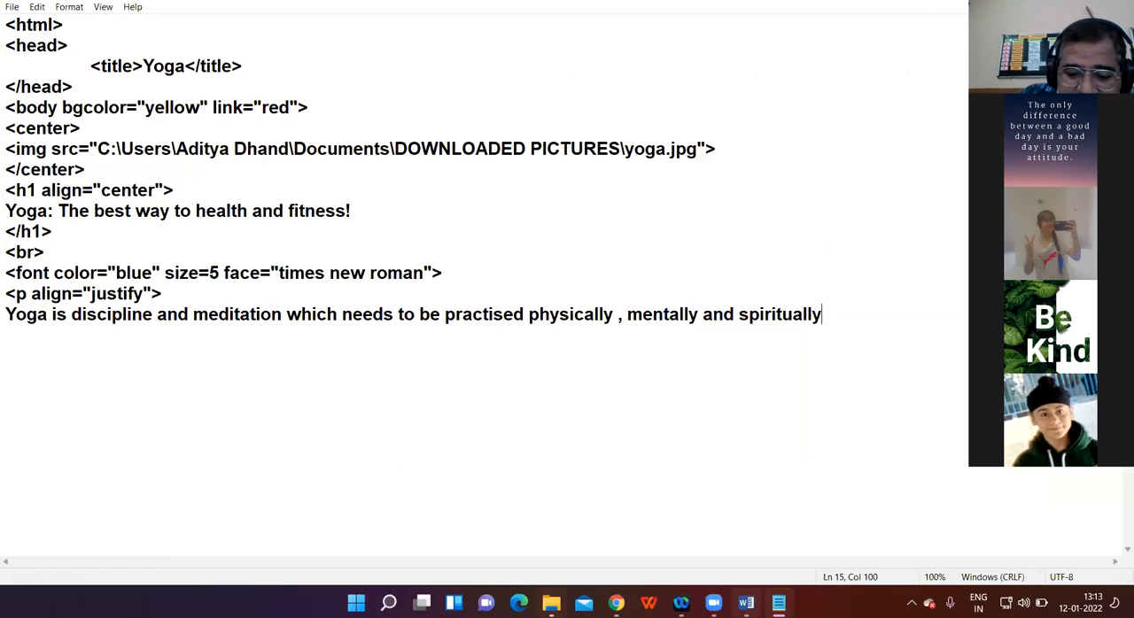
text(.)
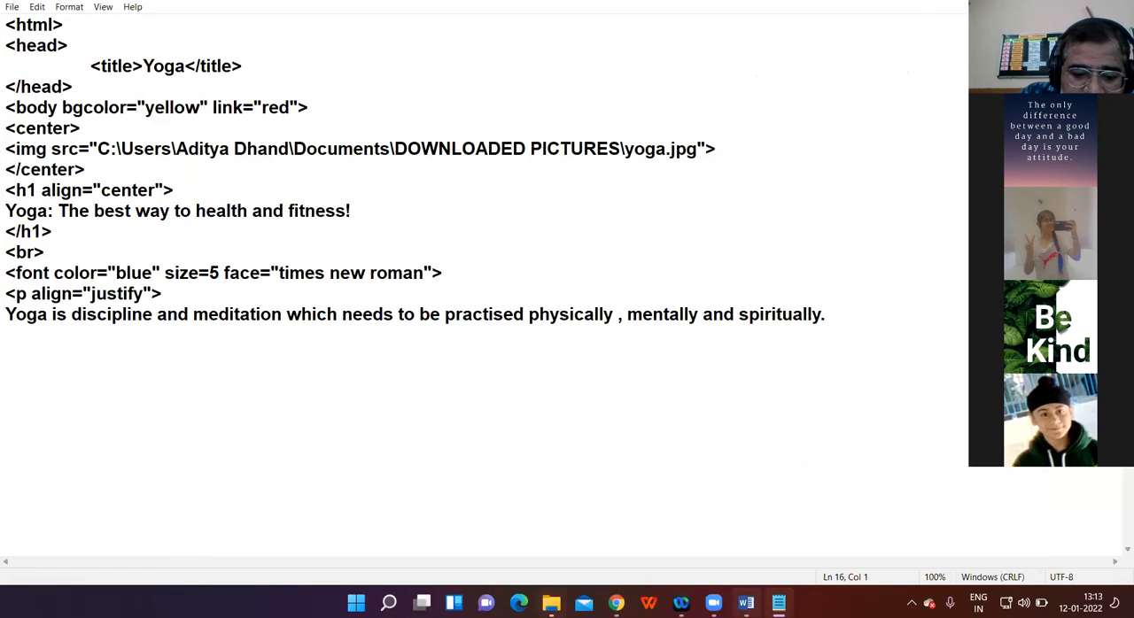
text(It was ori)
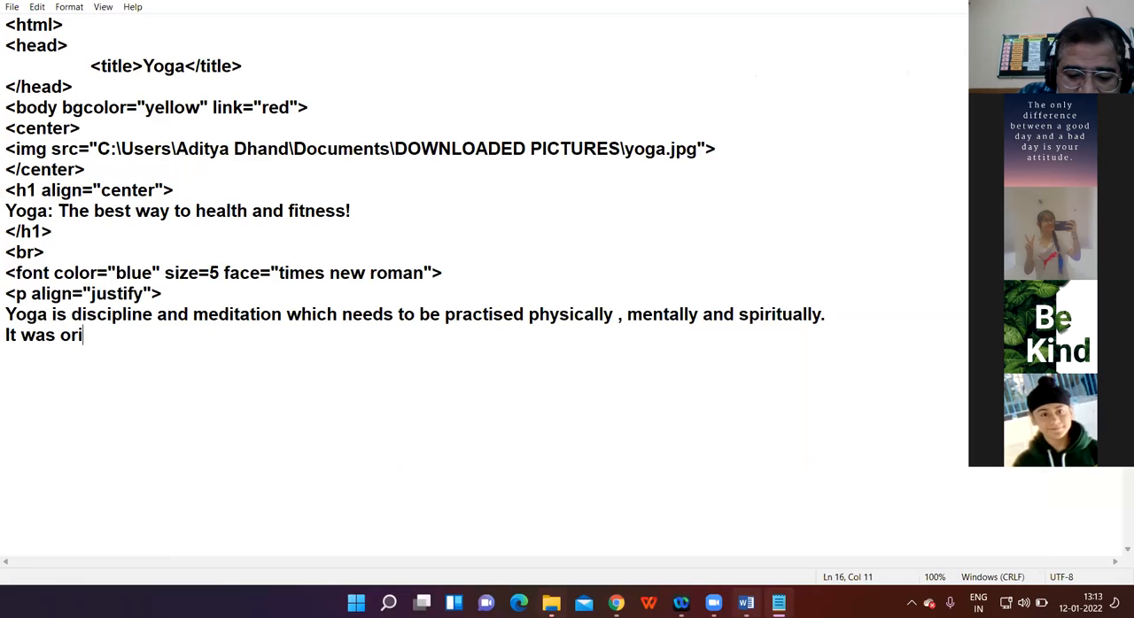
text(ginated in)
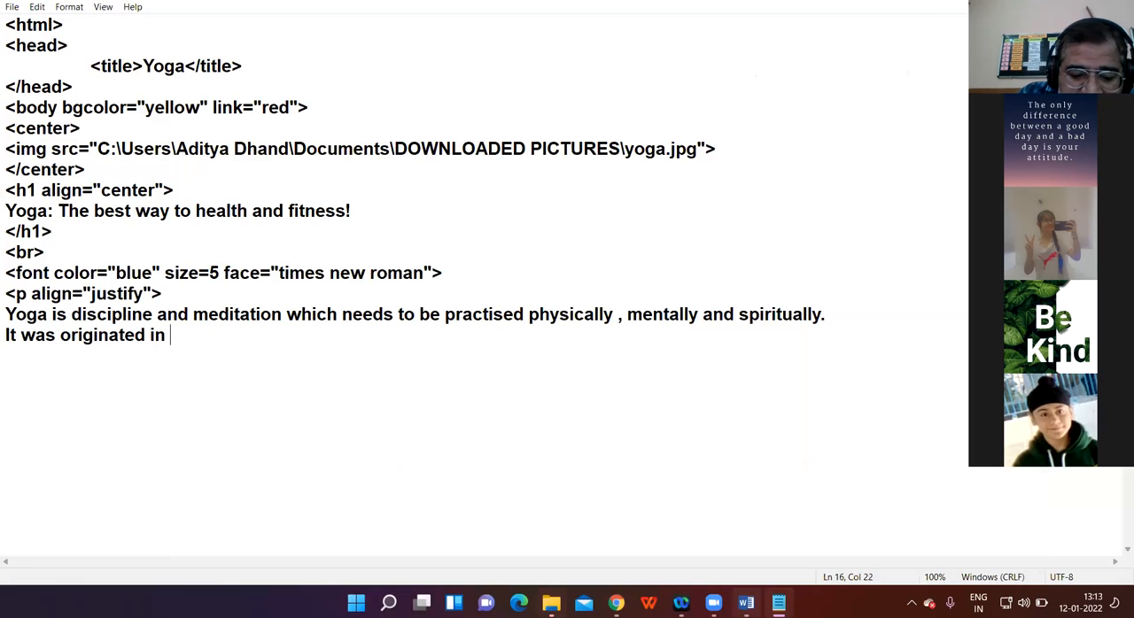
text(Asia)
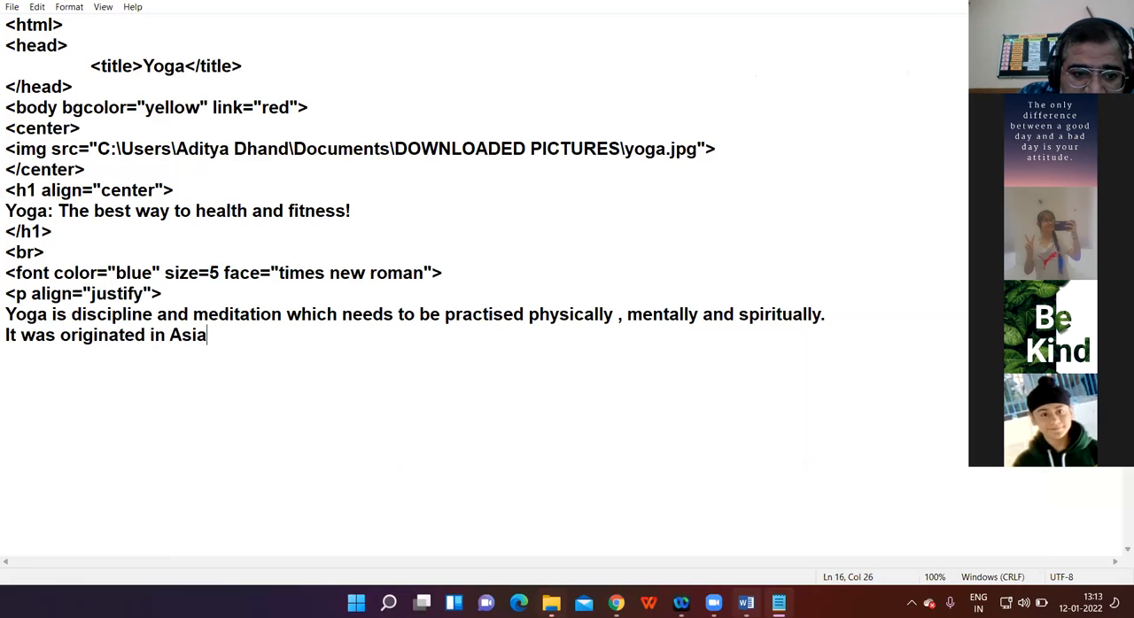
text(Ancient)
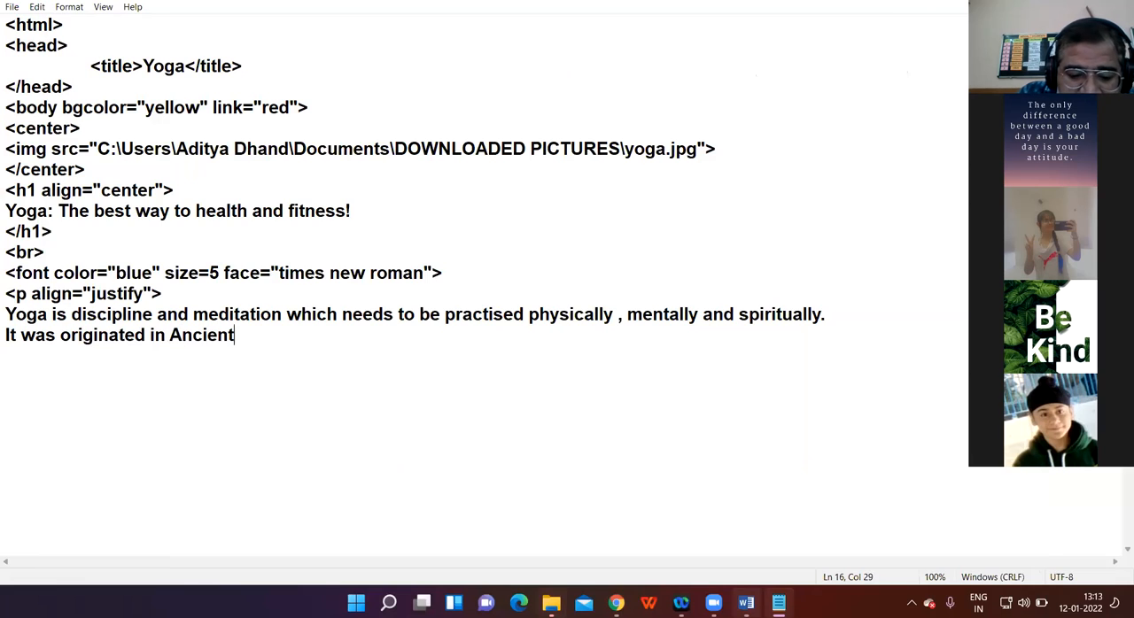
text(India)
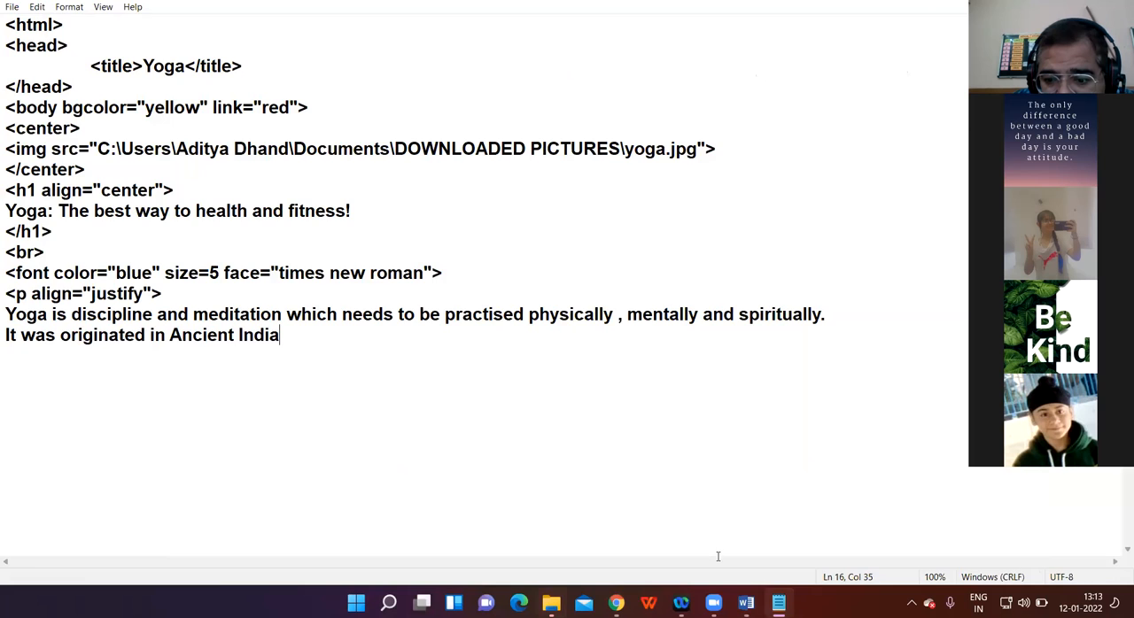
Finish the paragraph with harmony among 'mind,body and soul.' and close it with </p>
click(745, 604)
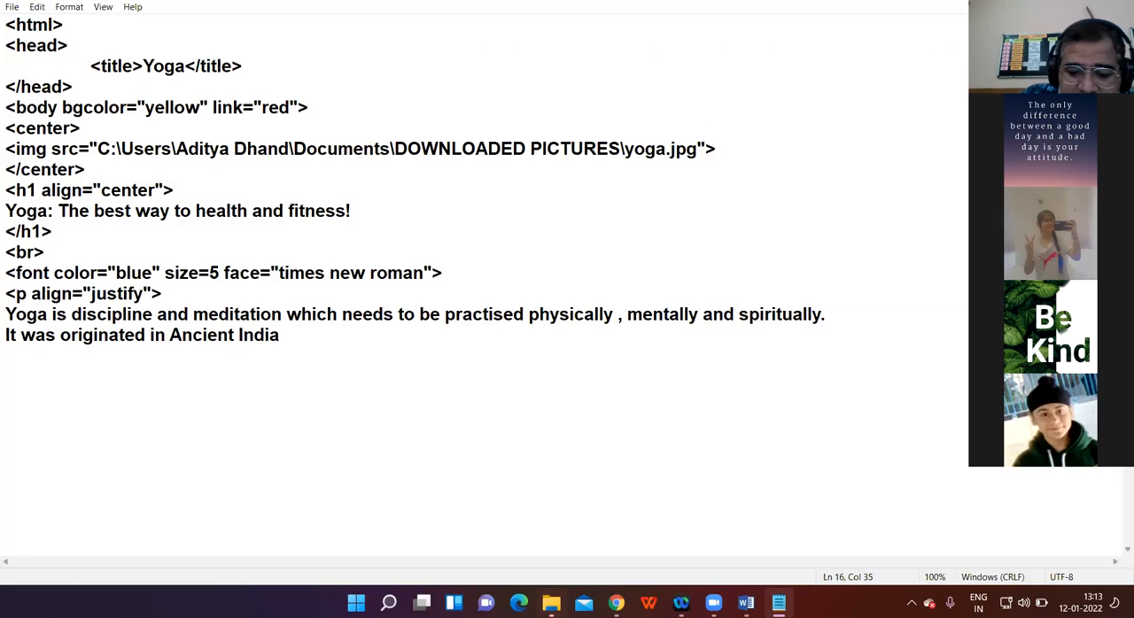
text(. It posi)
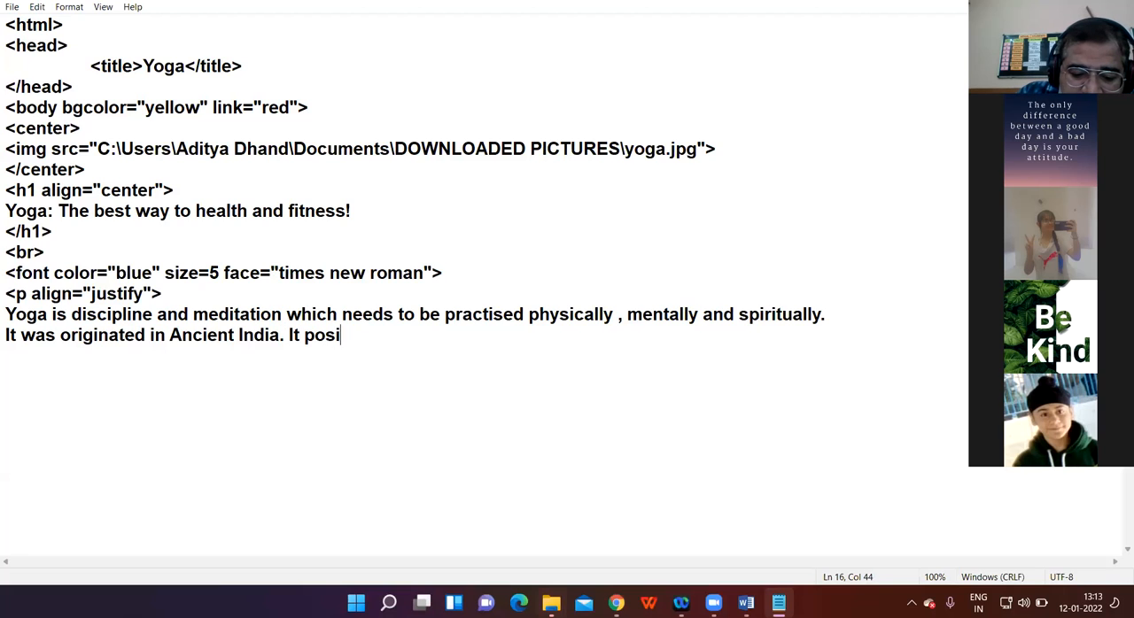
text(tively effects you)
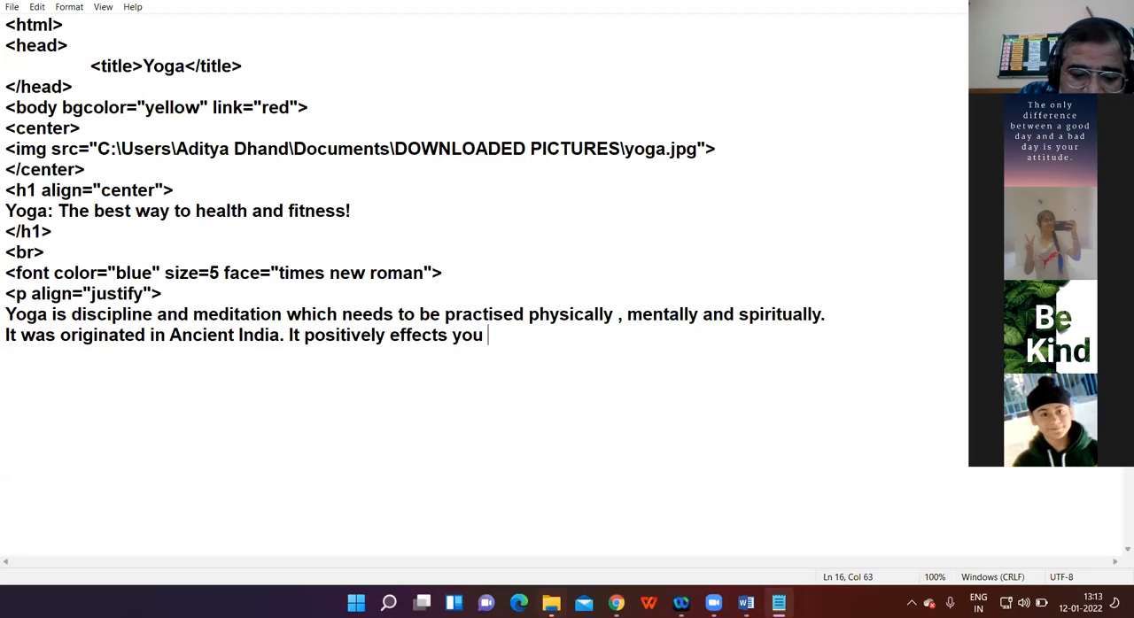
text(both ph)
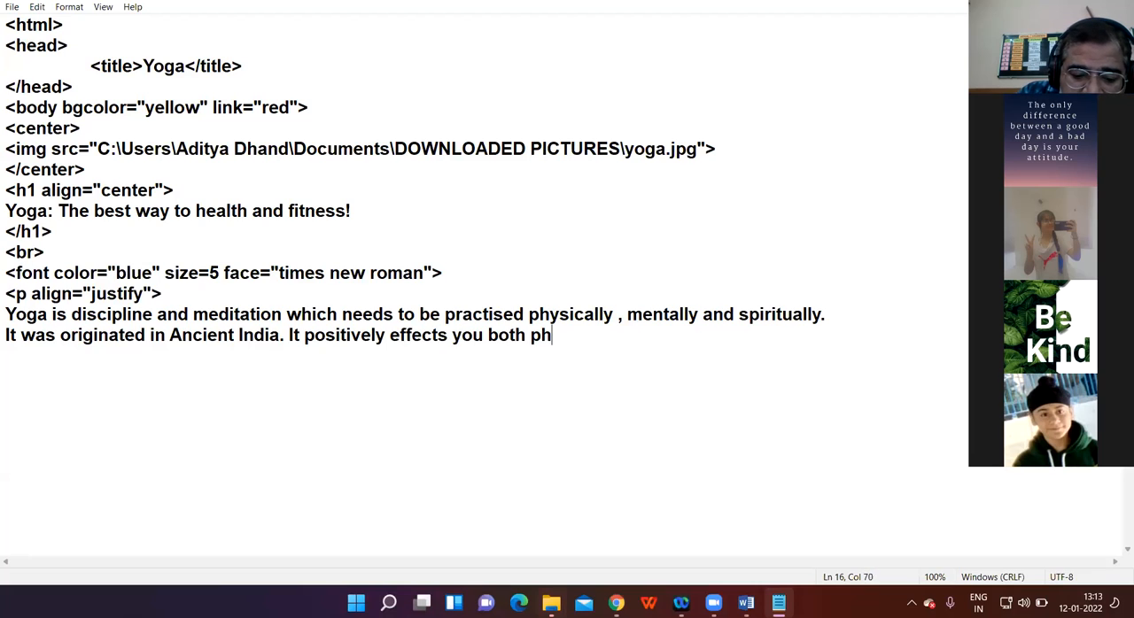
text(ysically an)
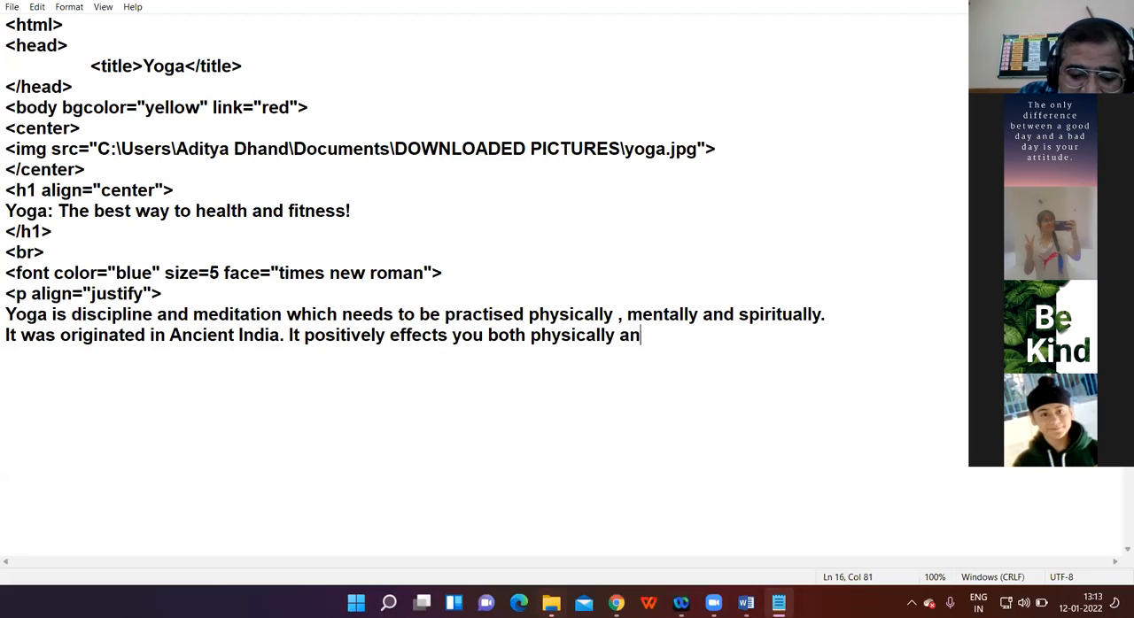
text(d mentally a)
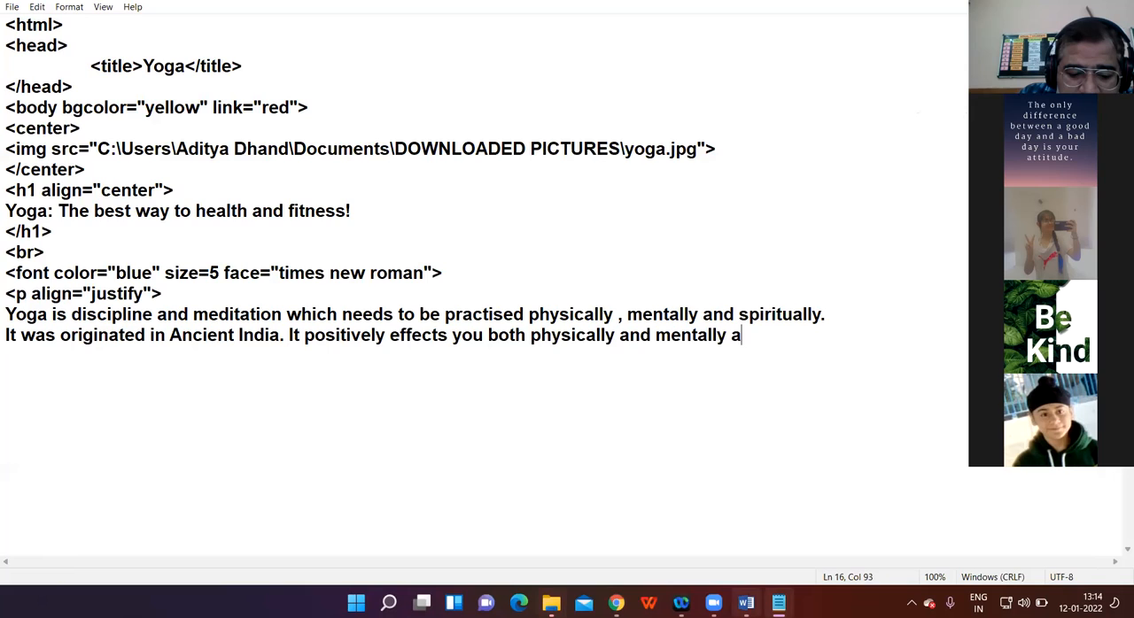
text(nd creates perfect)
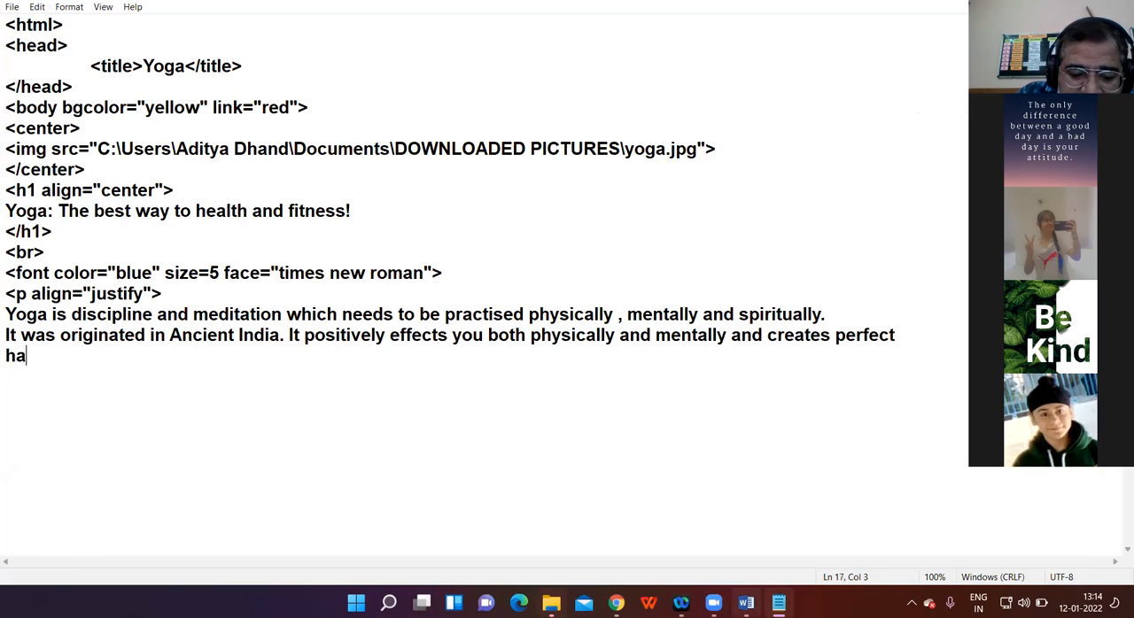
text(rmony)
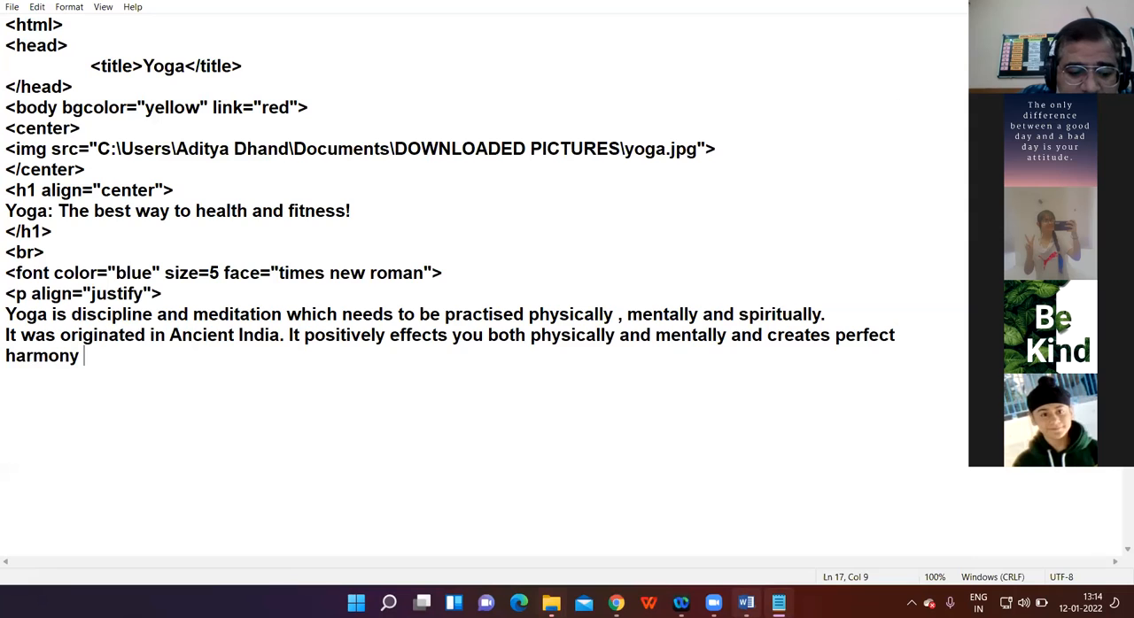
text(among y)
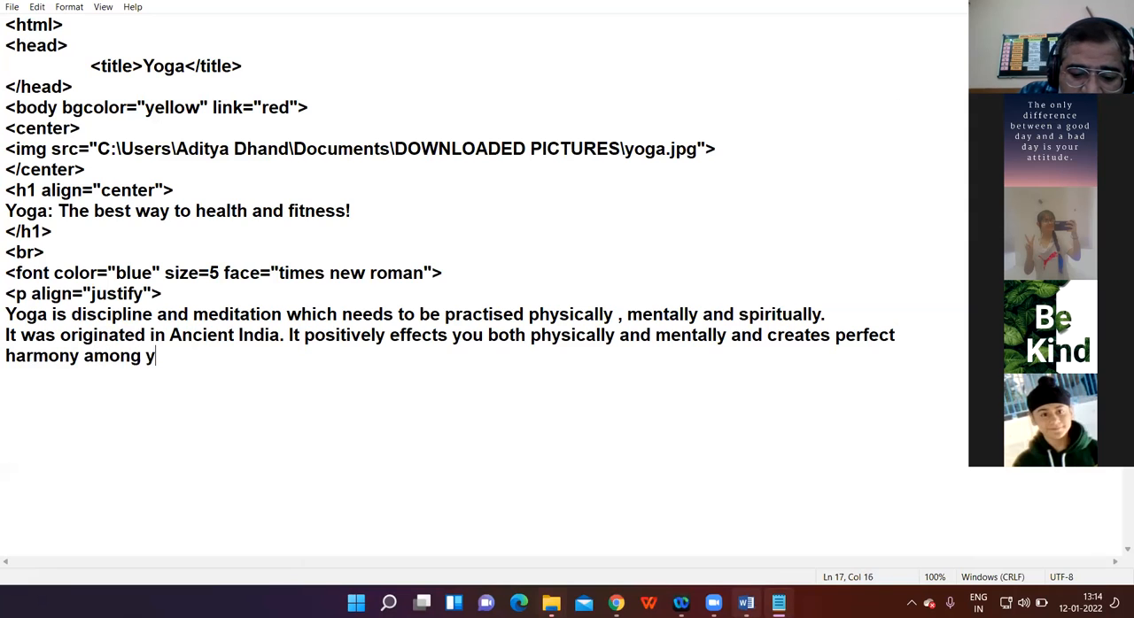
text(our mind)
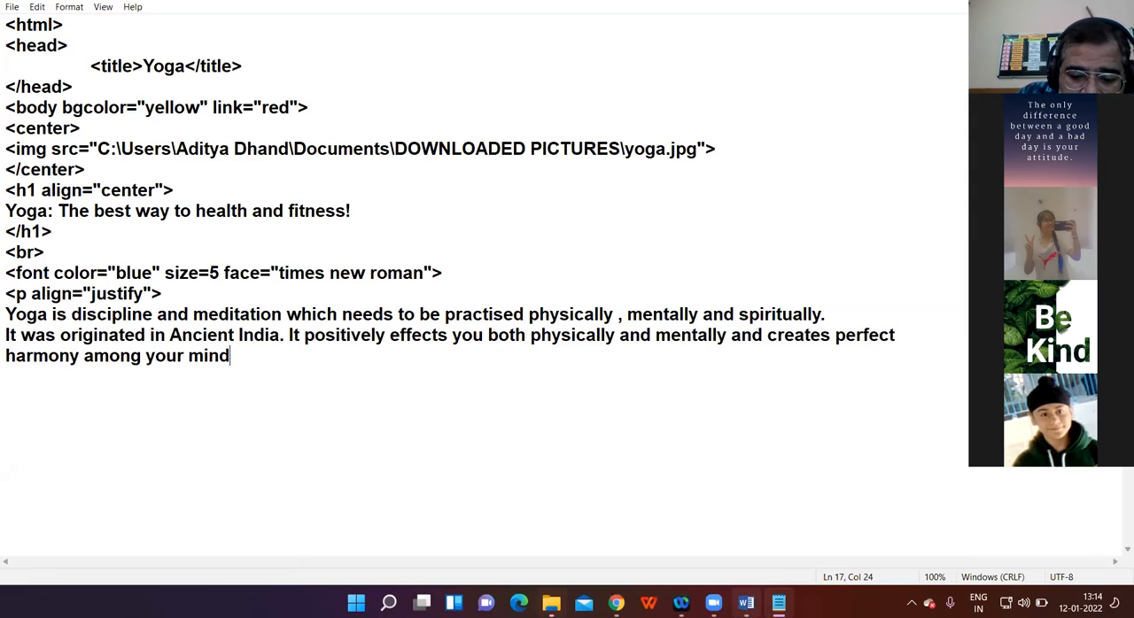
text(,body and s)
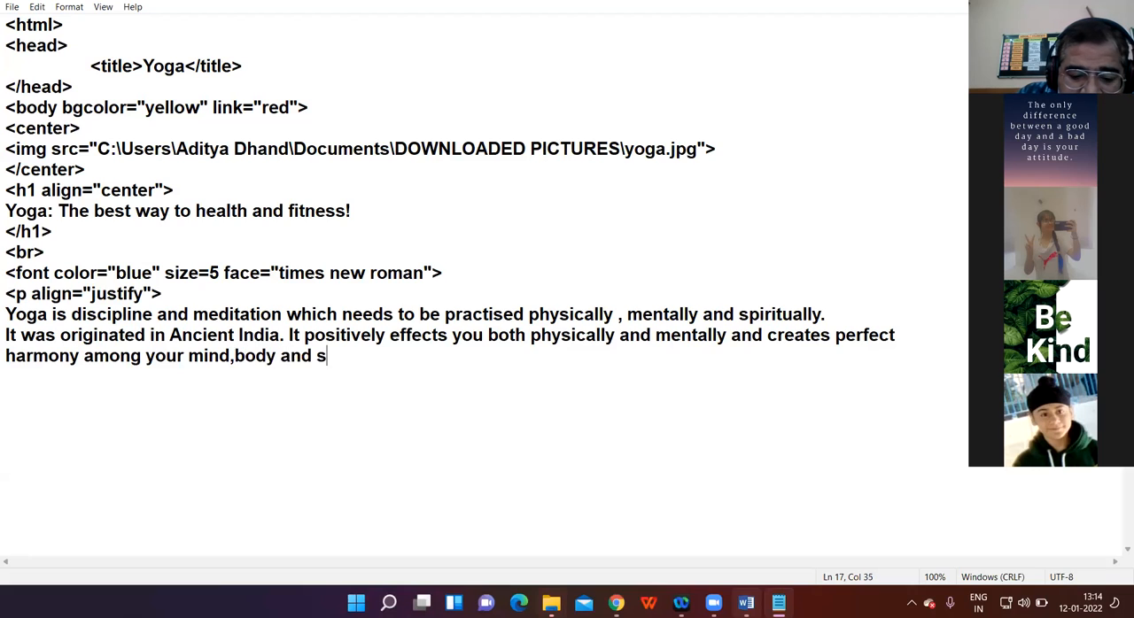
text(oul.)
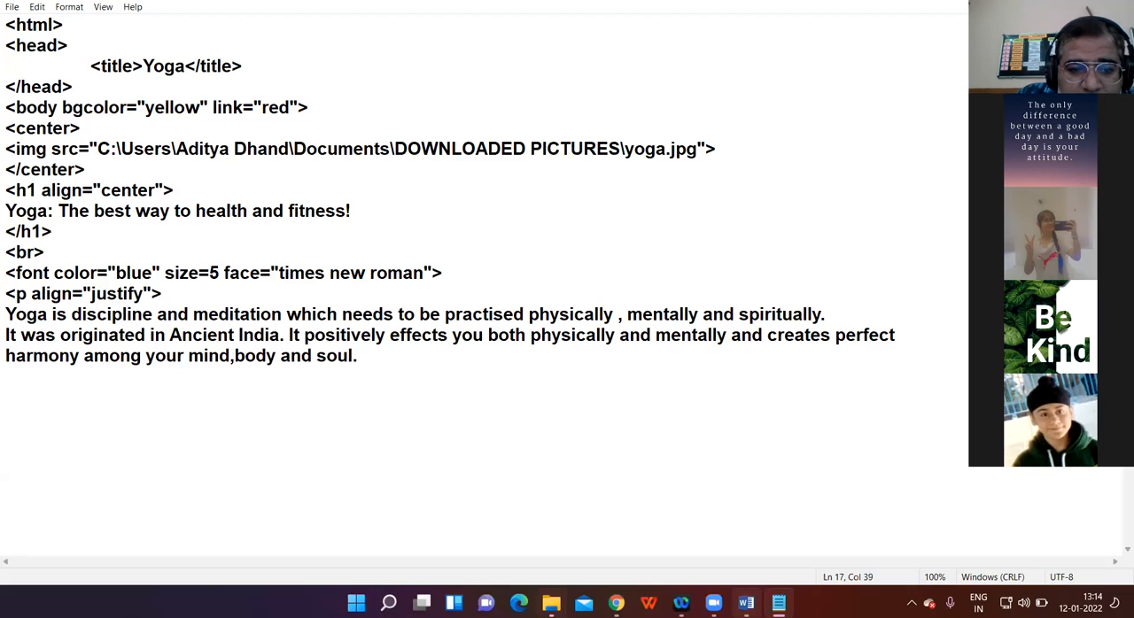
text(</p>)
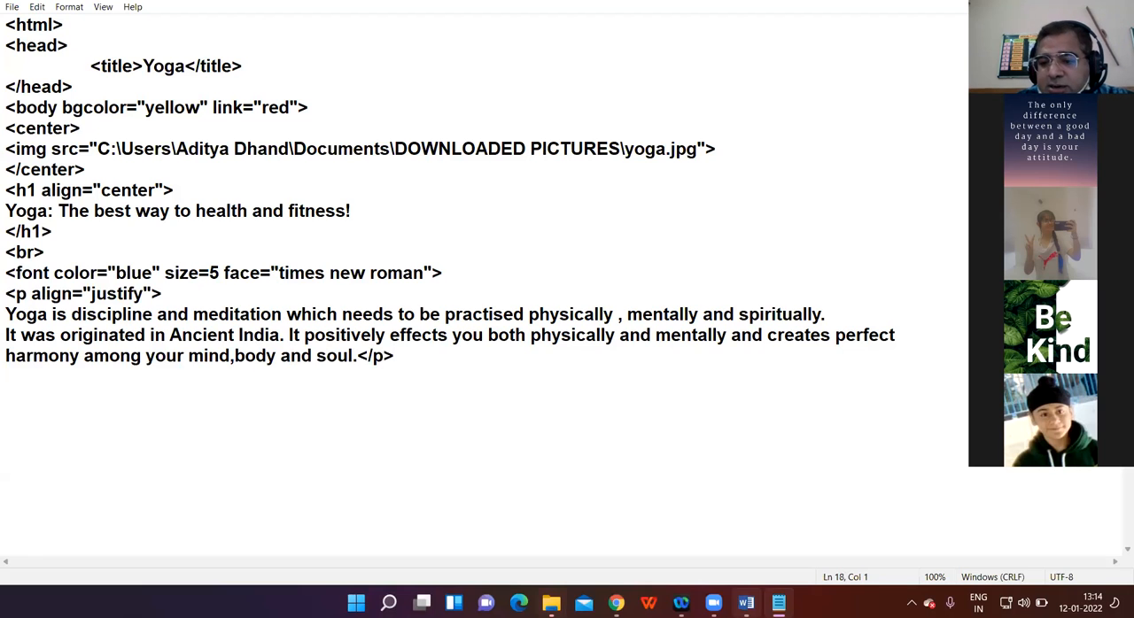
Add a <br> line break after the closed paragraph
click(745, 603)
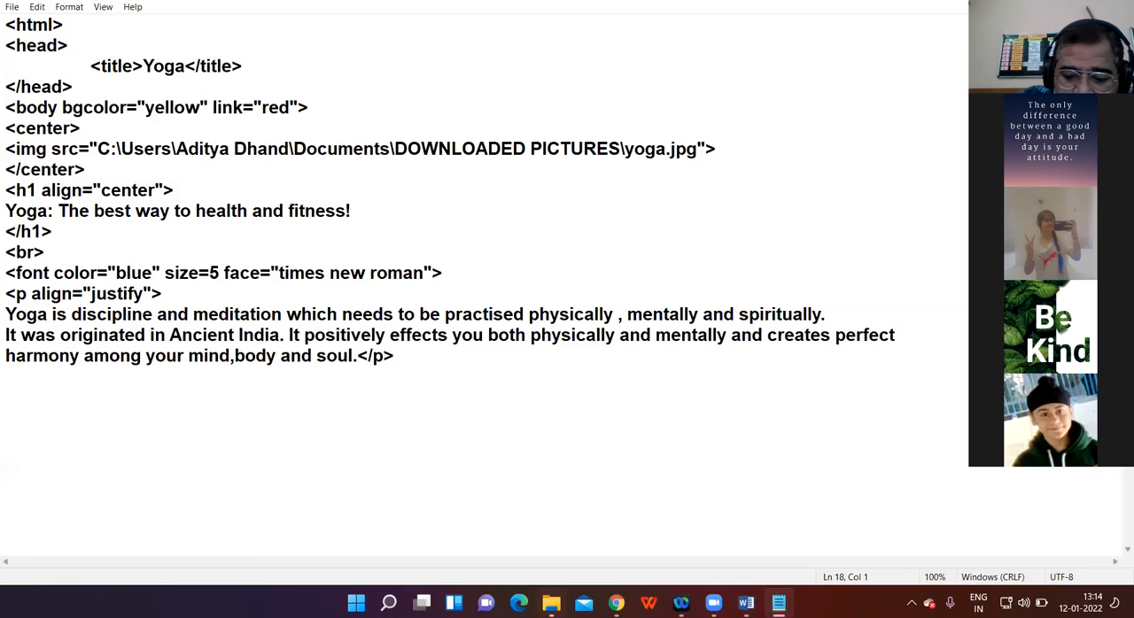
text(<br>)
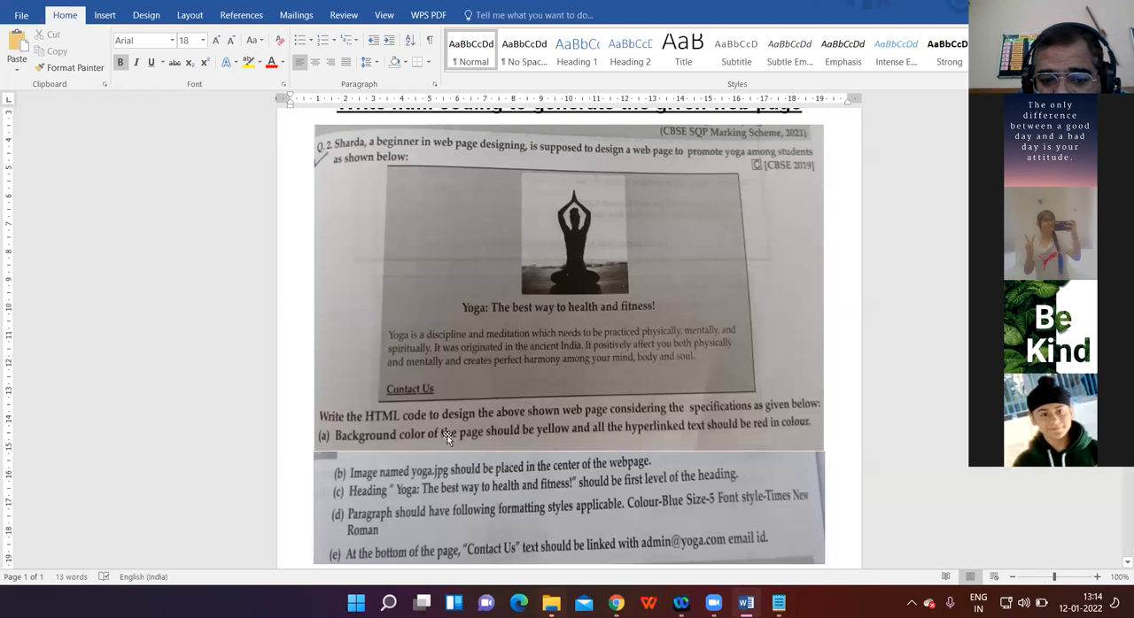
mouse_move(403, 445)
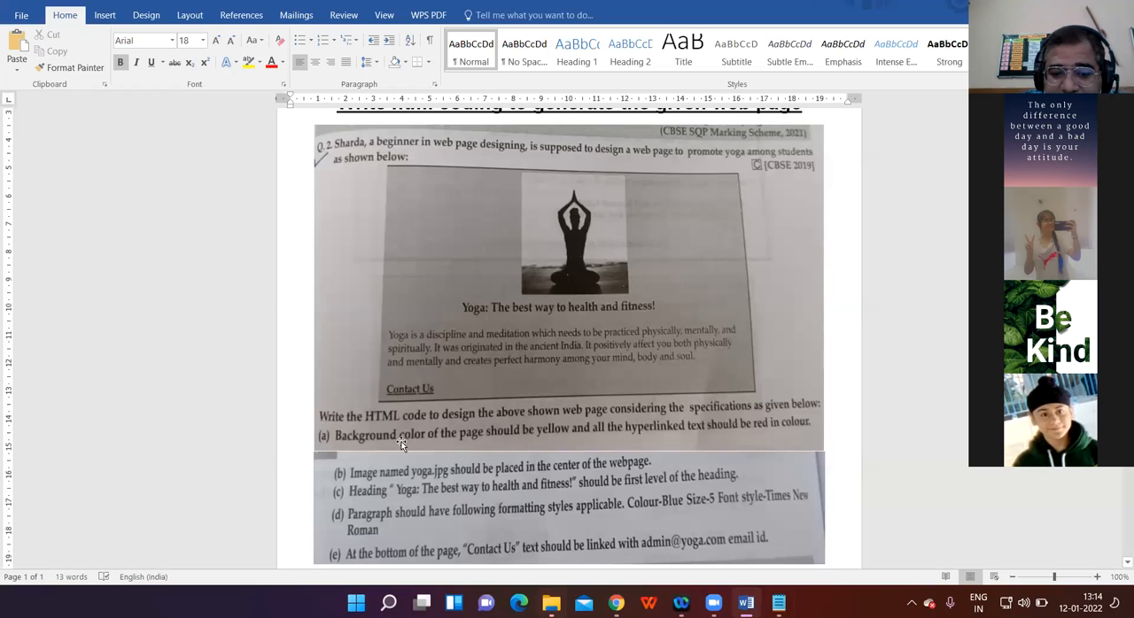
mouse_move(455, 556)
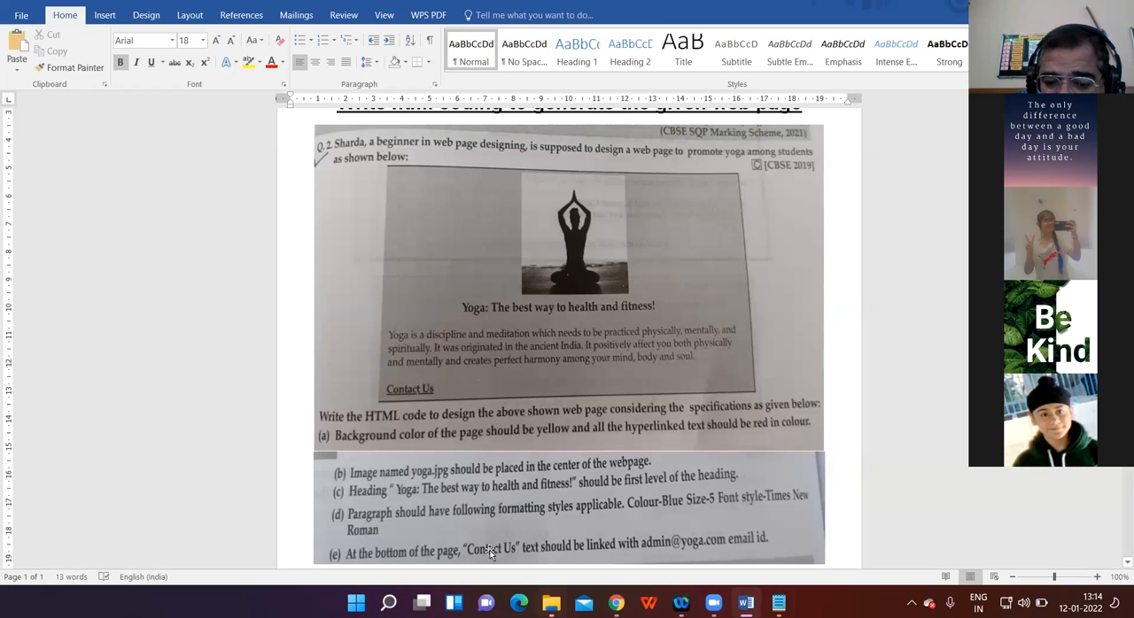
mouse_move(574, 554)
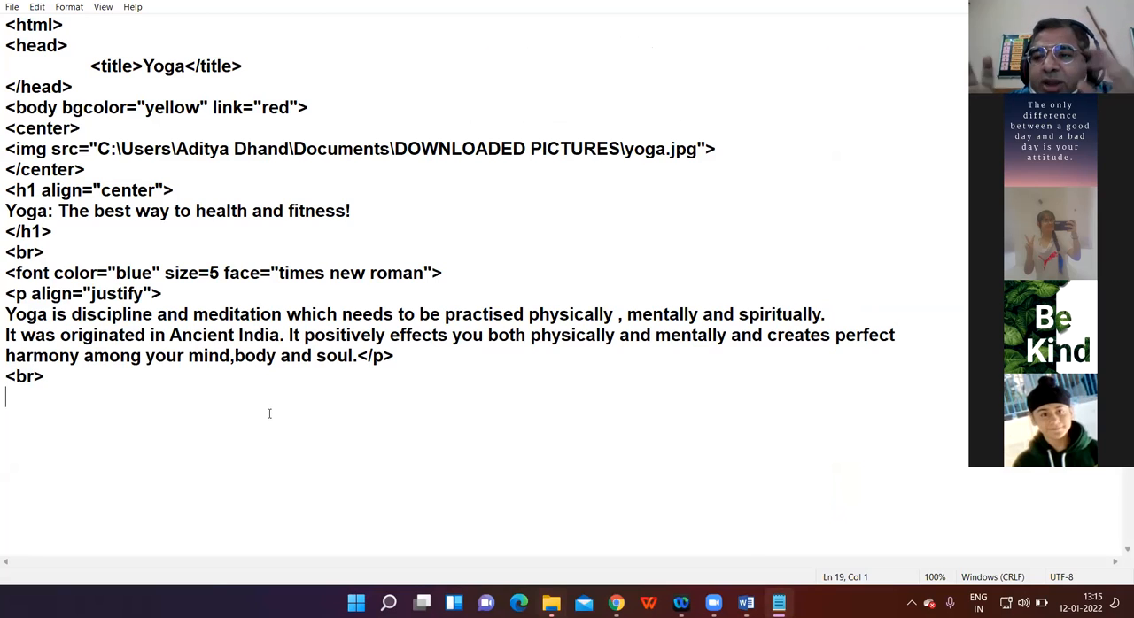
Add a 'Contact Us' link with href X_A_IMAGE.html below the paragraph
text(<)
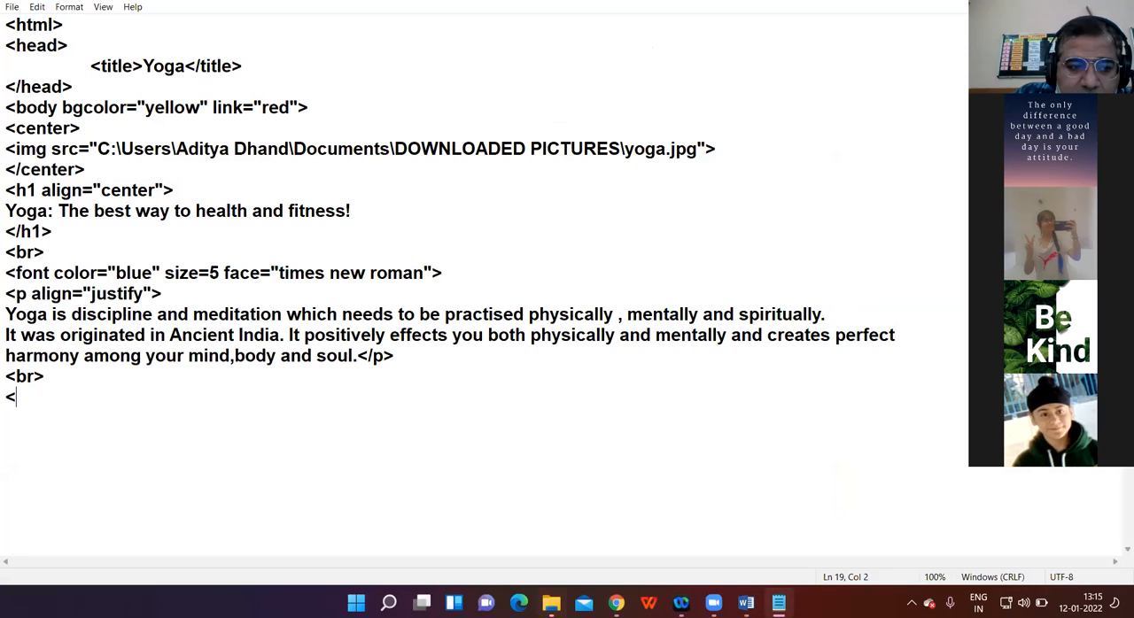
text(a href)
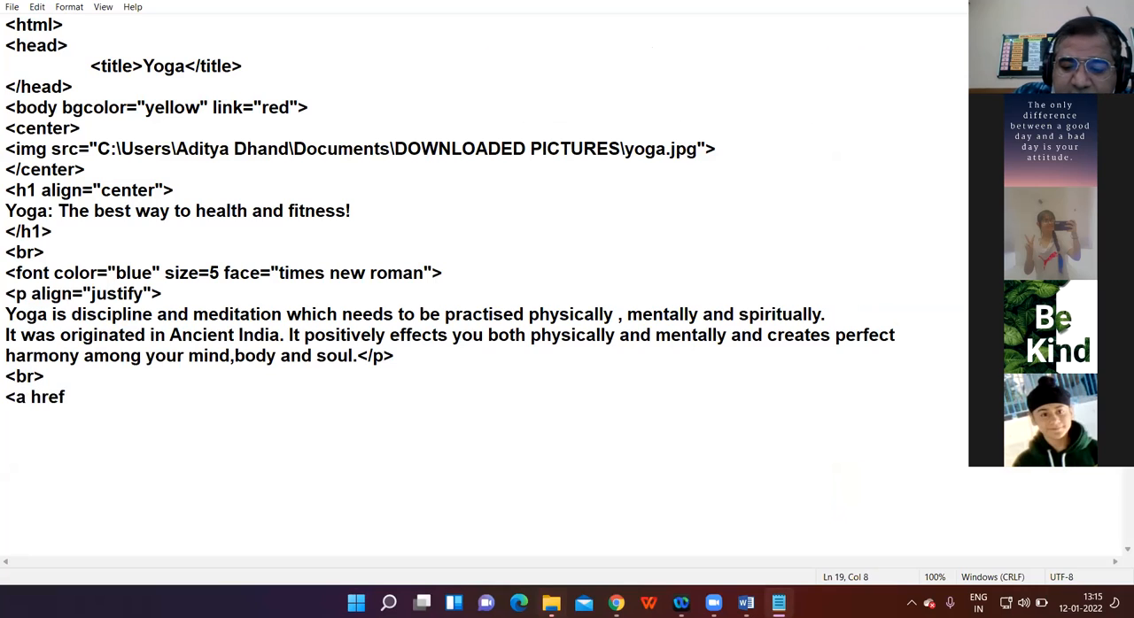
text(=")
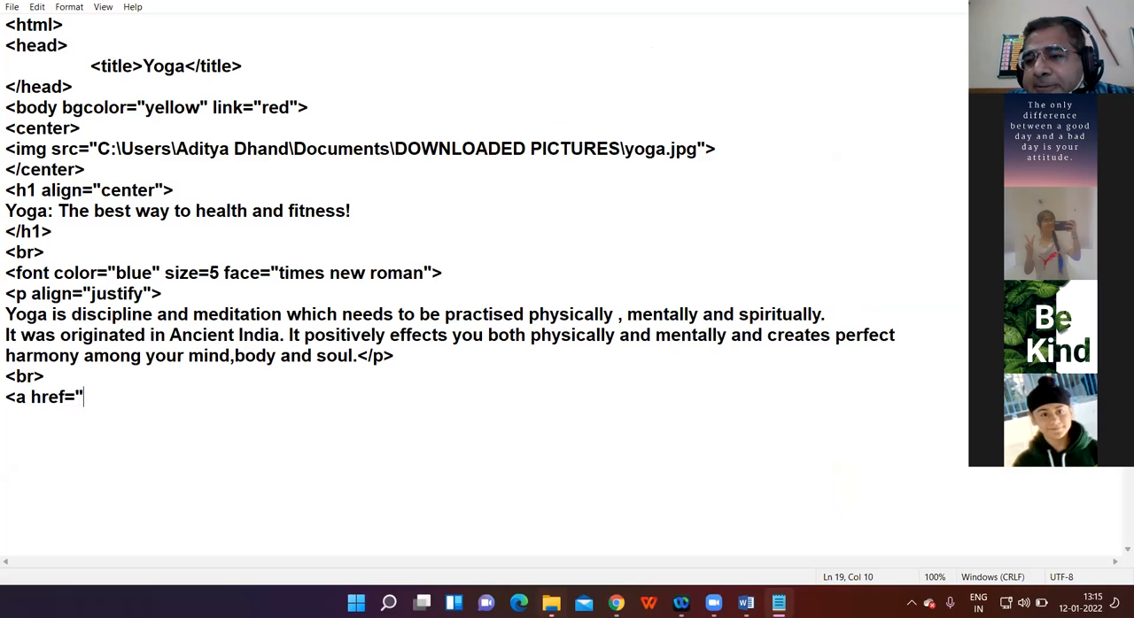
text(X_)
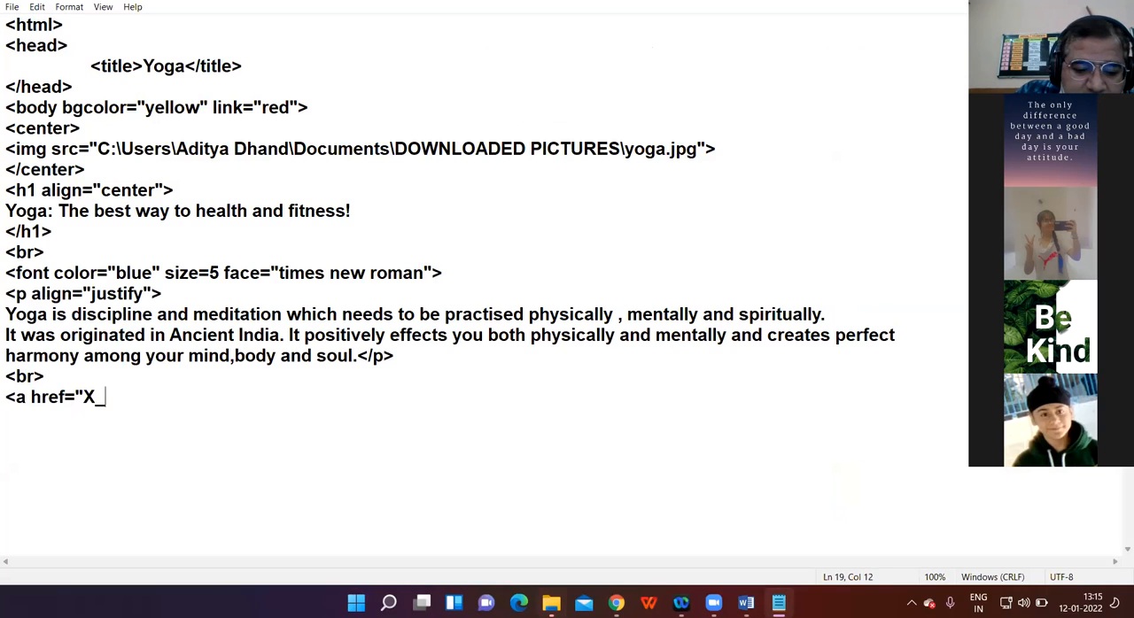
text(A_)
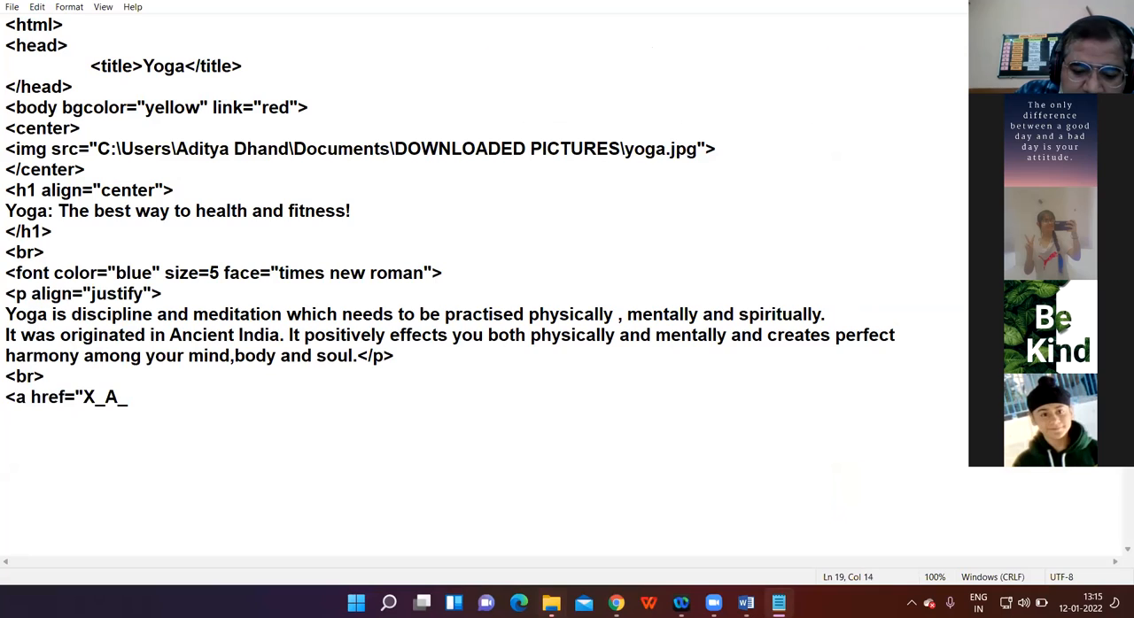
text(IMAGE)
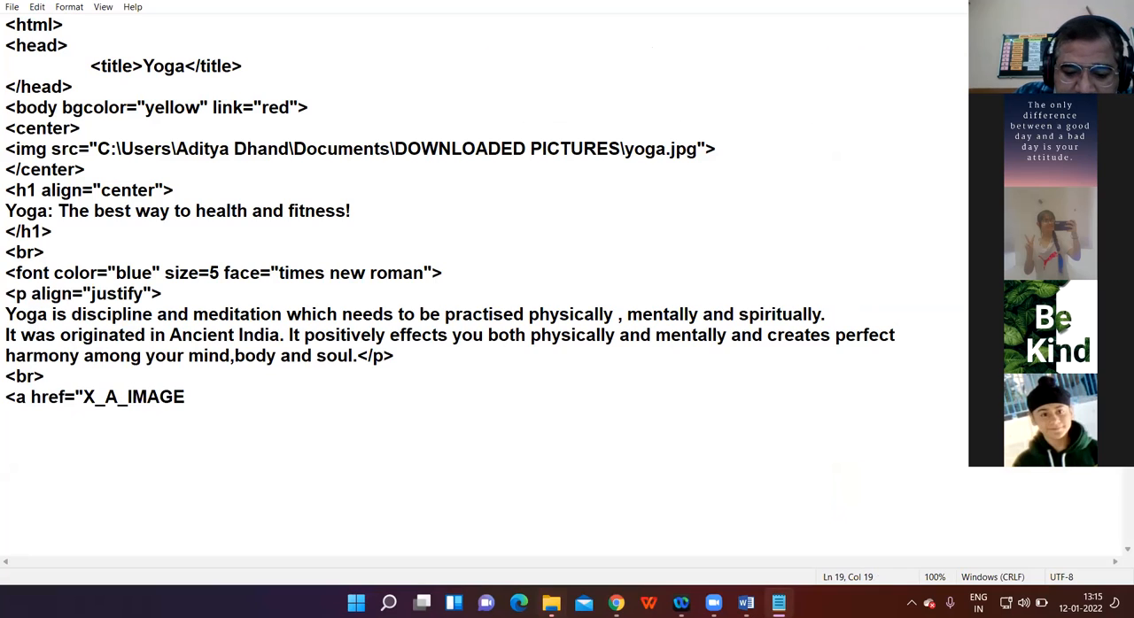
text(.html)
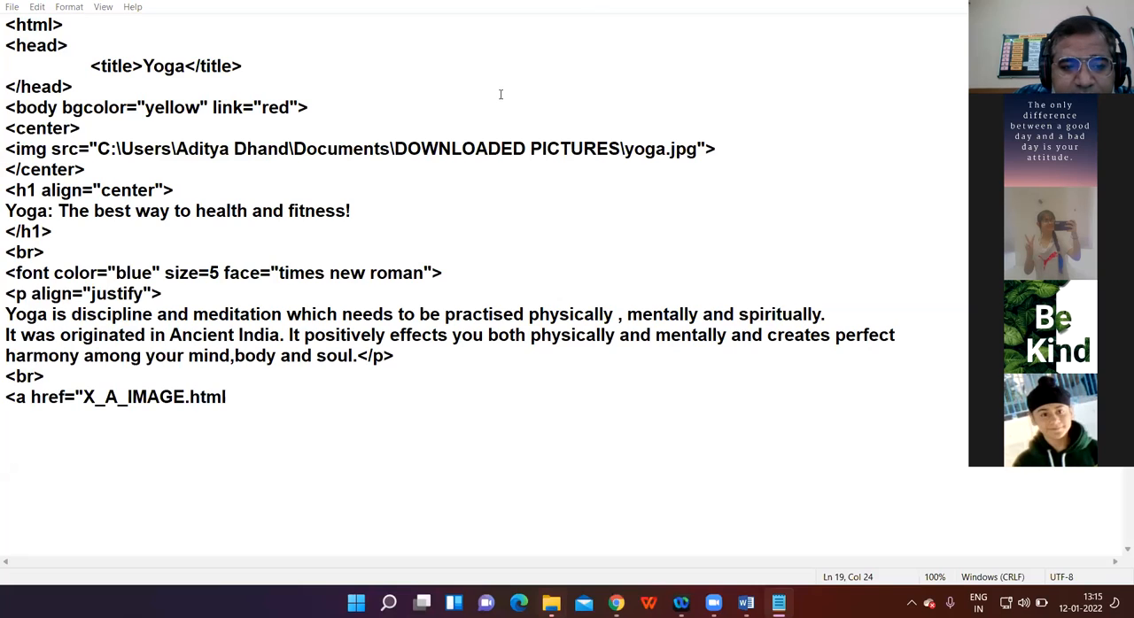
text(>)
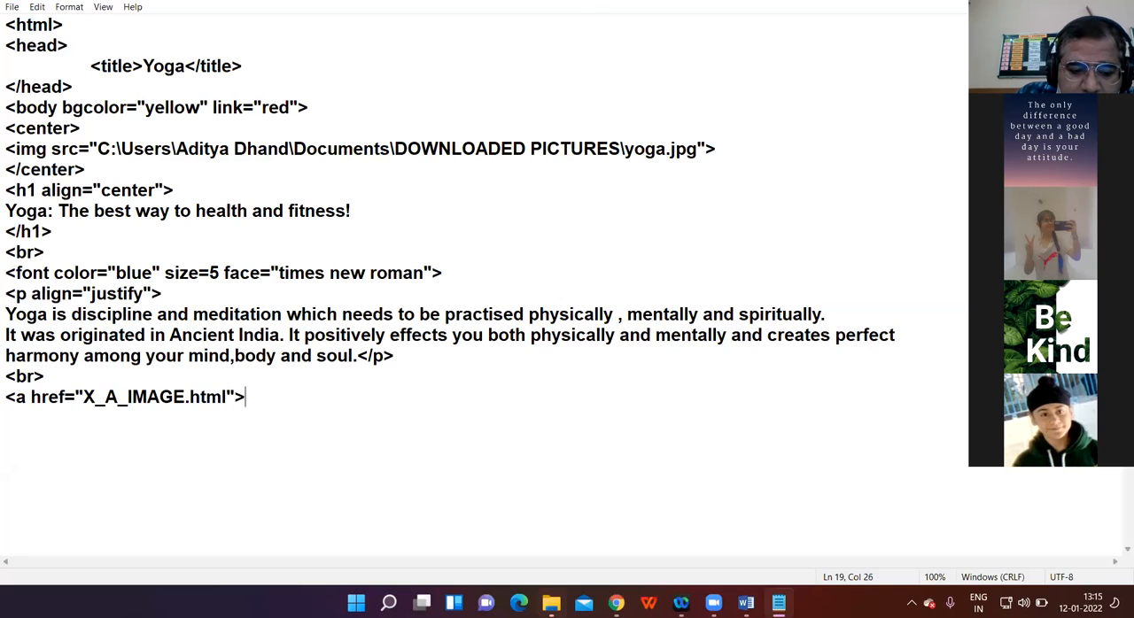
text(Contact)
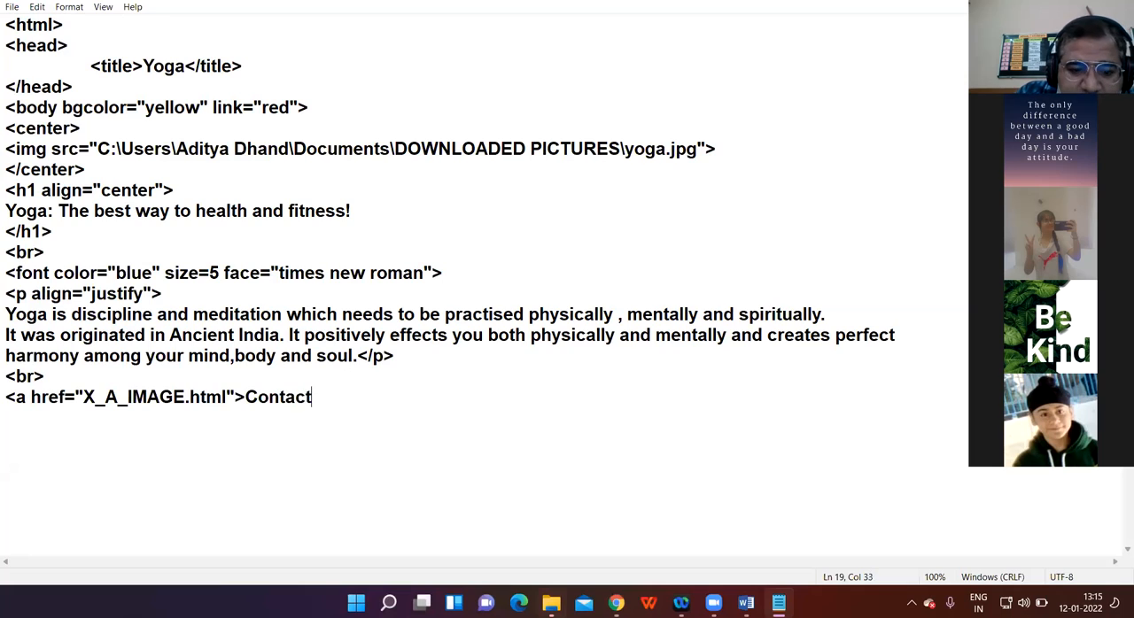
text(Us</a>)
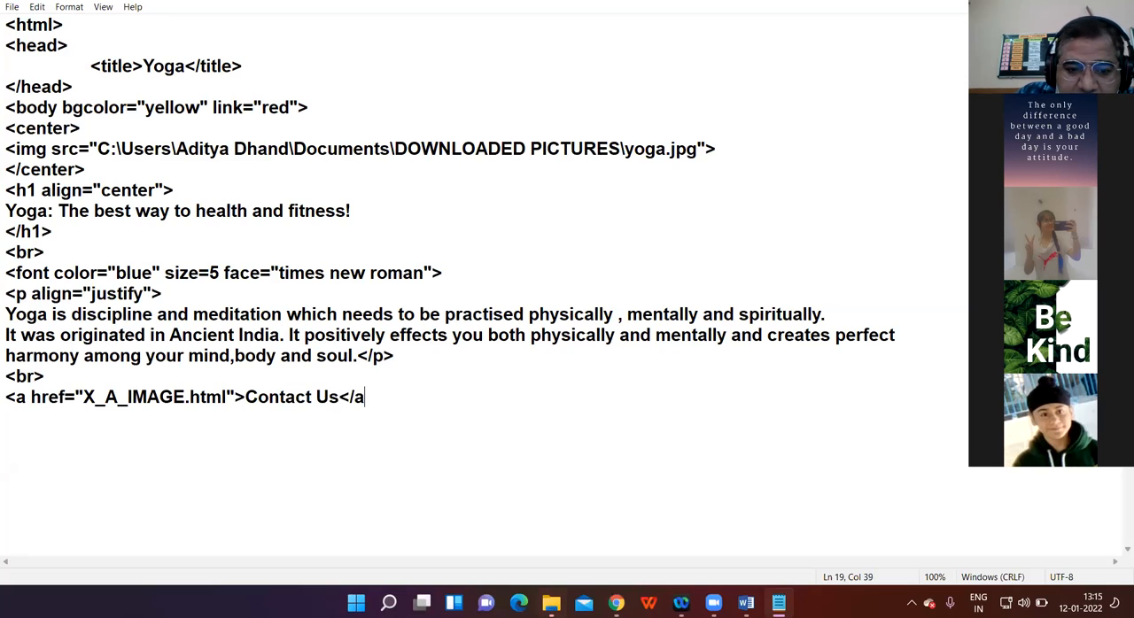
text(>)
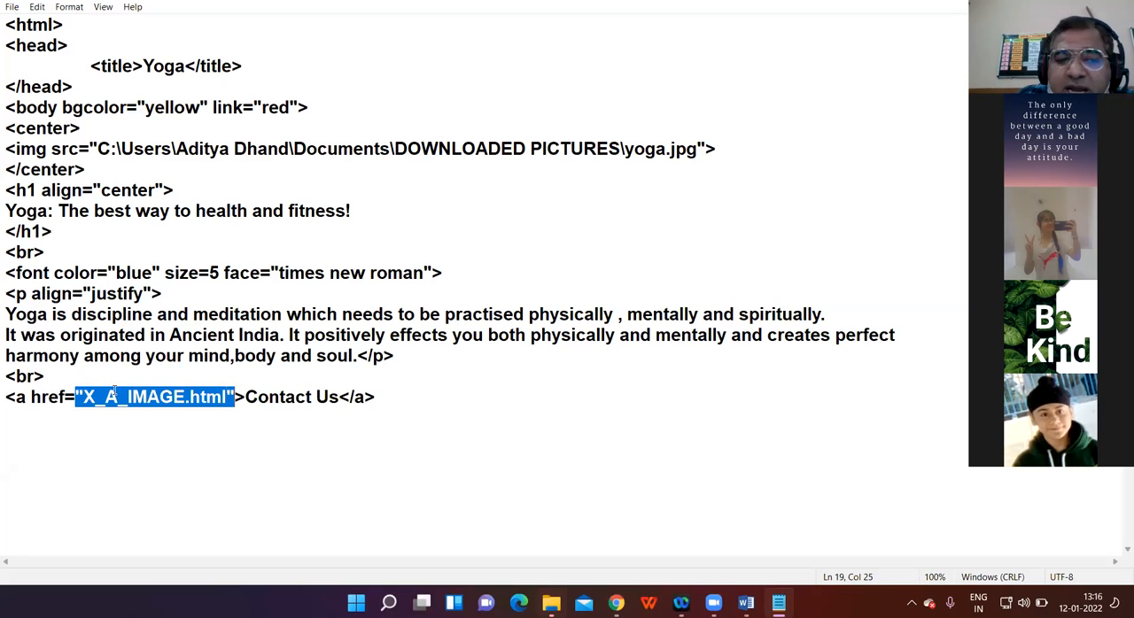
double_click(47, 397)
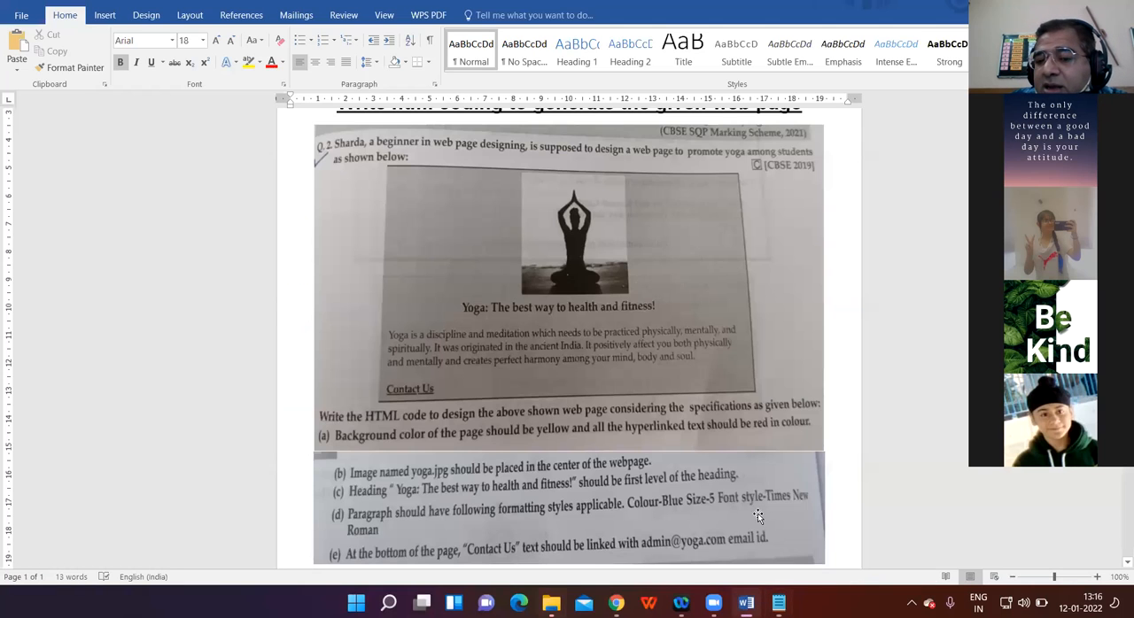
mouse_move(642, 547)
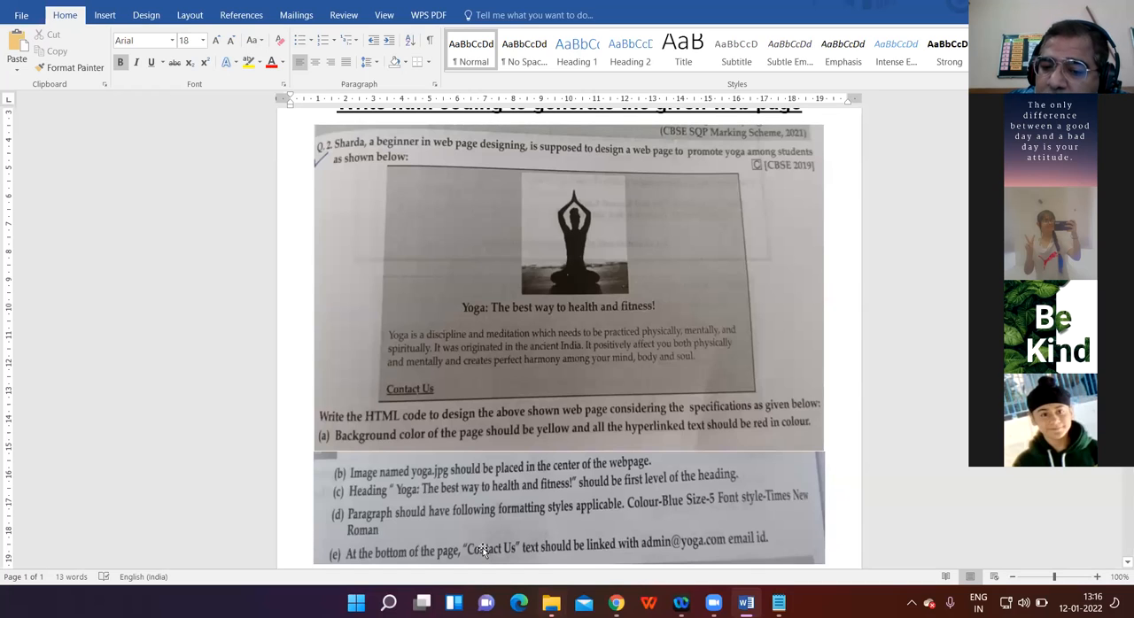
mouse_move(691, 549)
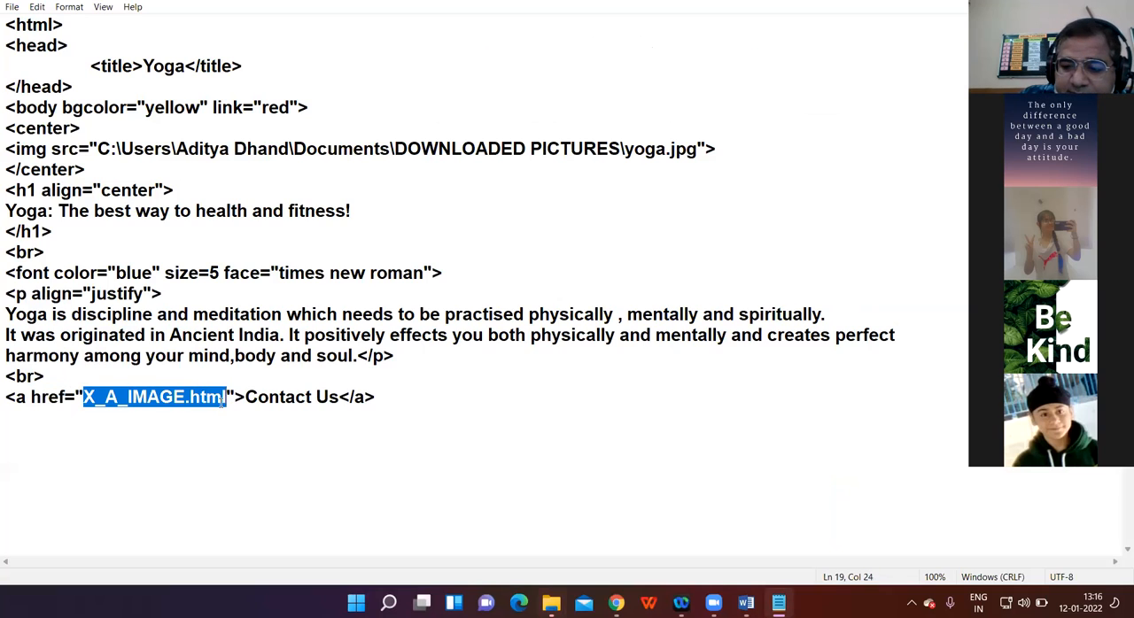
text(mailto)
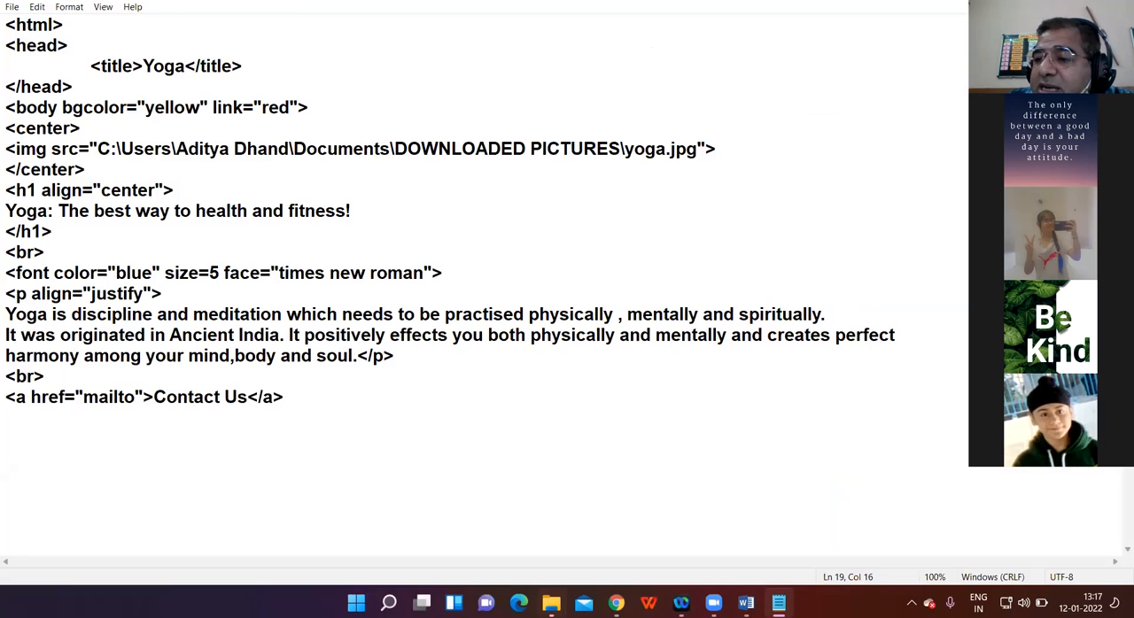
key(BackSpace)
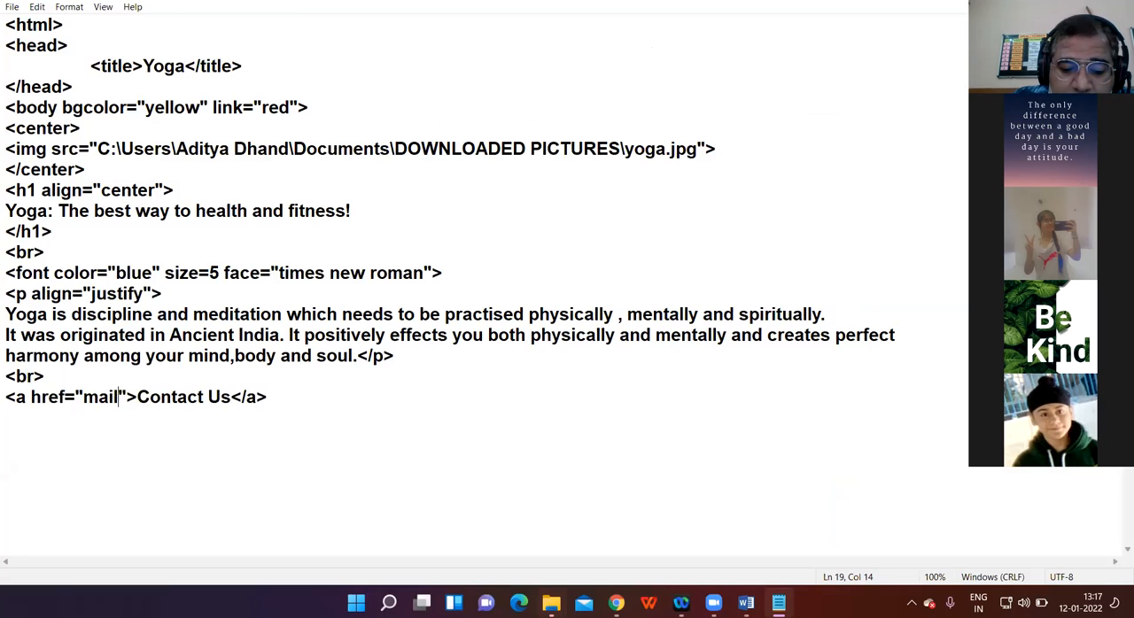
text(" ")
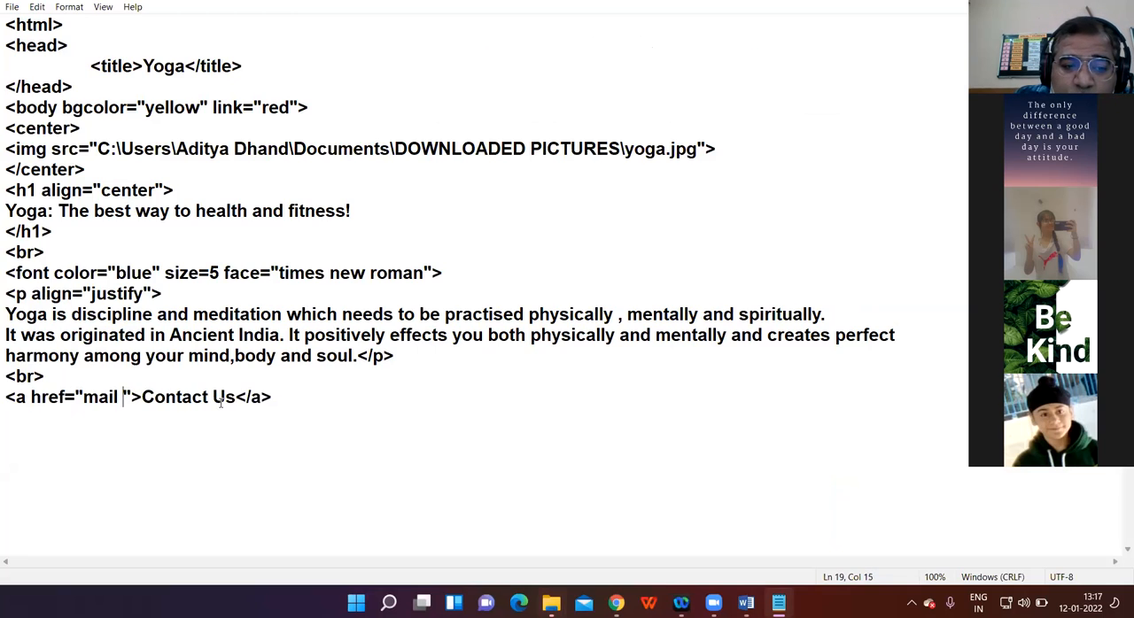
text(to)
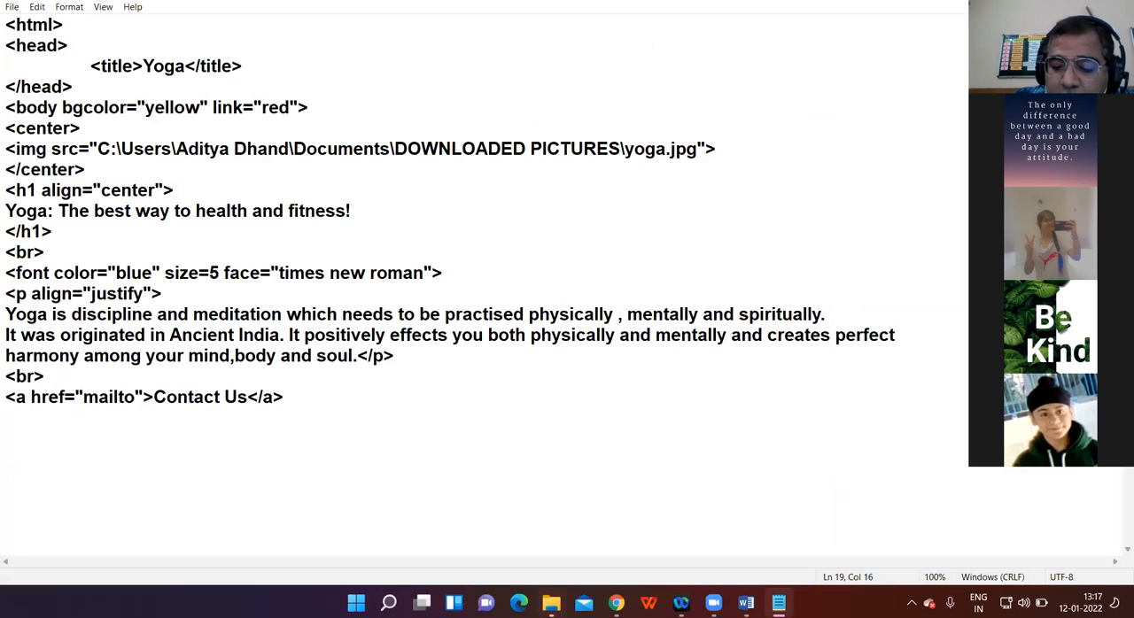
text(:)
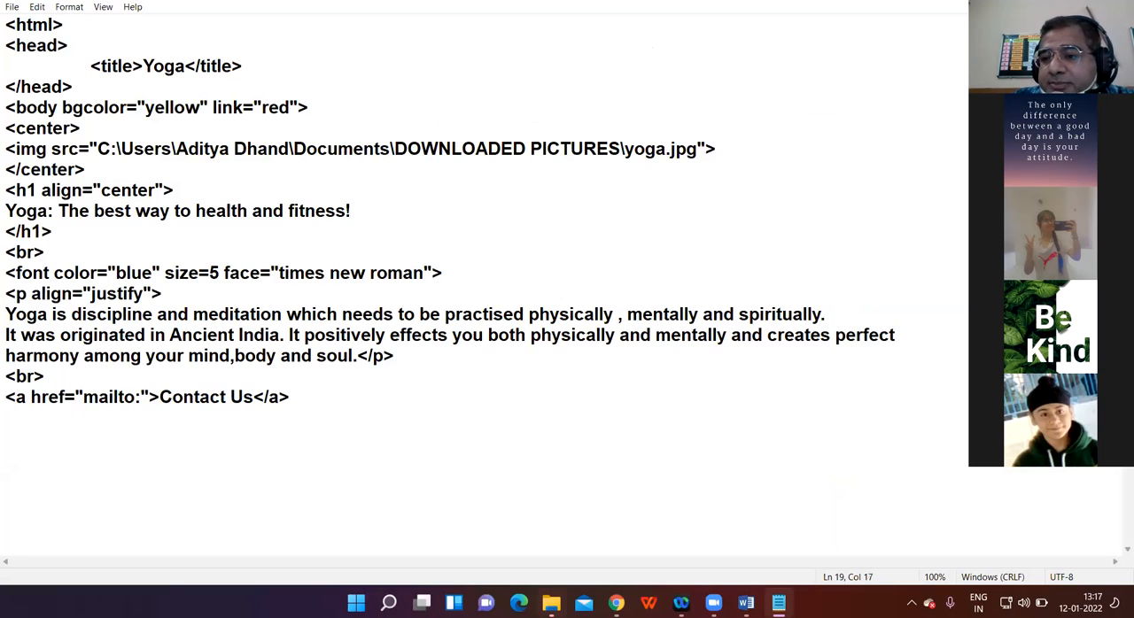
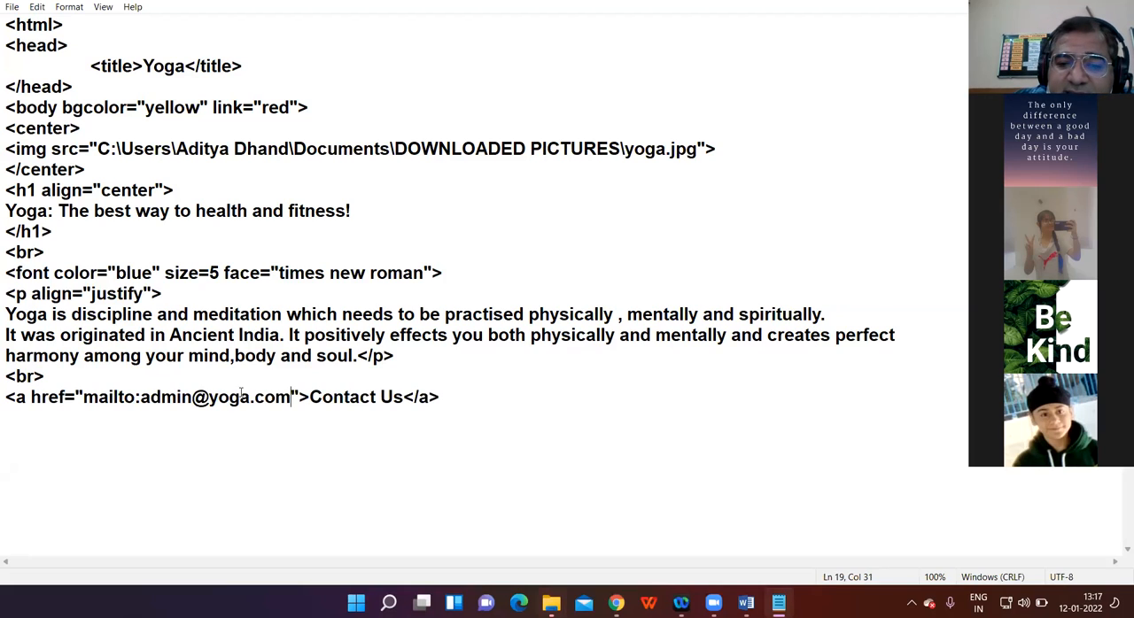
double_click(339, 397)
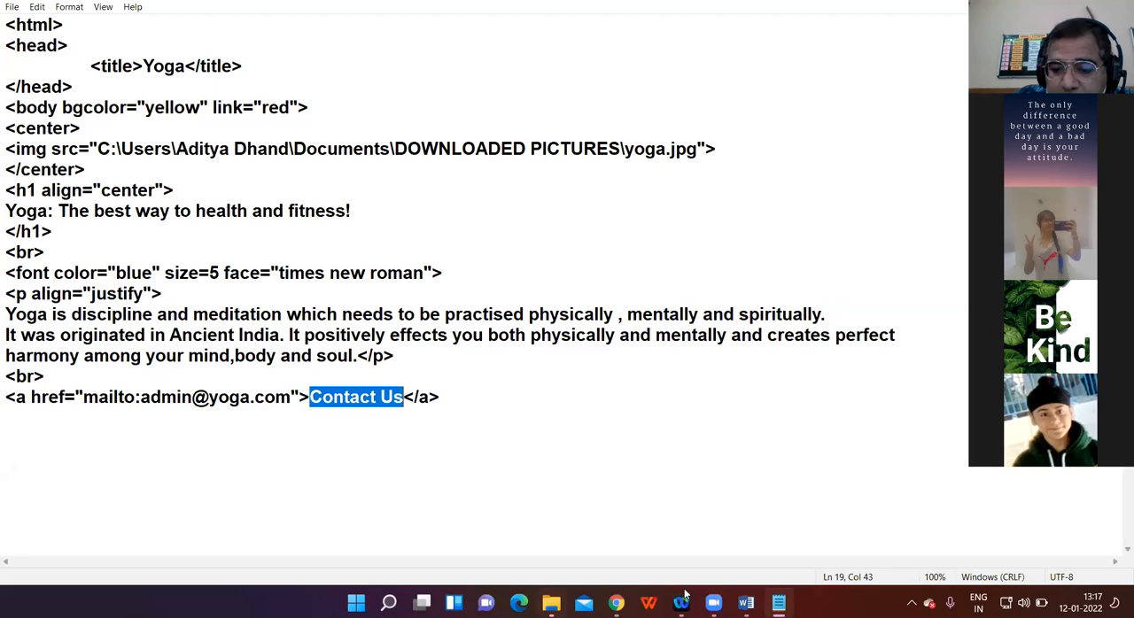
End the page code with closing </font>, </body> and </html> tags
click(745, 603)
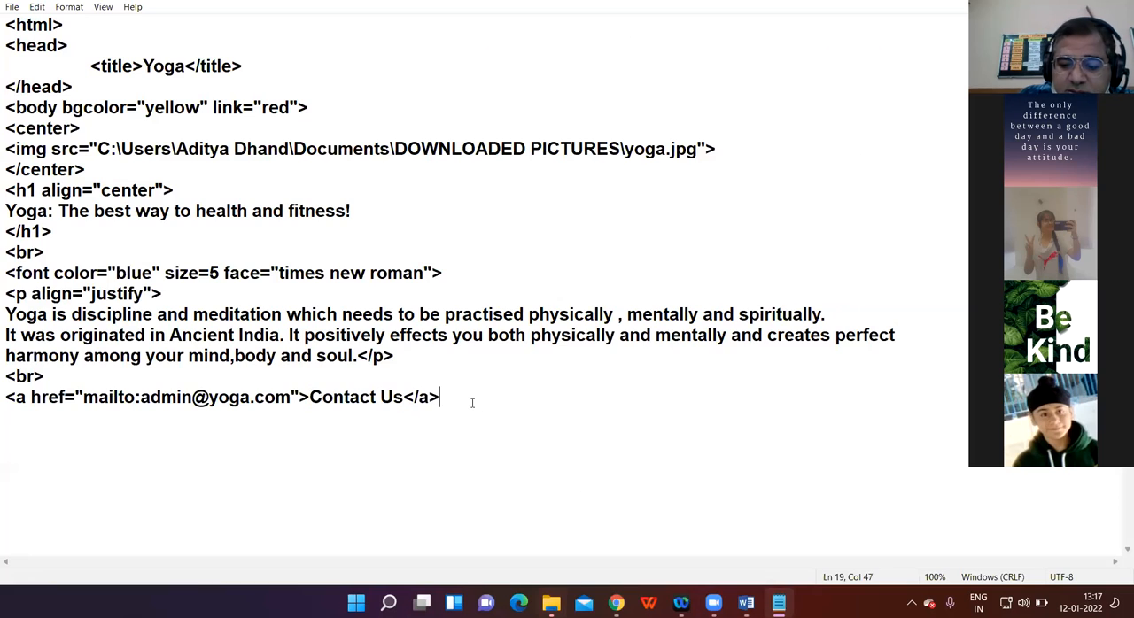
text(</)
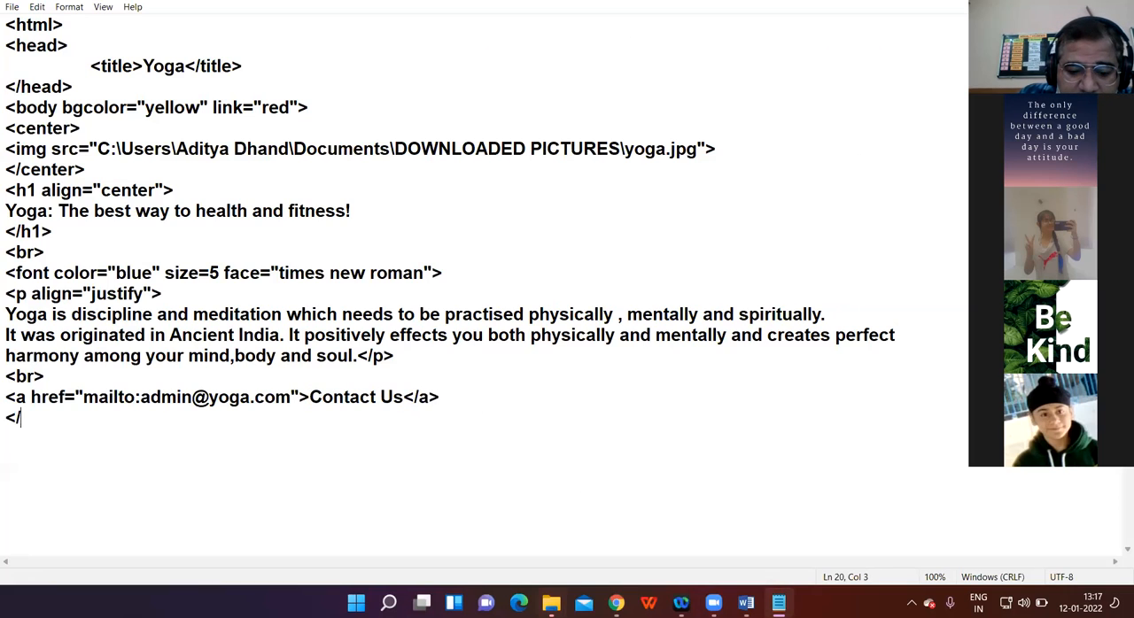
text(font>)
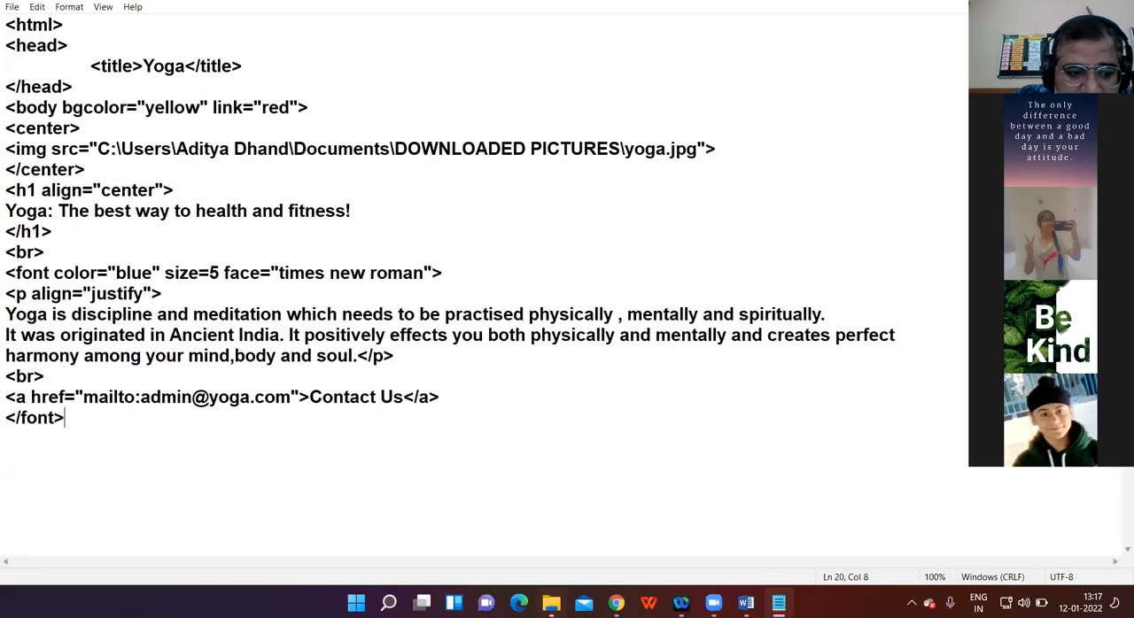
text(</bod)
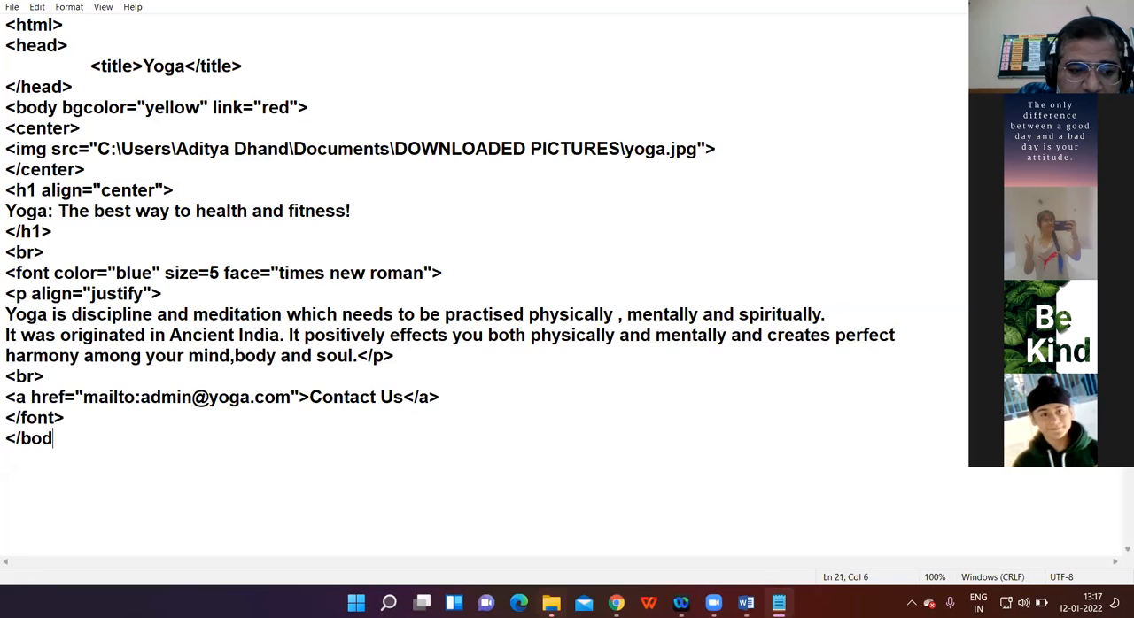
text(y>)
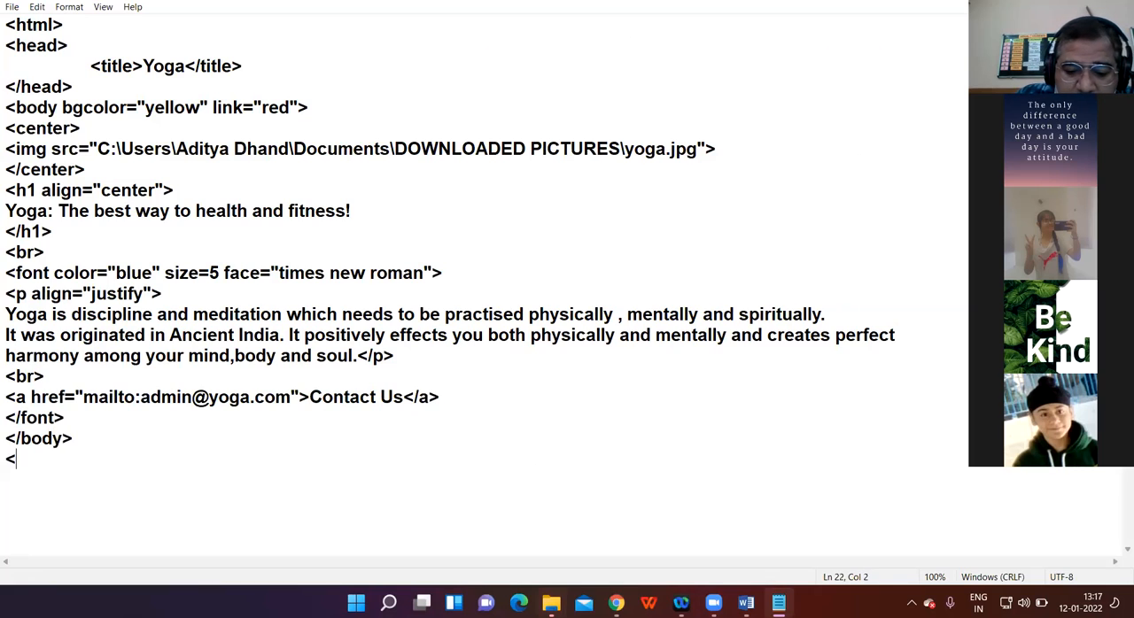
text(/html>)
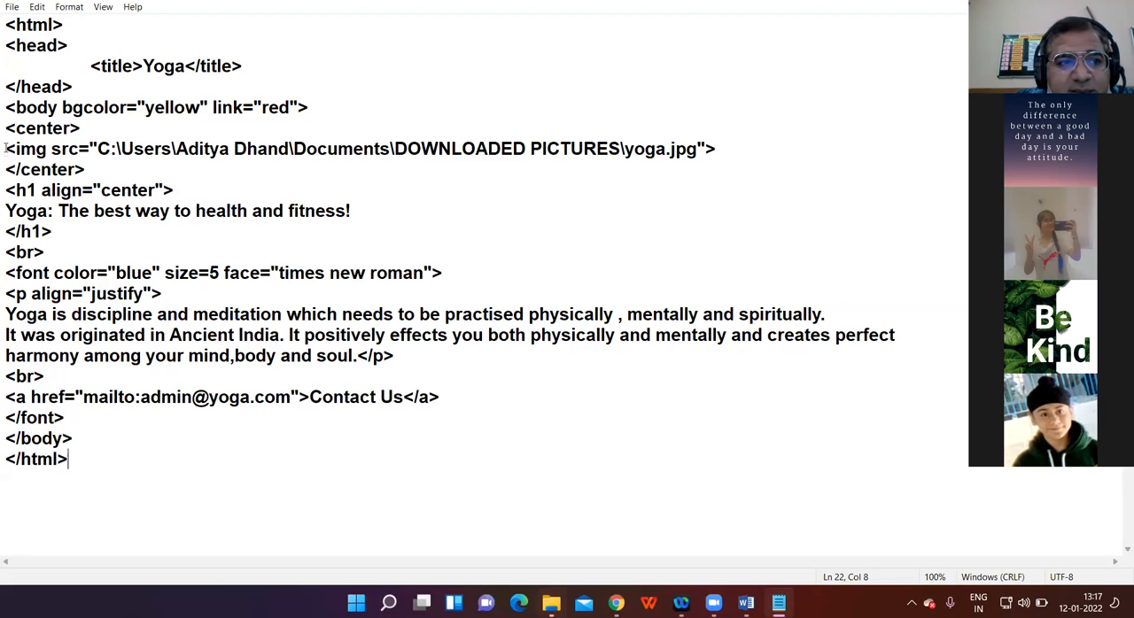
click(13, 7)
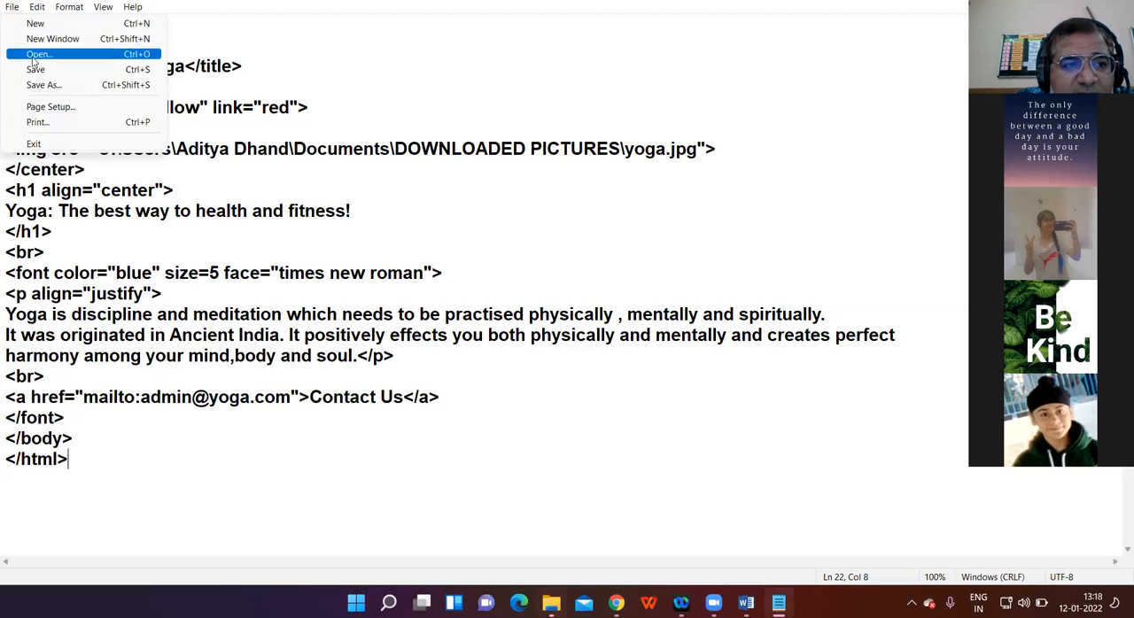
Save the page code as X_A_D_PAGE1.html in Documents
click(42, 85)
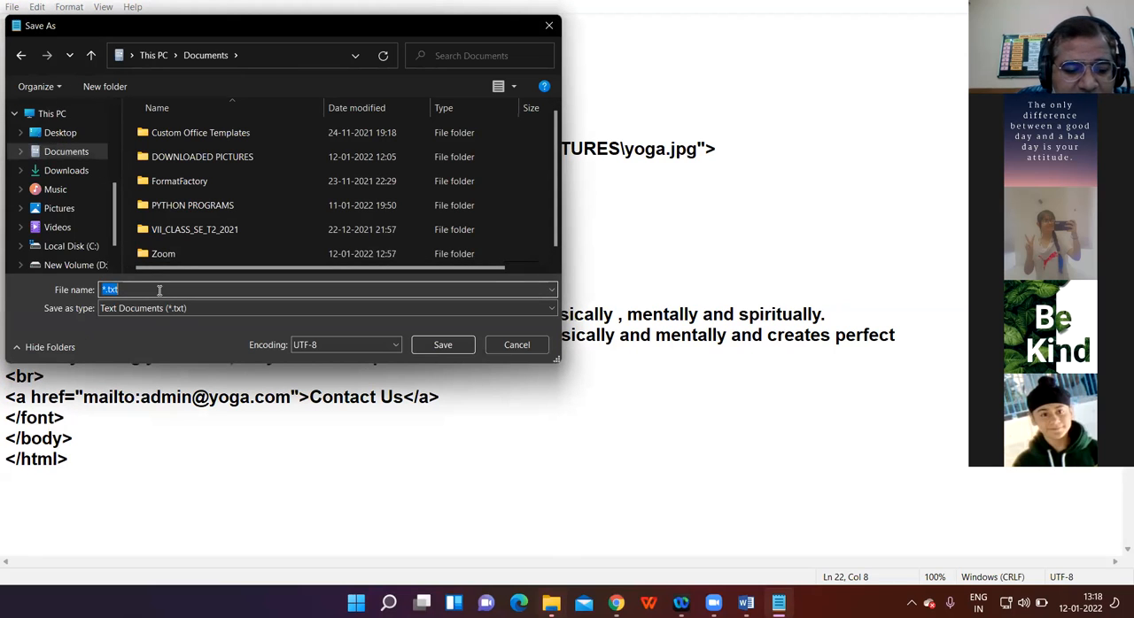
text(X_A_D_)
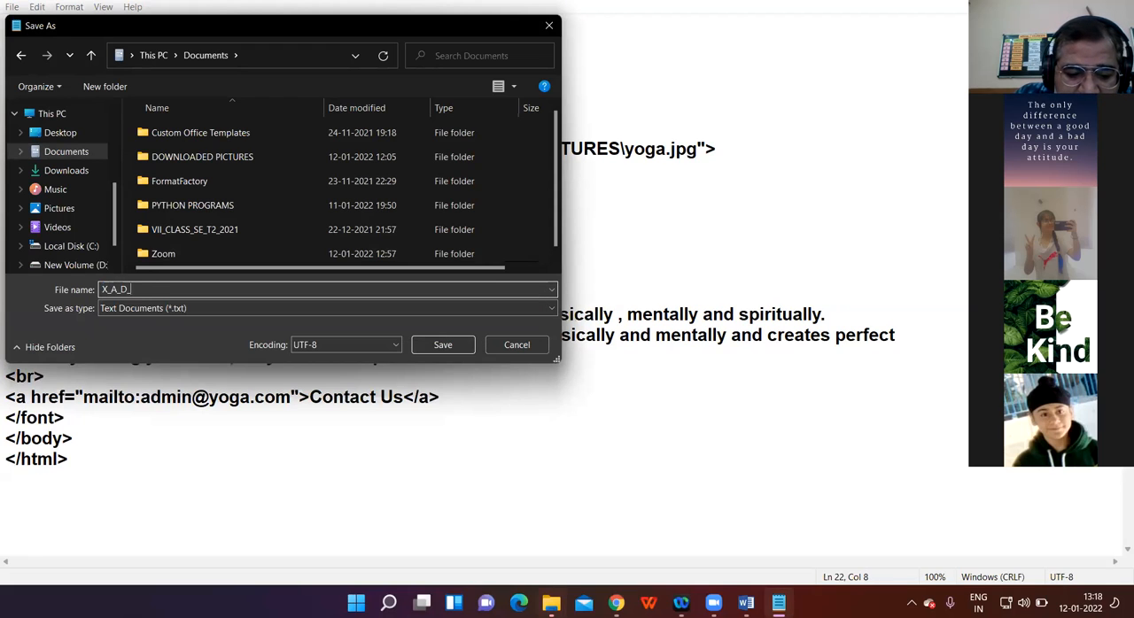
text(PAGE1)
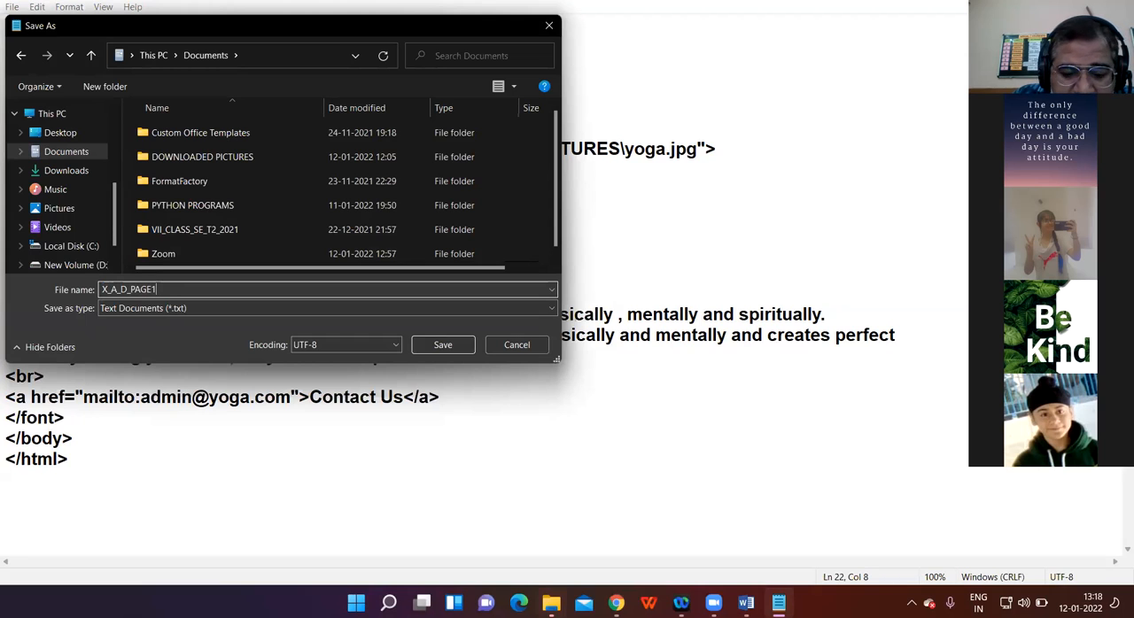
text(.html)
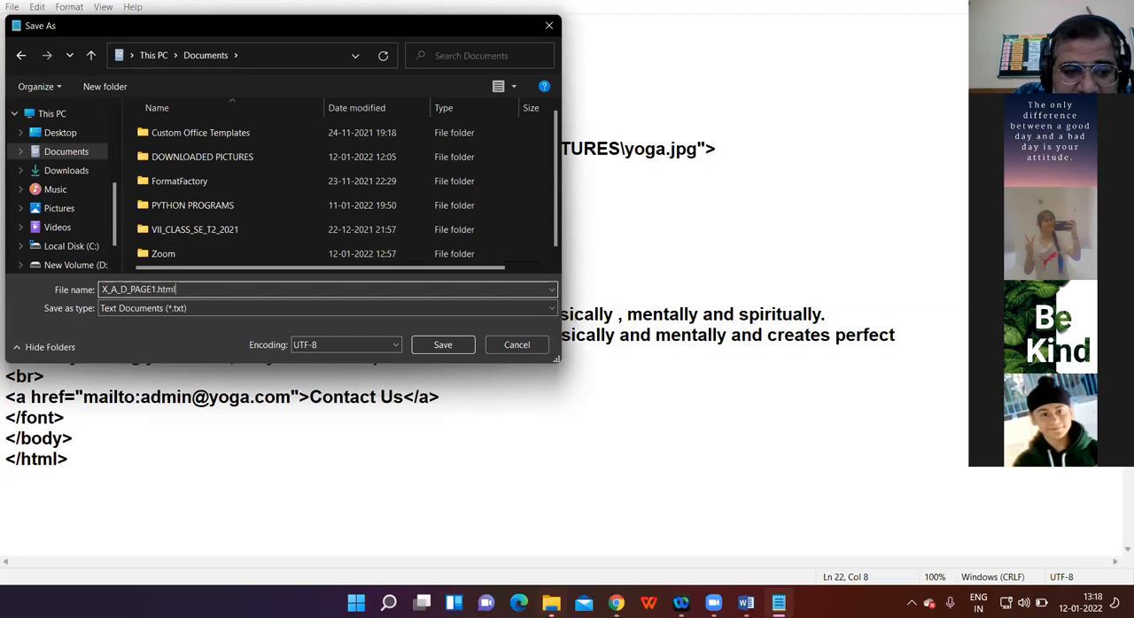
click(442, 344)
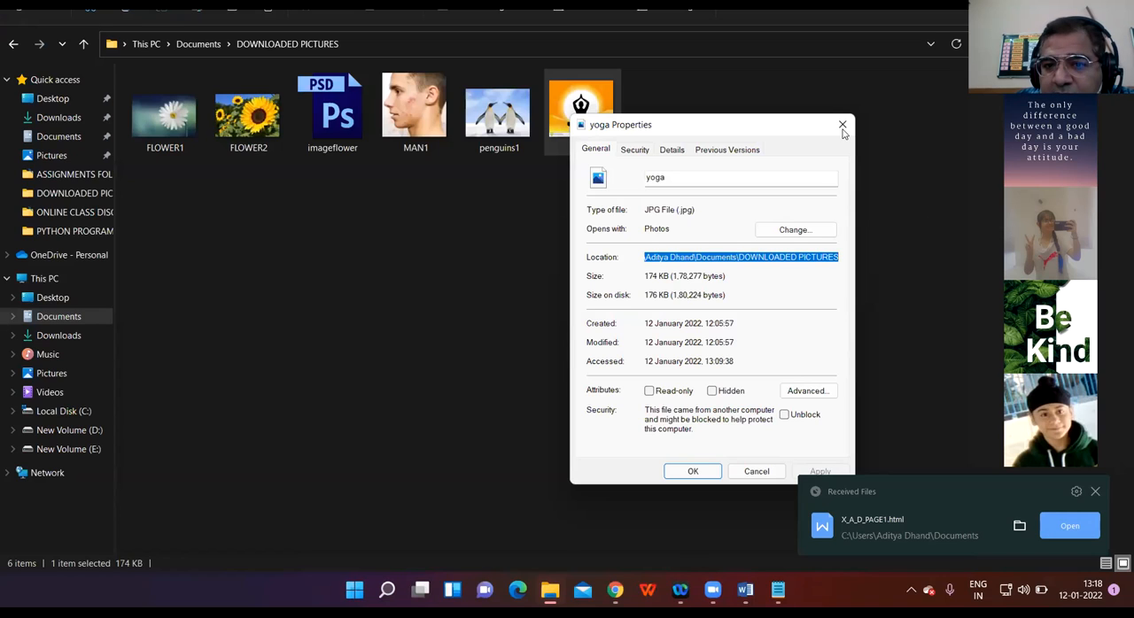
Close the yoga image properties and right-click X_A_D_PAGE1 in Documents
click(842, 125)
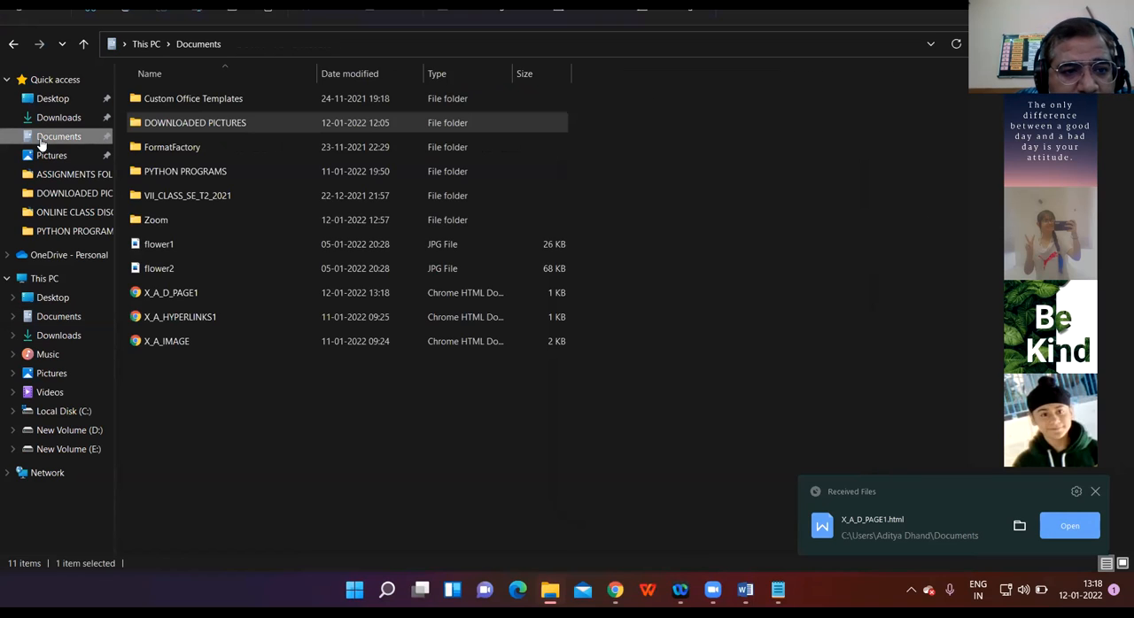
click(171, 293)
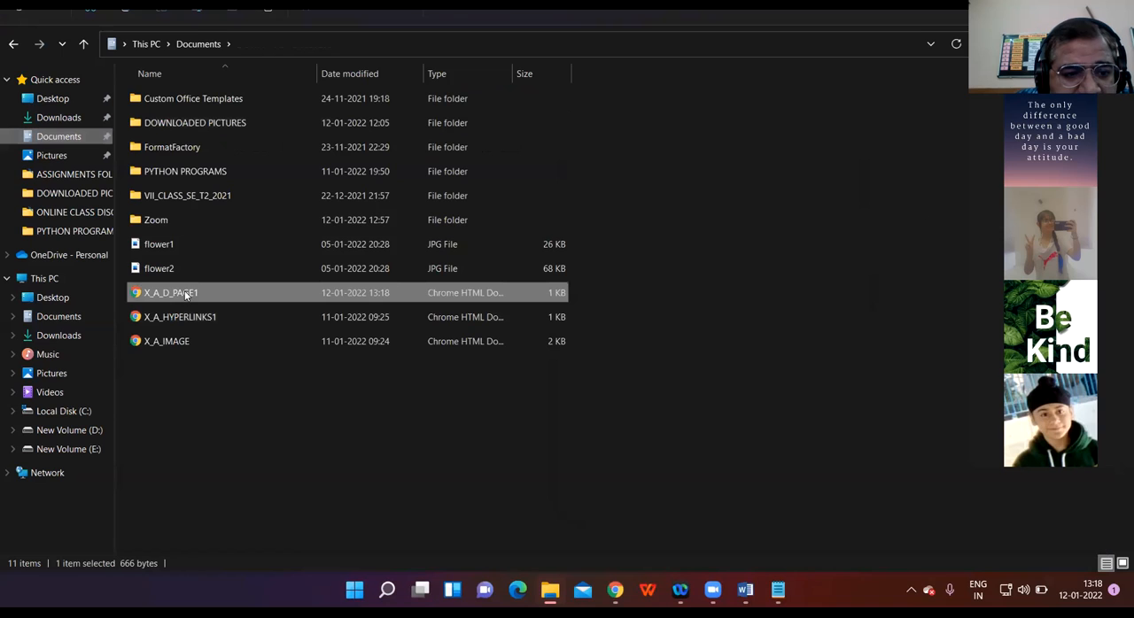
right_click(170, 292)
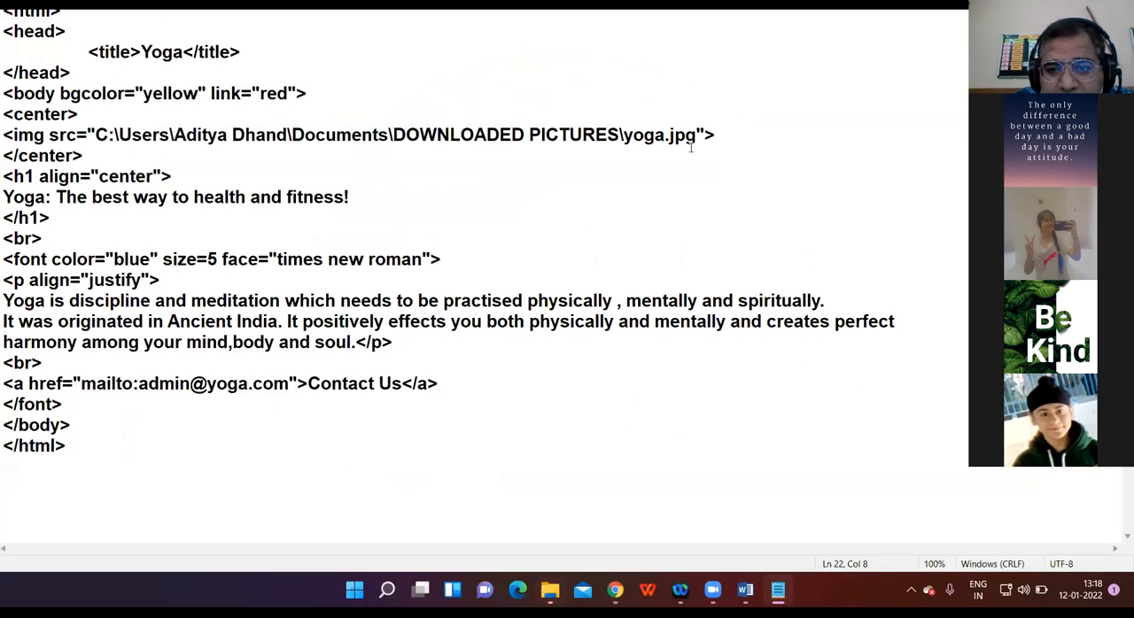
Add height=150 and a width attribute to the yoga image tag
text(h)
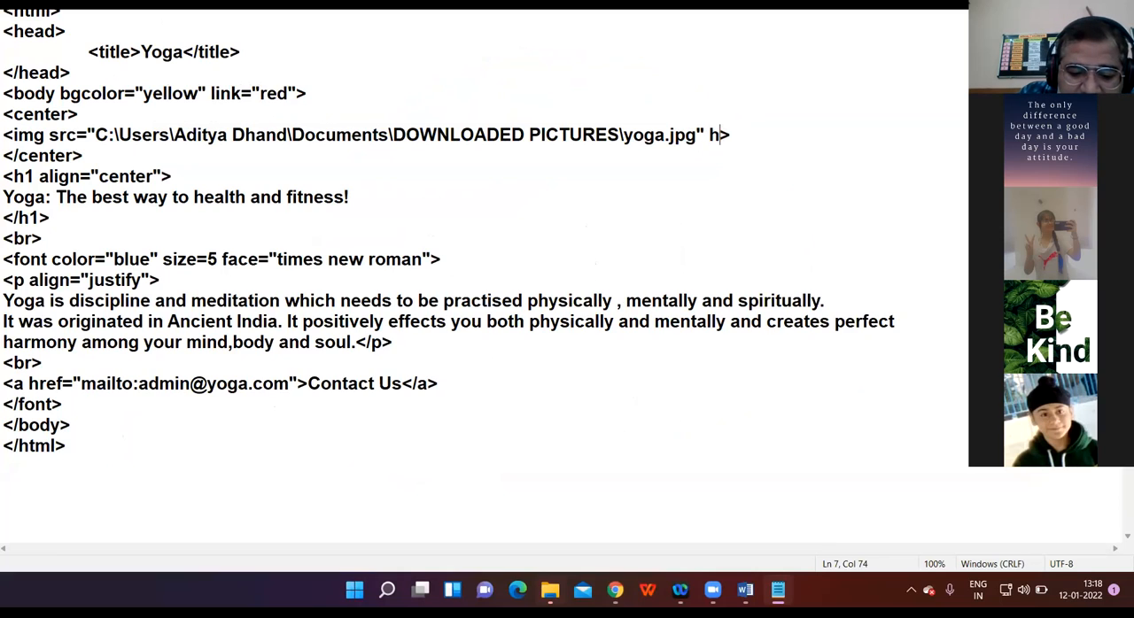
text(eight=1)
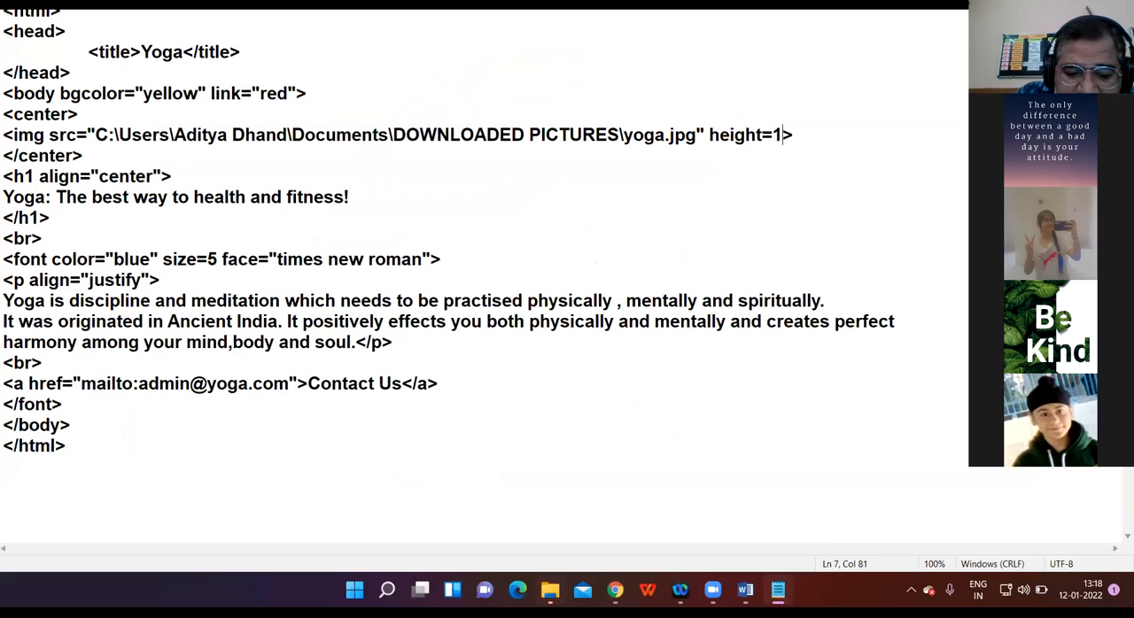
text(50 width)
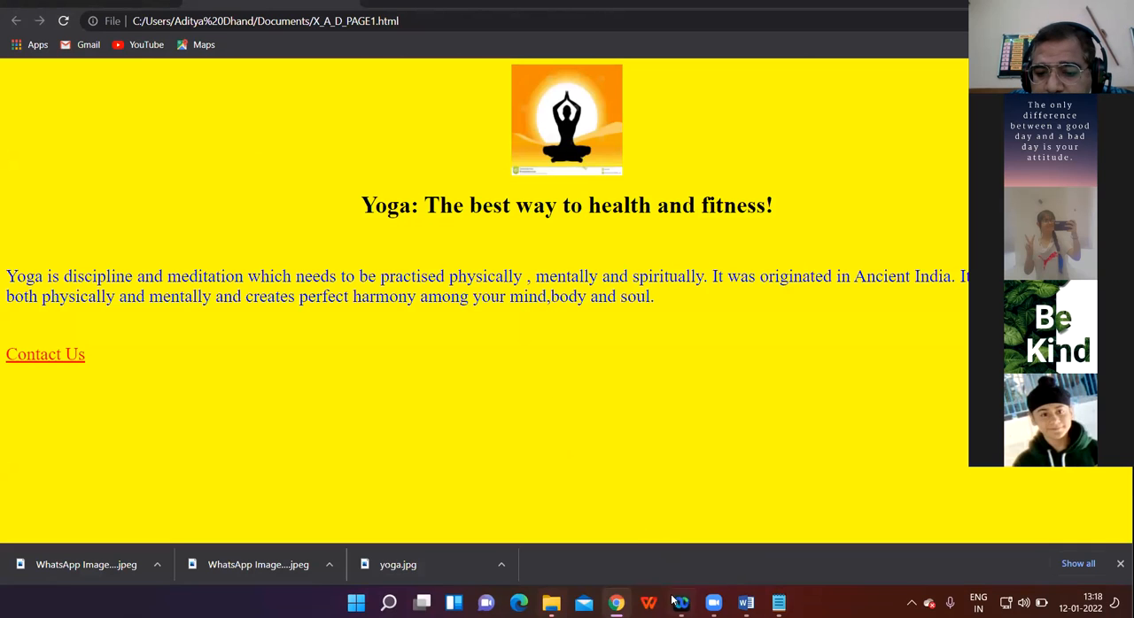
View the finished yoga page in Chrome
click(744, 603)
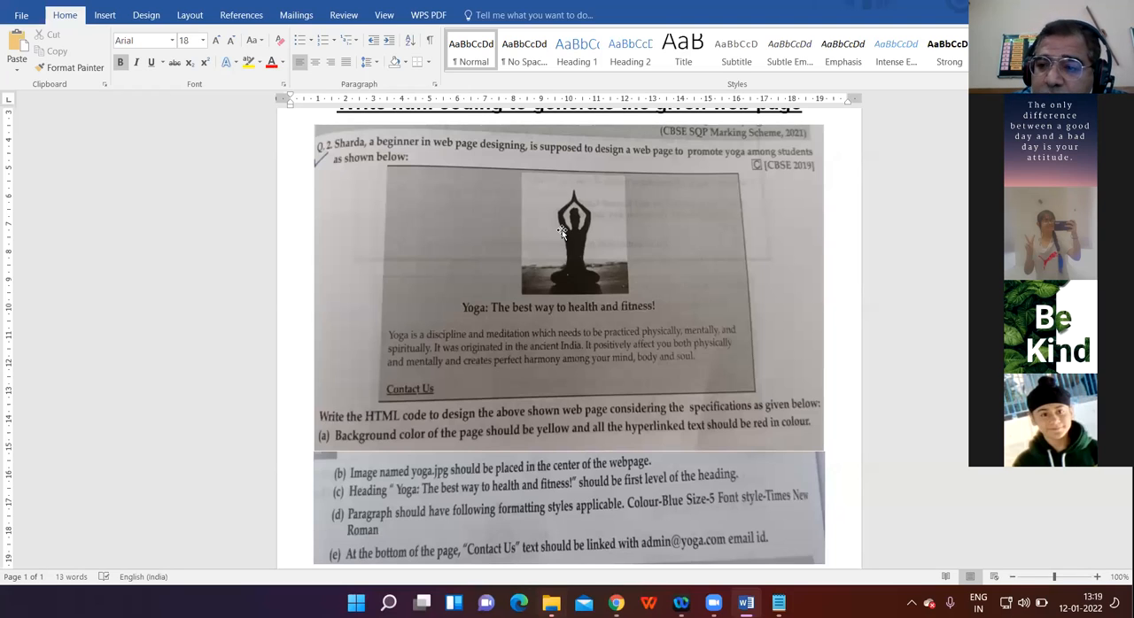
mouse_move(563, 232)
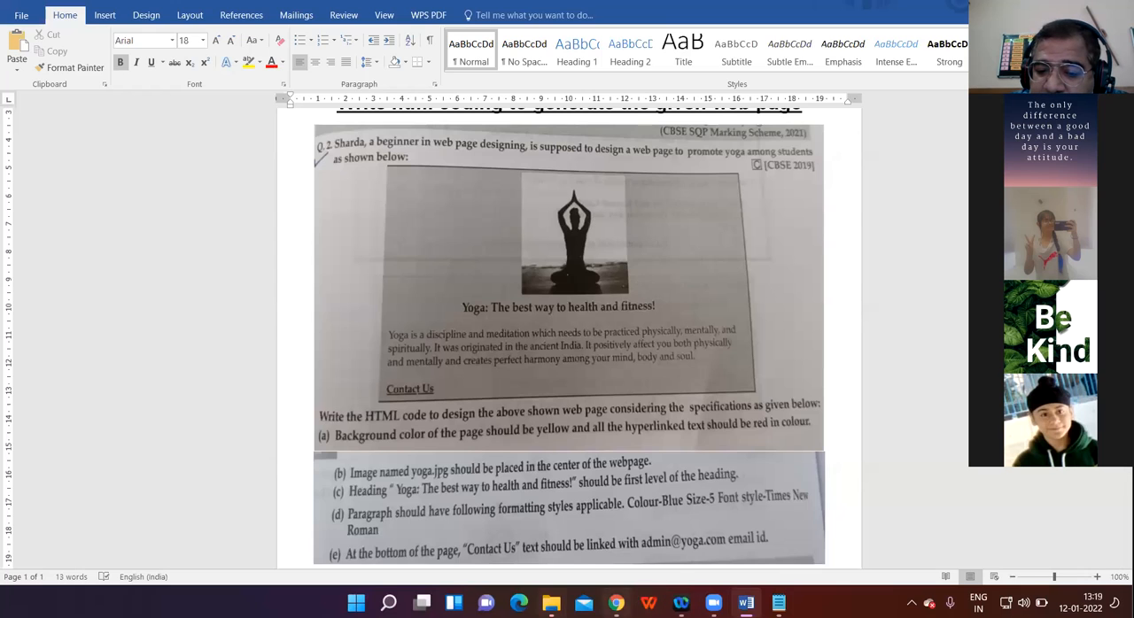
Bring up the Word document with the yoga page question and its specifications
click(616, 604)
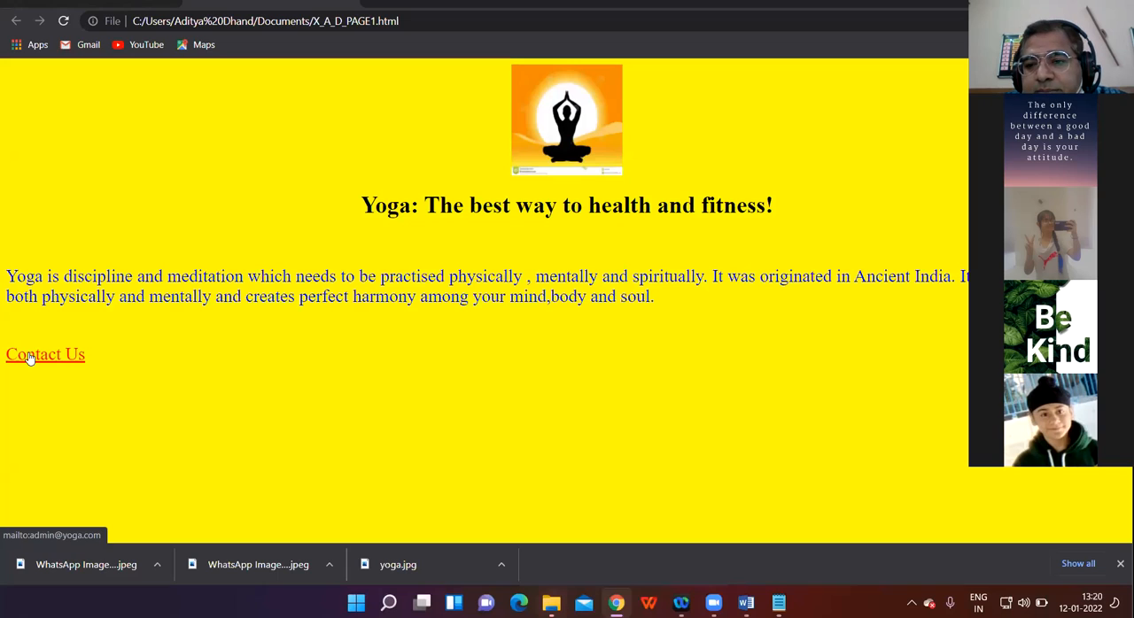
mouse_move(87, 564)
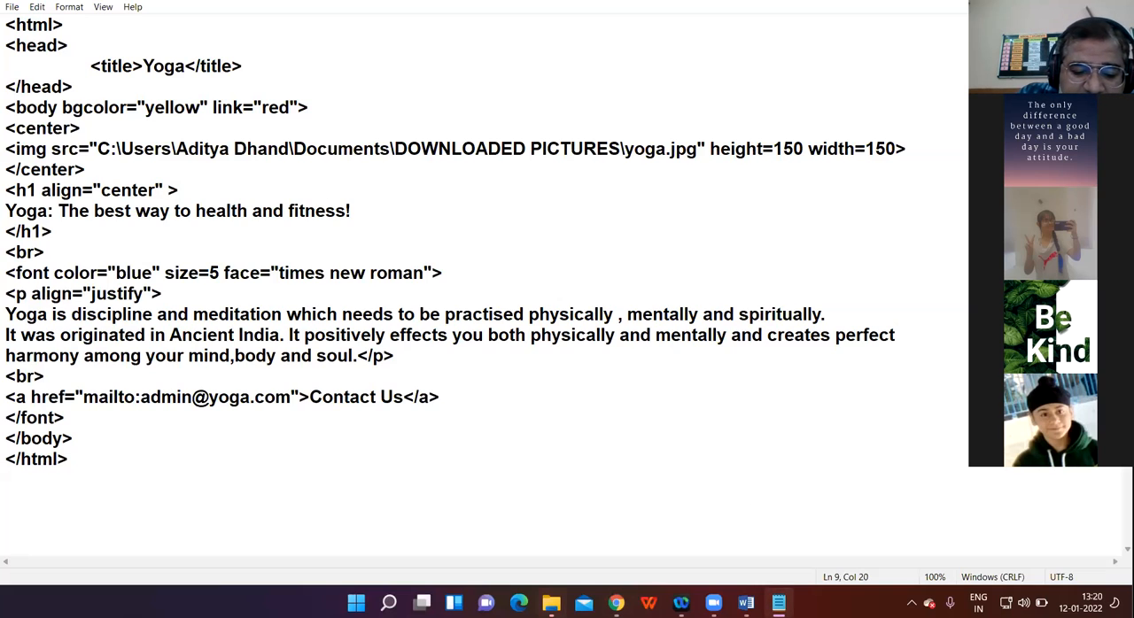
Give the h1 tag style color:green, font-size:40px and text-decoration underline wavy red
text(style="c)
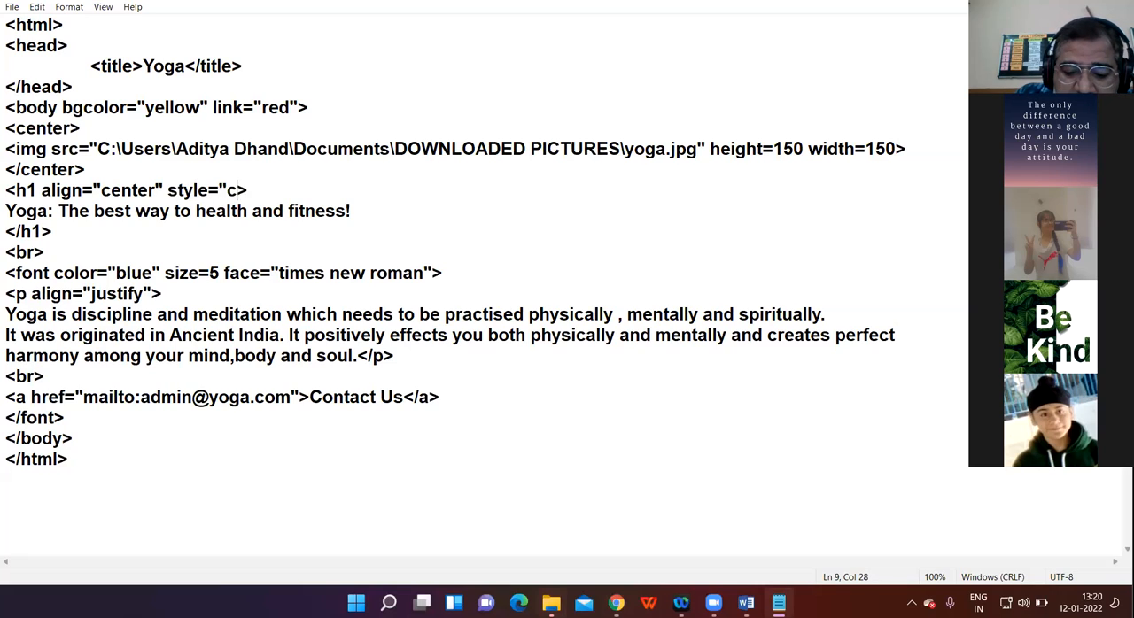
text(olor)
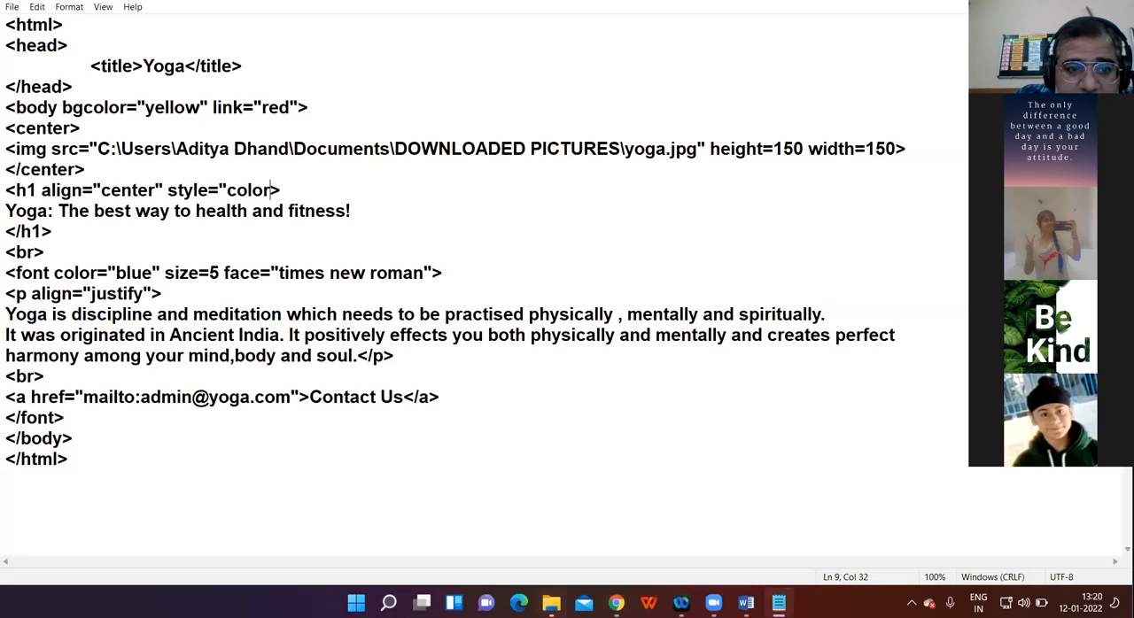
text(:green)
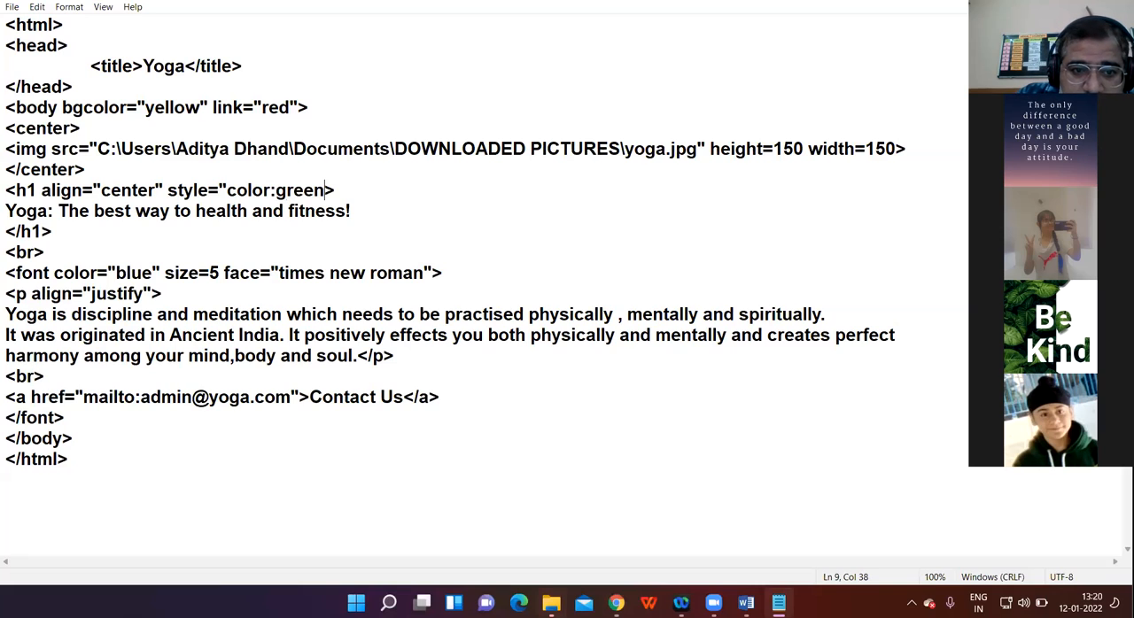
text(")
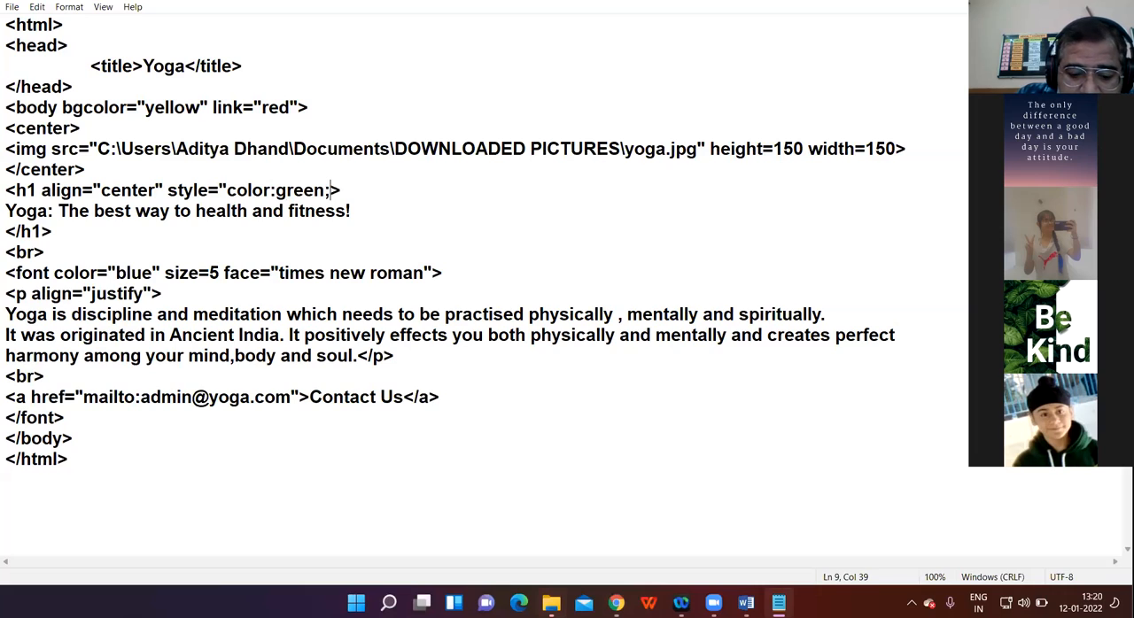
text(font-size:)
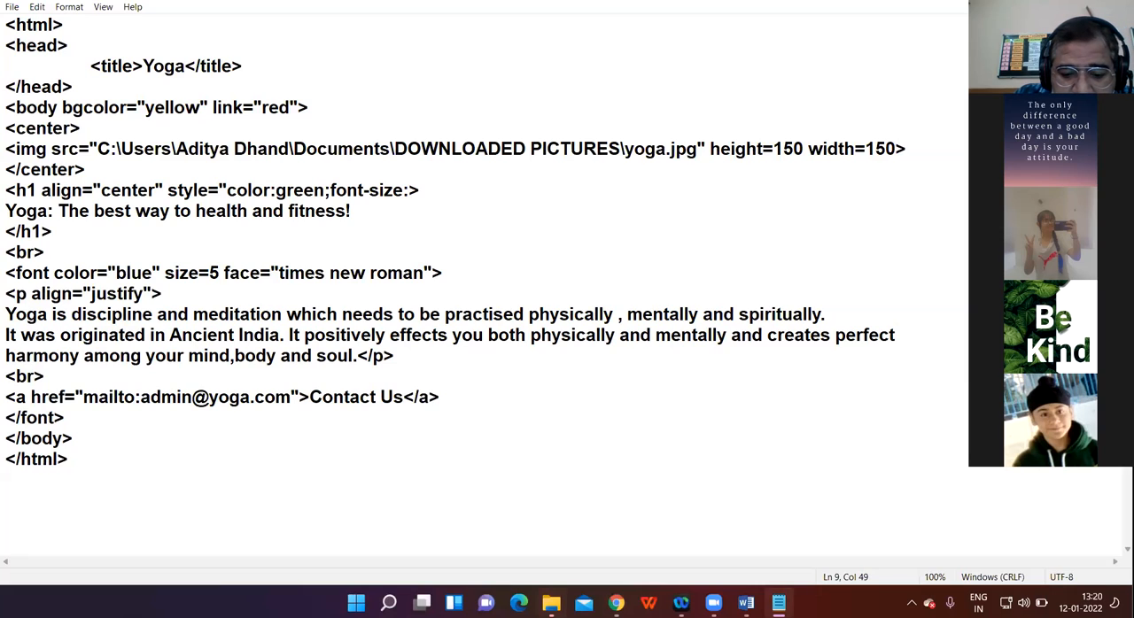
text(40px)
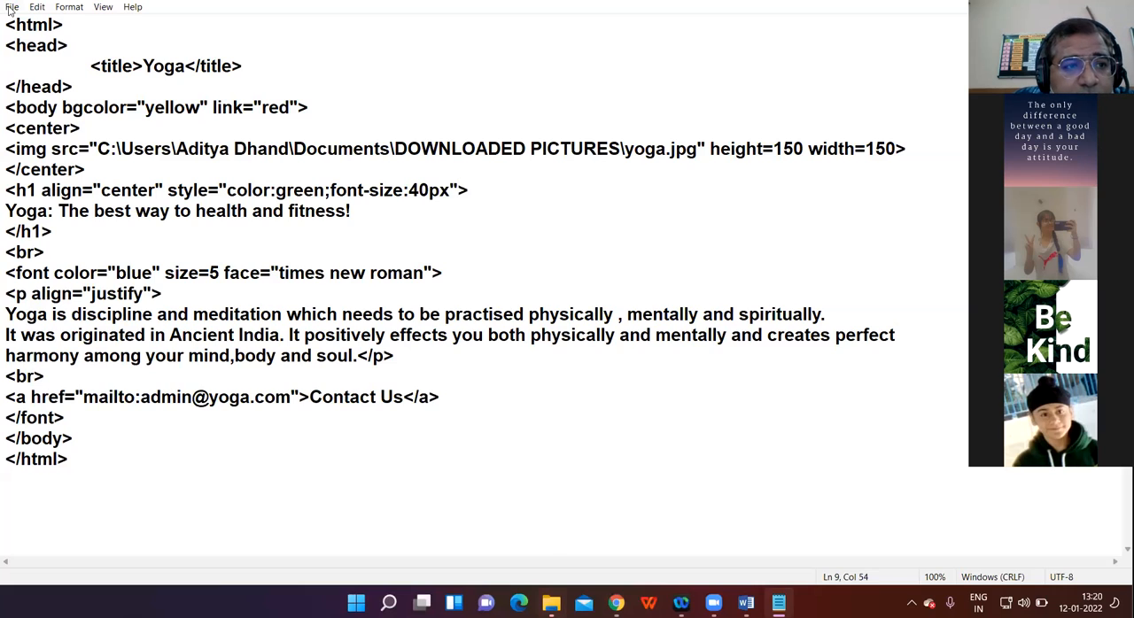
mouse_move(676, 546)
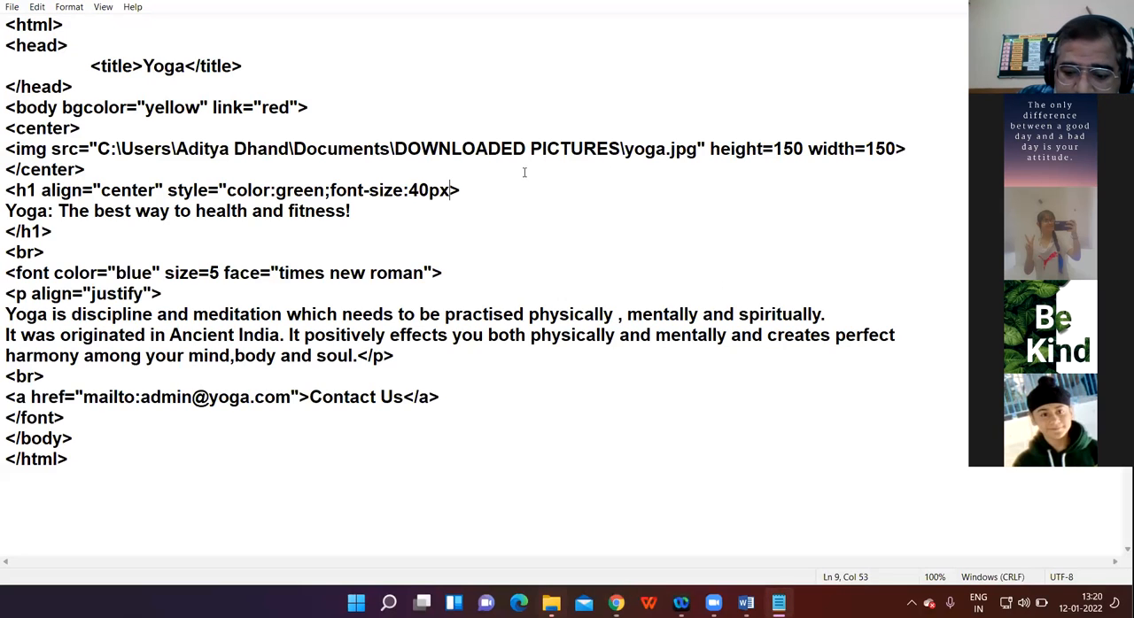
text(;tex)
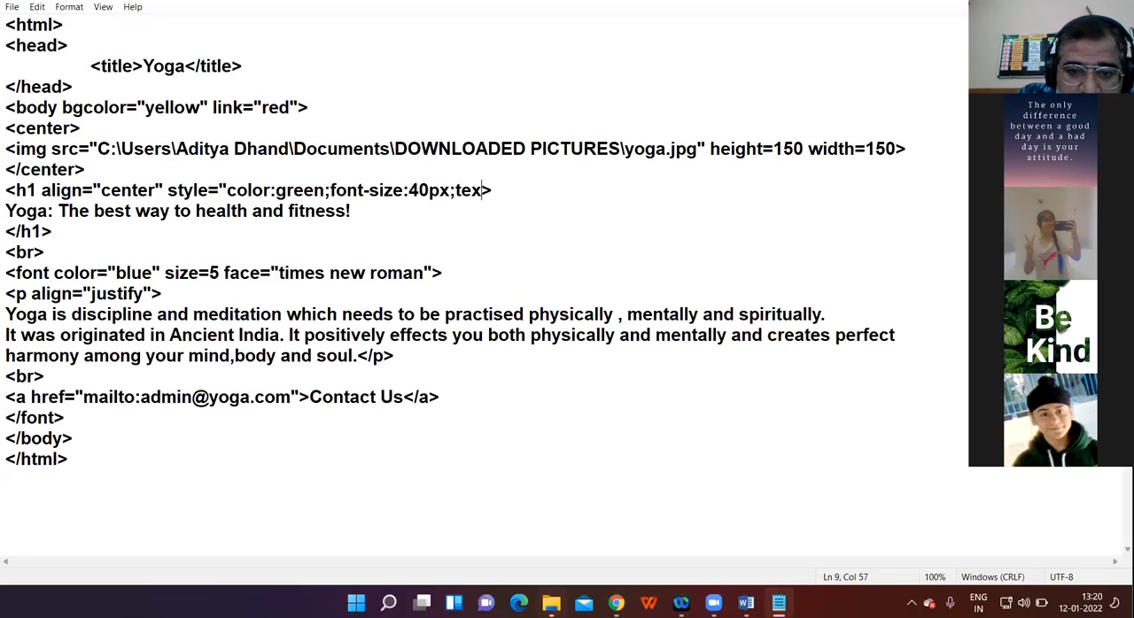
text(t-deco)
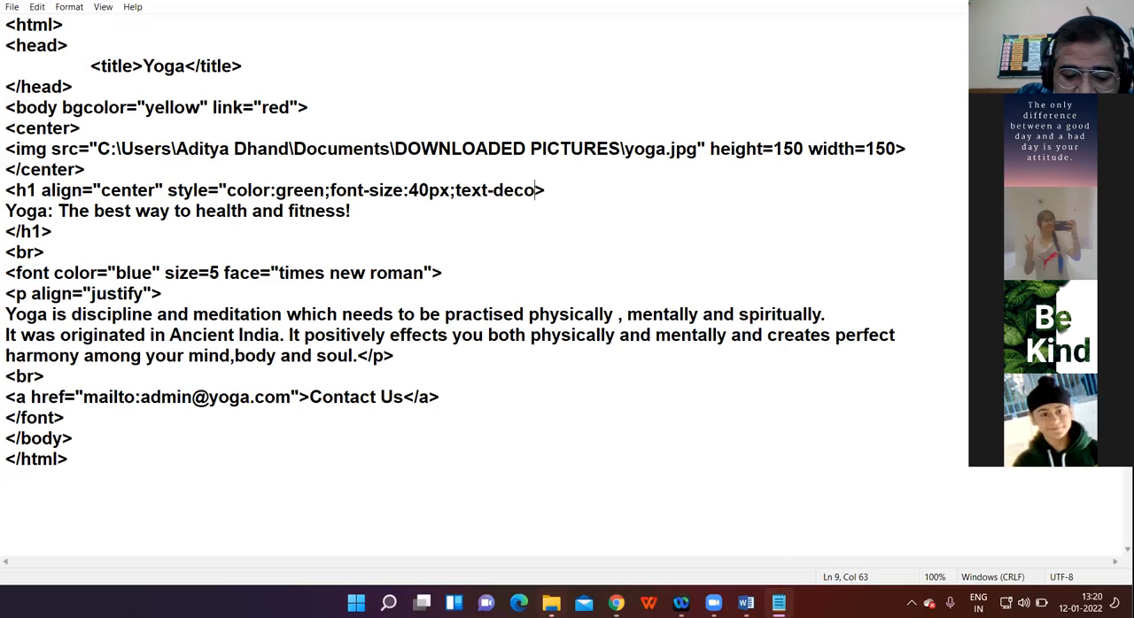
text(ration>)
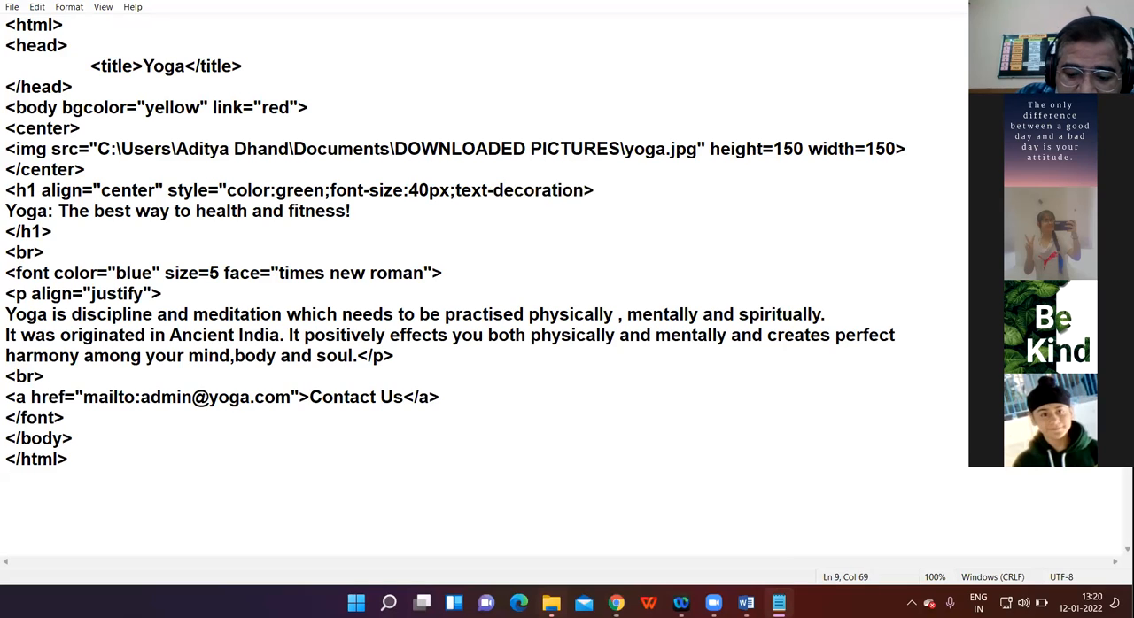
text(underline)
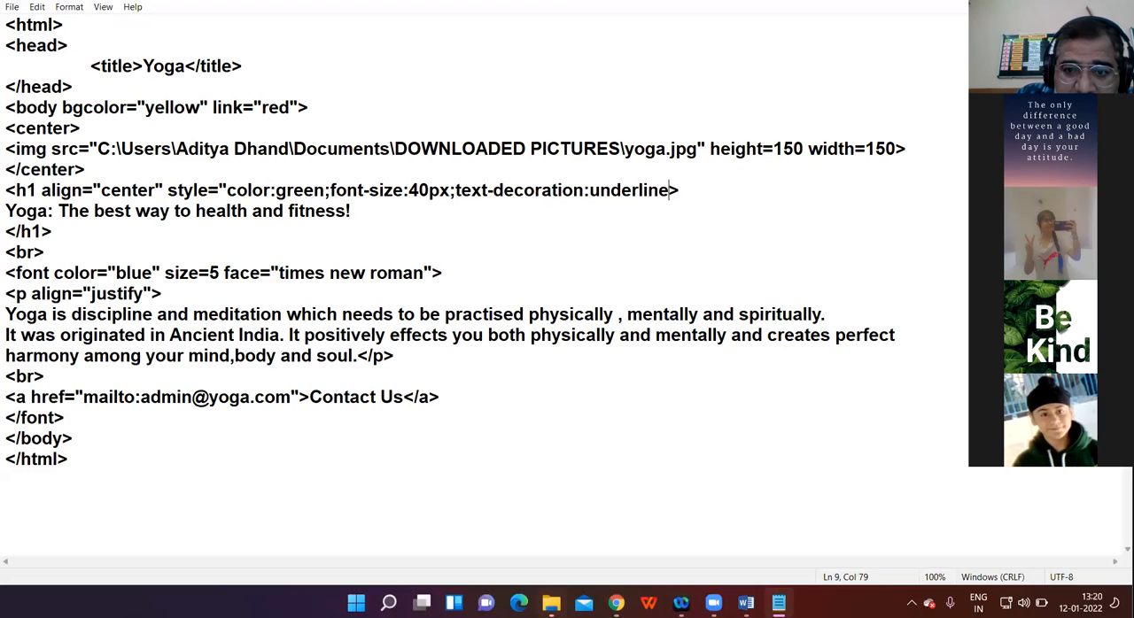
text(wavy red)
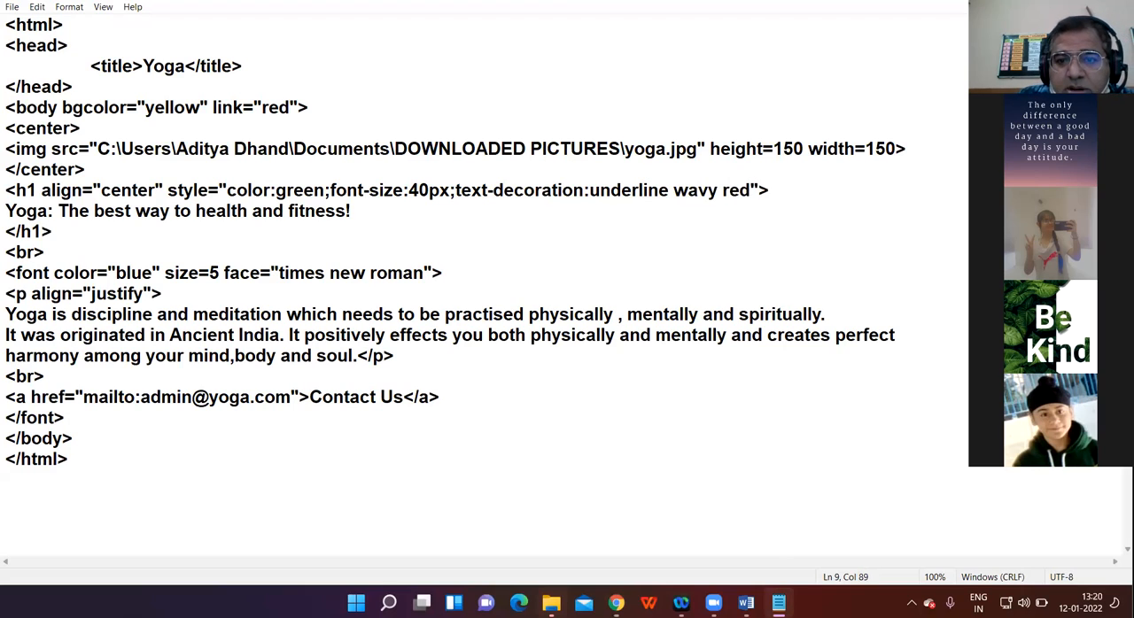
Return to the yoga page in Chrome to view the restyled heading
click(11, 6)
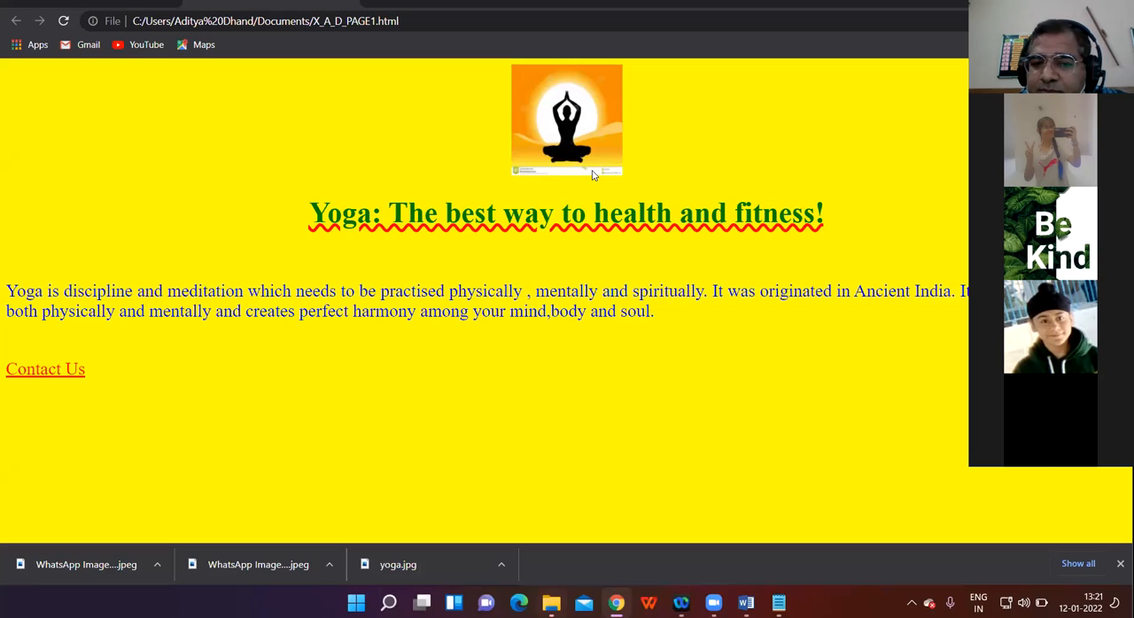
mouse_move(618, 162)
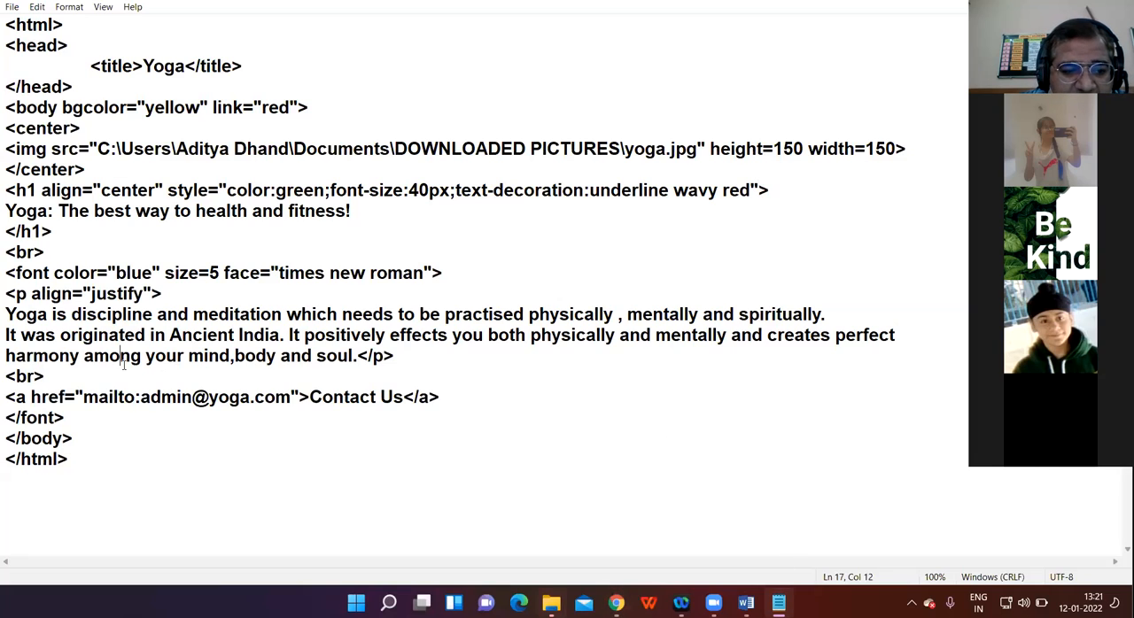
Add the h2 heading and open an unordered list on new lines
key(Enter)
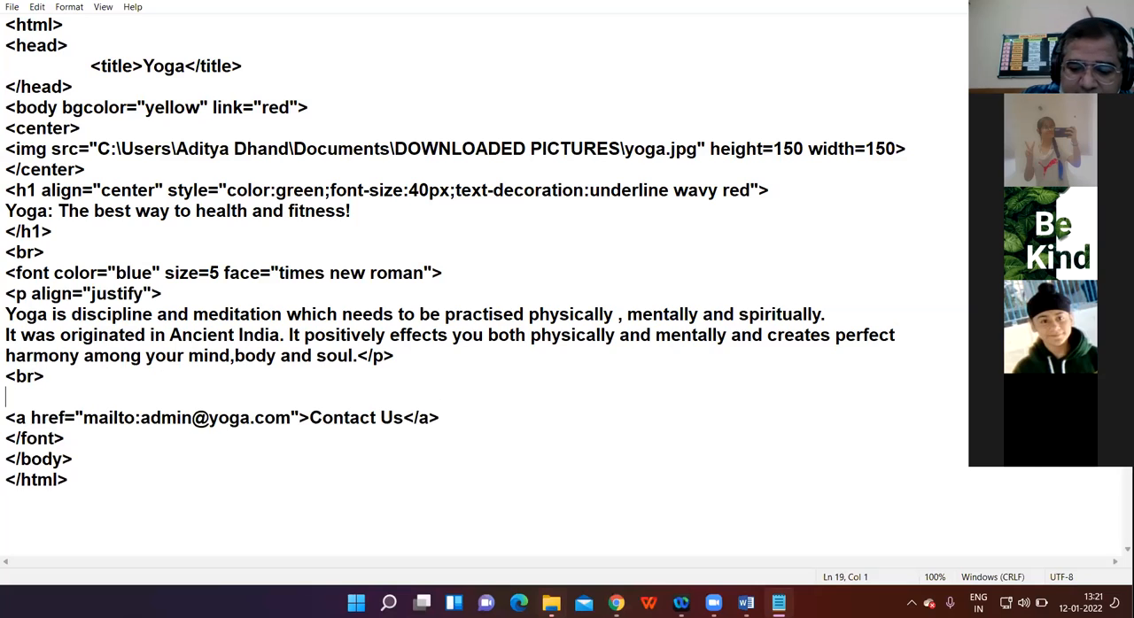
text(<ul)
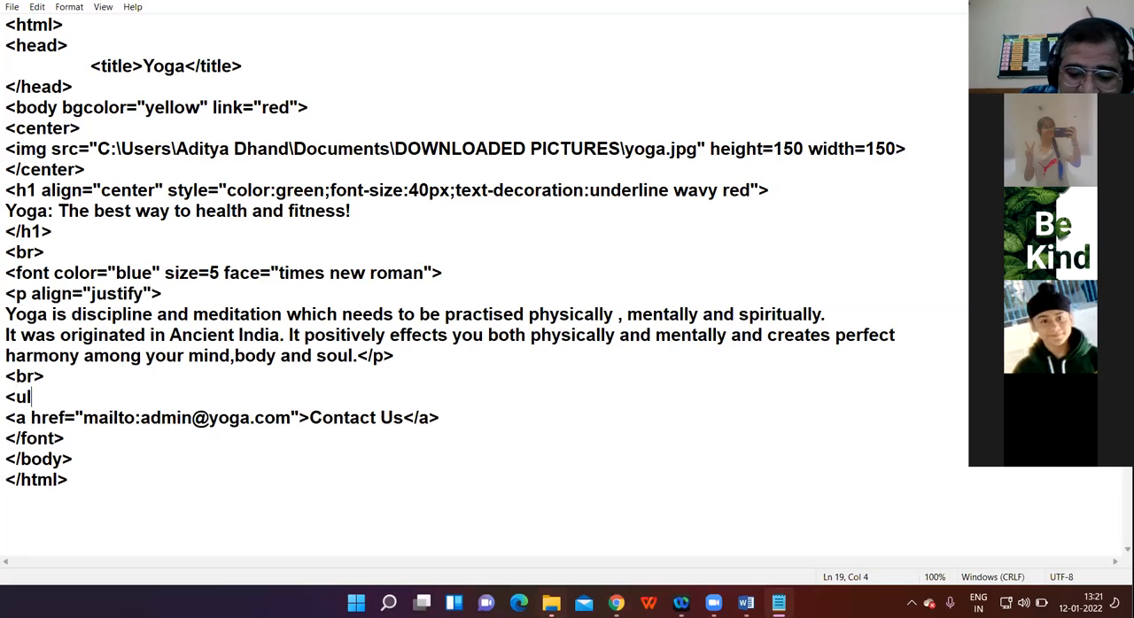
text(>)
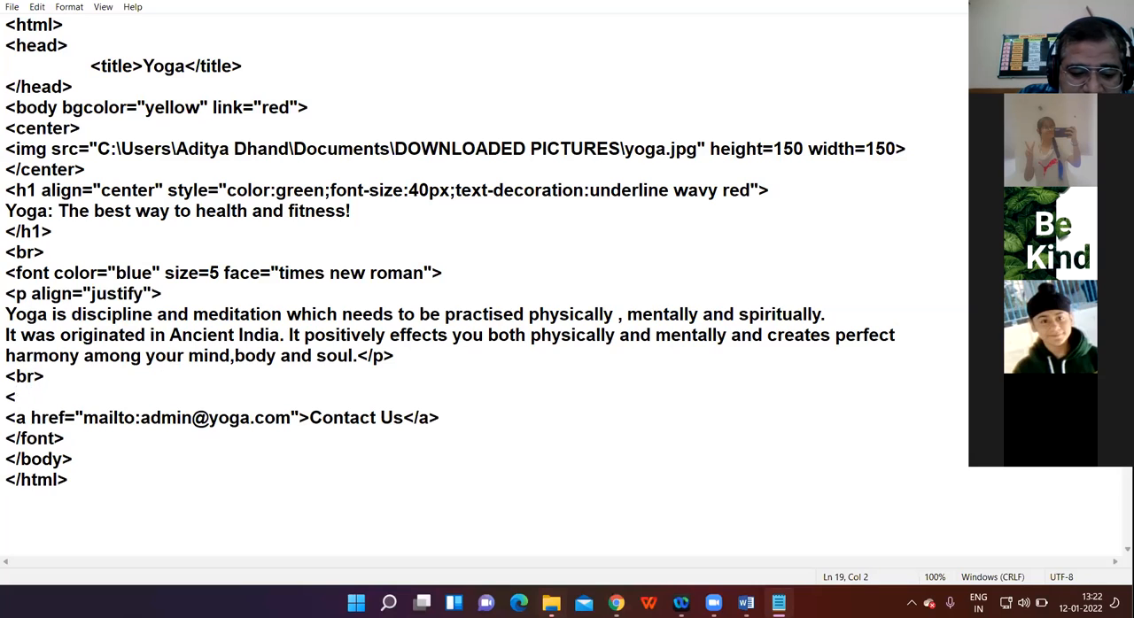
text(h2>)
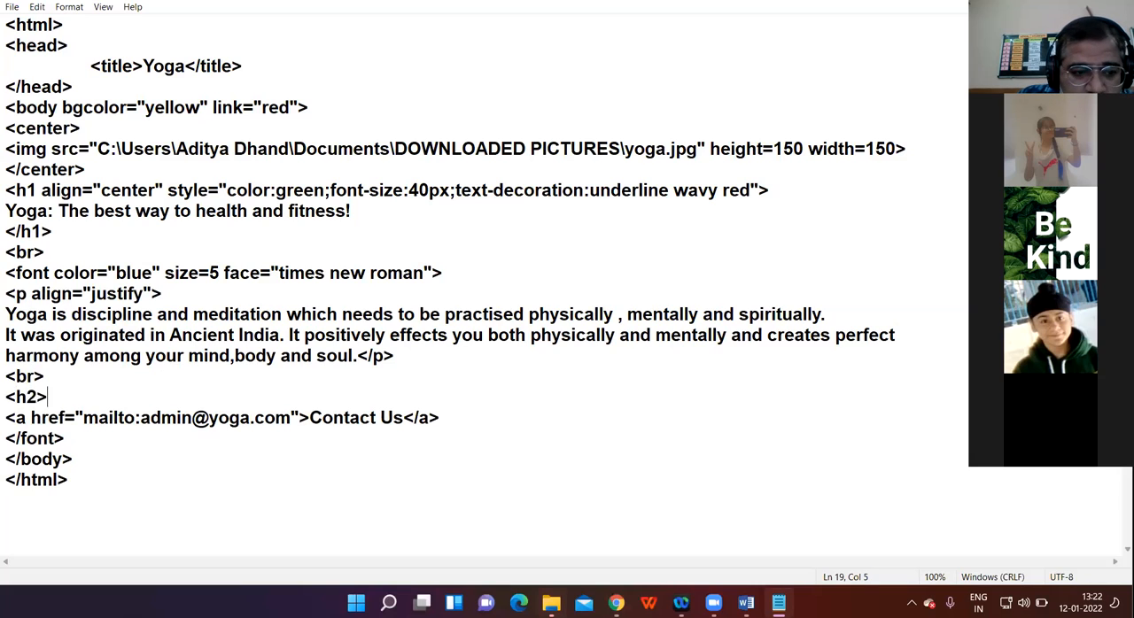
key(enter)
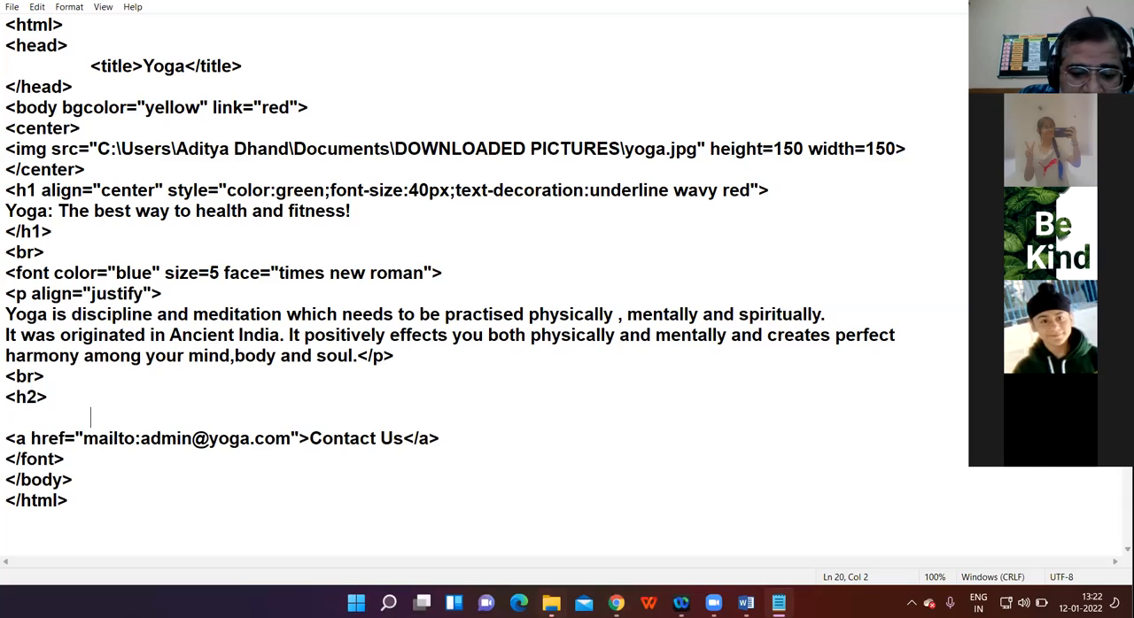
text(<ul>)
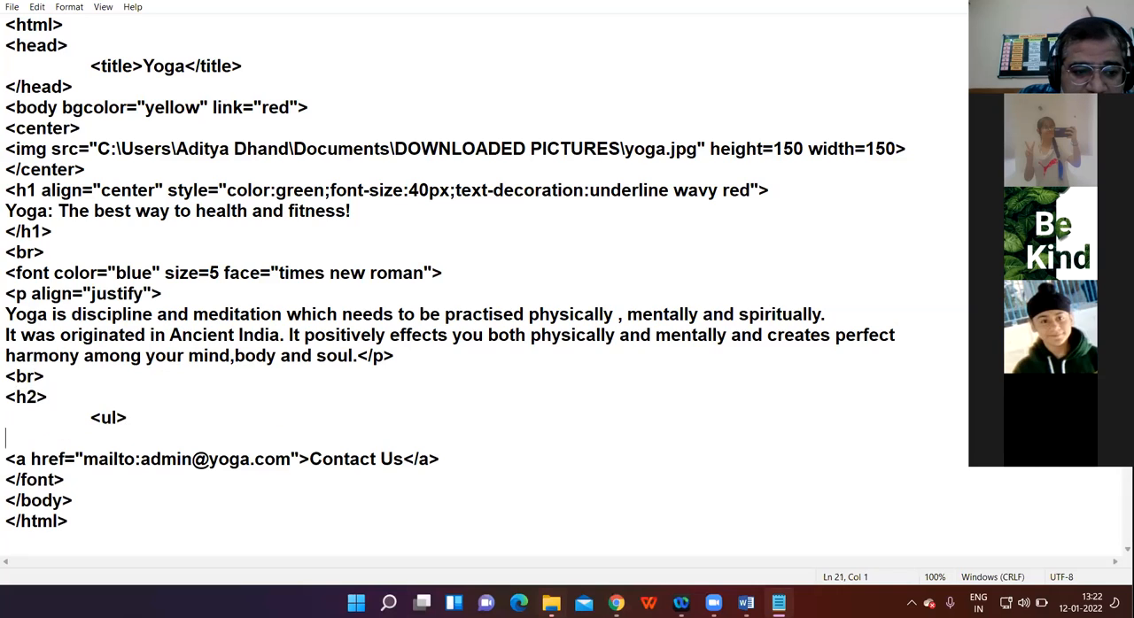
Add an Aasna list item linking to X_A_IMAGE.html and start the next link item
text(<)
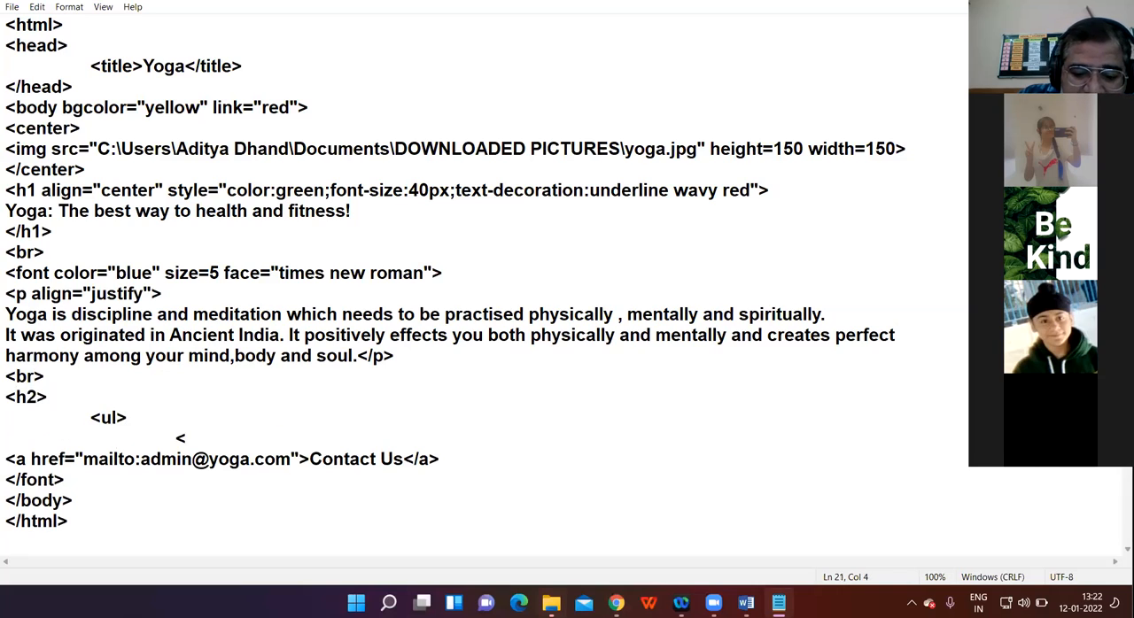
text(li><a)
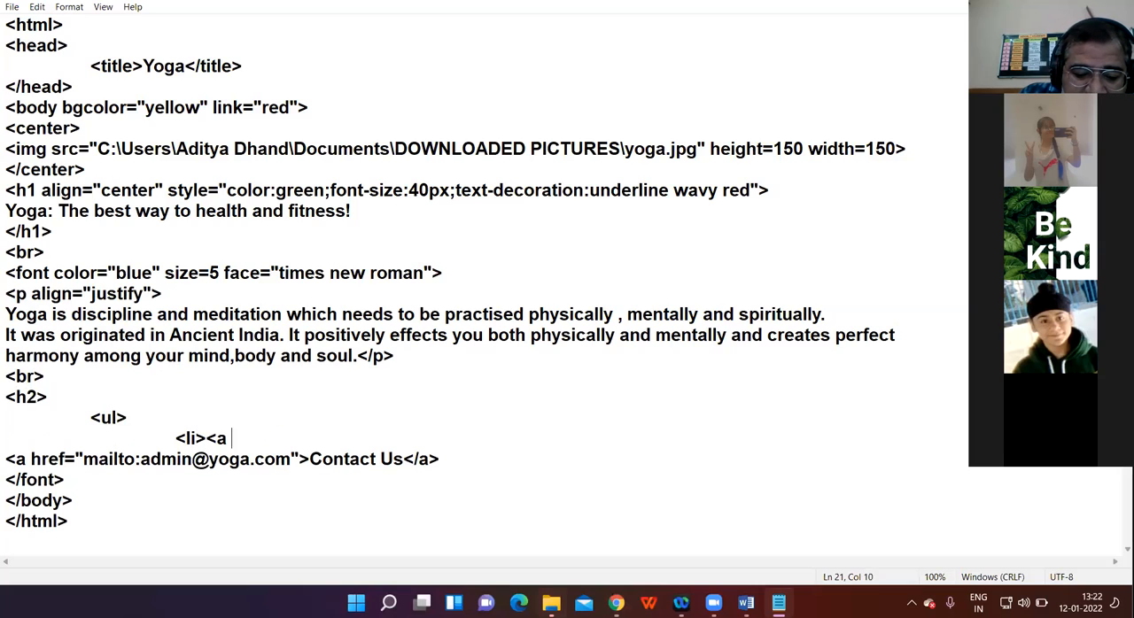
text(href=")
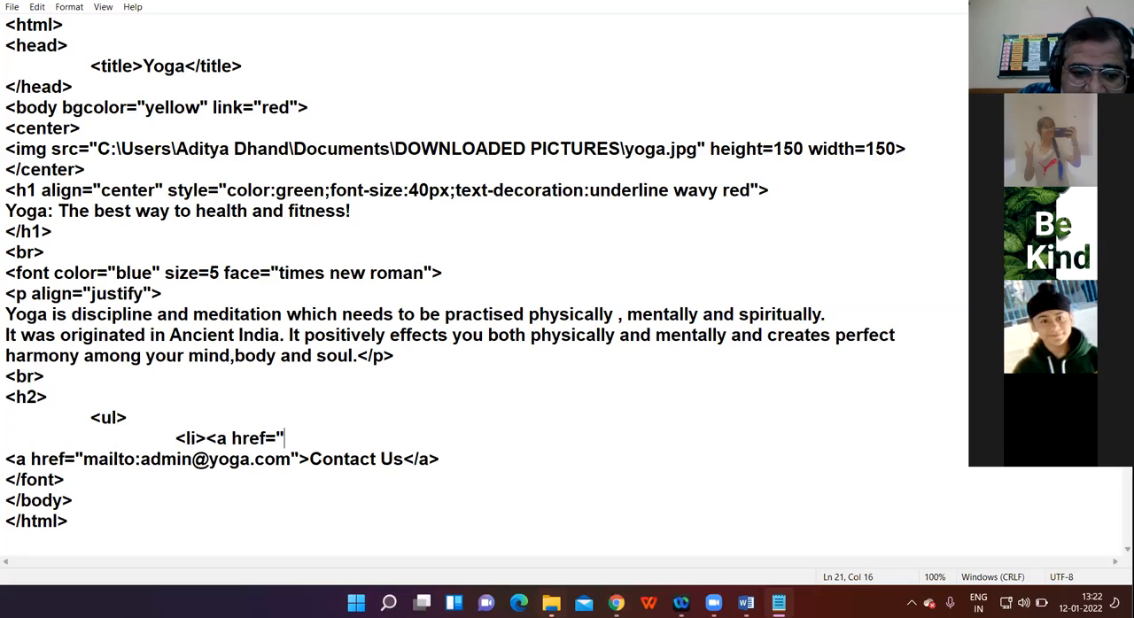
text(X_)
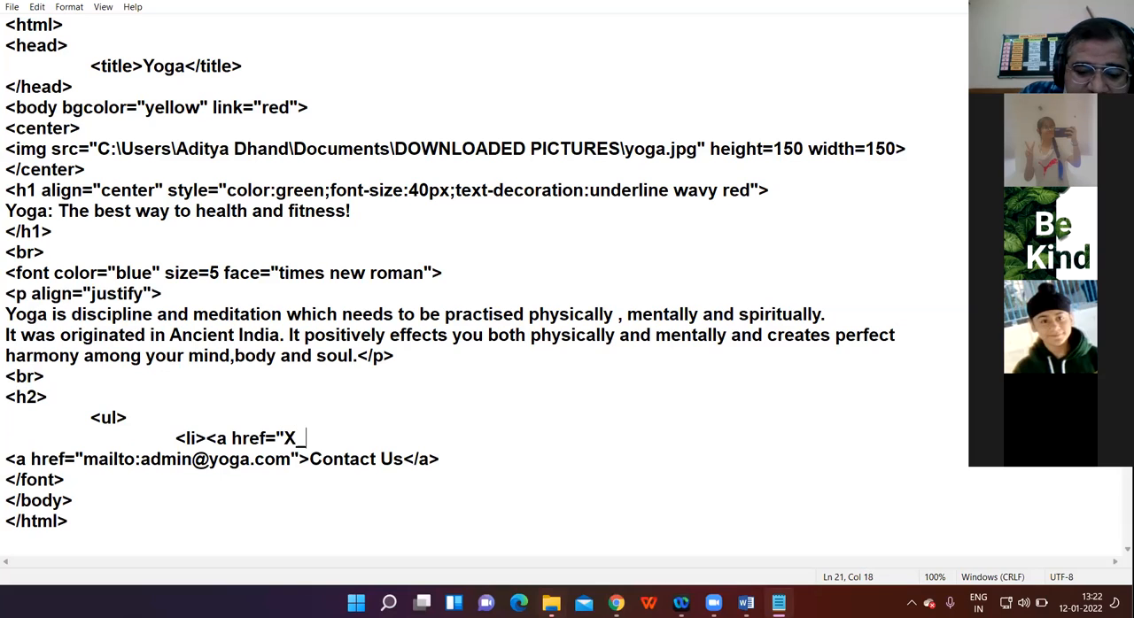
text(A_IM)
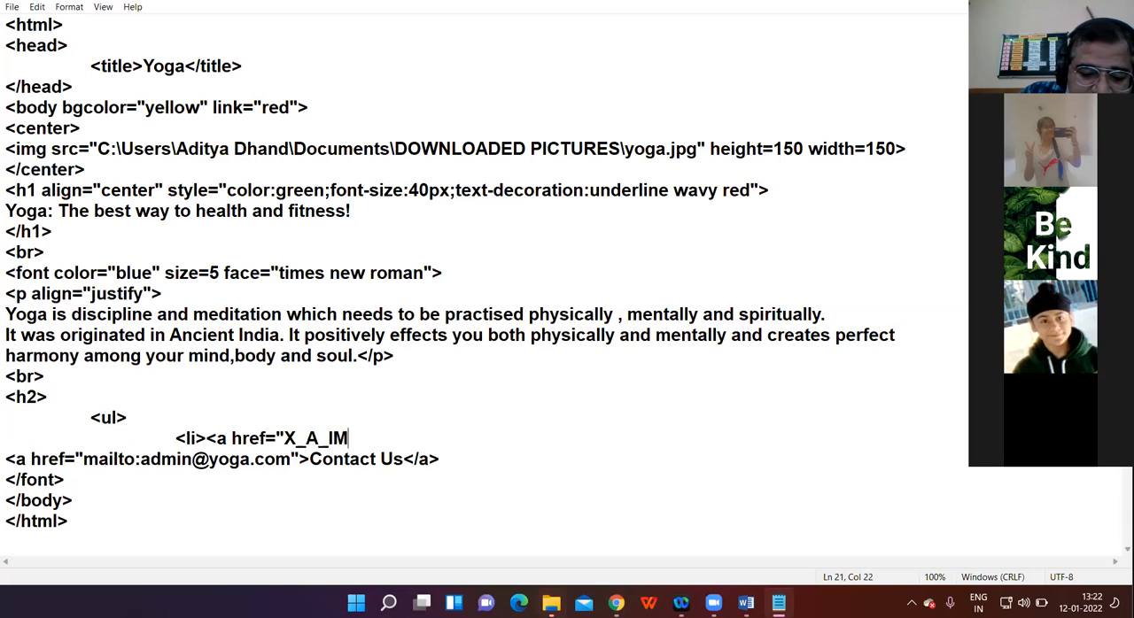
text(AGE.)
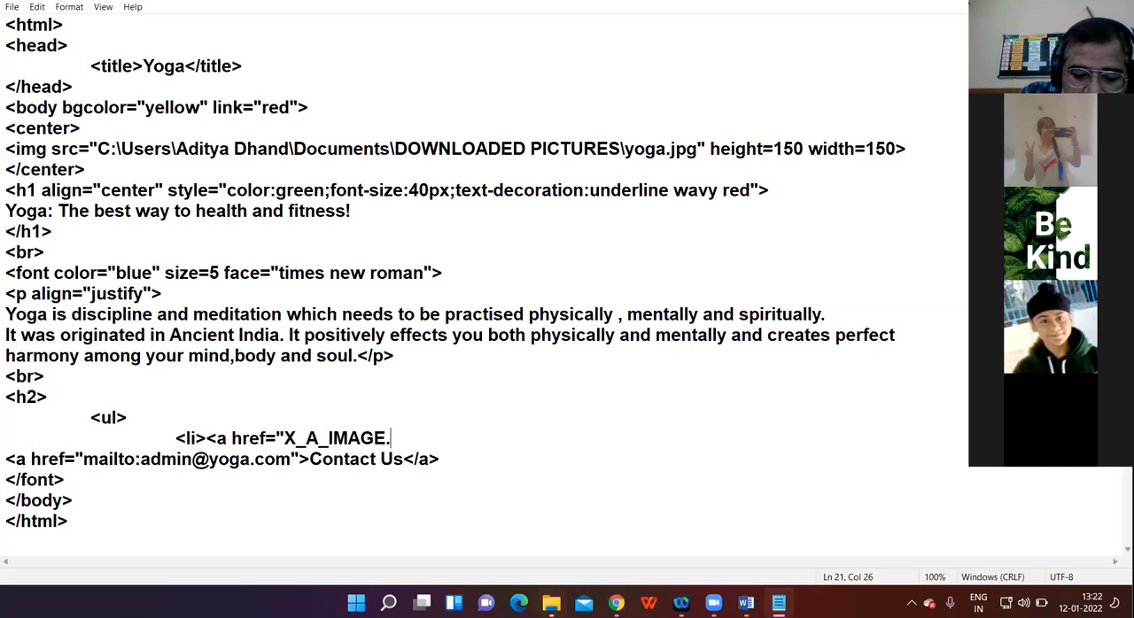
text(html")
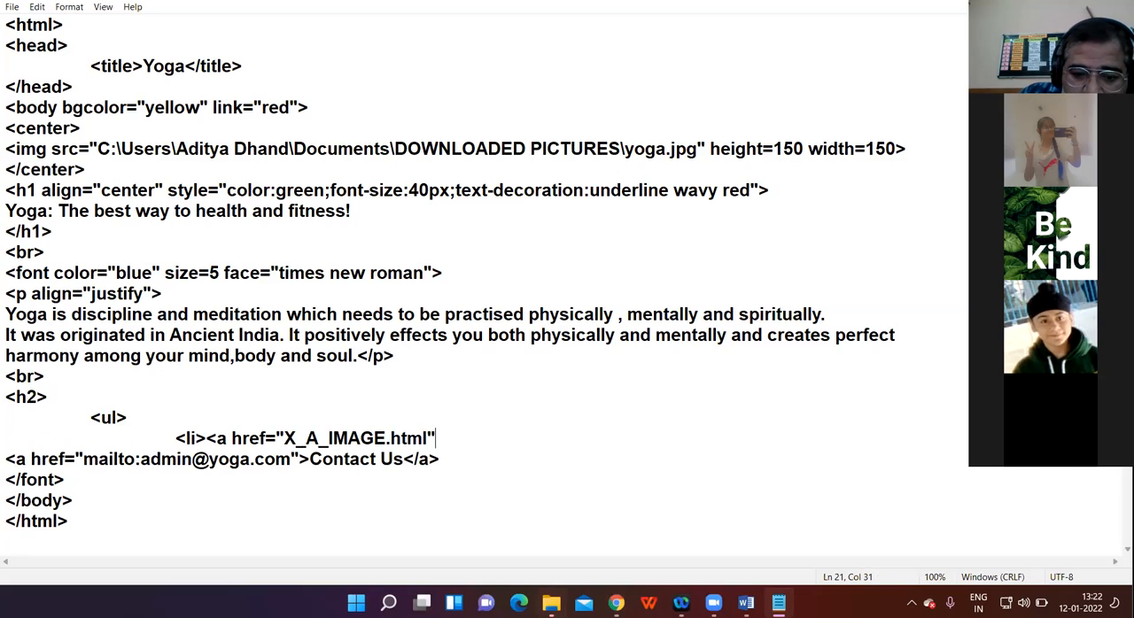
text(>)
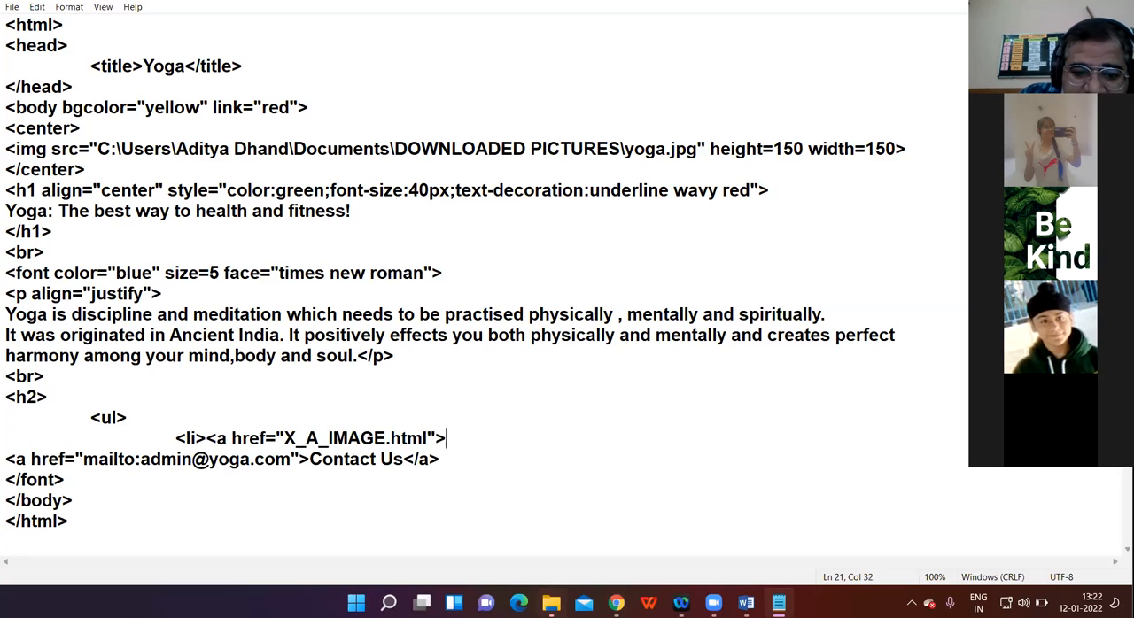
text(A)
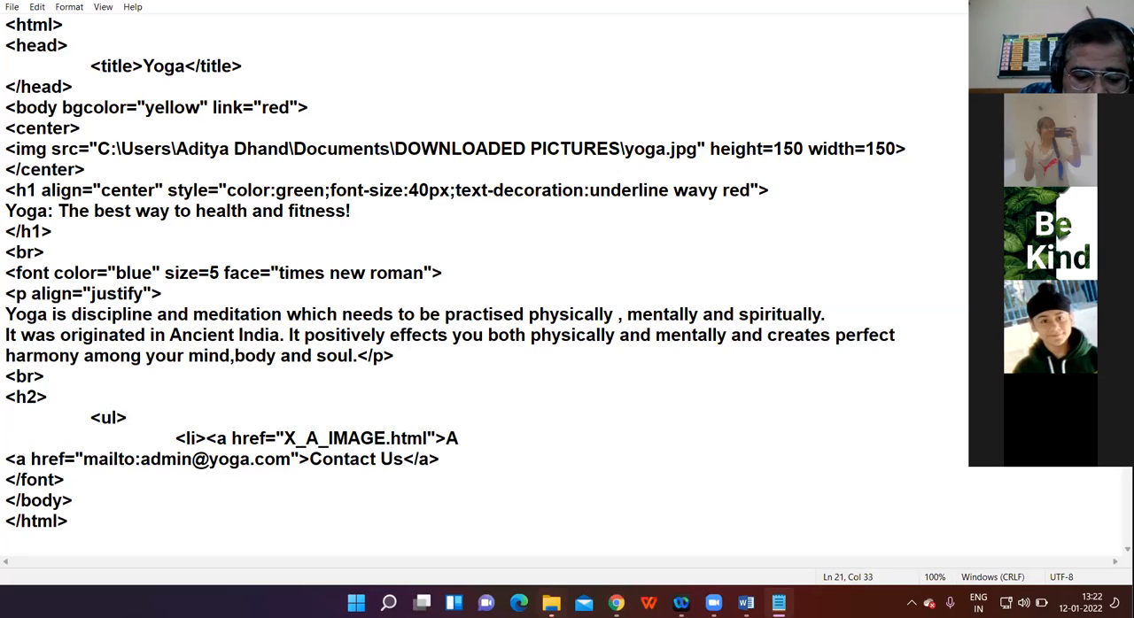
text(asna<)
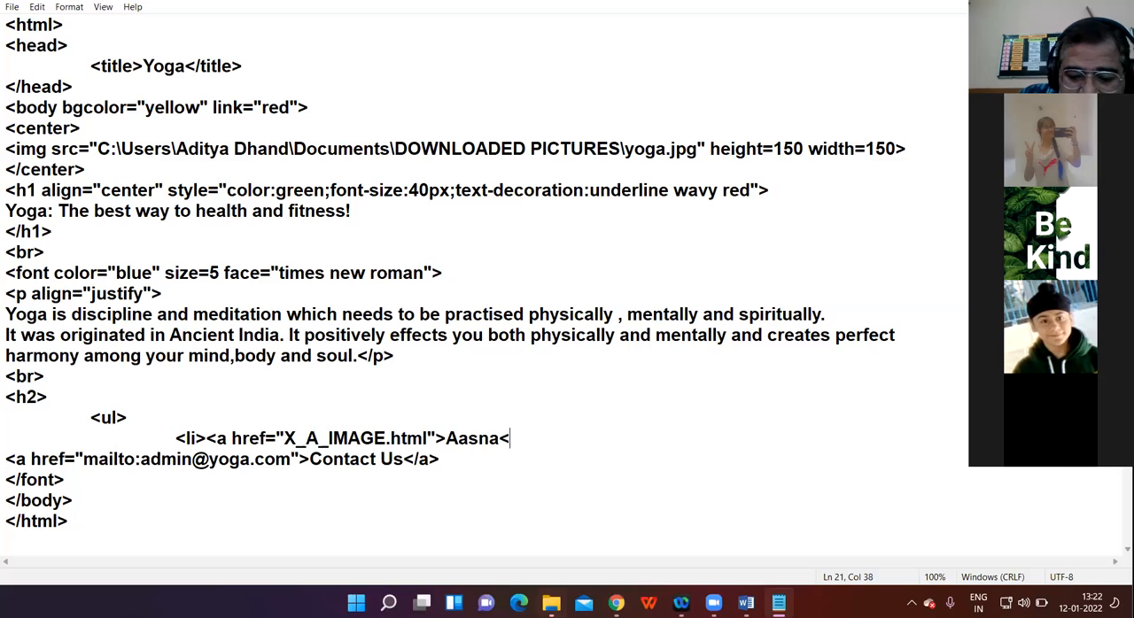
text(/a></li)
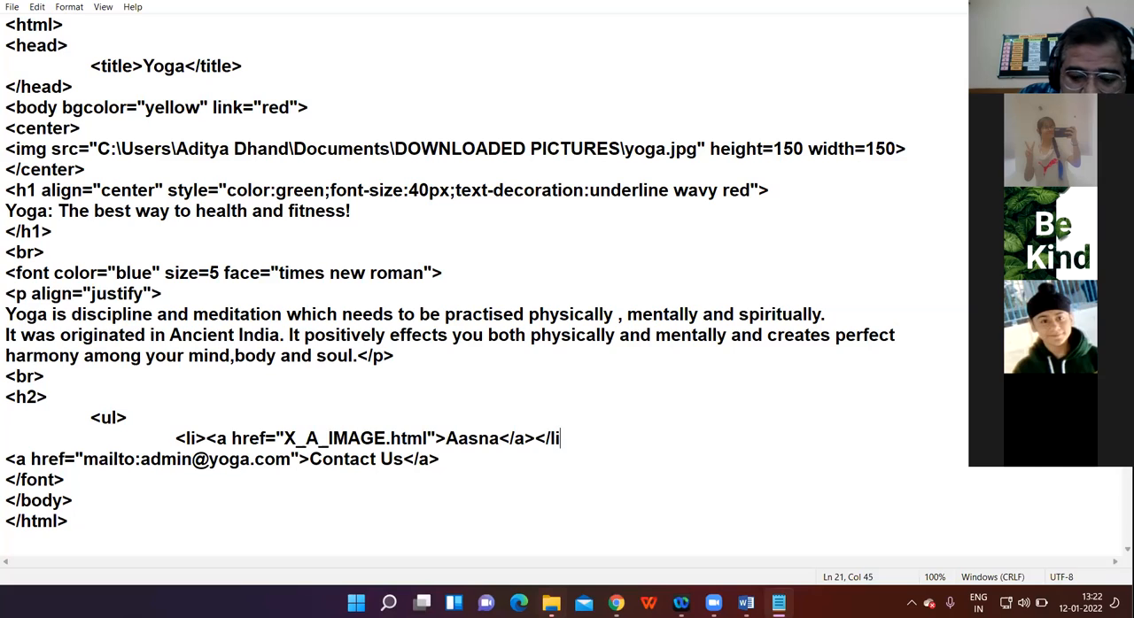
key(enter)
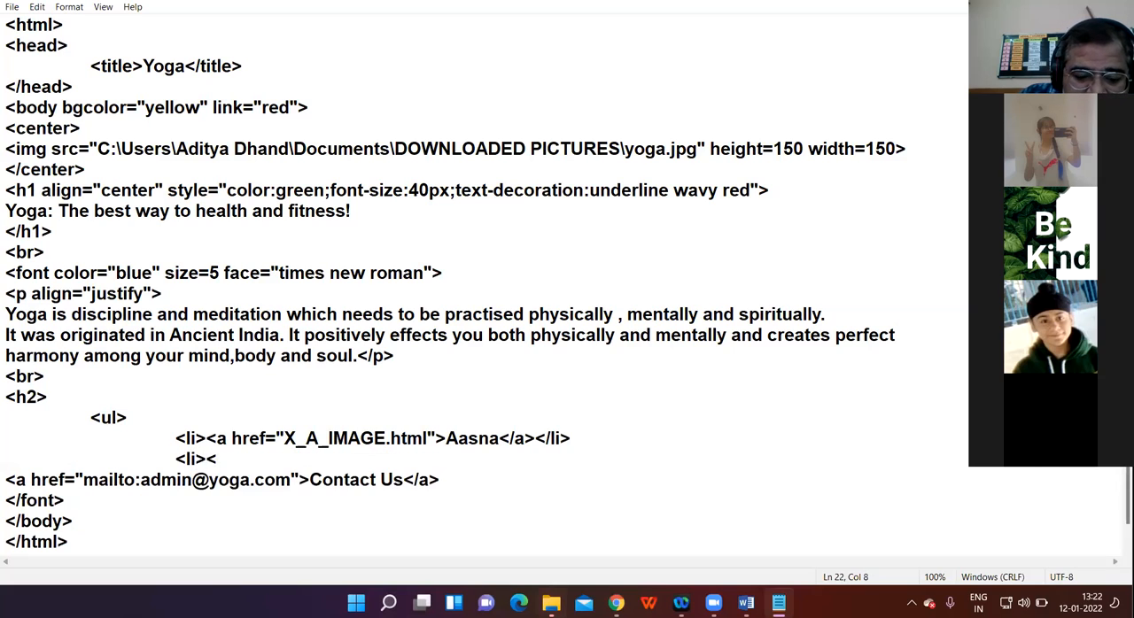
text(a href=)
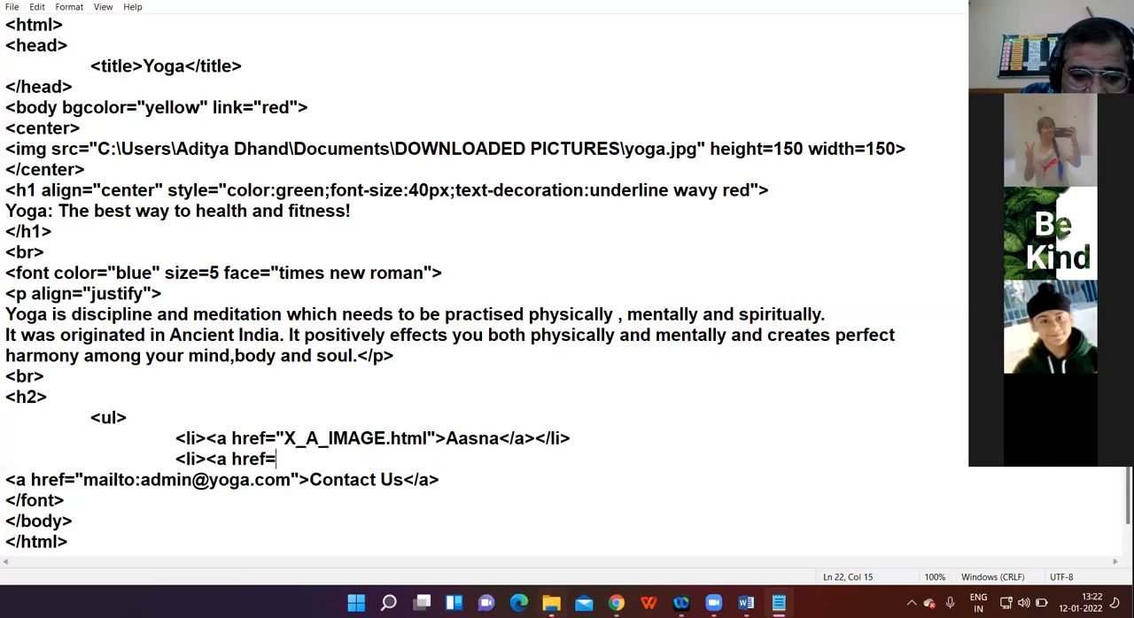
text(")
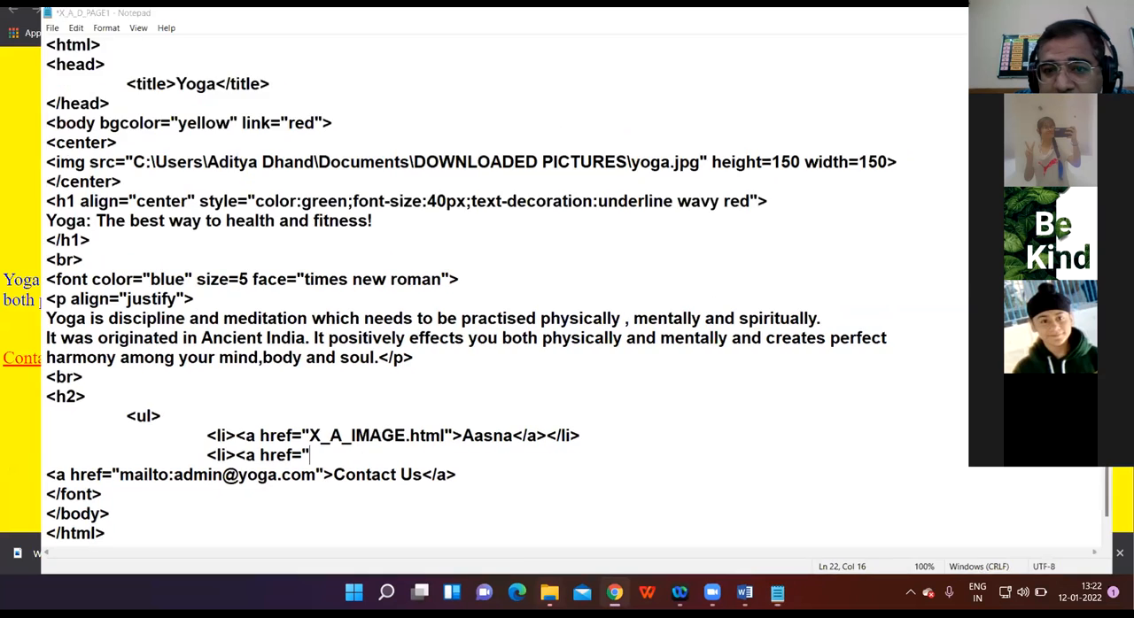
click(743, 591)
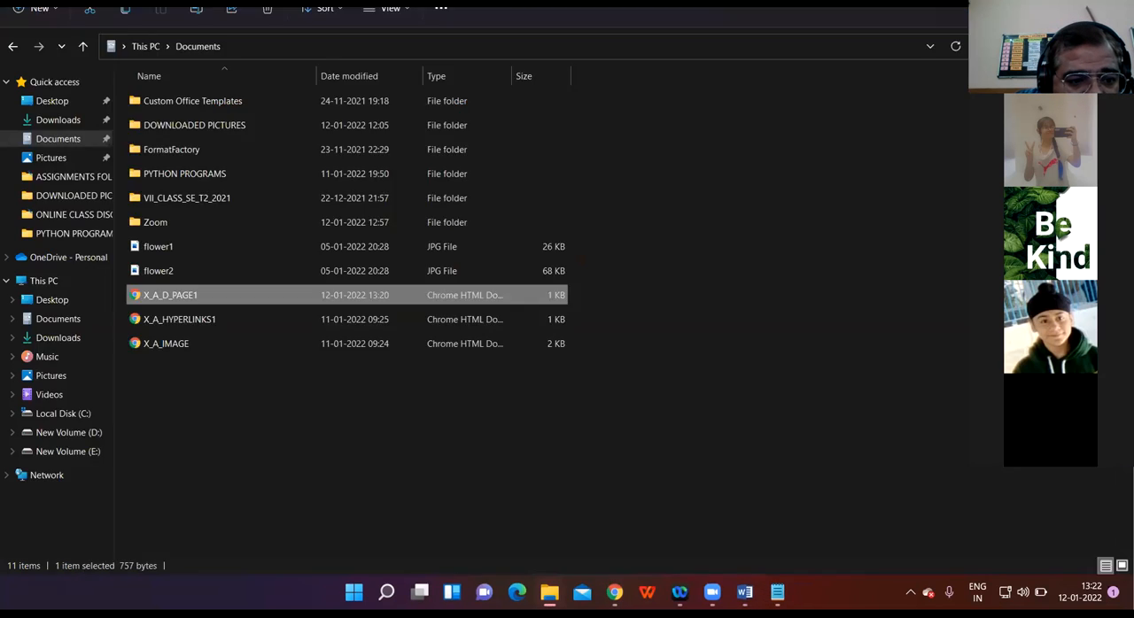
click(166, 343)
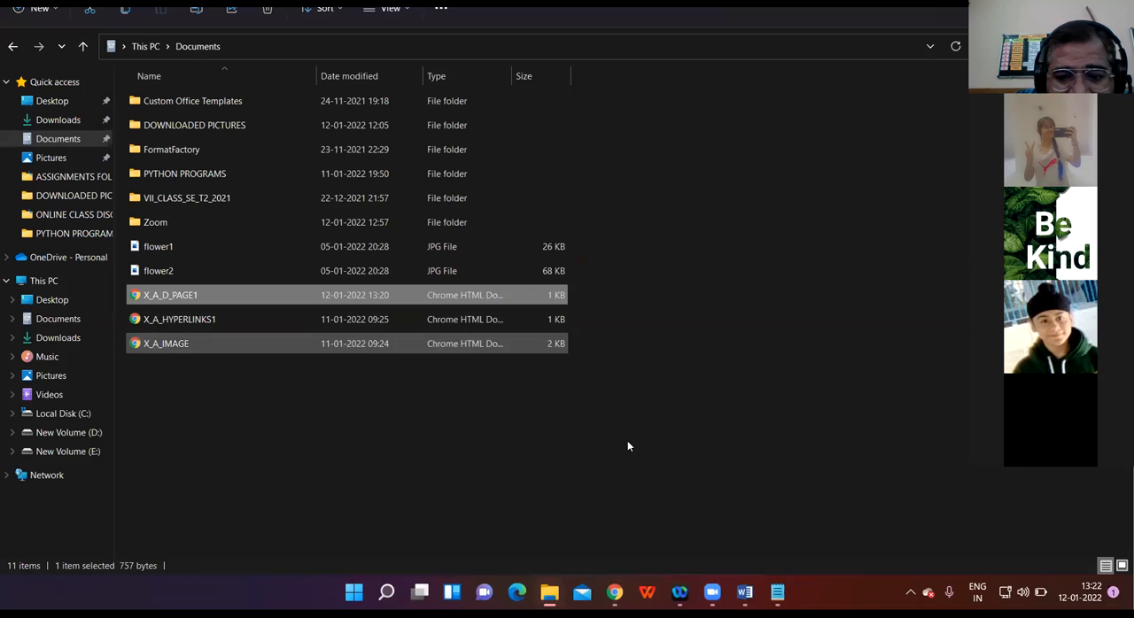
double_click(170, 294)
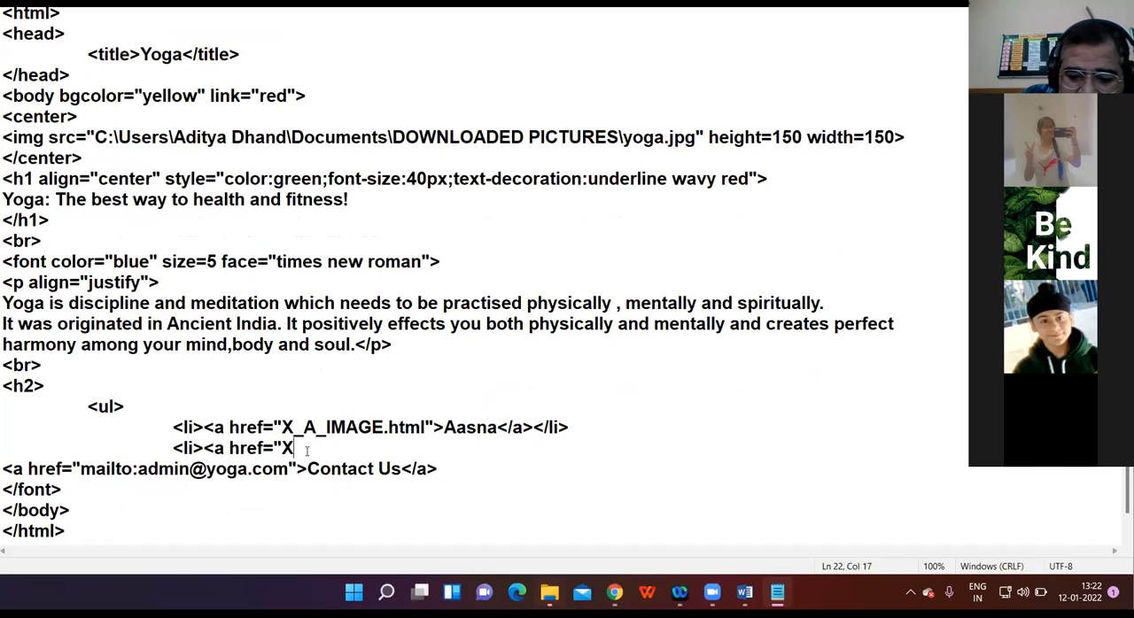
Finish the Meditation item linking to X_A_HYPERLINKS1.html and close the heading with </h2>
text(_A)
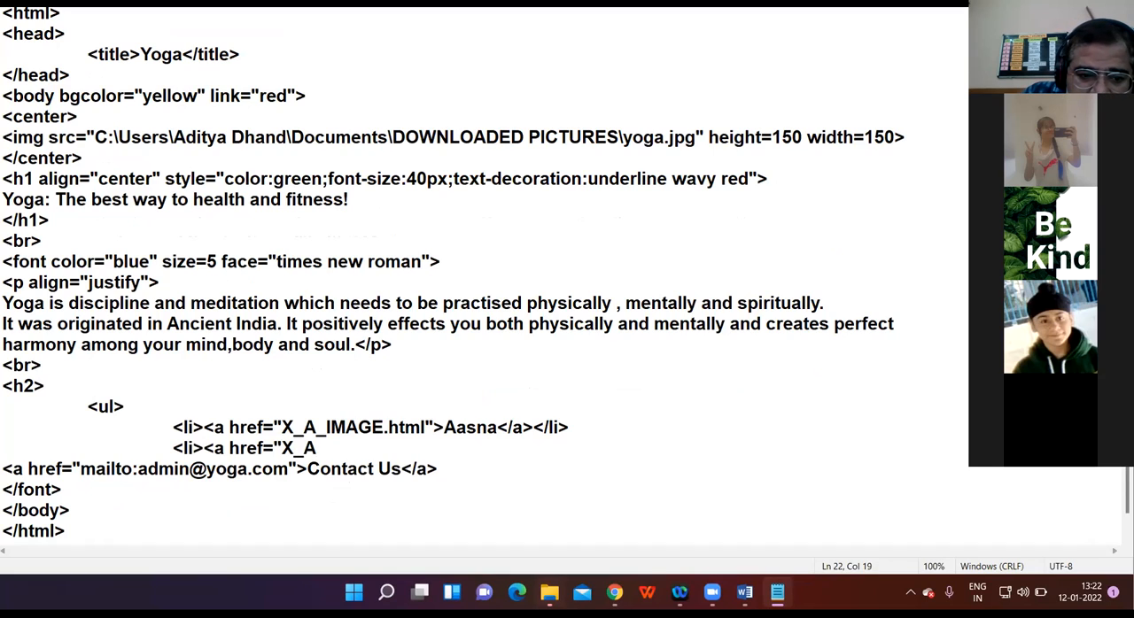
text(HYPE)
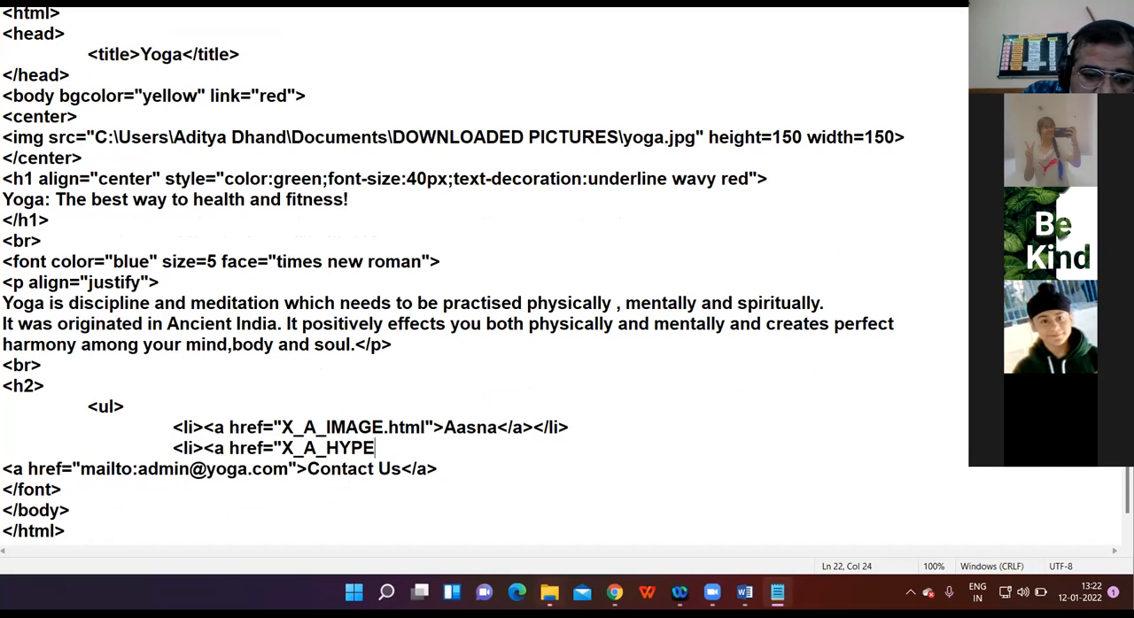
text(RLINKS)
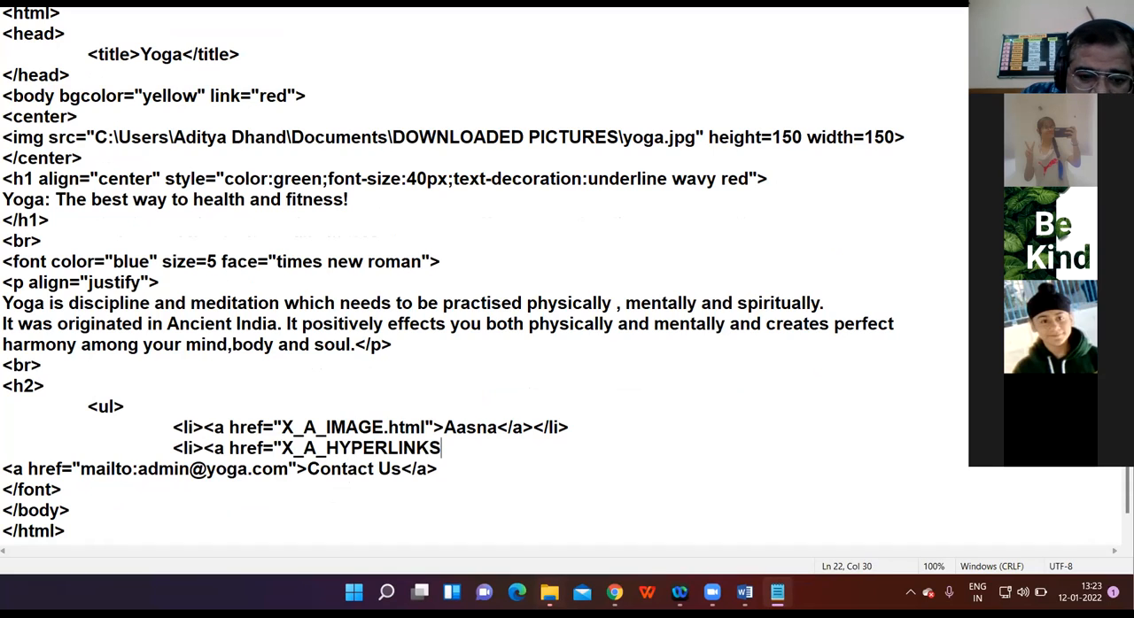
text(1.html)
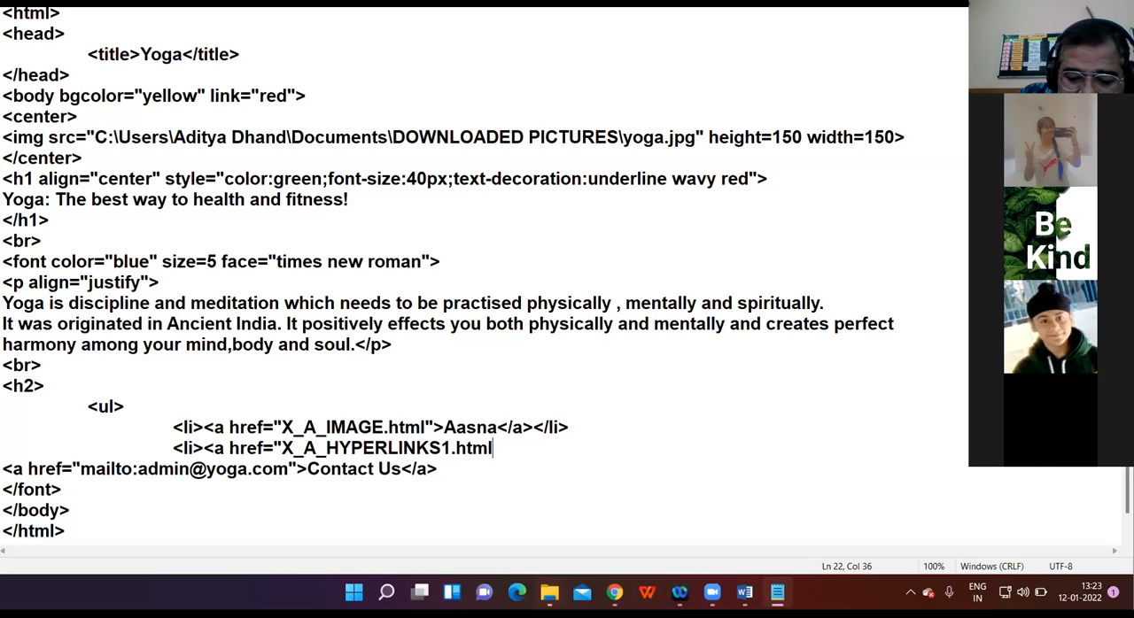
text(">)
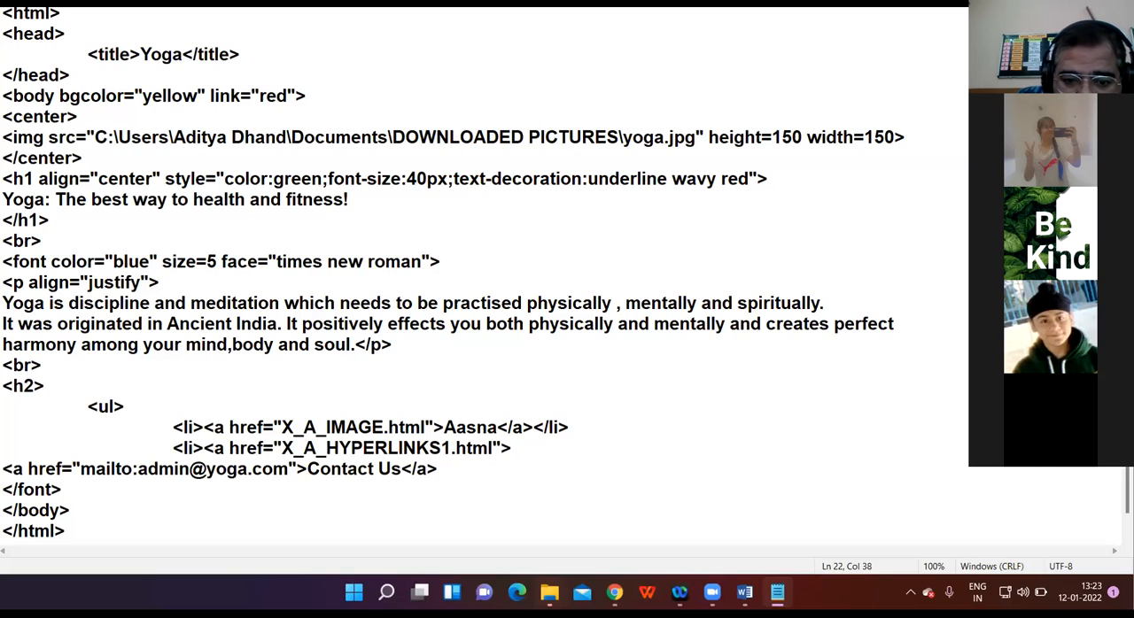
text(Me)
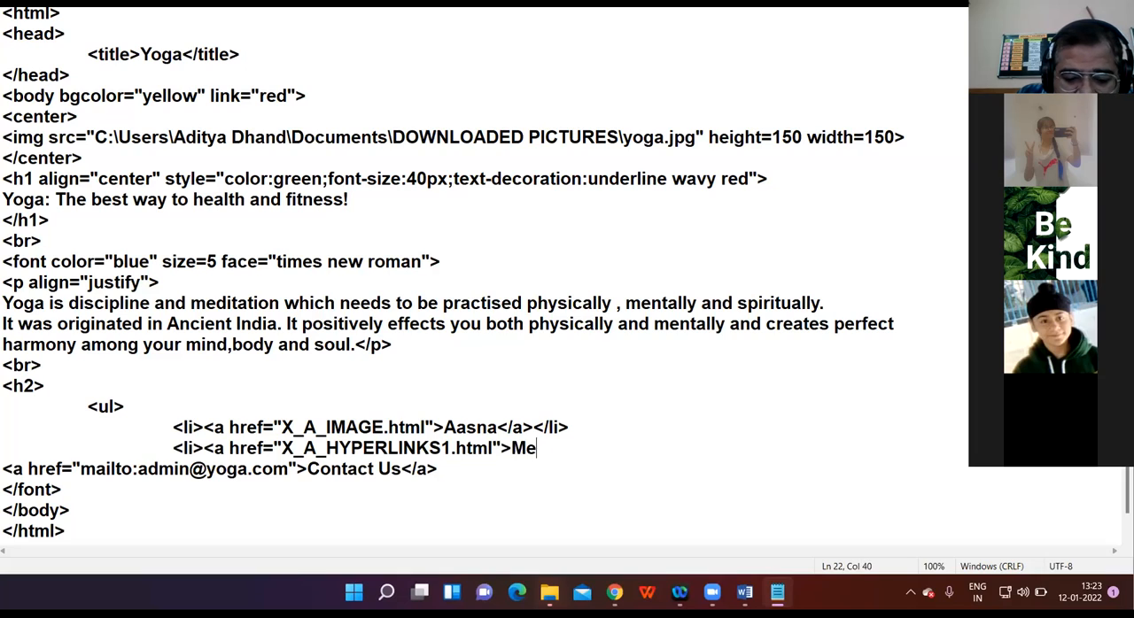
text(ditatio)
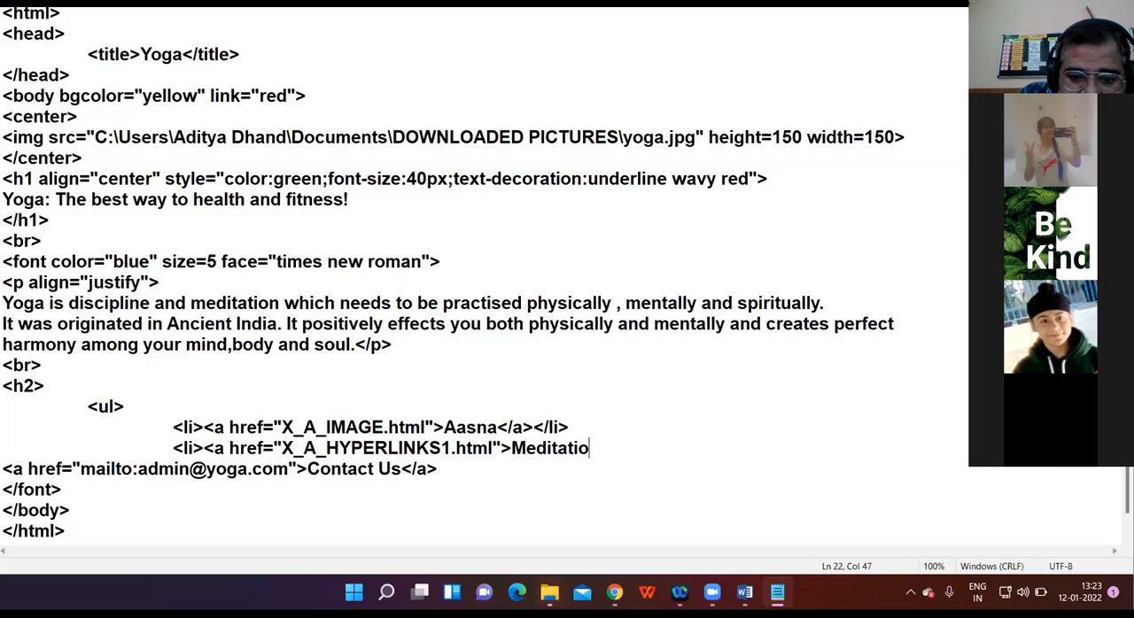
text(n</a)
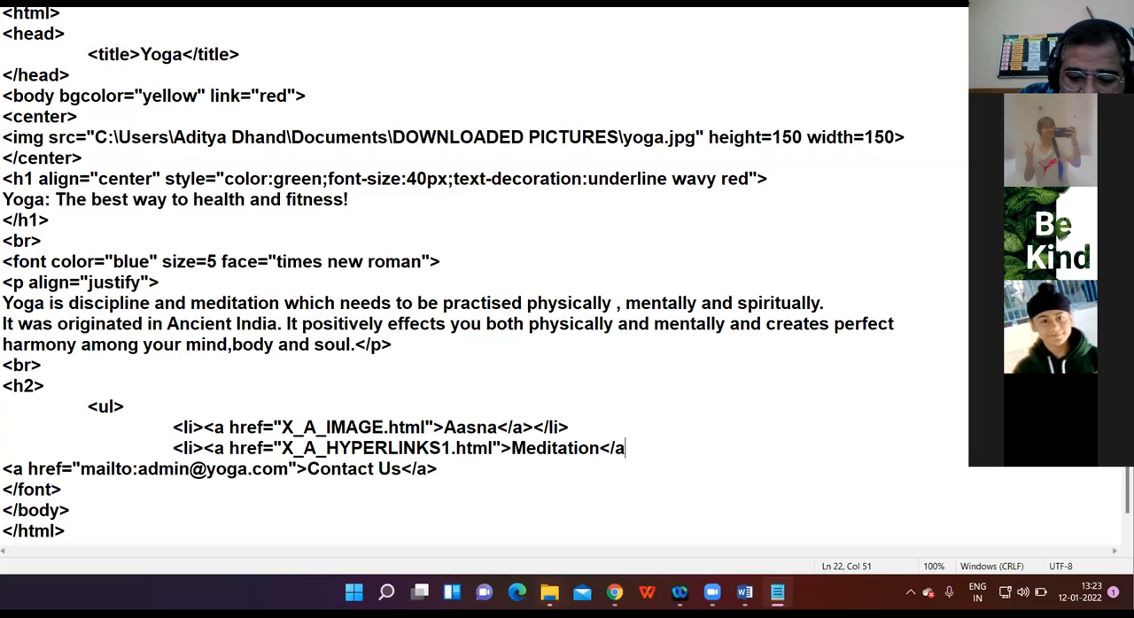
text(></li>)
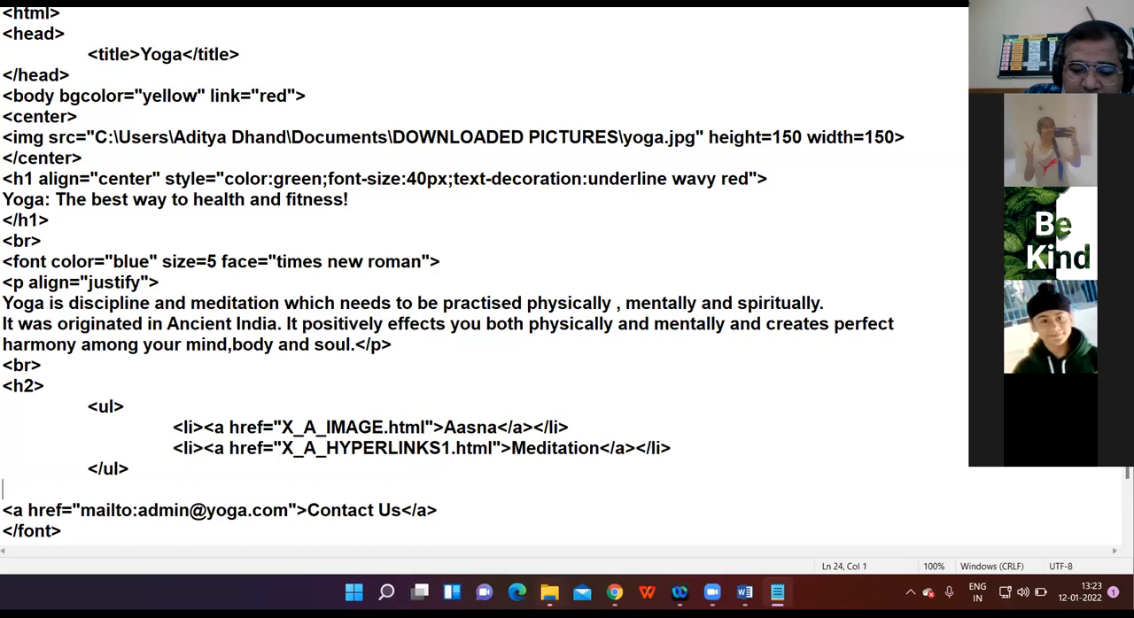
text(</h2>)
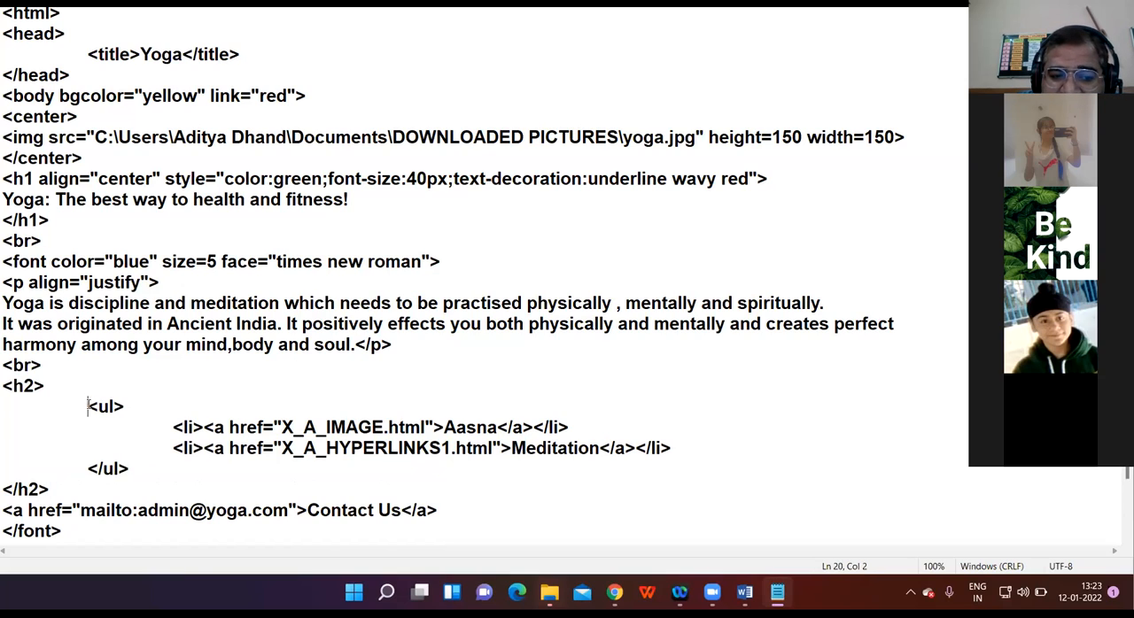
click(174, 427)
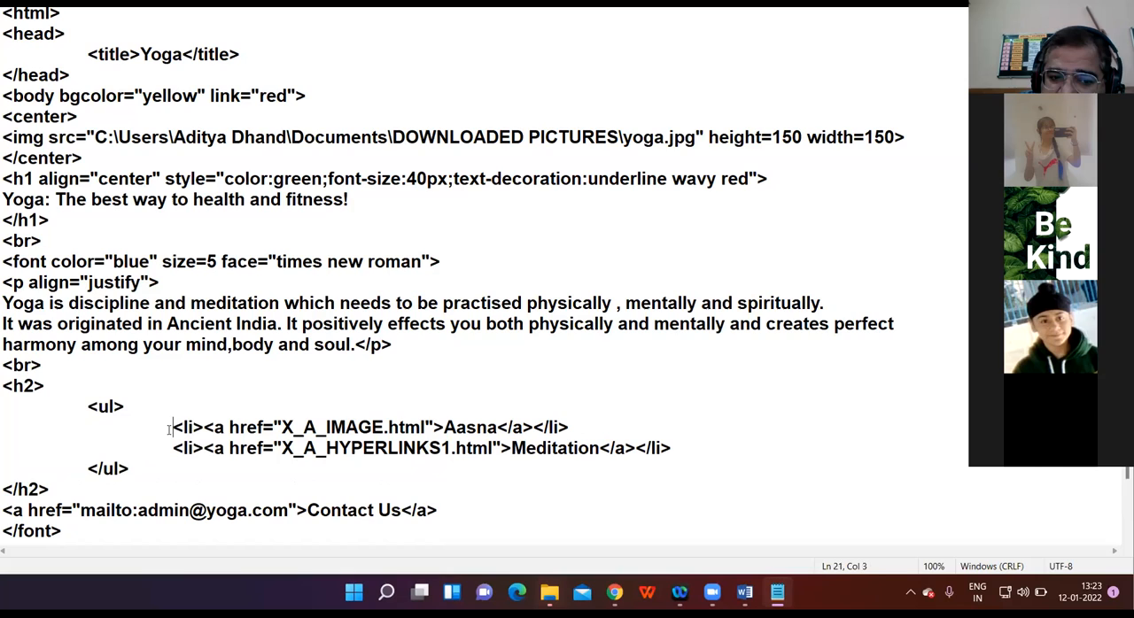
double_click(187, 427)
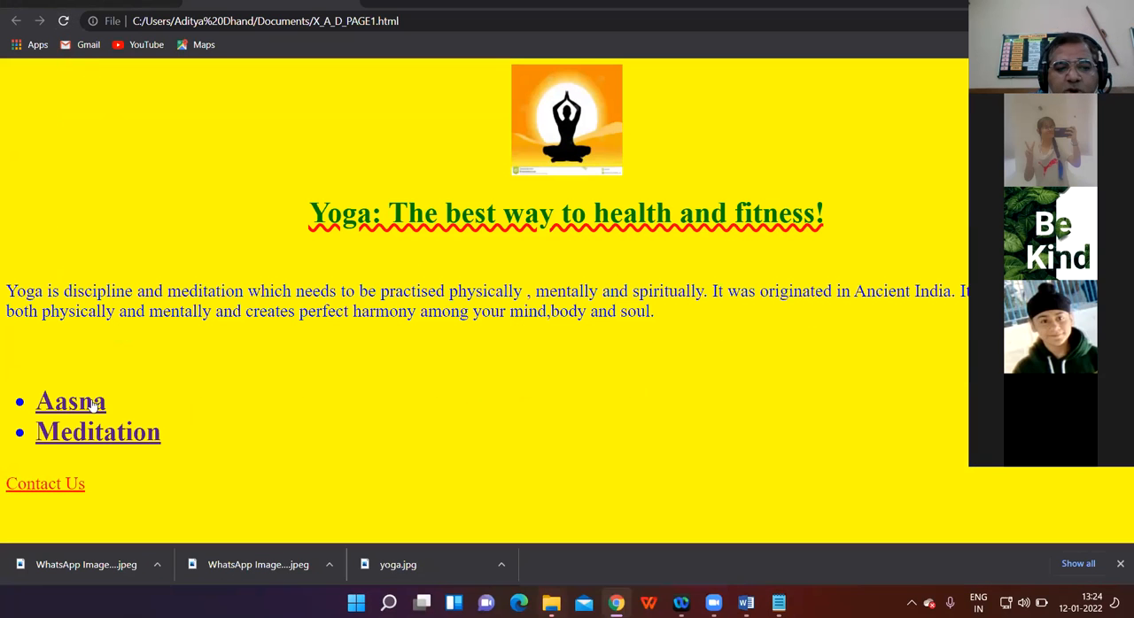
mouse_move(70, 402)
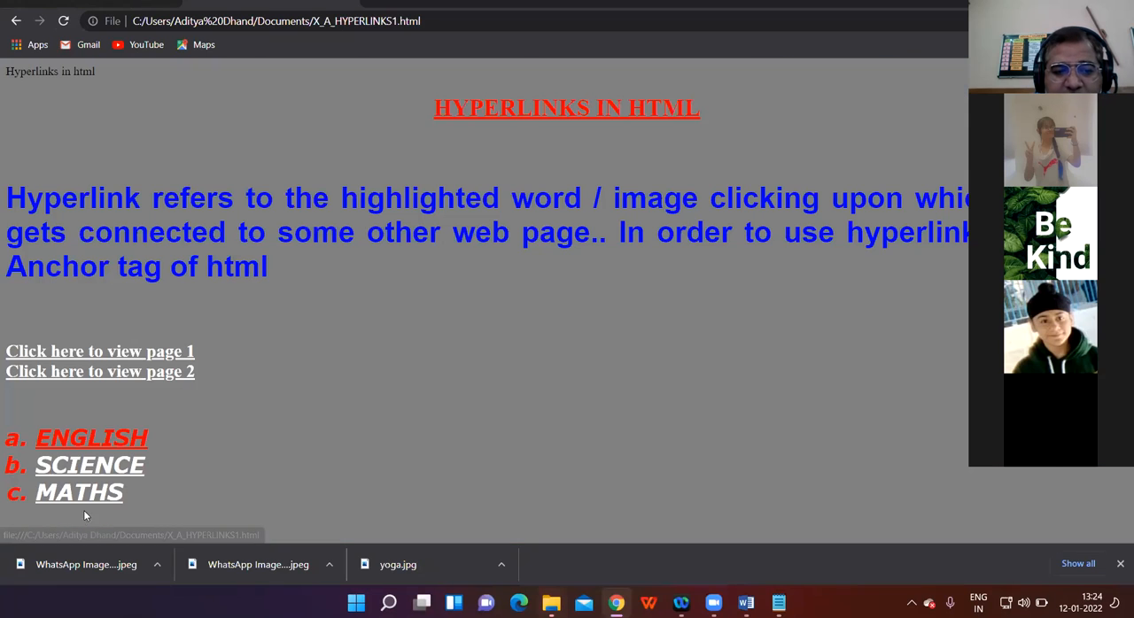
mouse_move(447, 190)
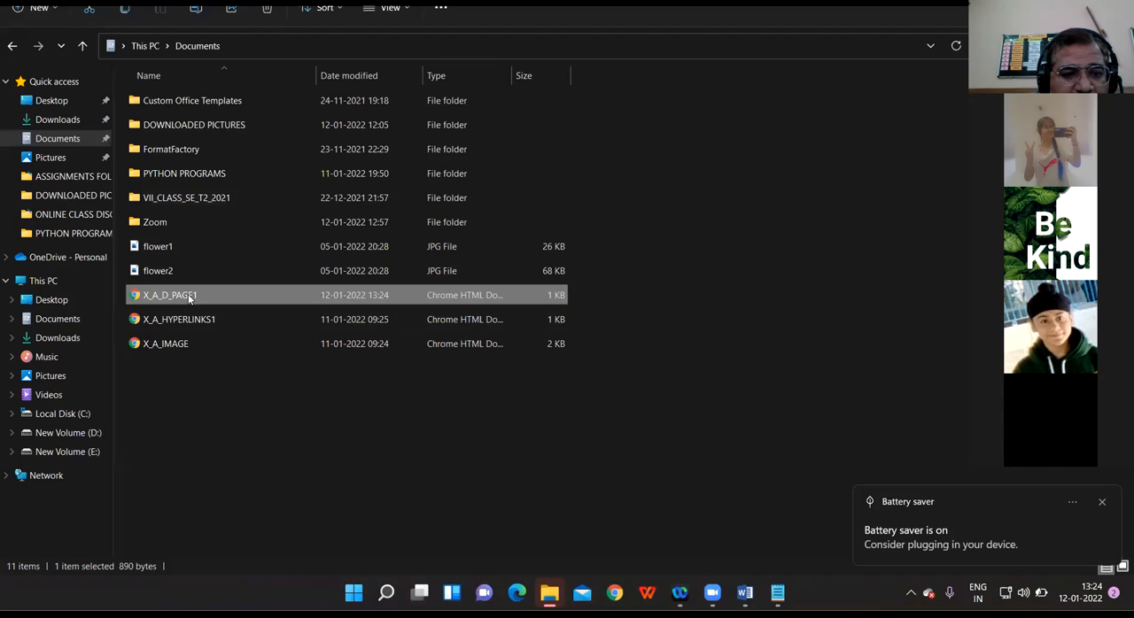
Open X_A_D_PAGE1 in Google Chrome from File Explorer
right_click(169, 295)
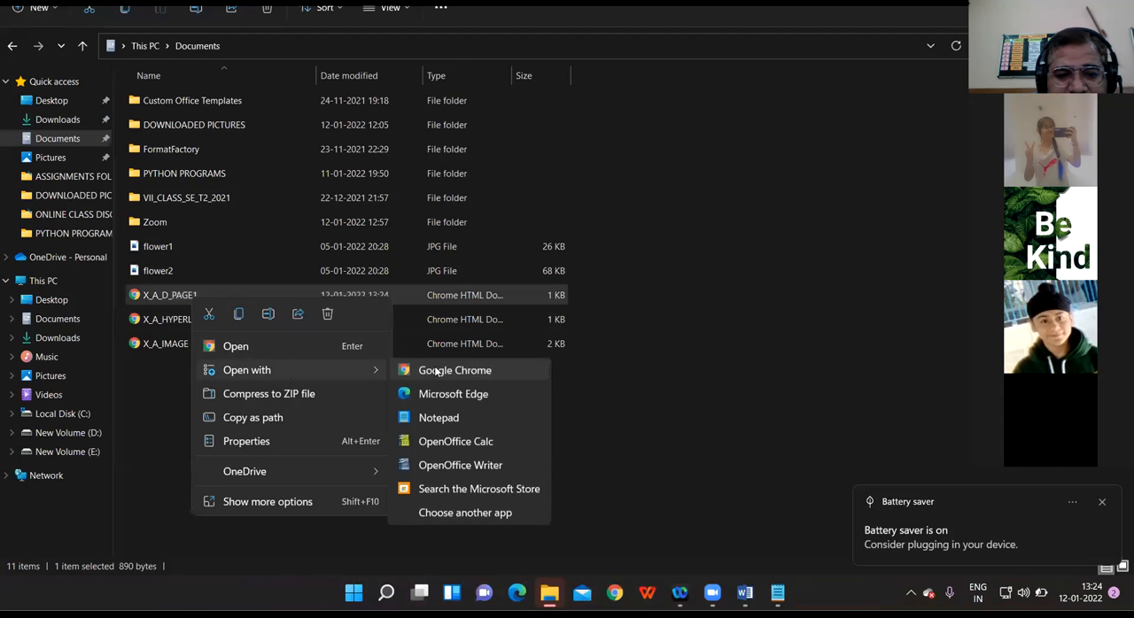
click(454, 370)
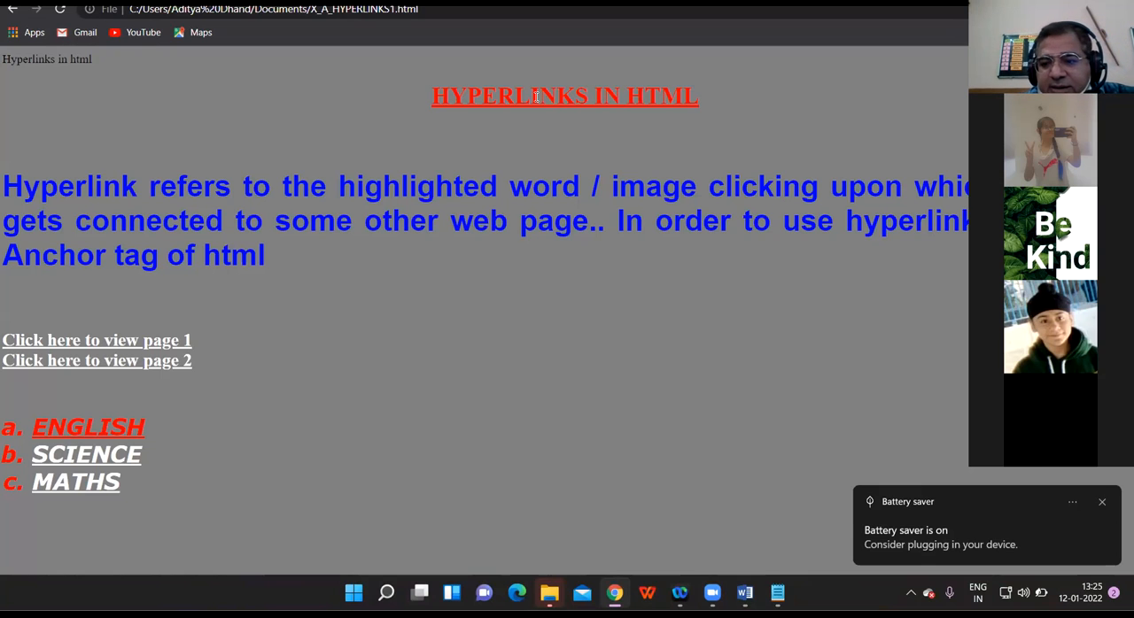
Go back from the hyperlinks page to the yoga page X_A_D_PAGE1.html
click(1102, 501)
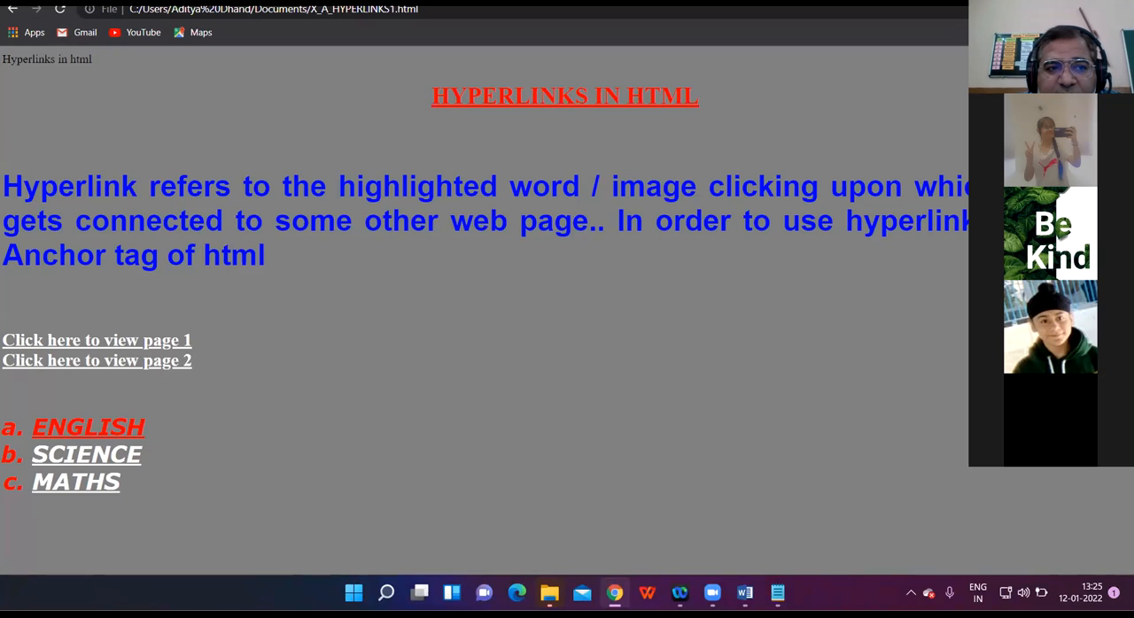
click(96, 340)
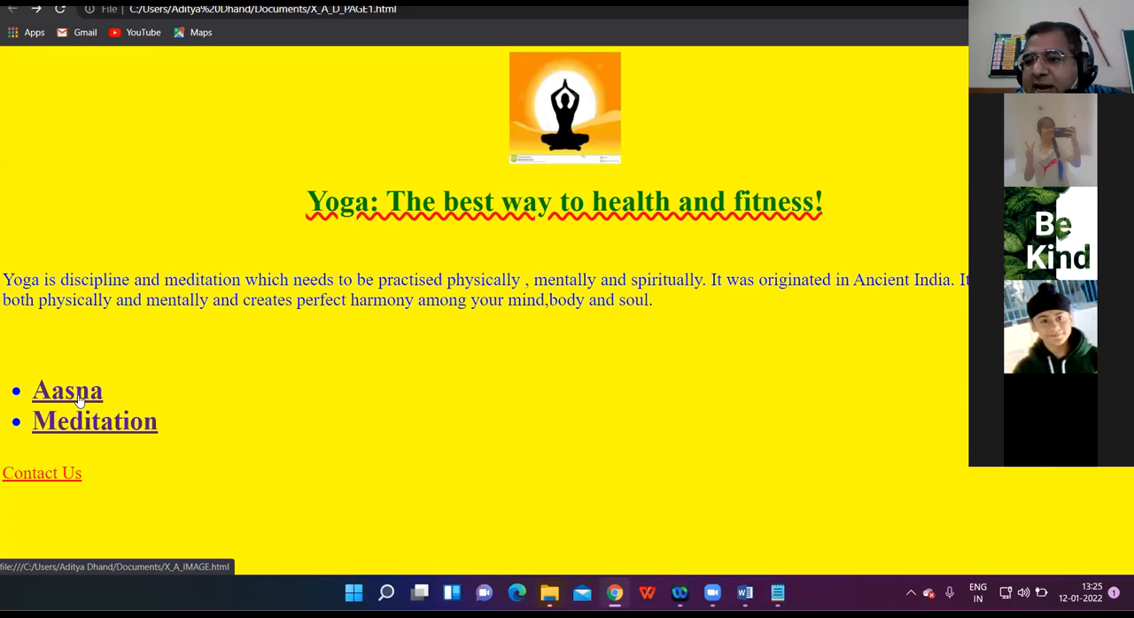
mouse_move(245, 352)
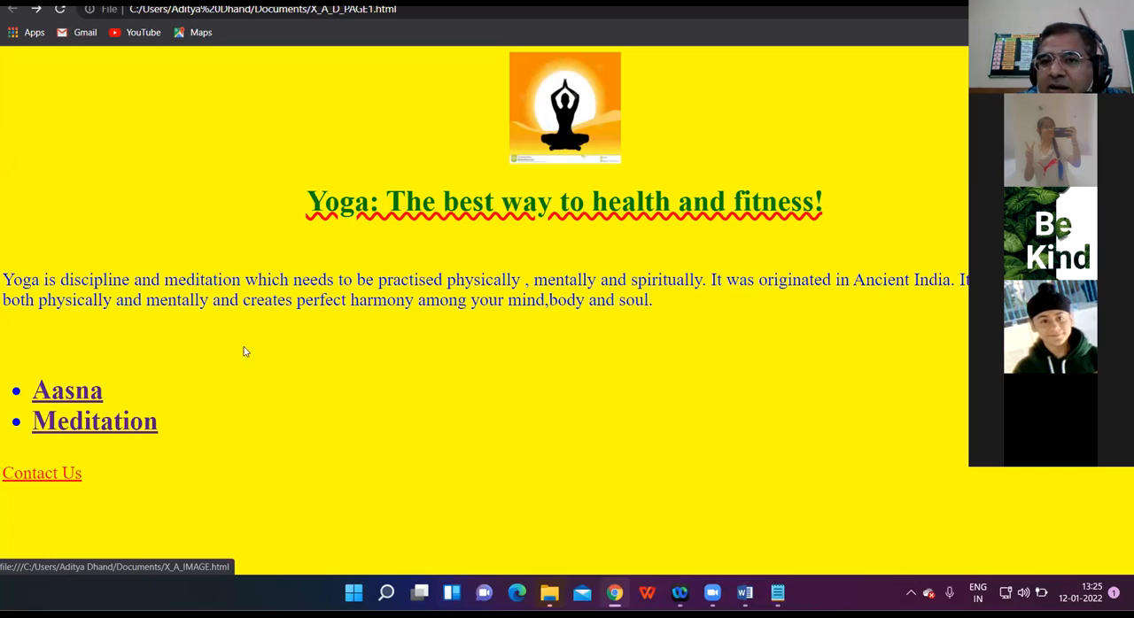